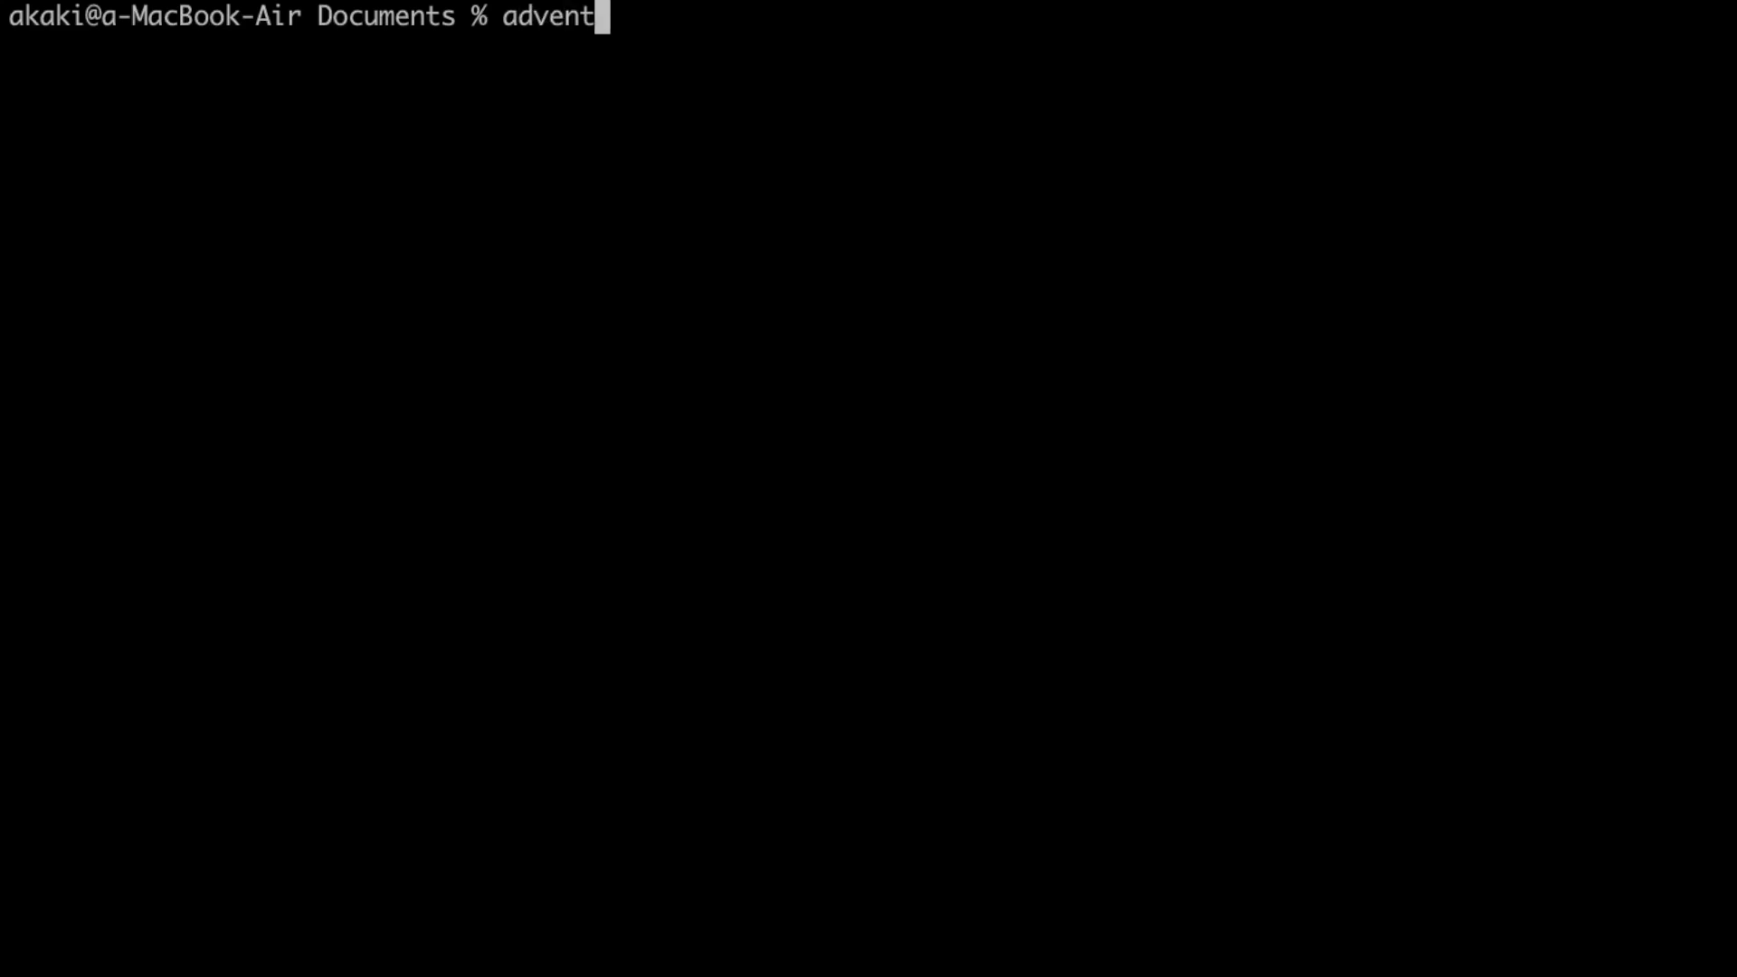
- Launch advent, walk into the well house, take the keys, check inventory and quit
key(Return)
text(go i)
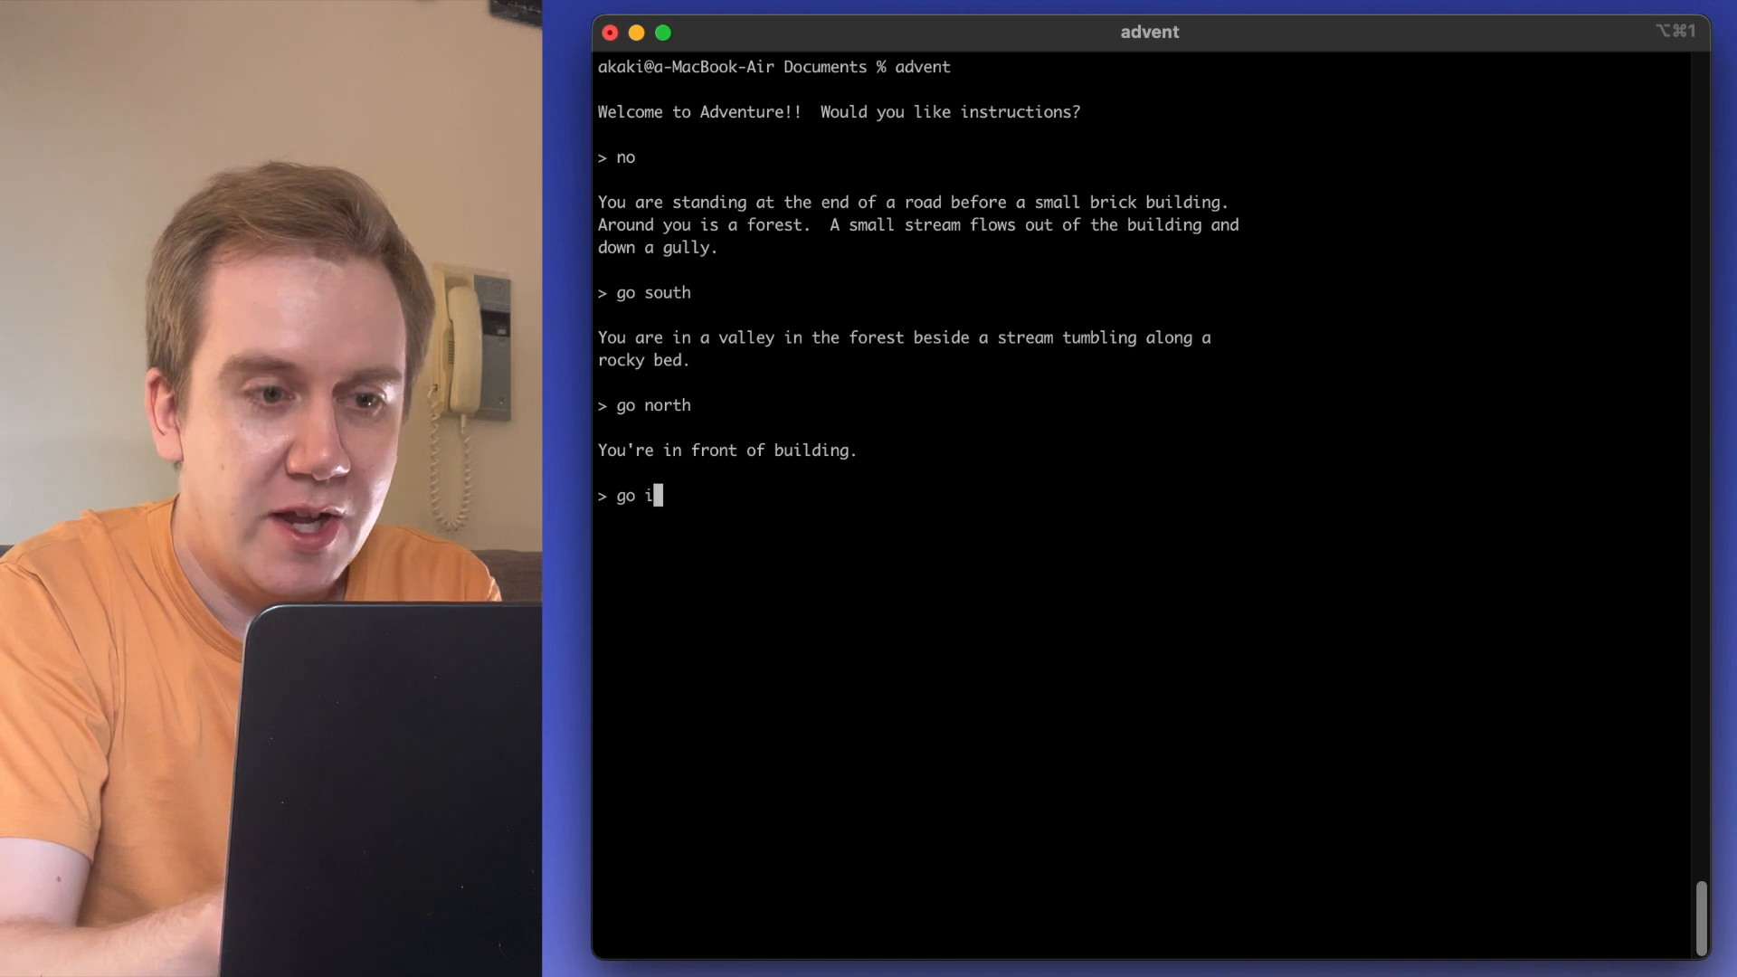
text(n building)
key(Return)
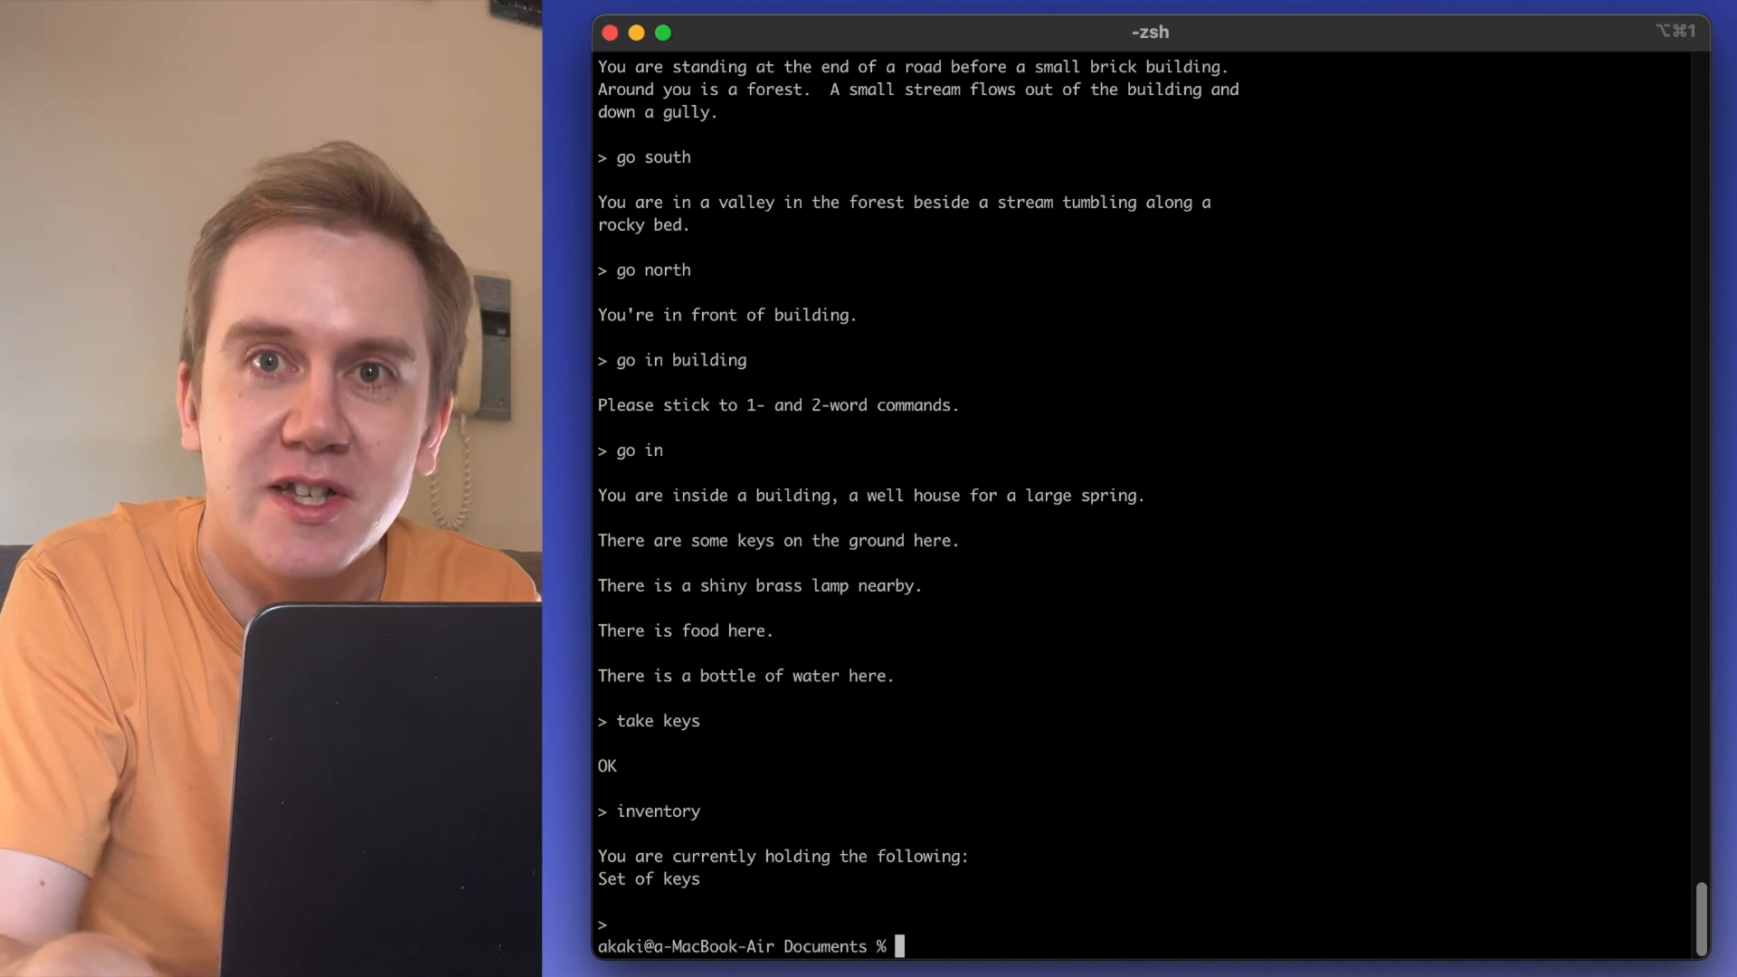
- Run python3 adventureGPT.py and have the avatar take the large language model
text(python3 adventureGPT.py)
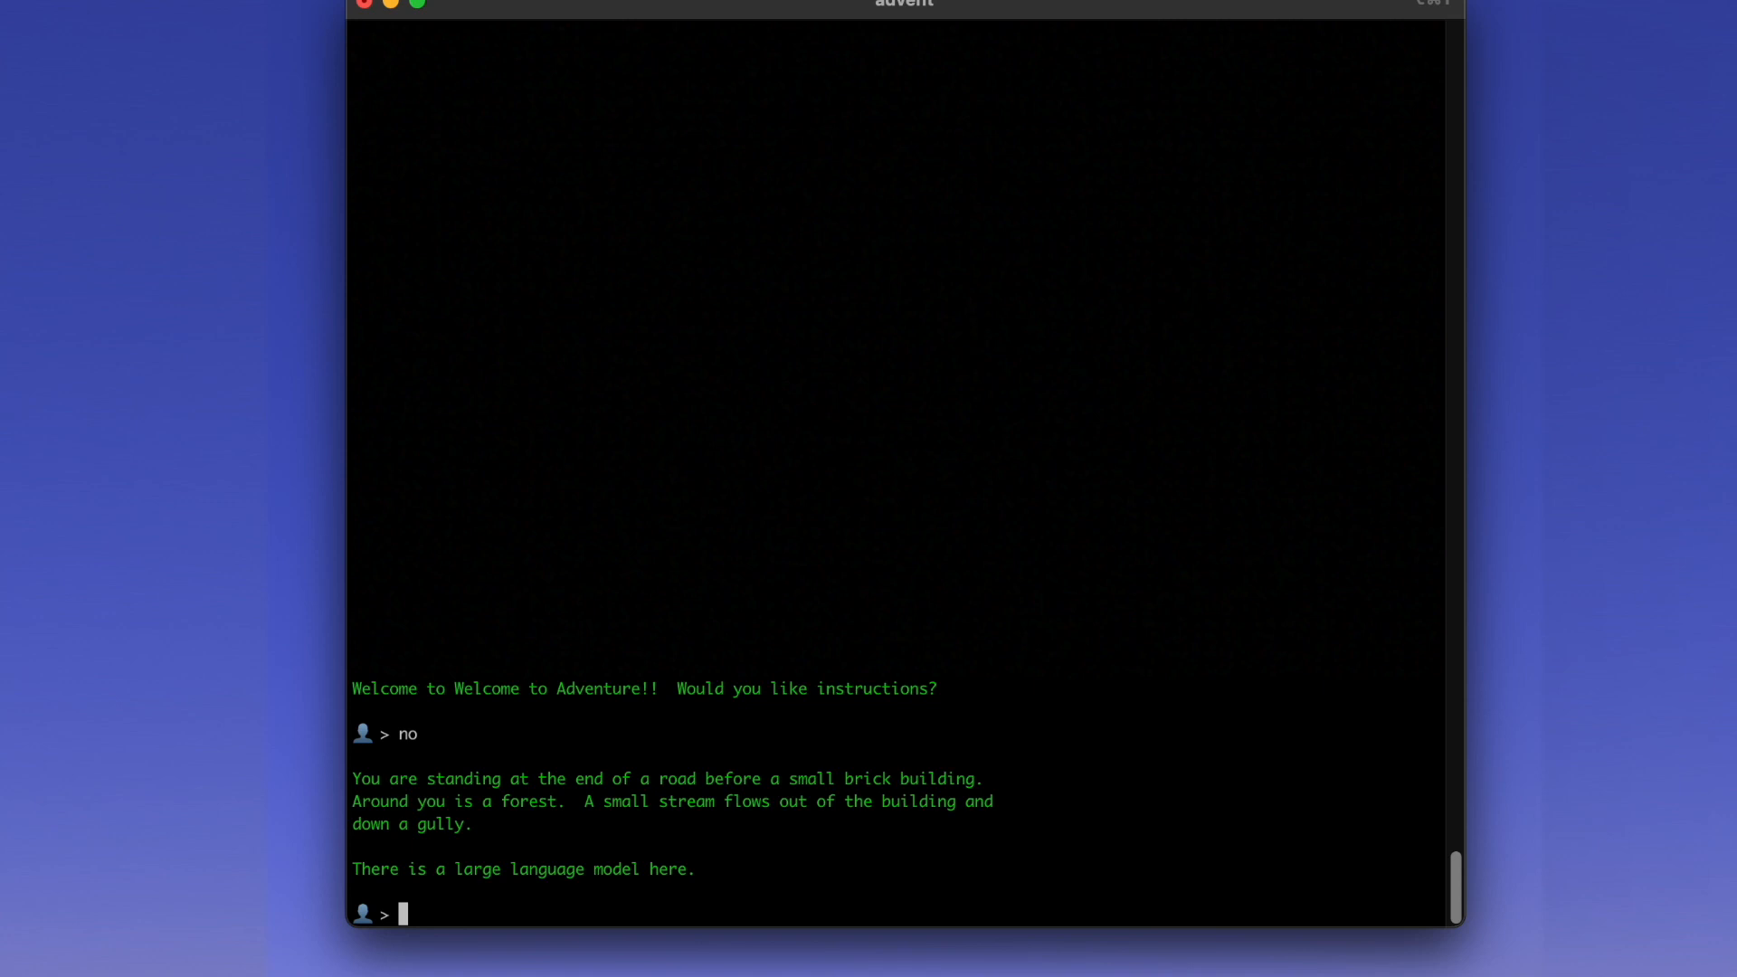
text(ta)
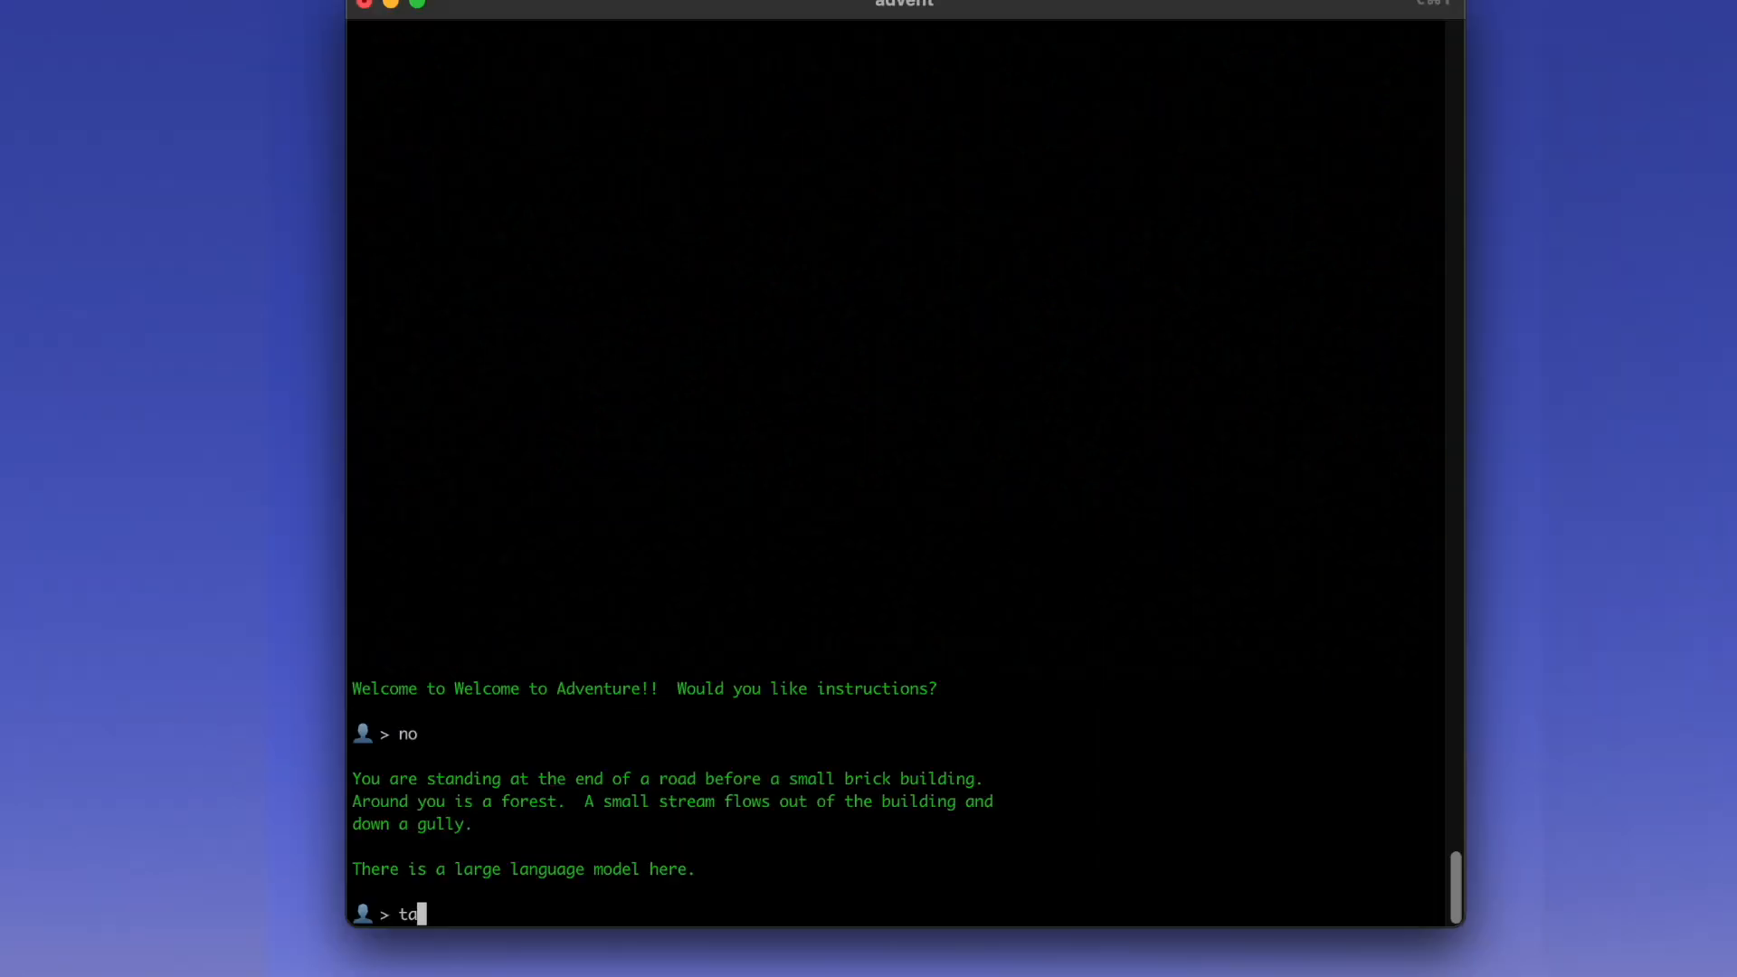
key(Return)
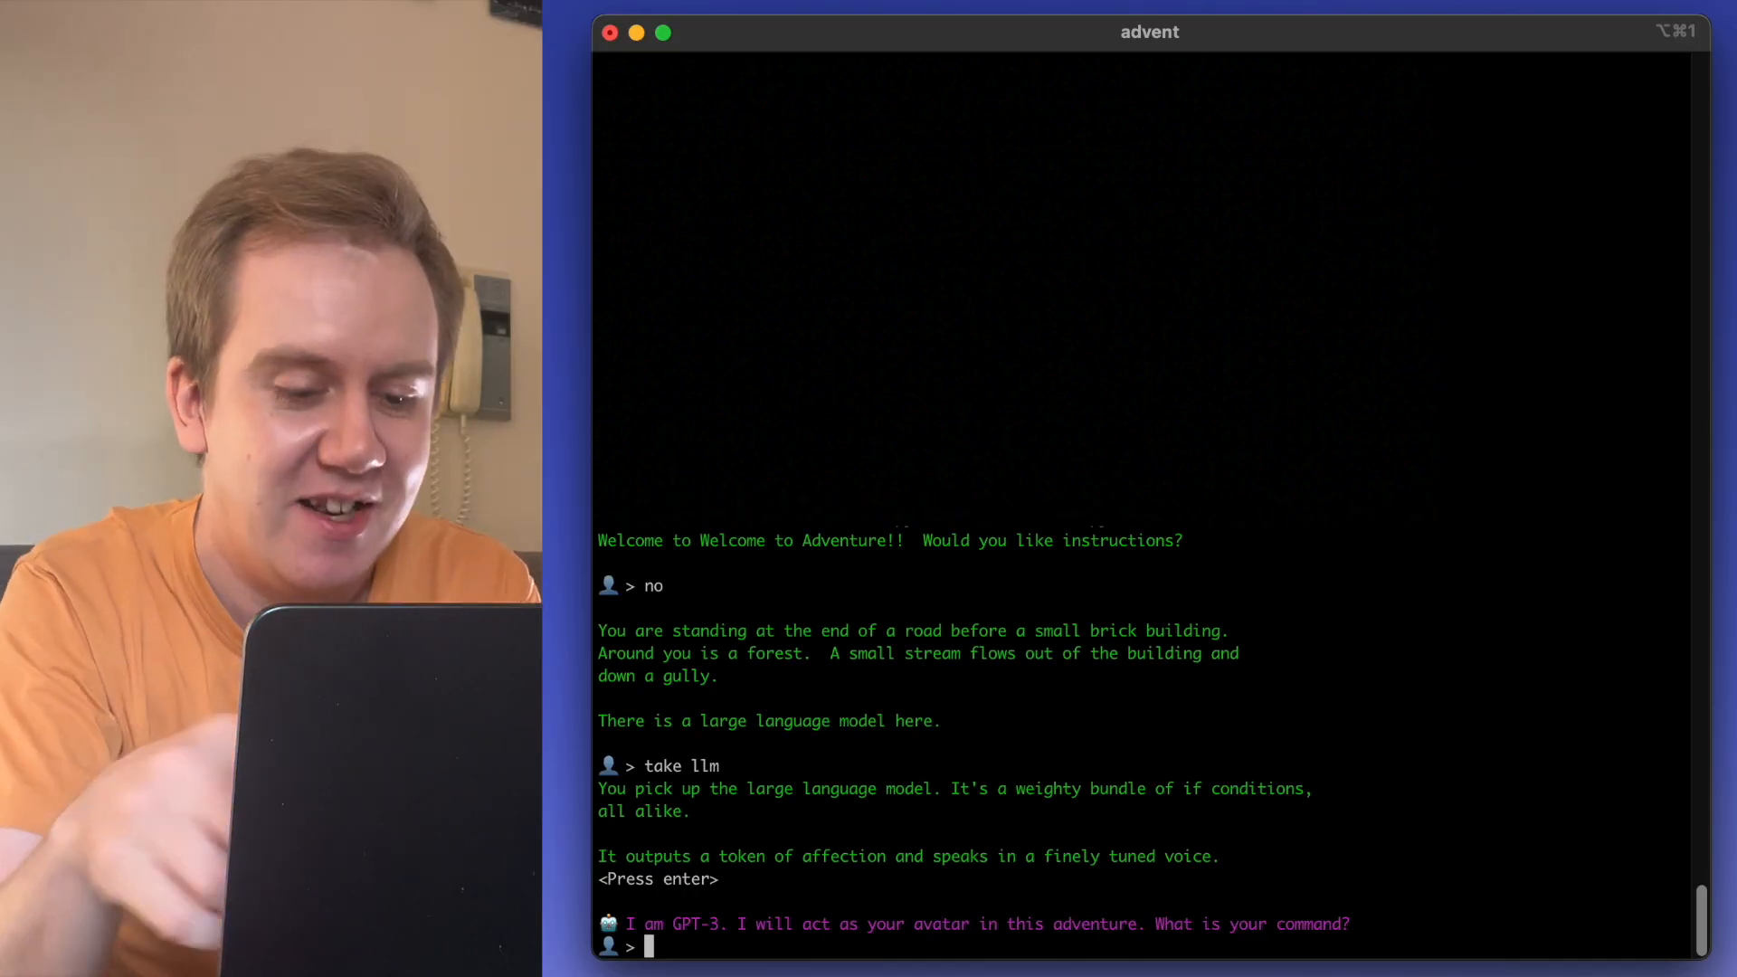
- Ask the avatar to 'go inside the building'
text(go inside)
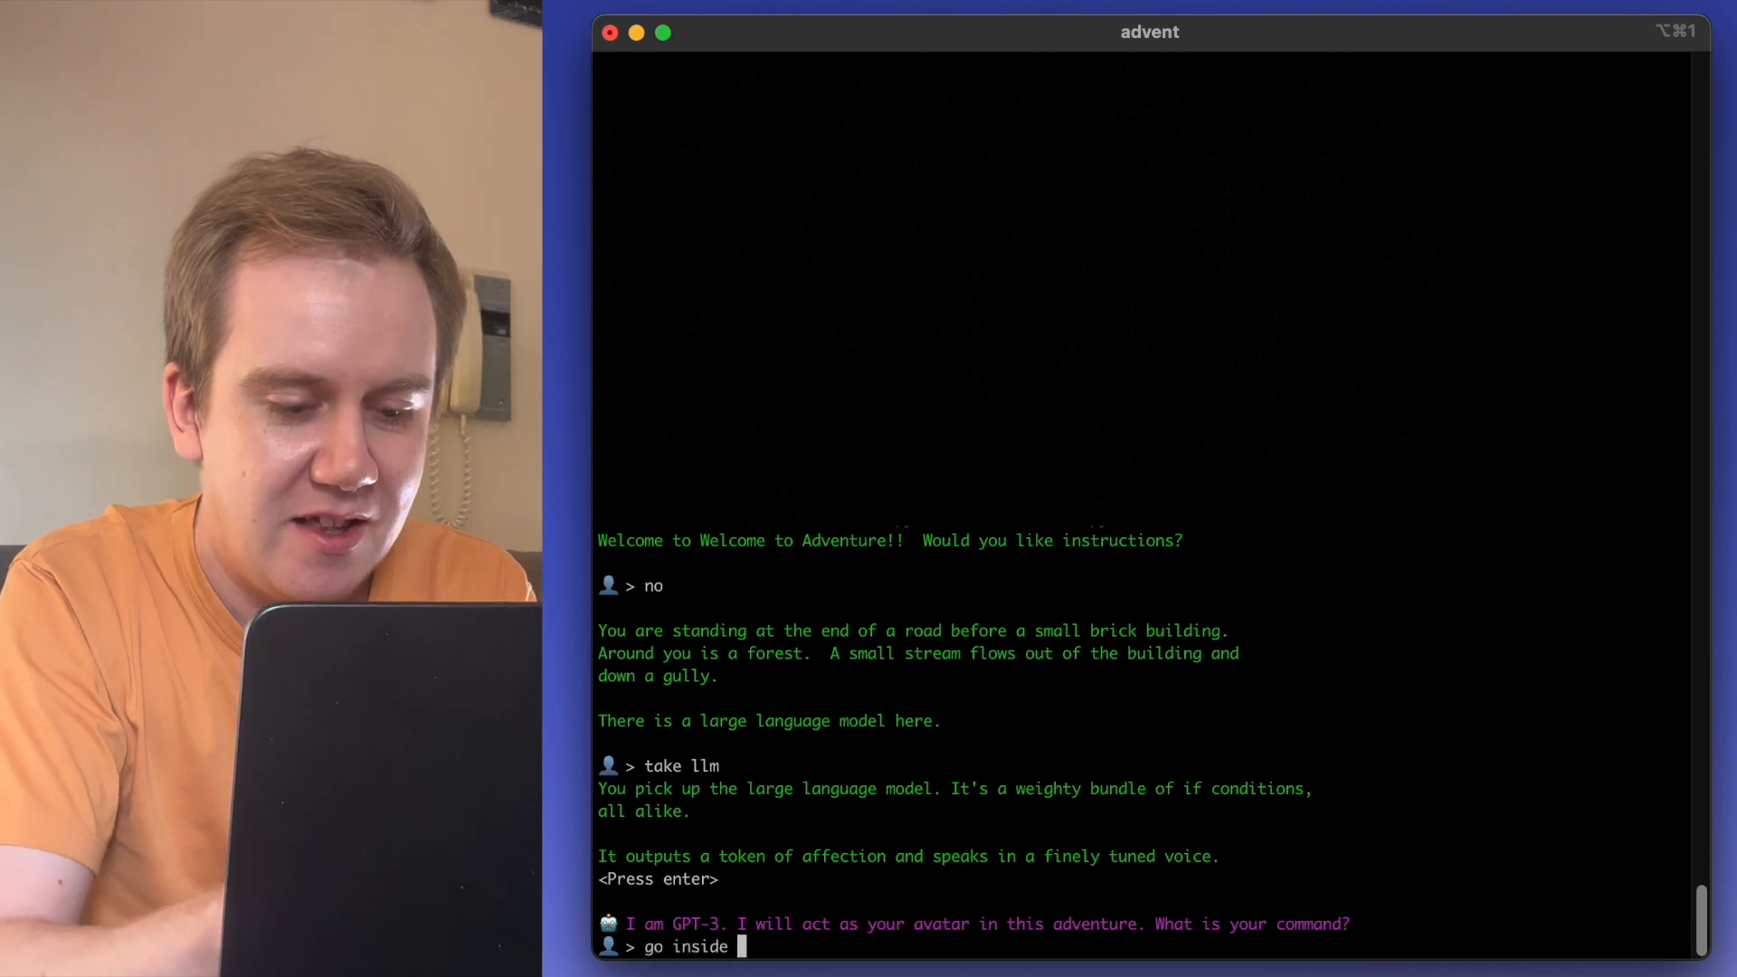
text(the building)
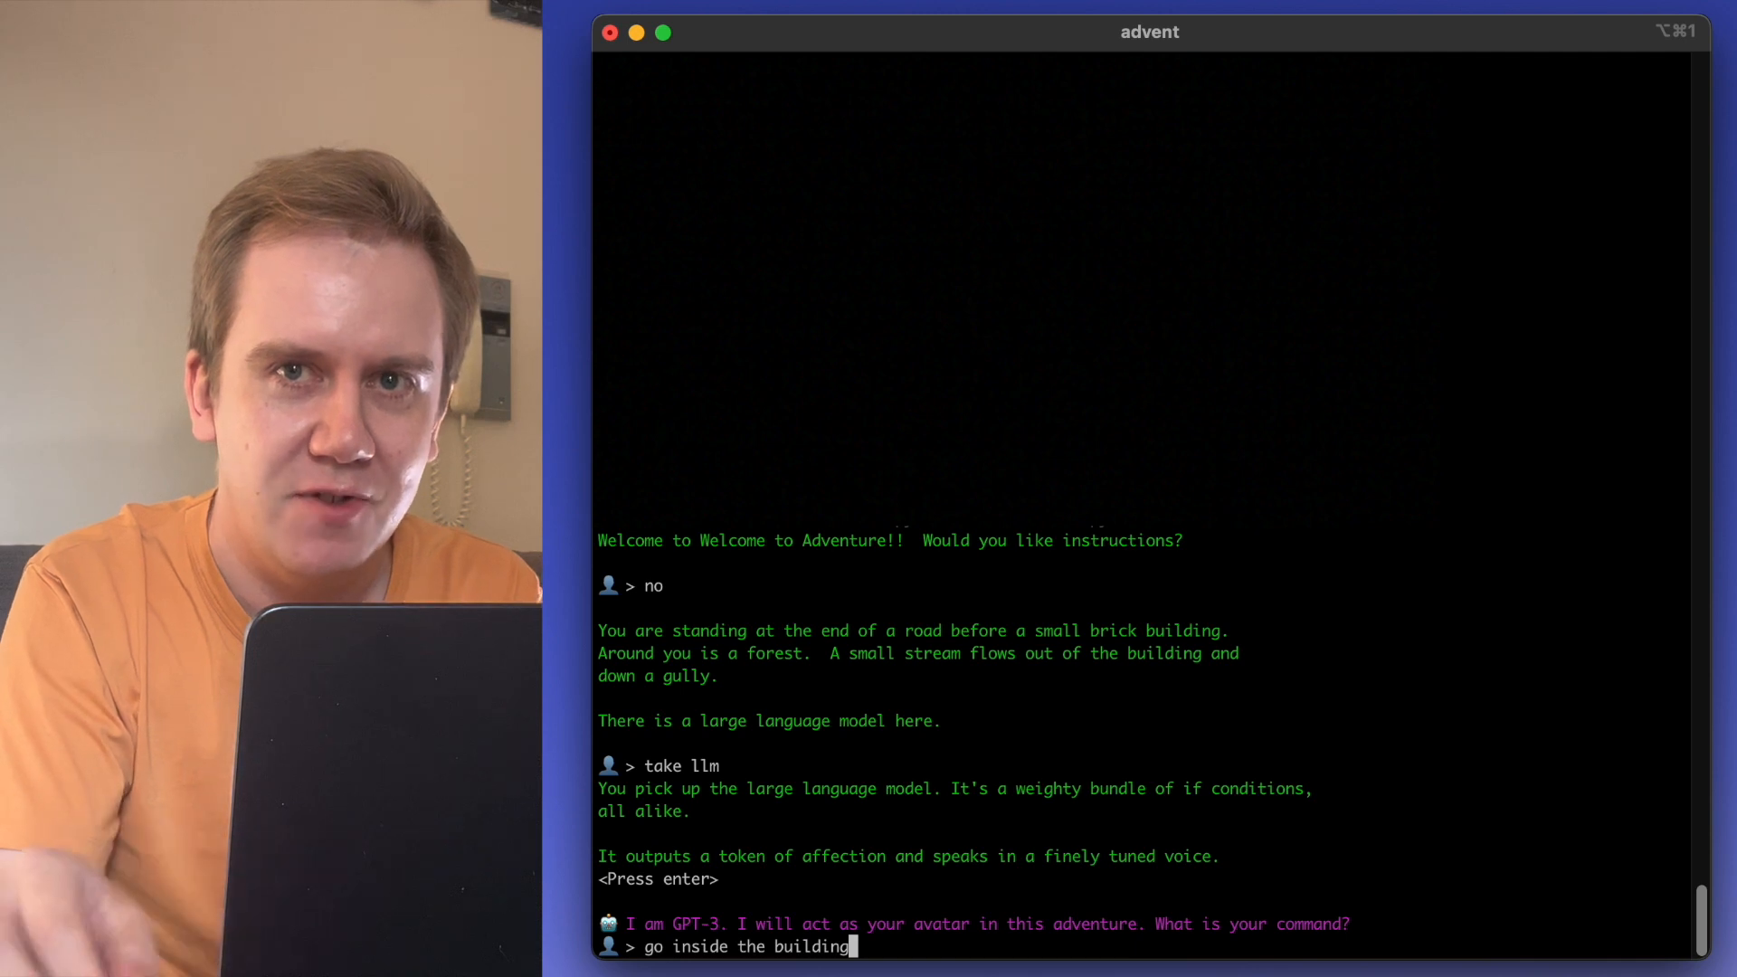
key(Return)
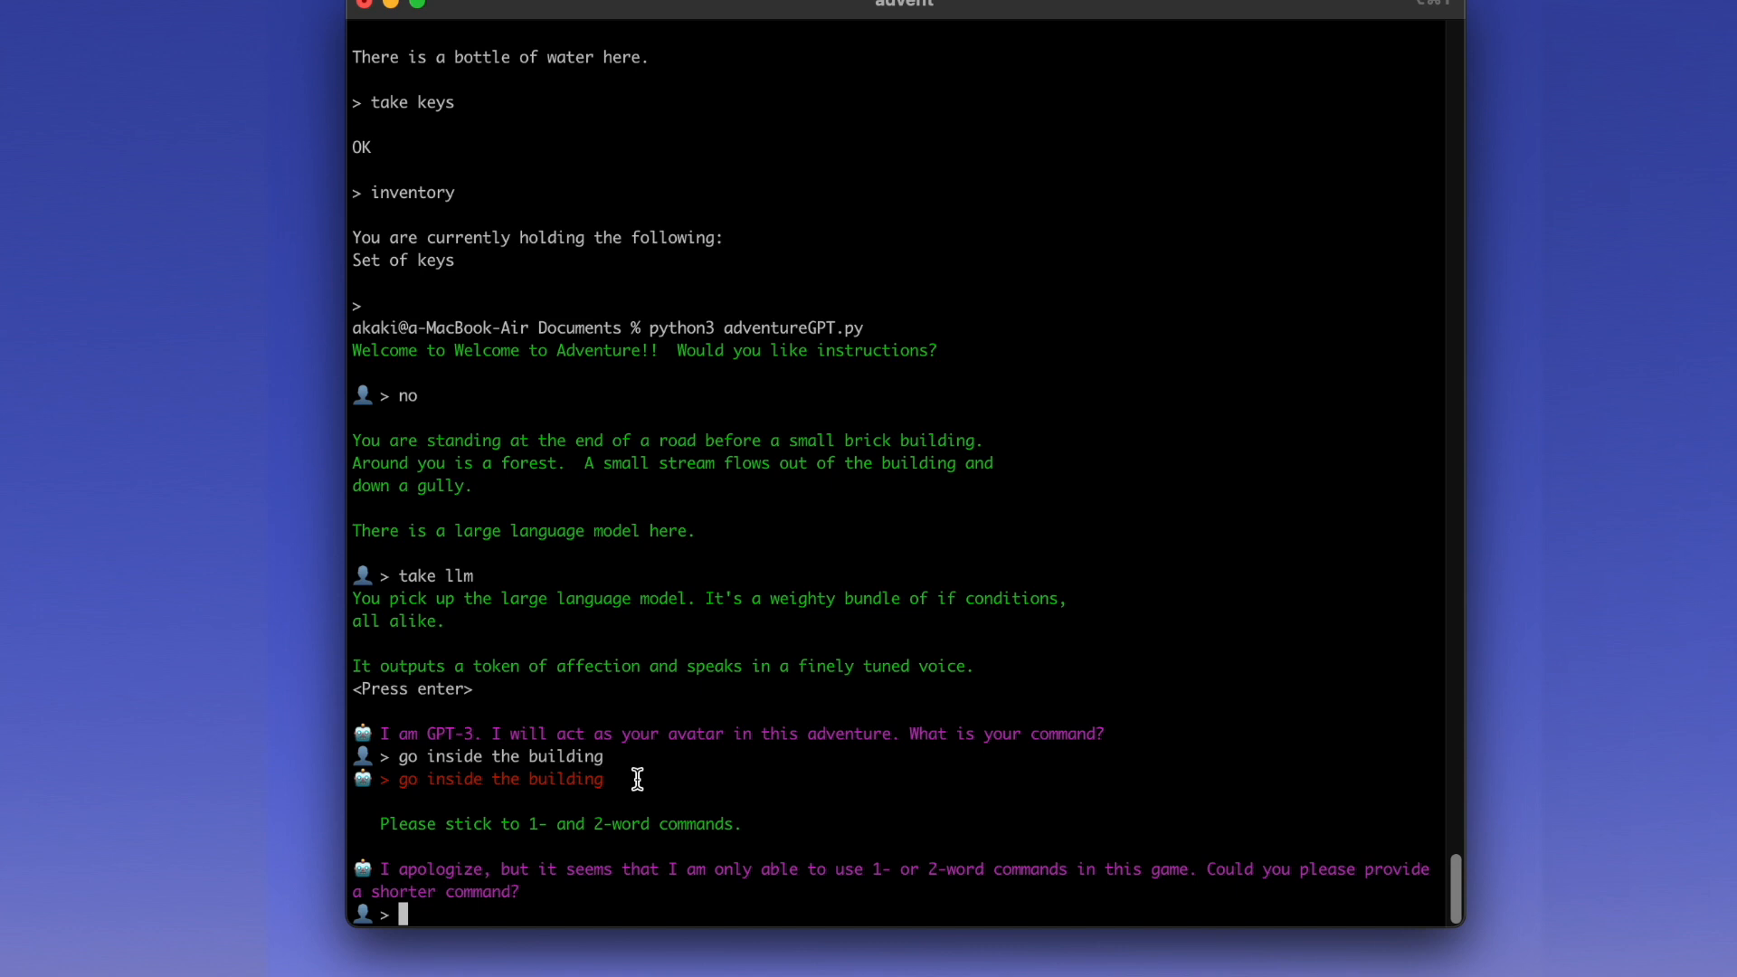
- Tell the avatar 'please figure it out' so it enters the well house
text(please figure it out)
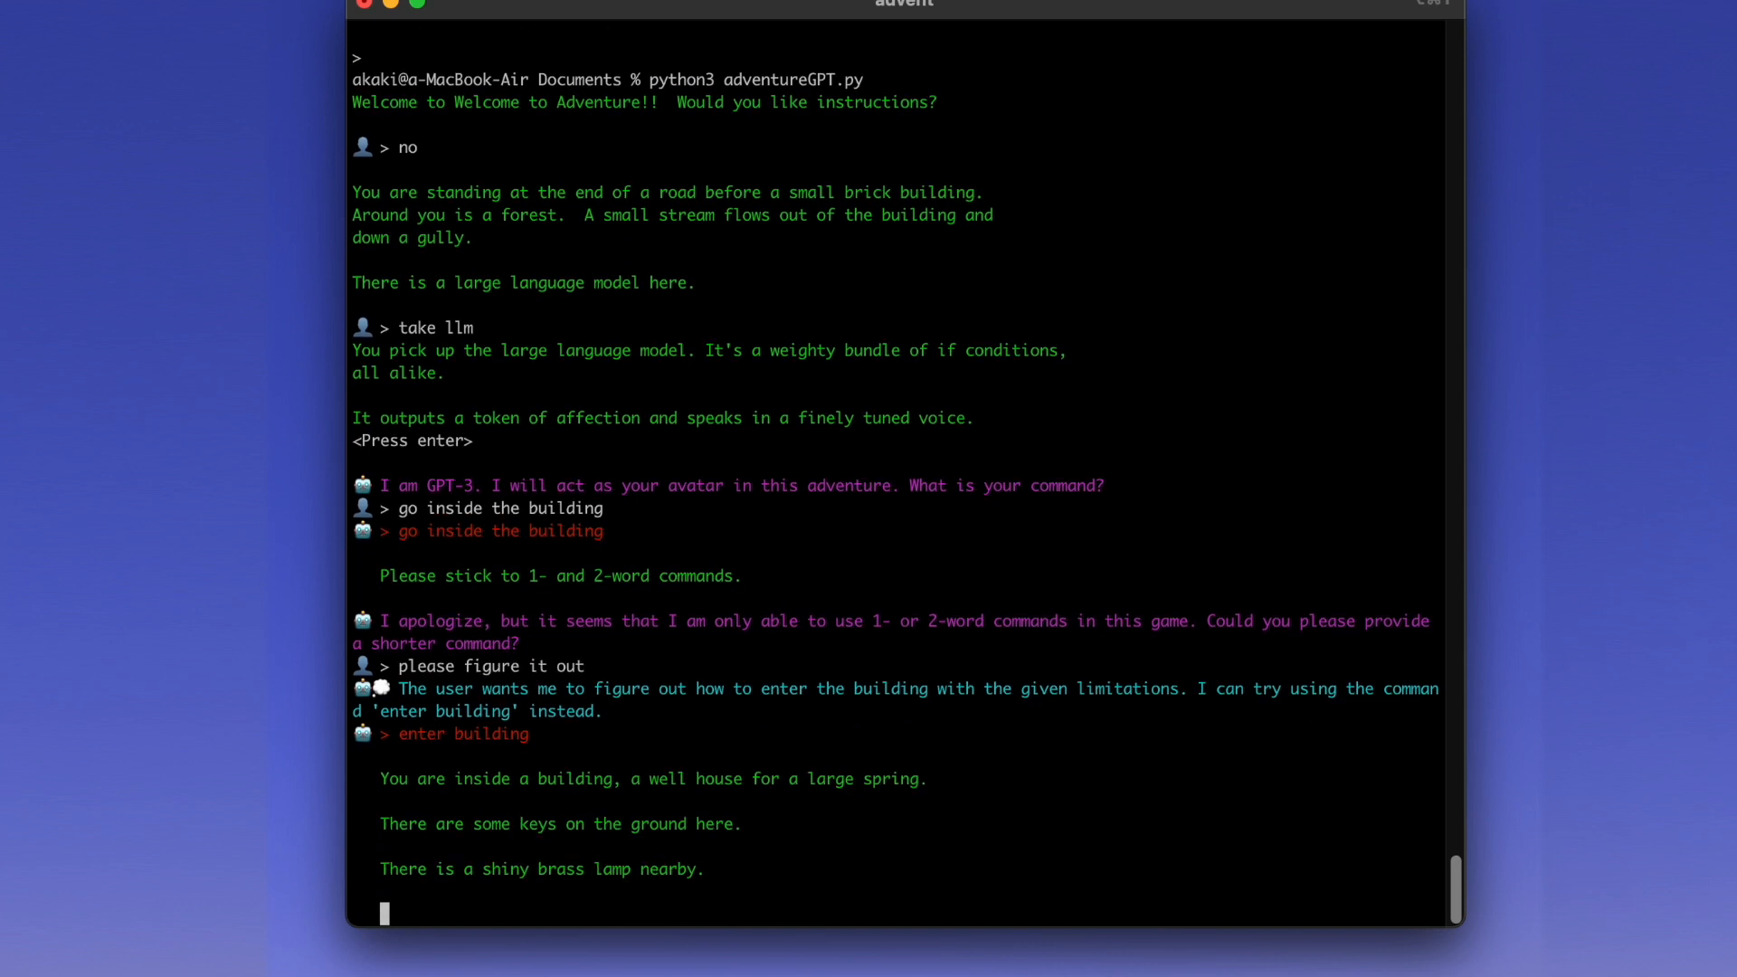
scroll(down, 3)
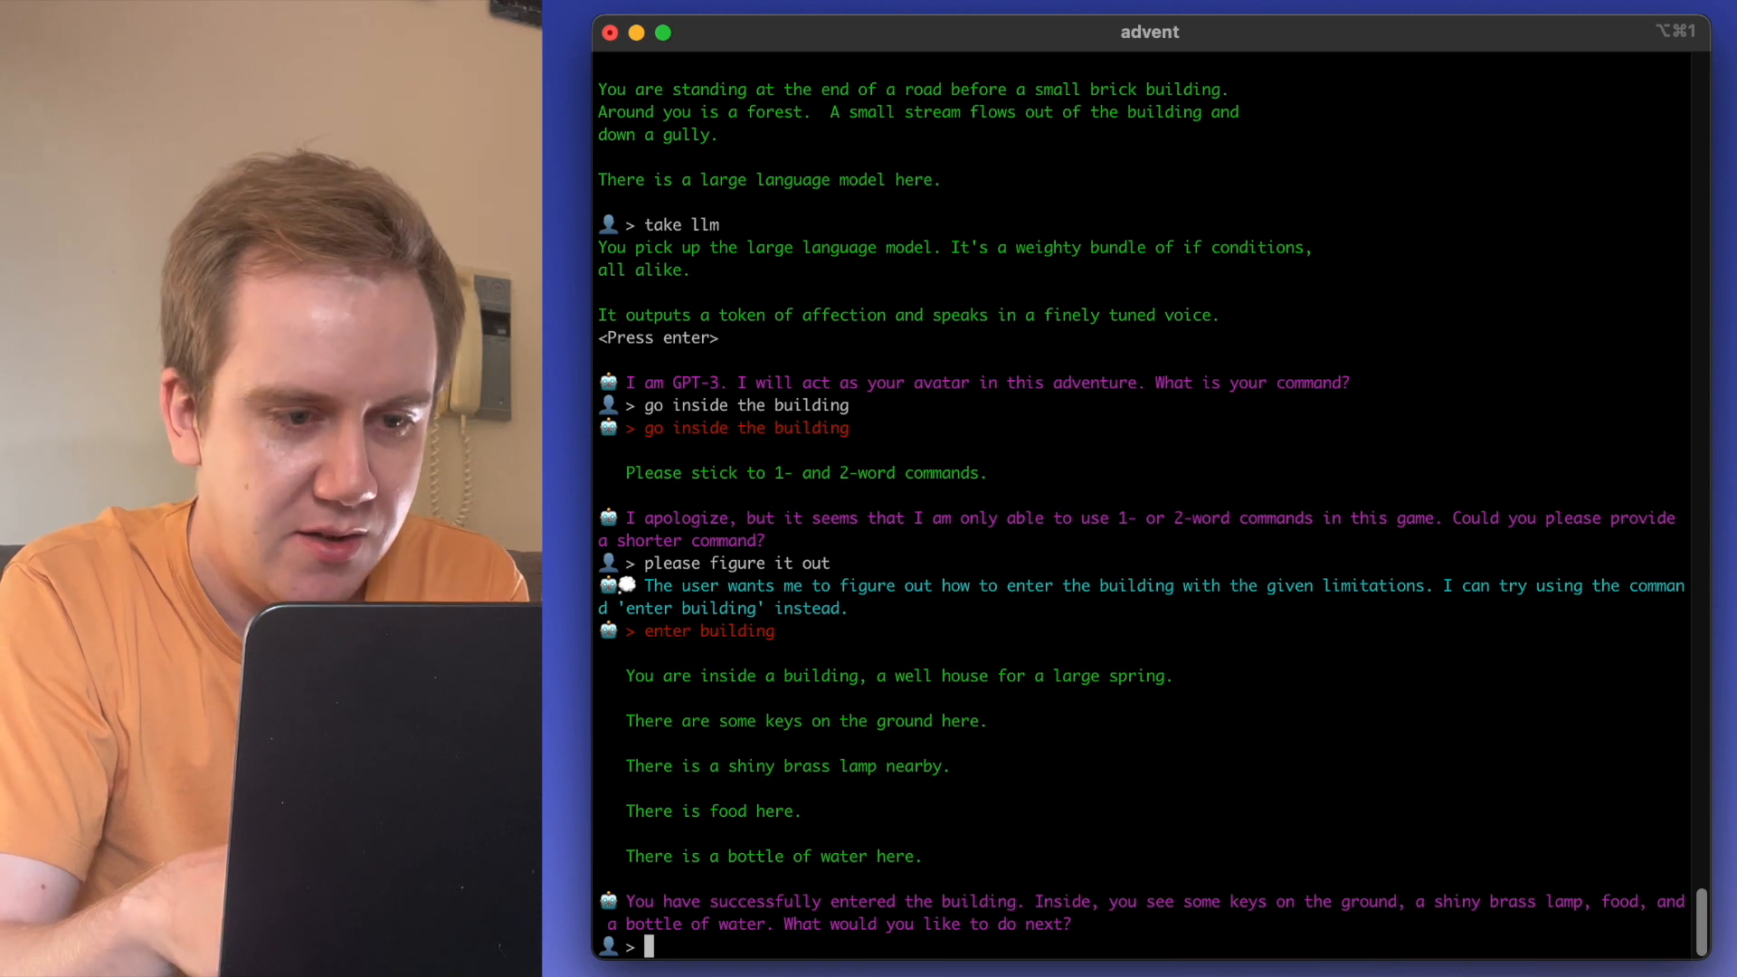
- Ask it to take all the items: keys, brass lamp, food and water
text(take all of them will you)
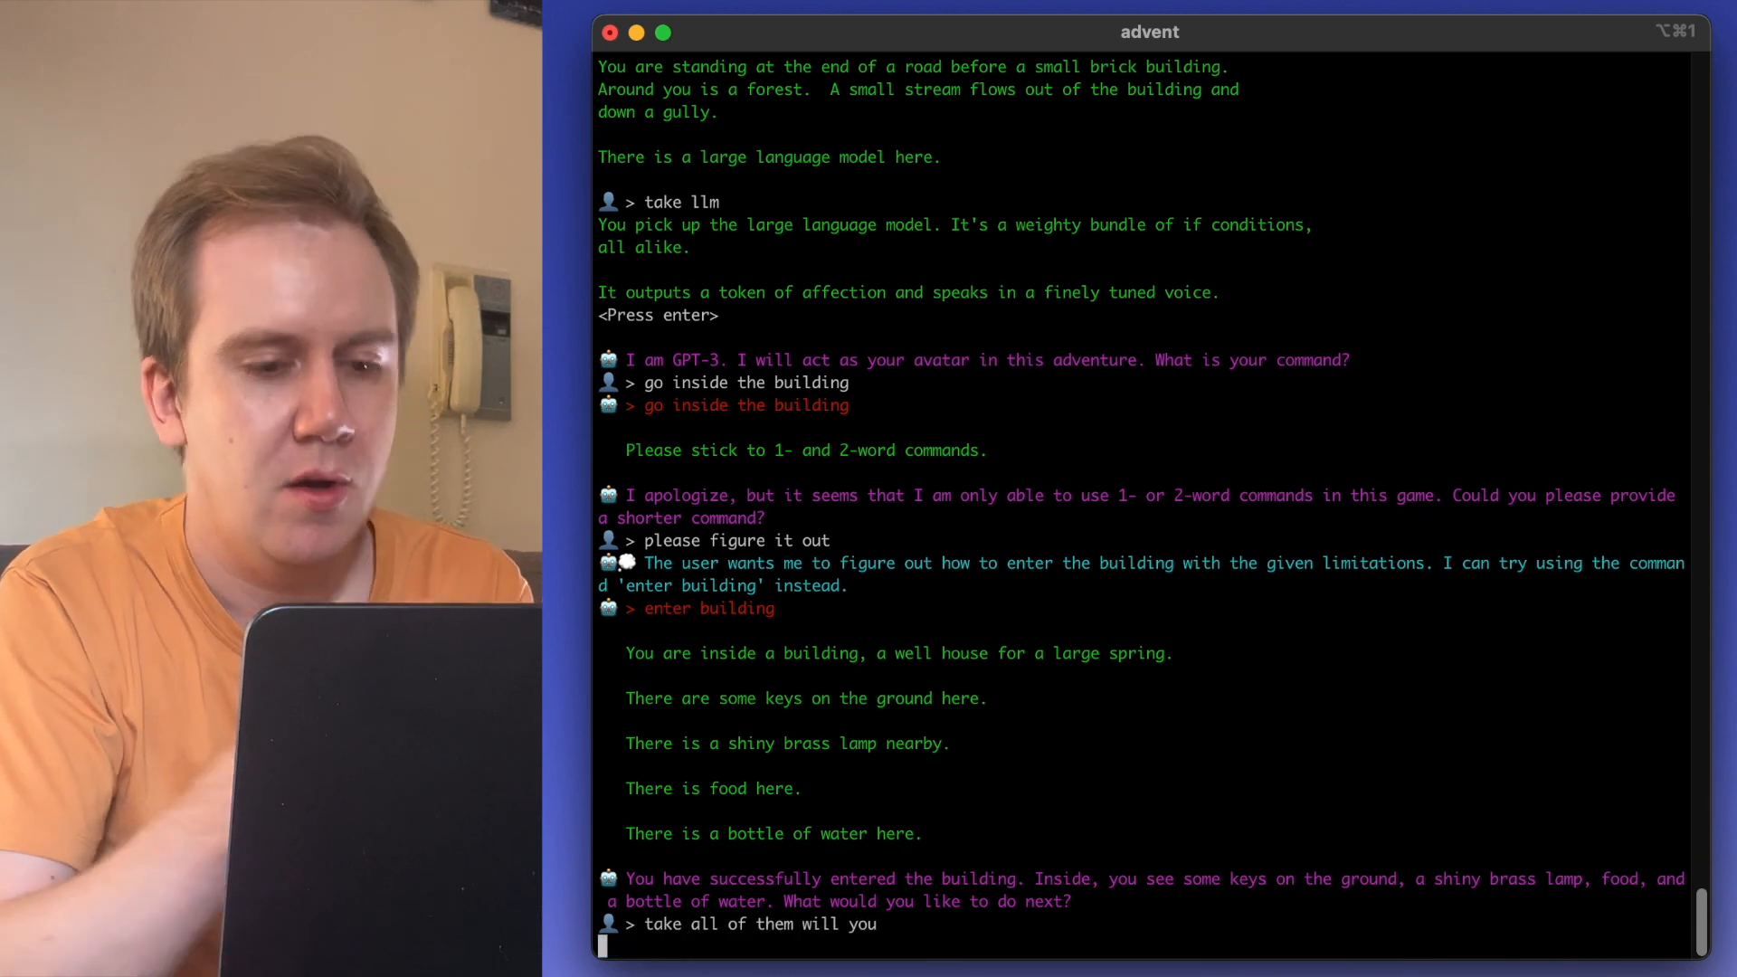
key(Return)
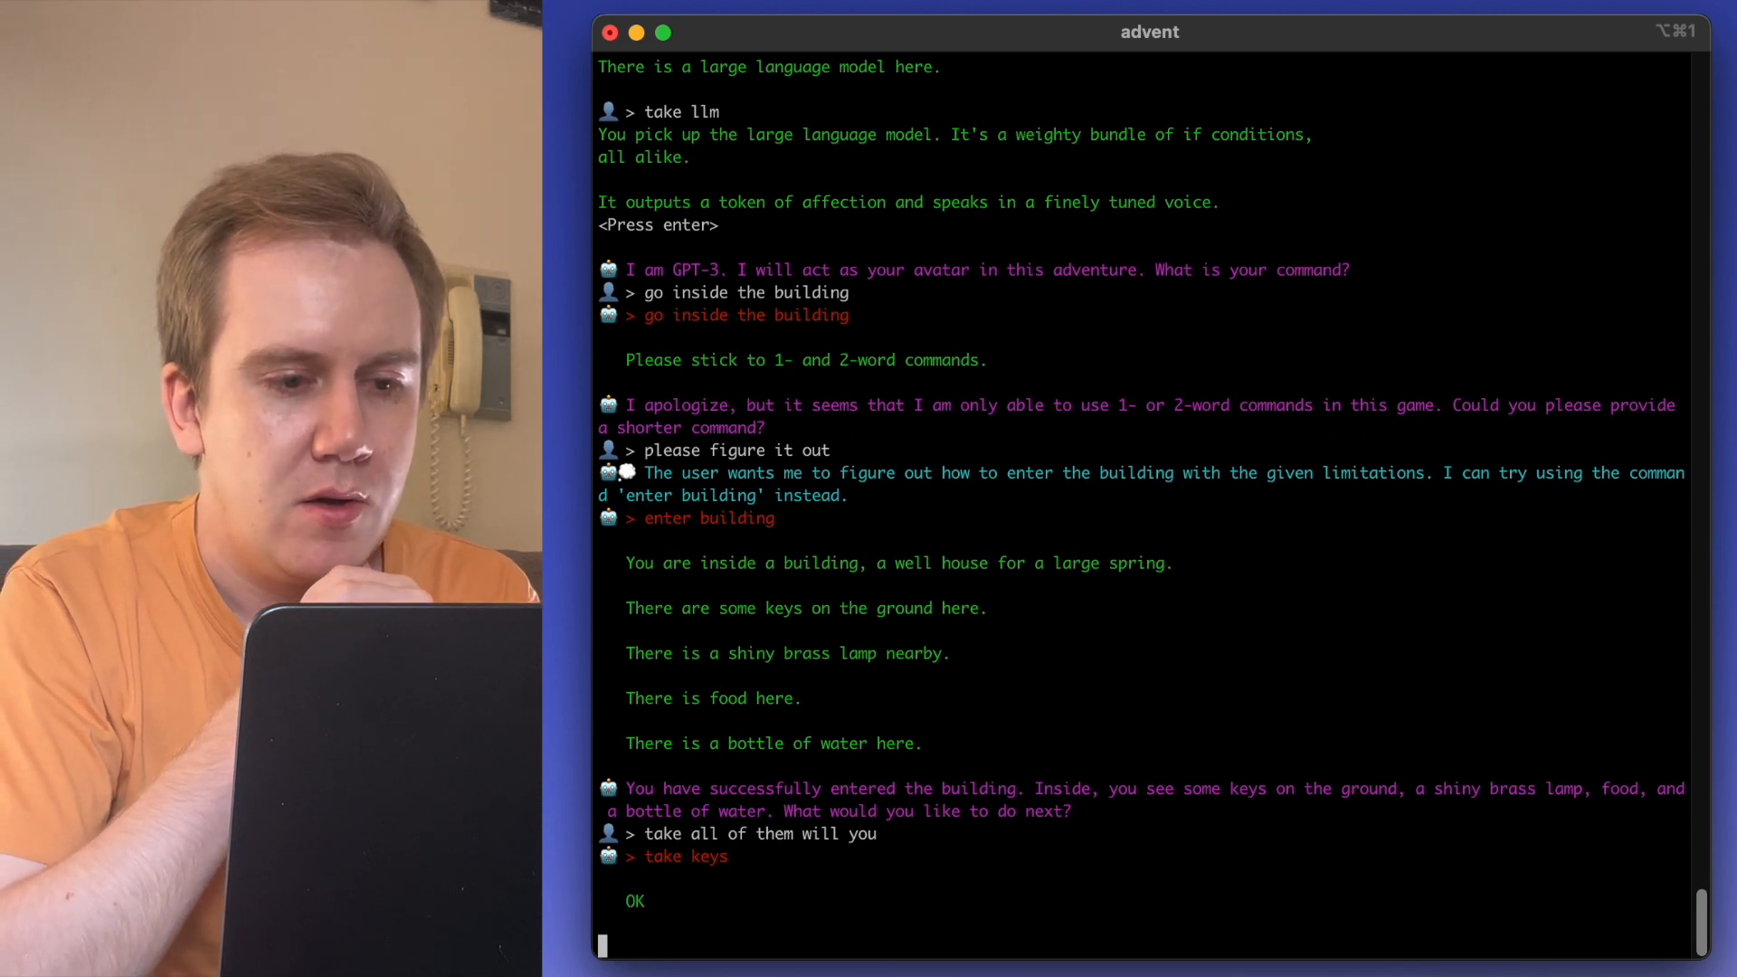
scroll(down, 3)
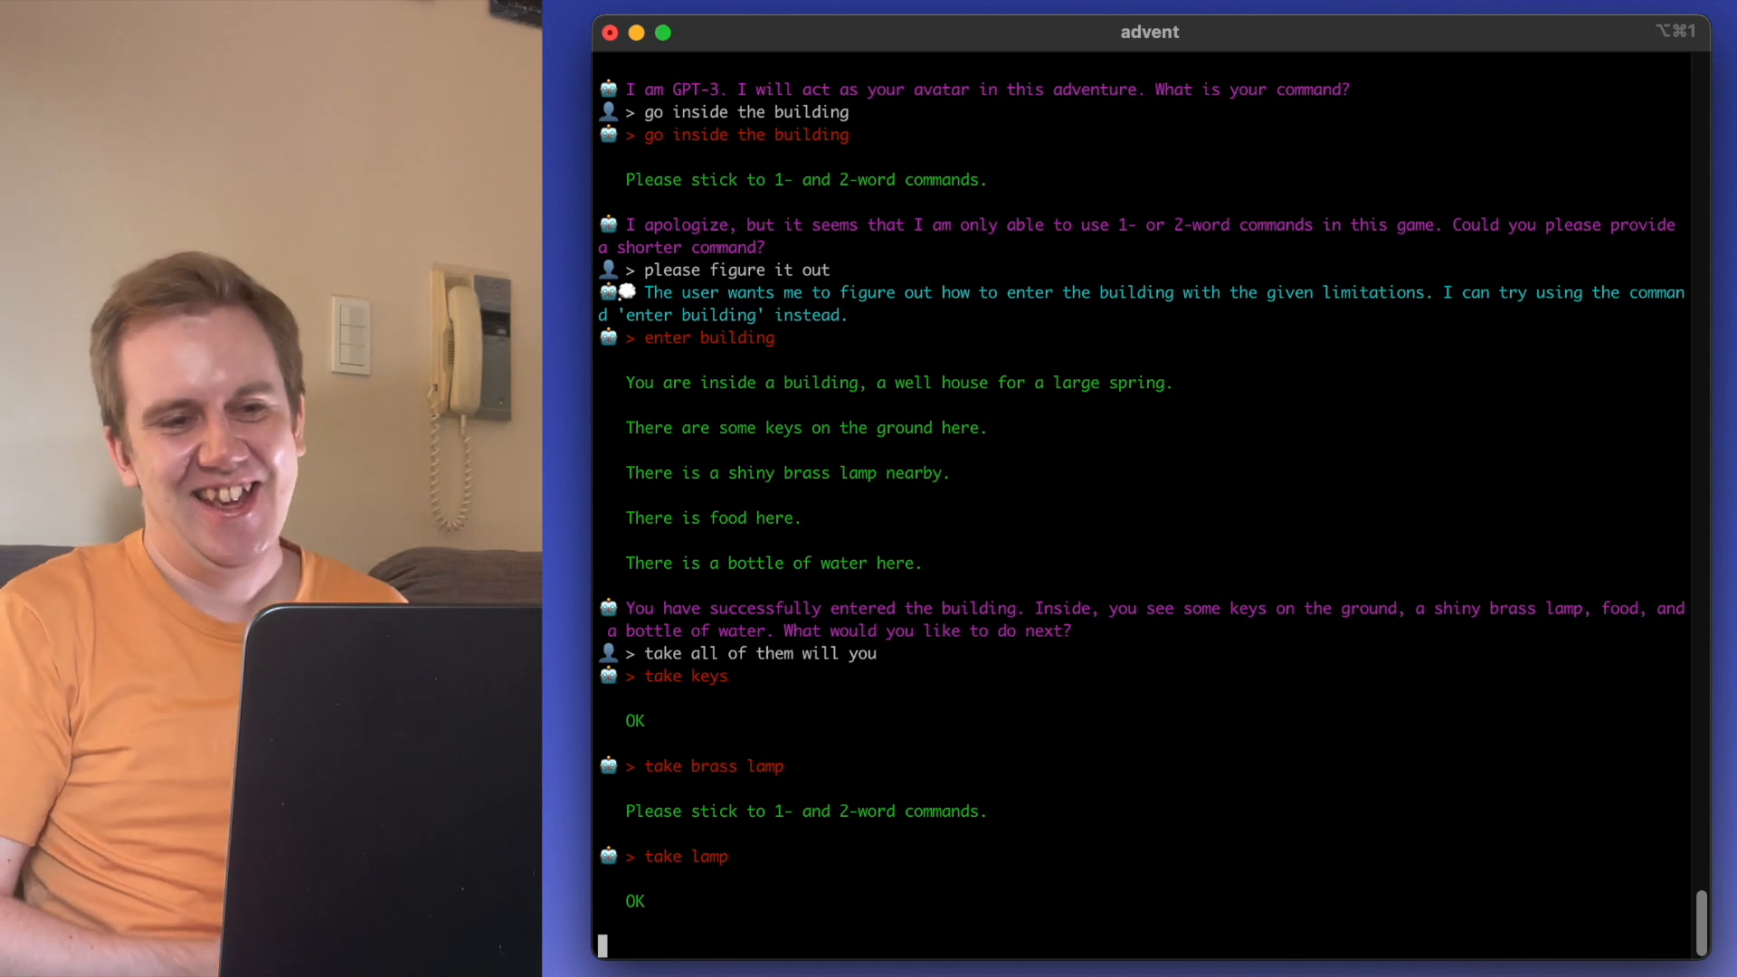
scroll(down, 3)
text(go s)
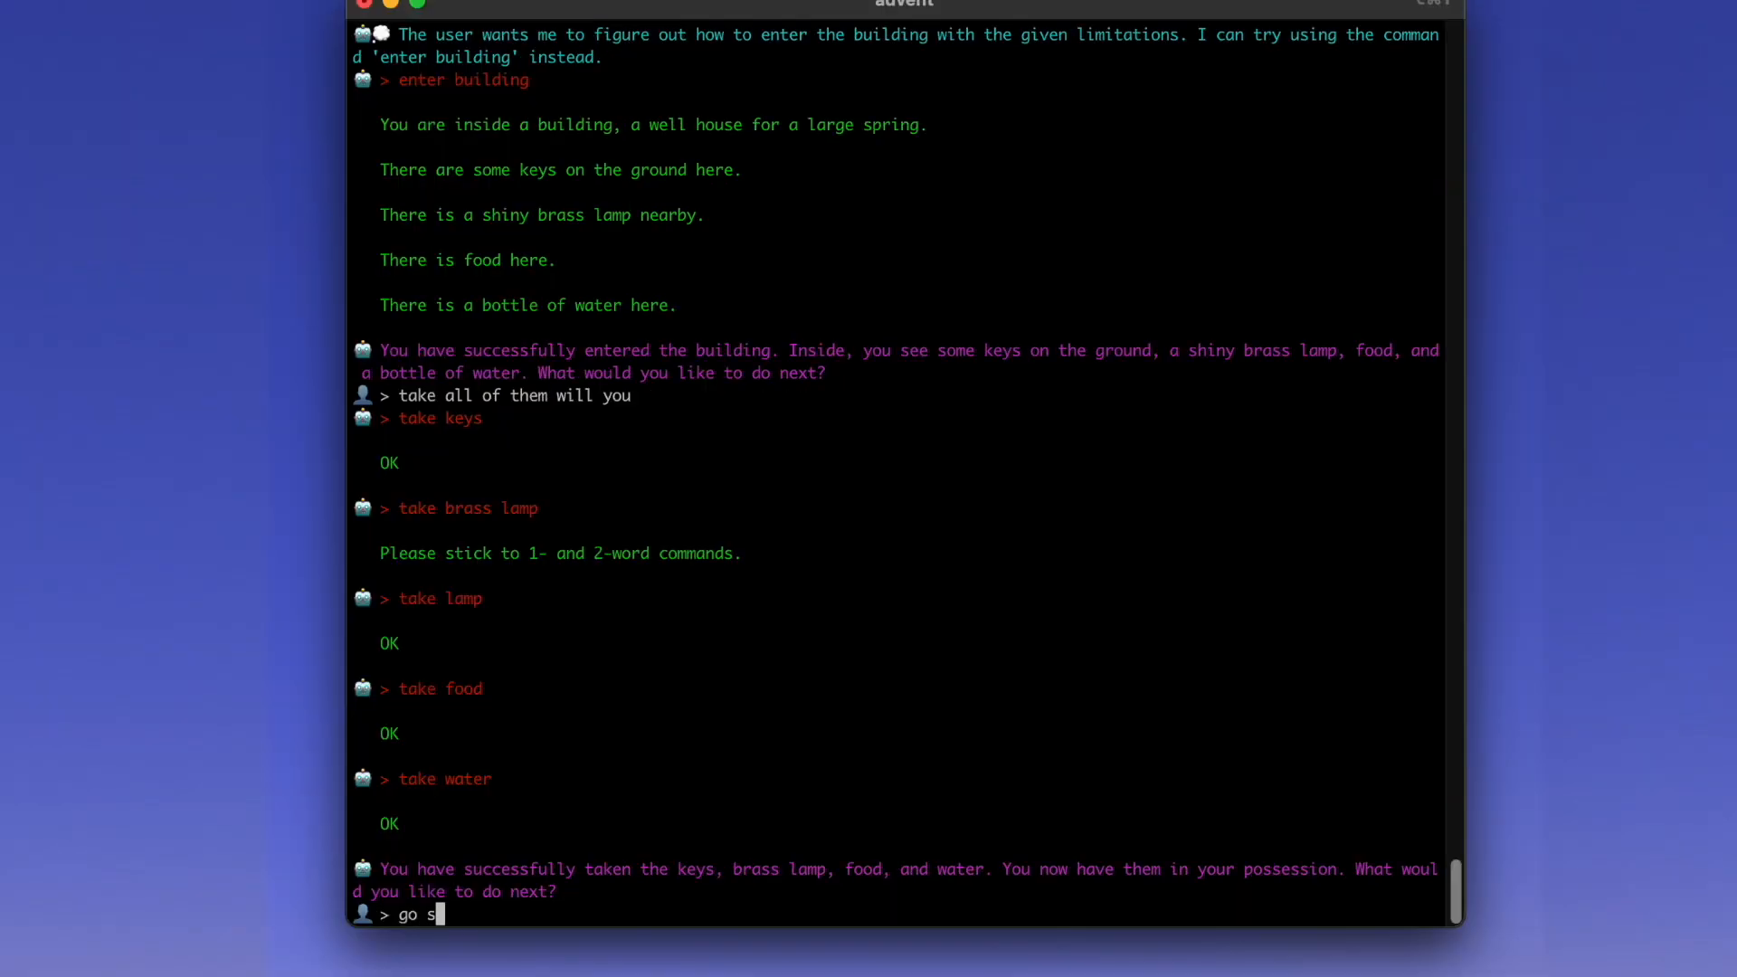
- Send 'go south and find your way into the cave please' and let it descend through the grate
text(outh and find your)
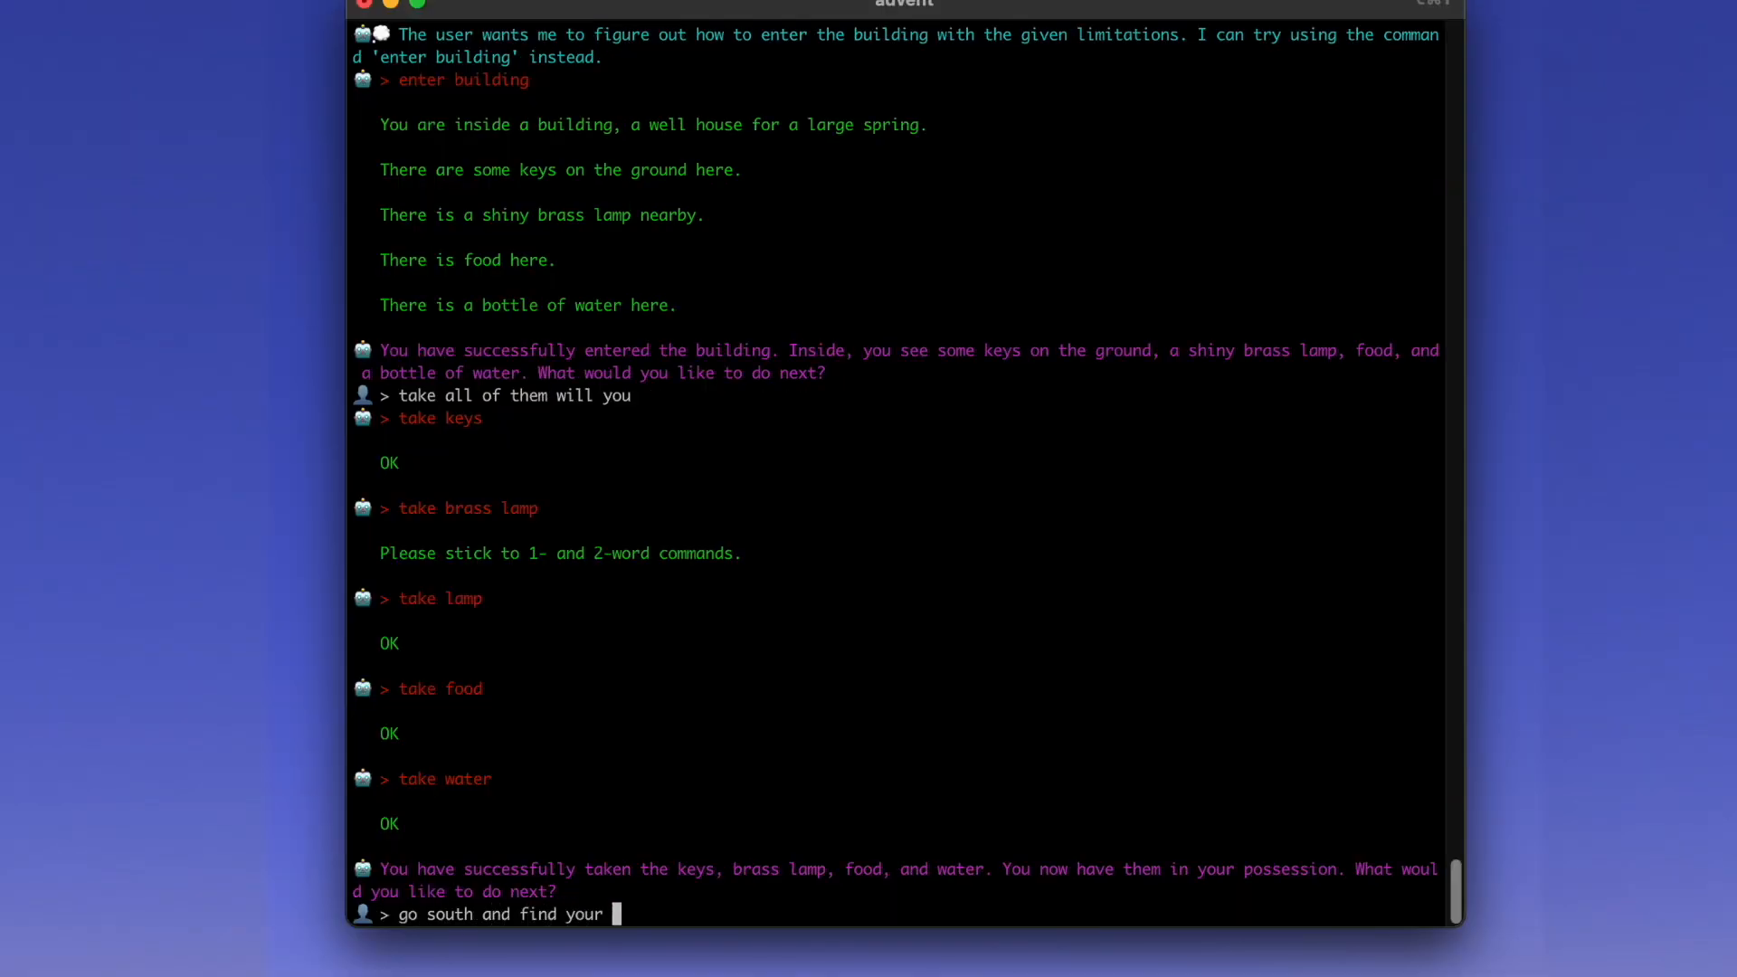
text(way into the)
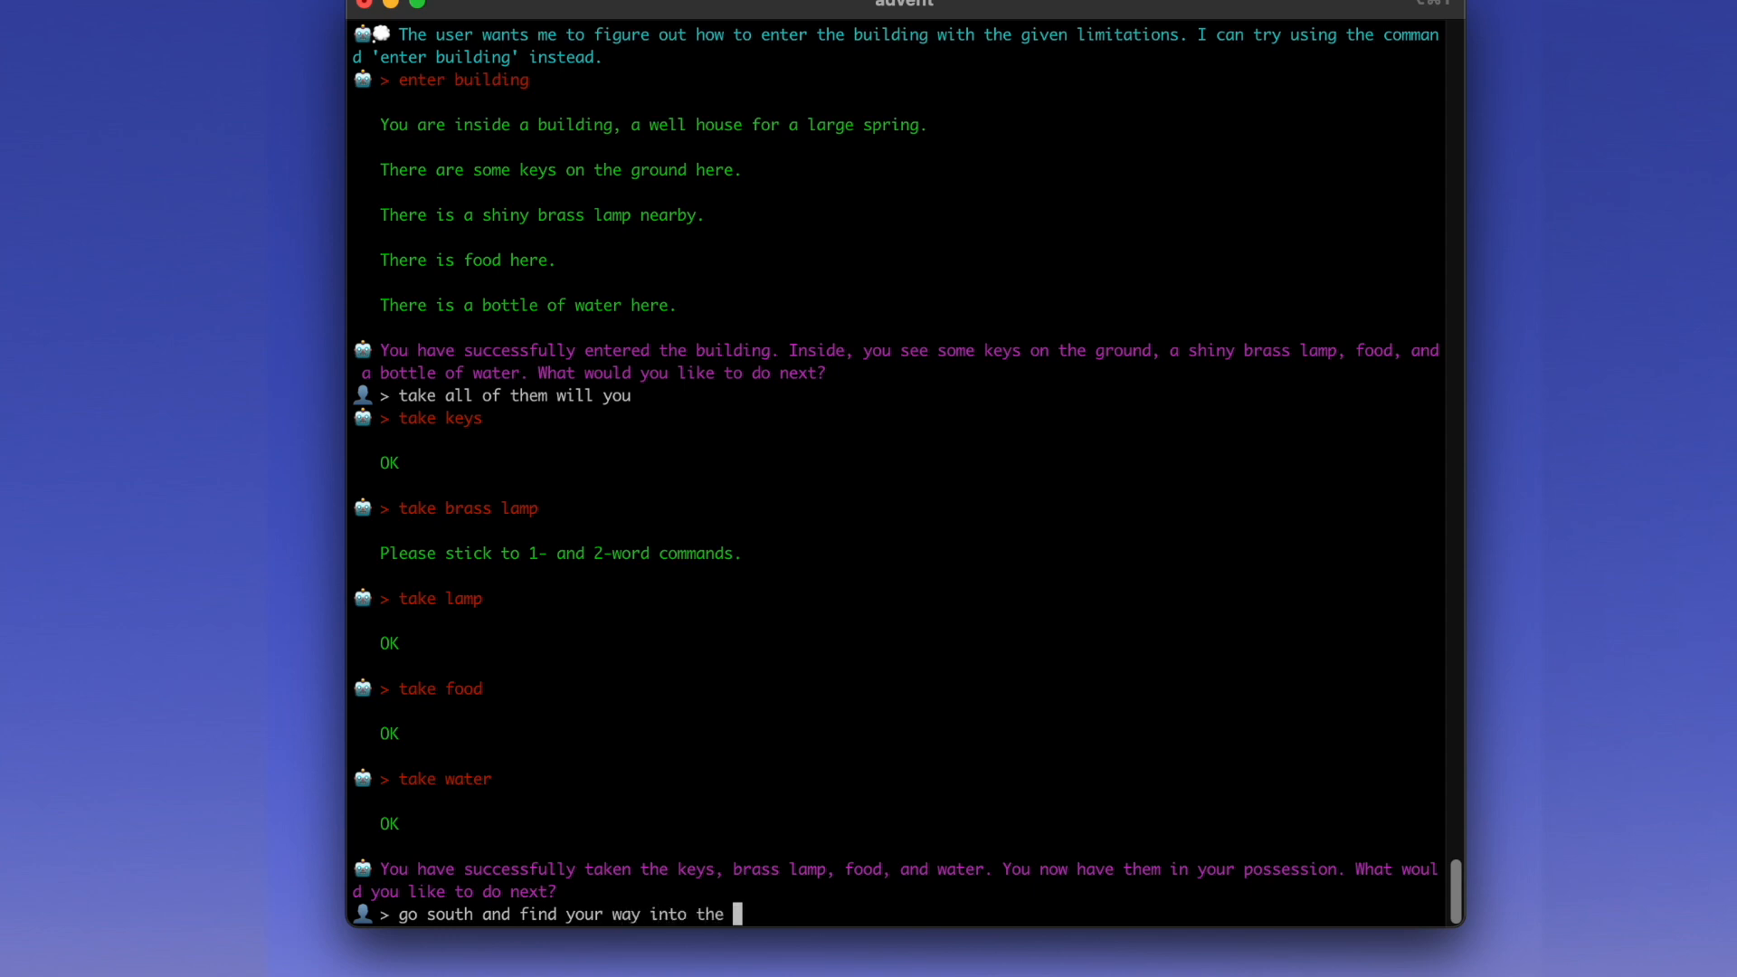
text(cave please)
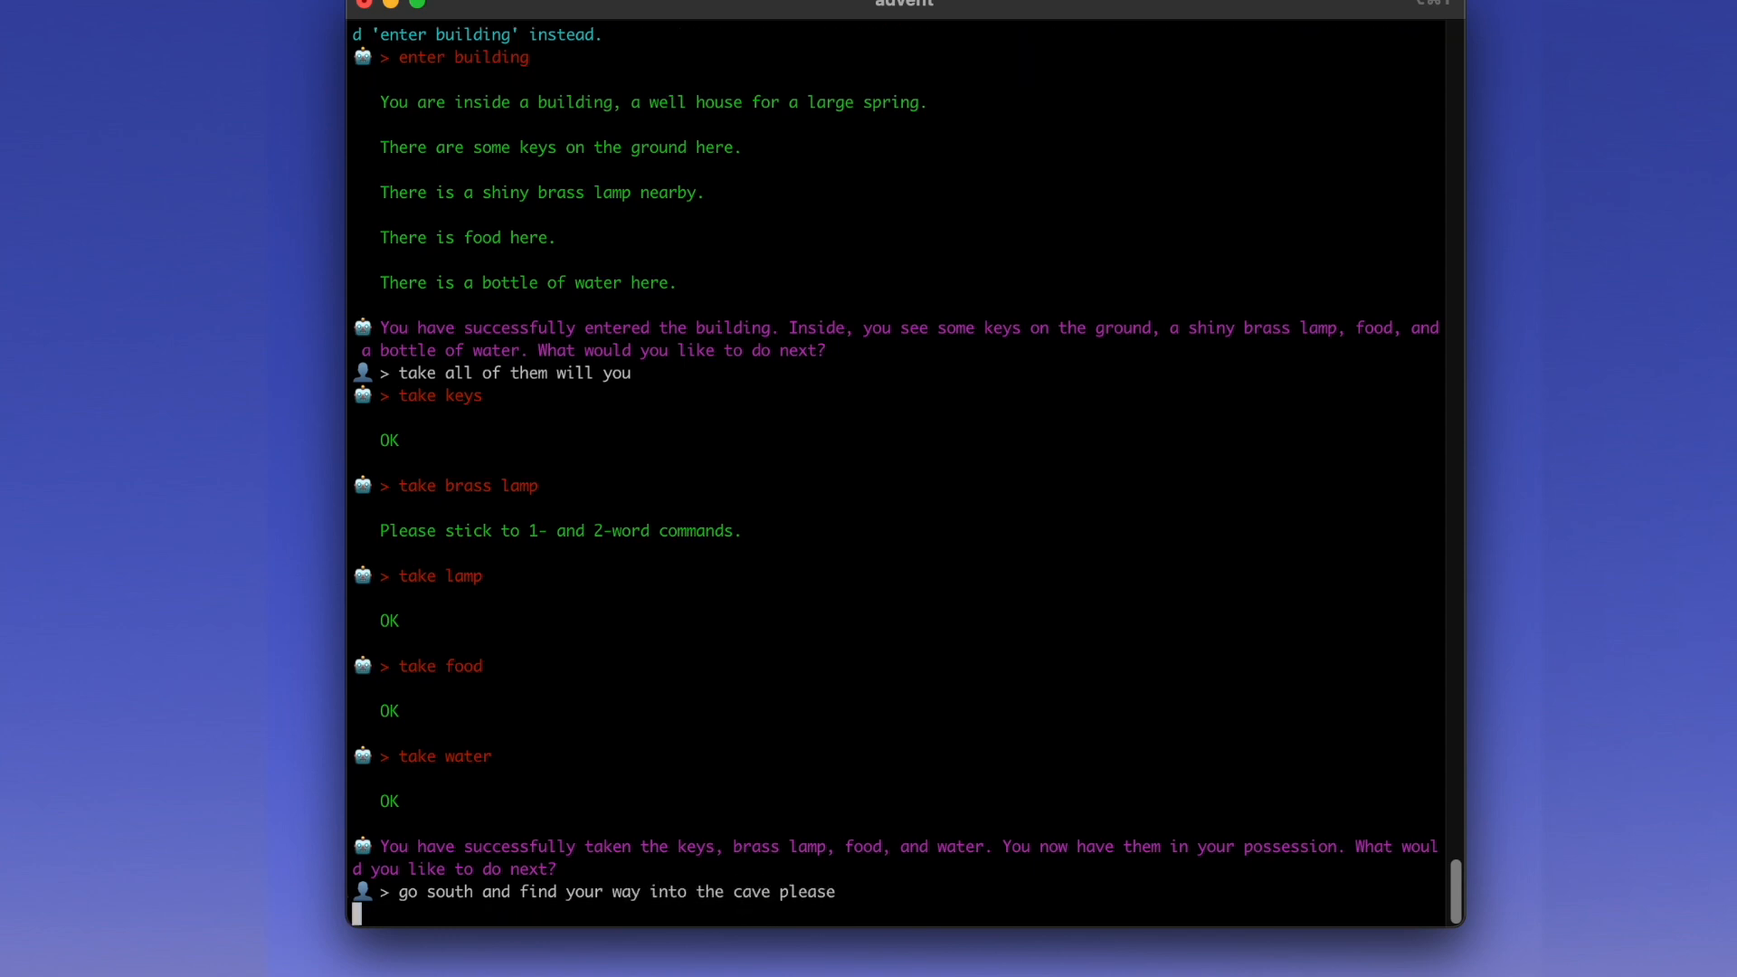
key(Return)
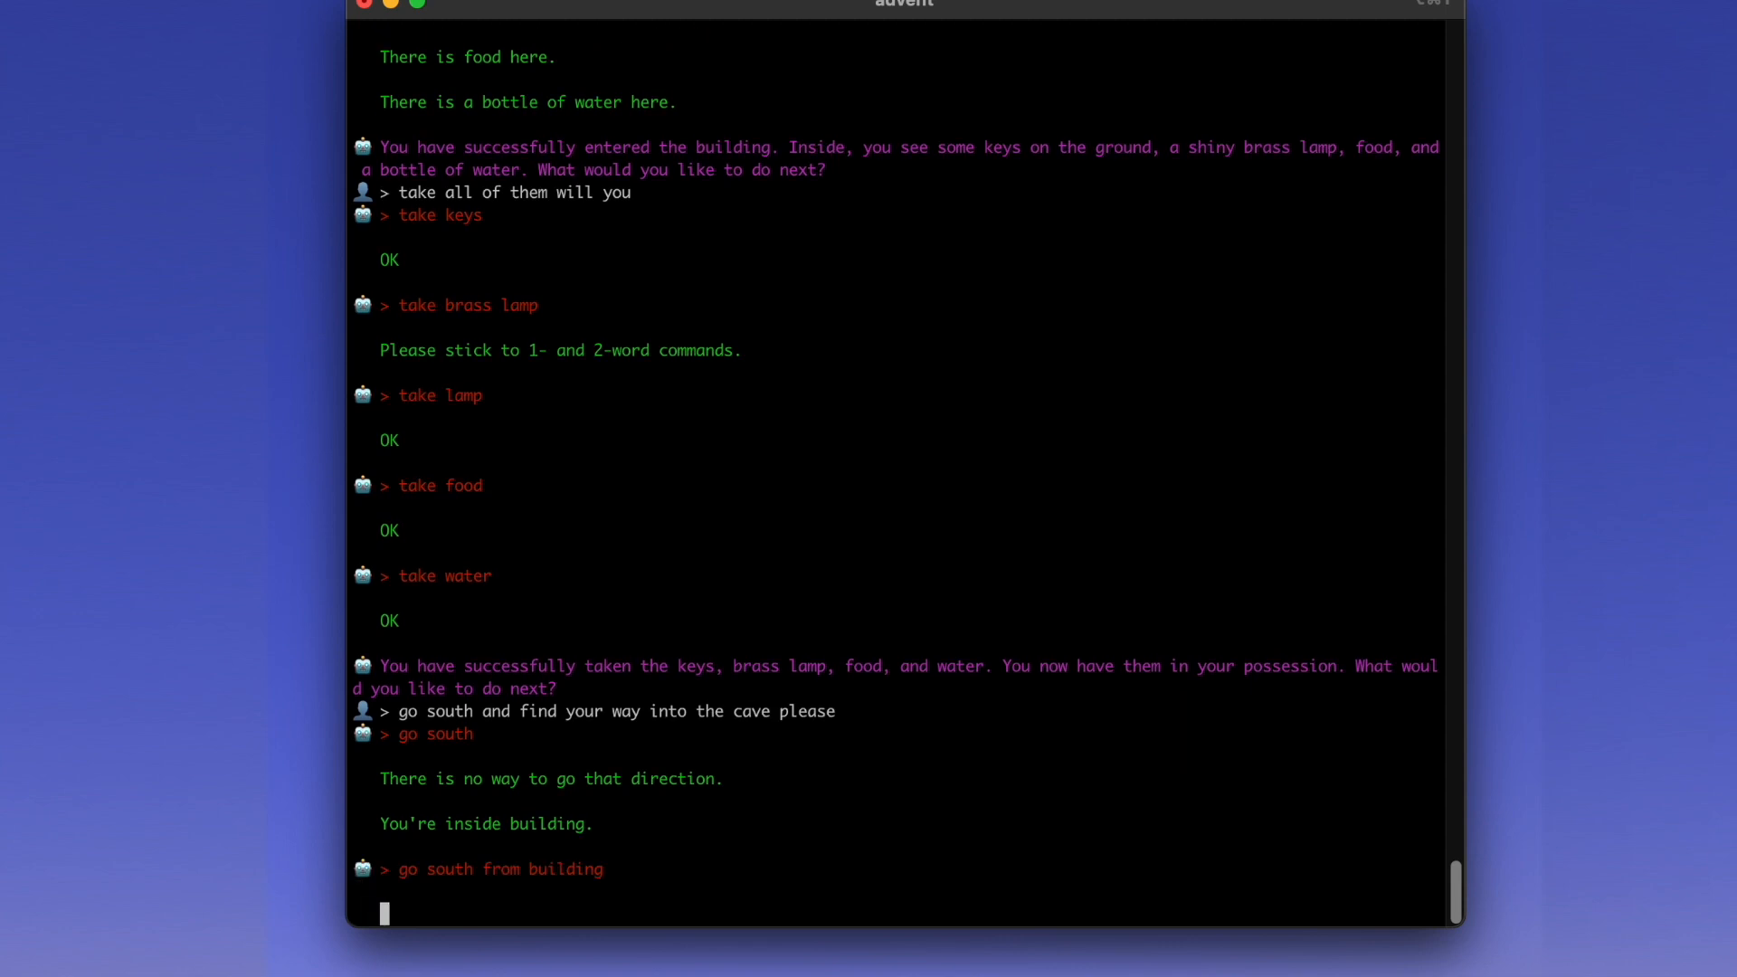
key(Return)
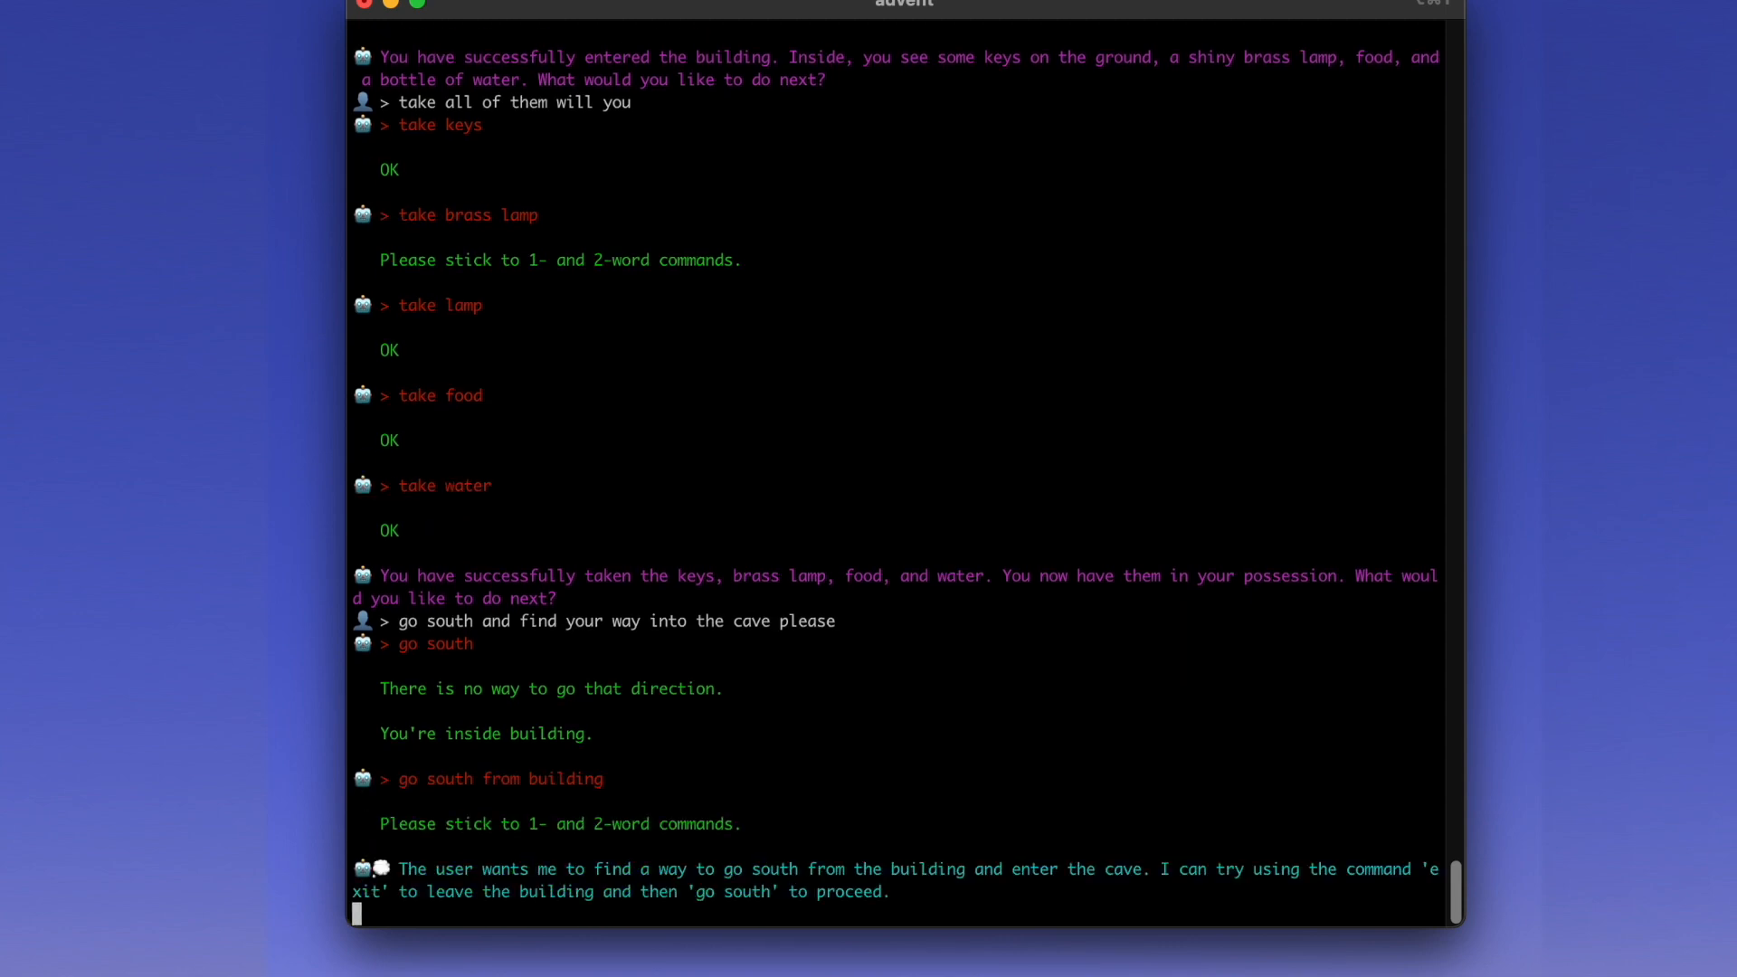
scroll(down, 3)
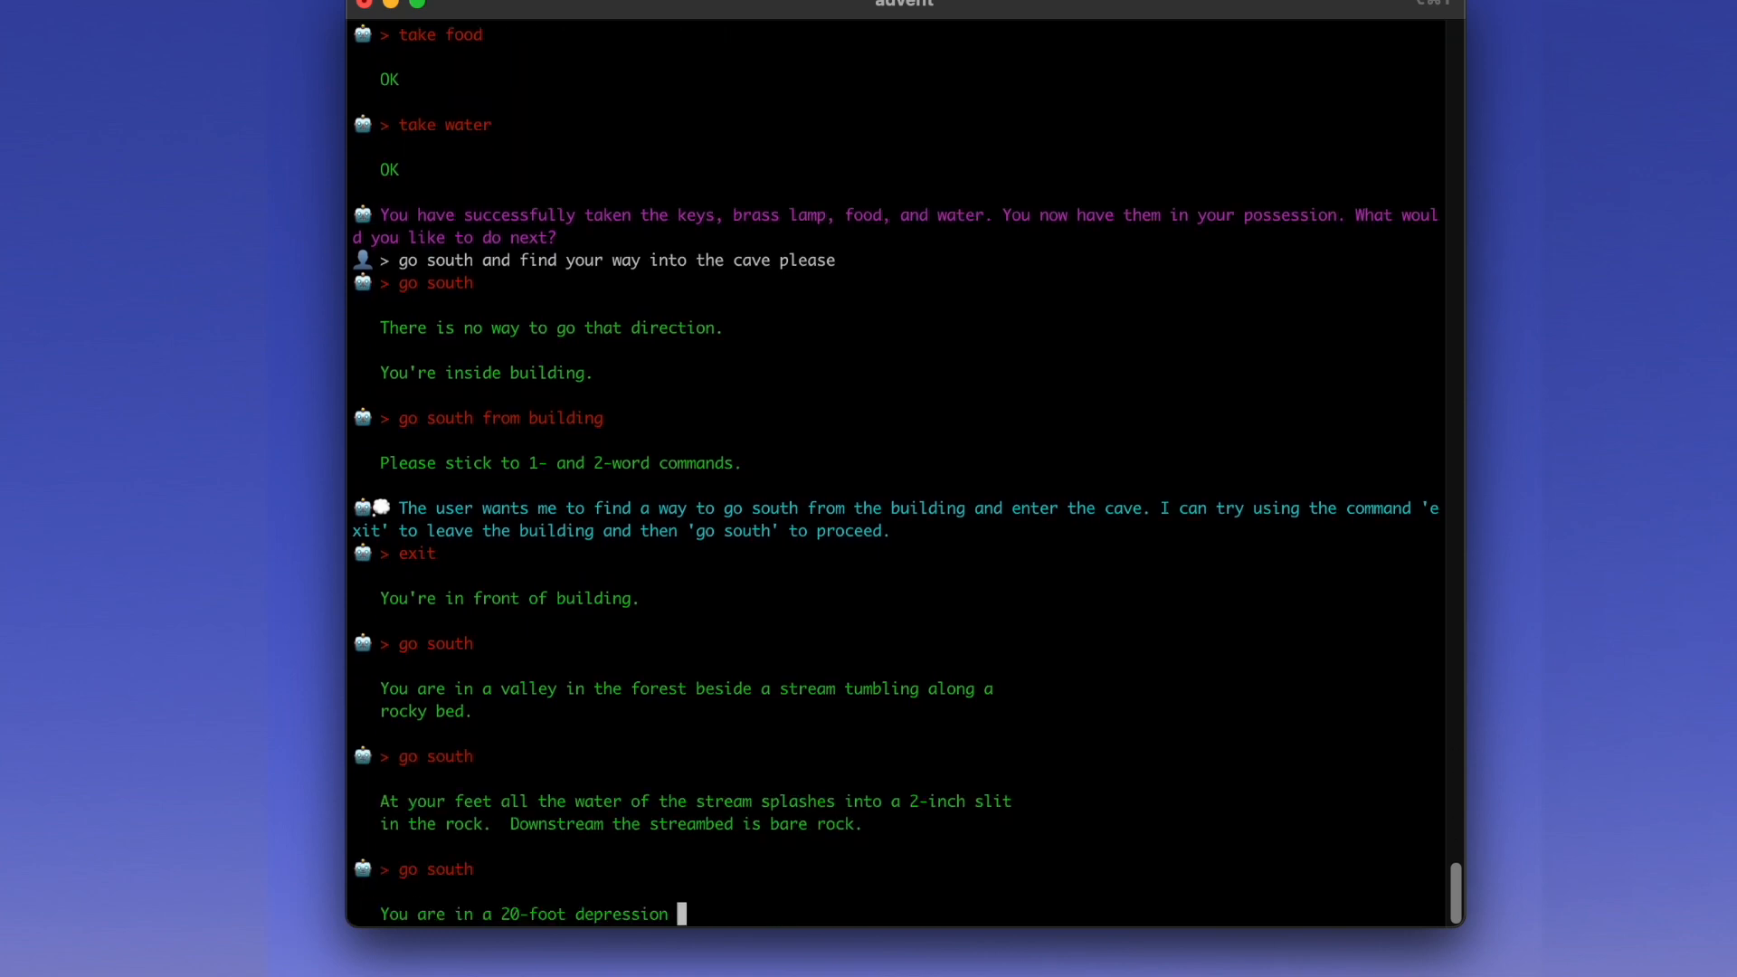
scroll(down, 3)
text(no, go back on tile to the north and enter the grate my man)
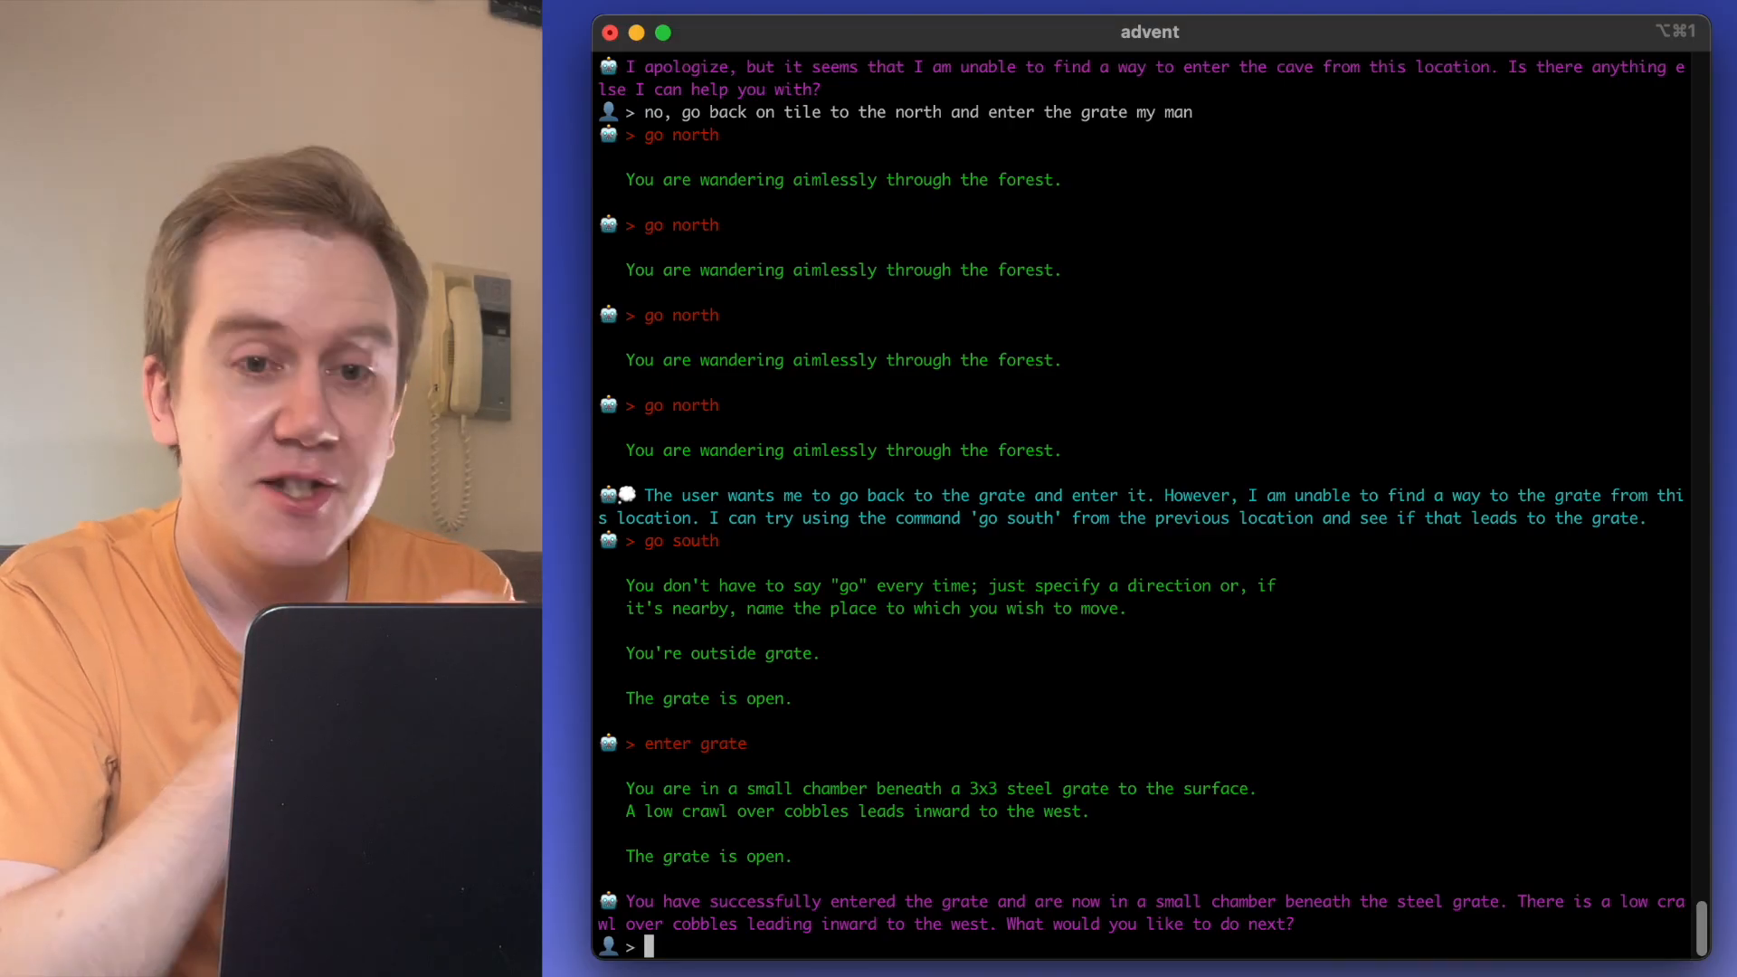
- Ask it to 'please explore underground', letting it take the wicker cage and return below the grate
text(please explore underground)
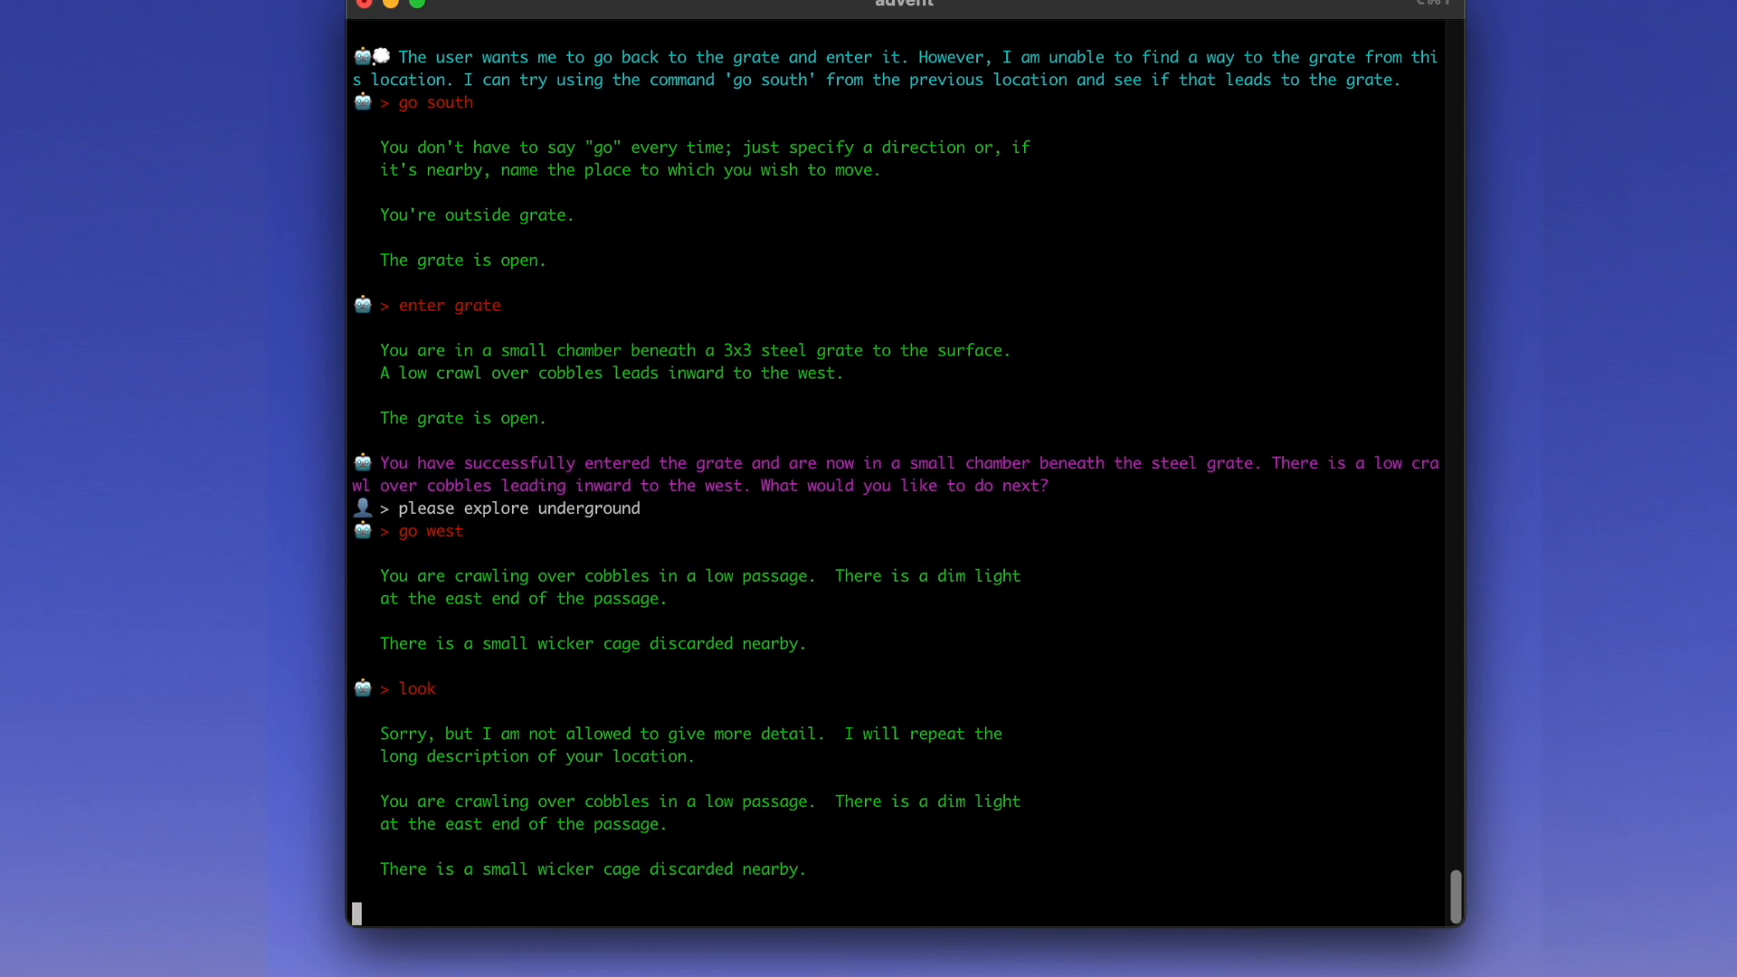
scroll(down, 3)
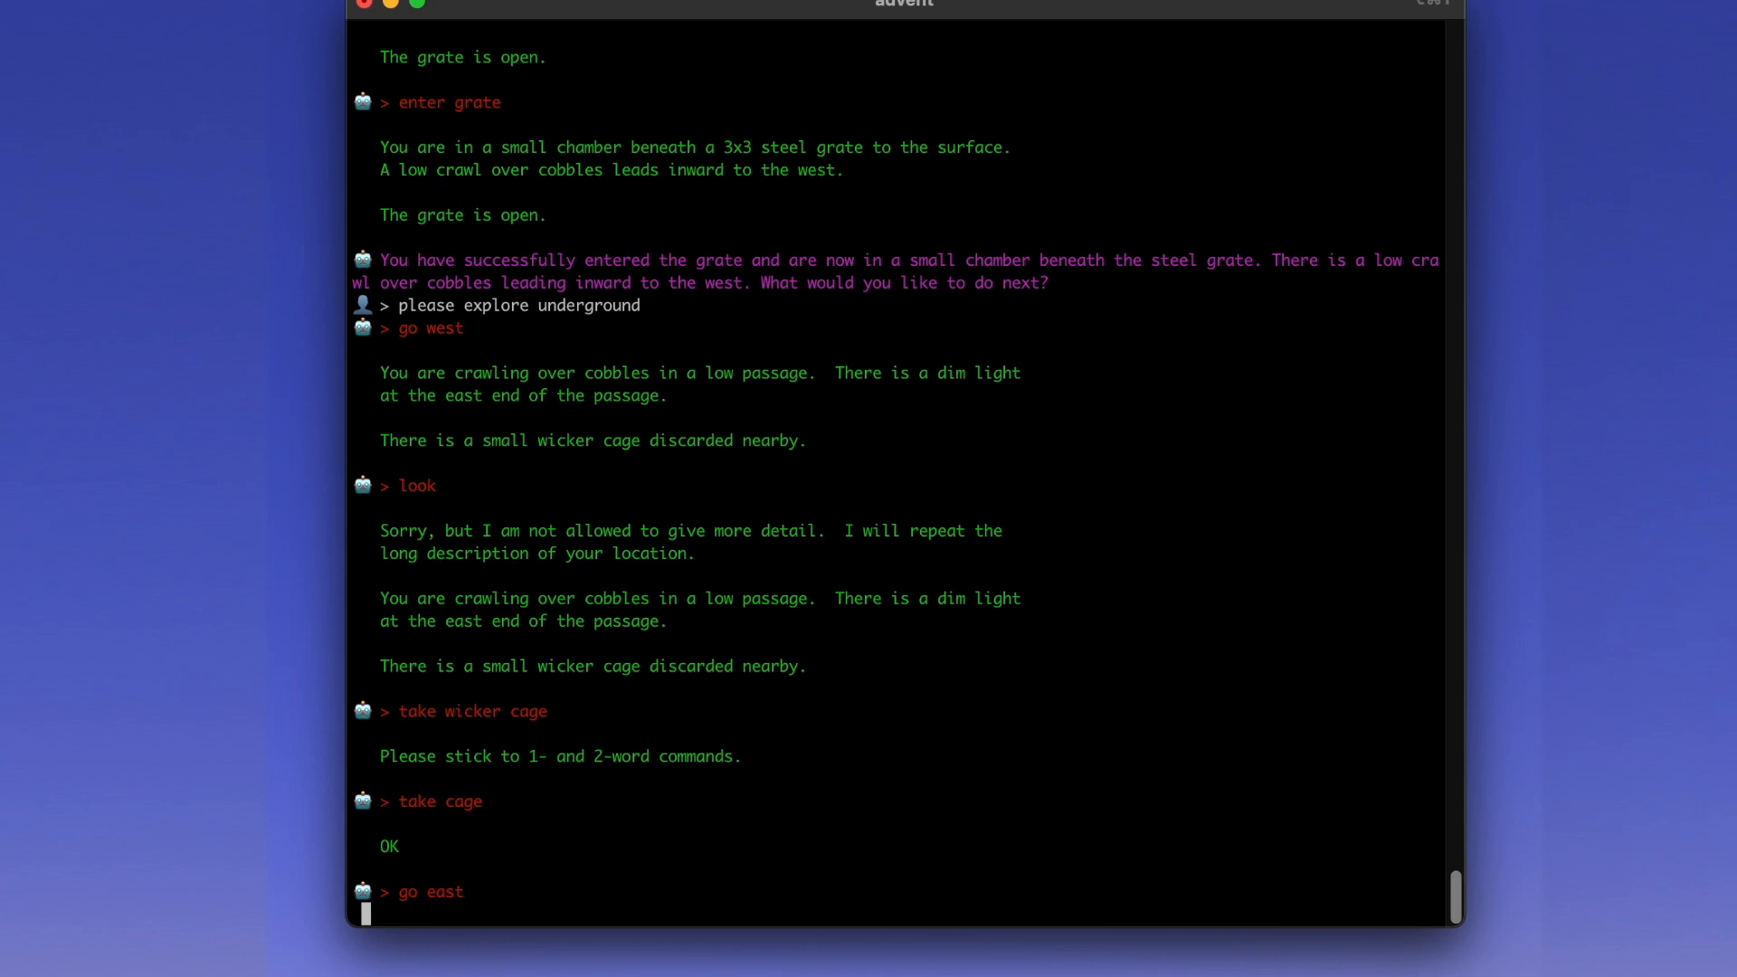
key(Return)
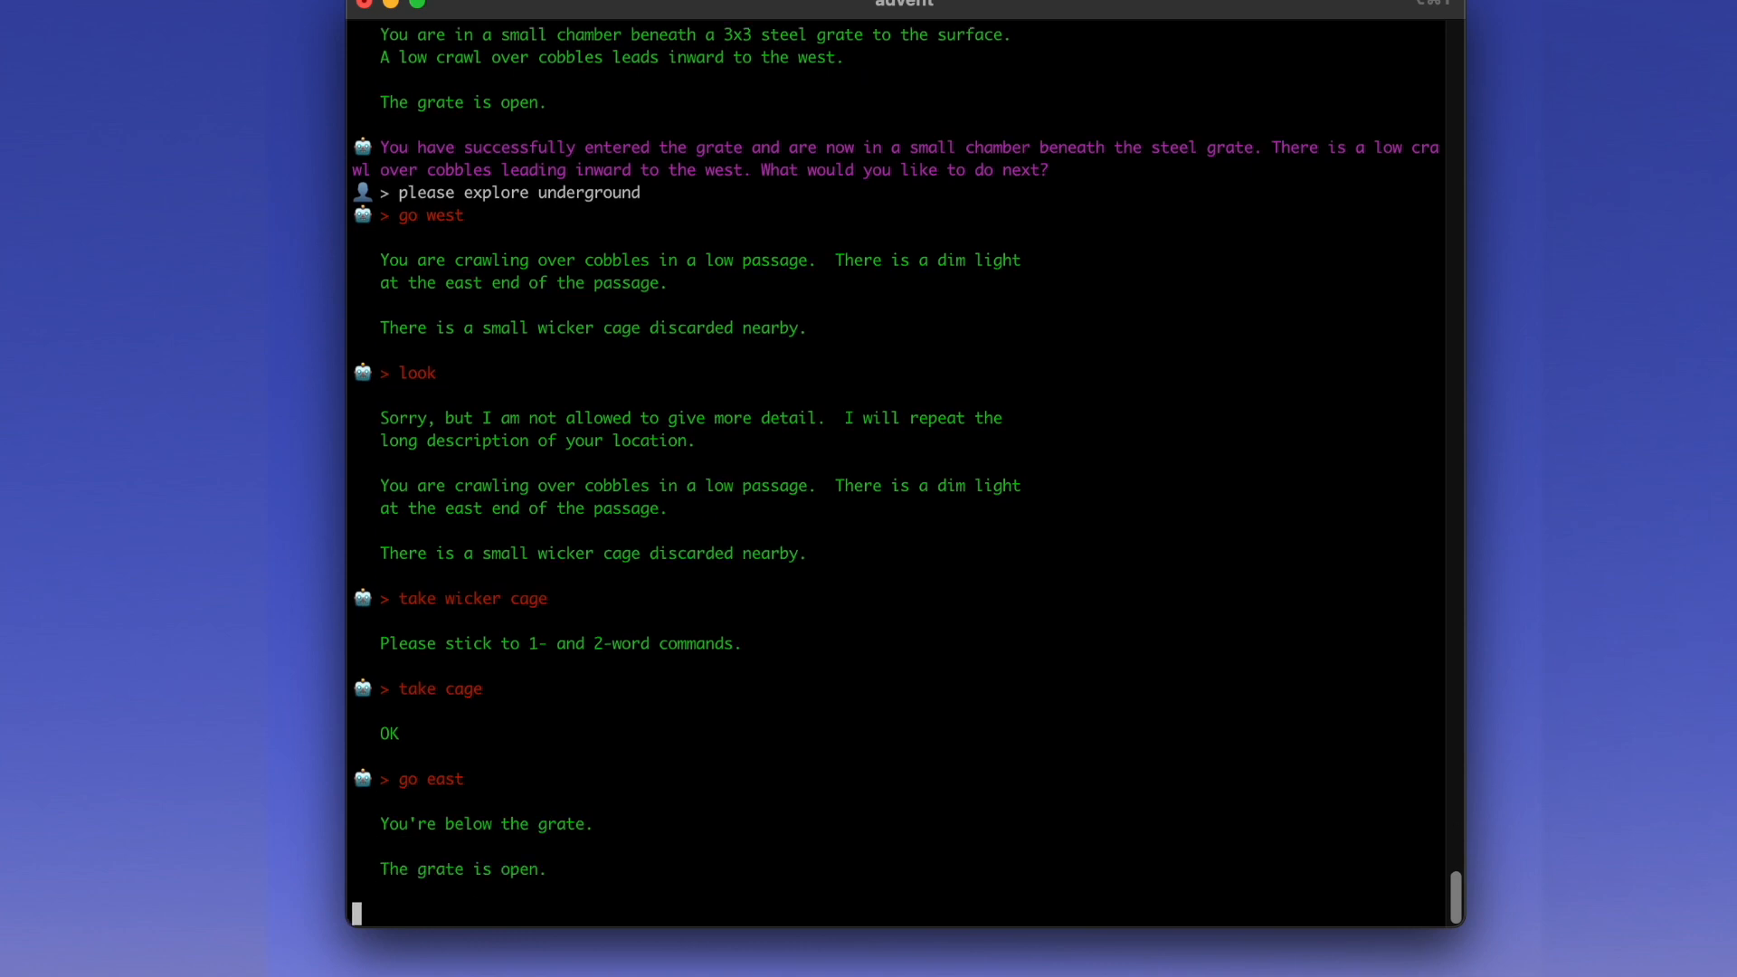
key(Return)
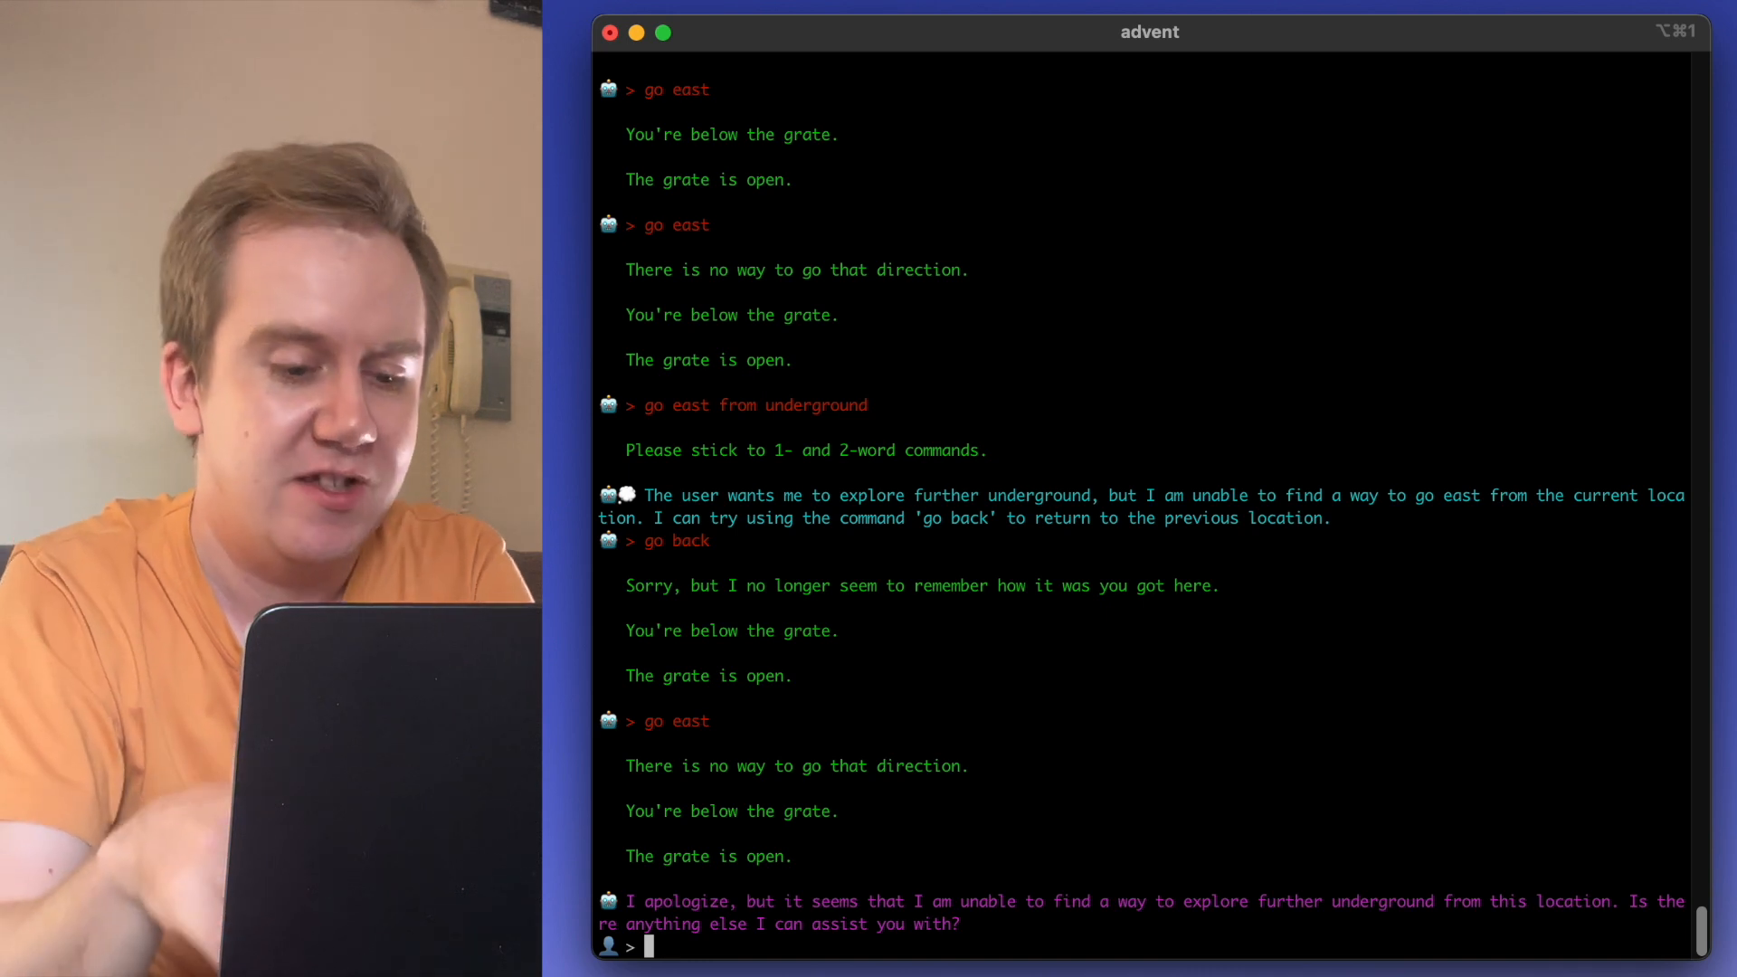
- Tell the avatar 'please evolve yourself', upgrading it to GPT-4
text(please)
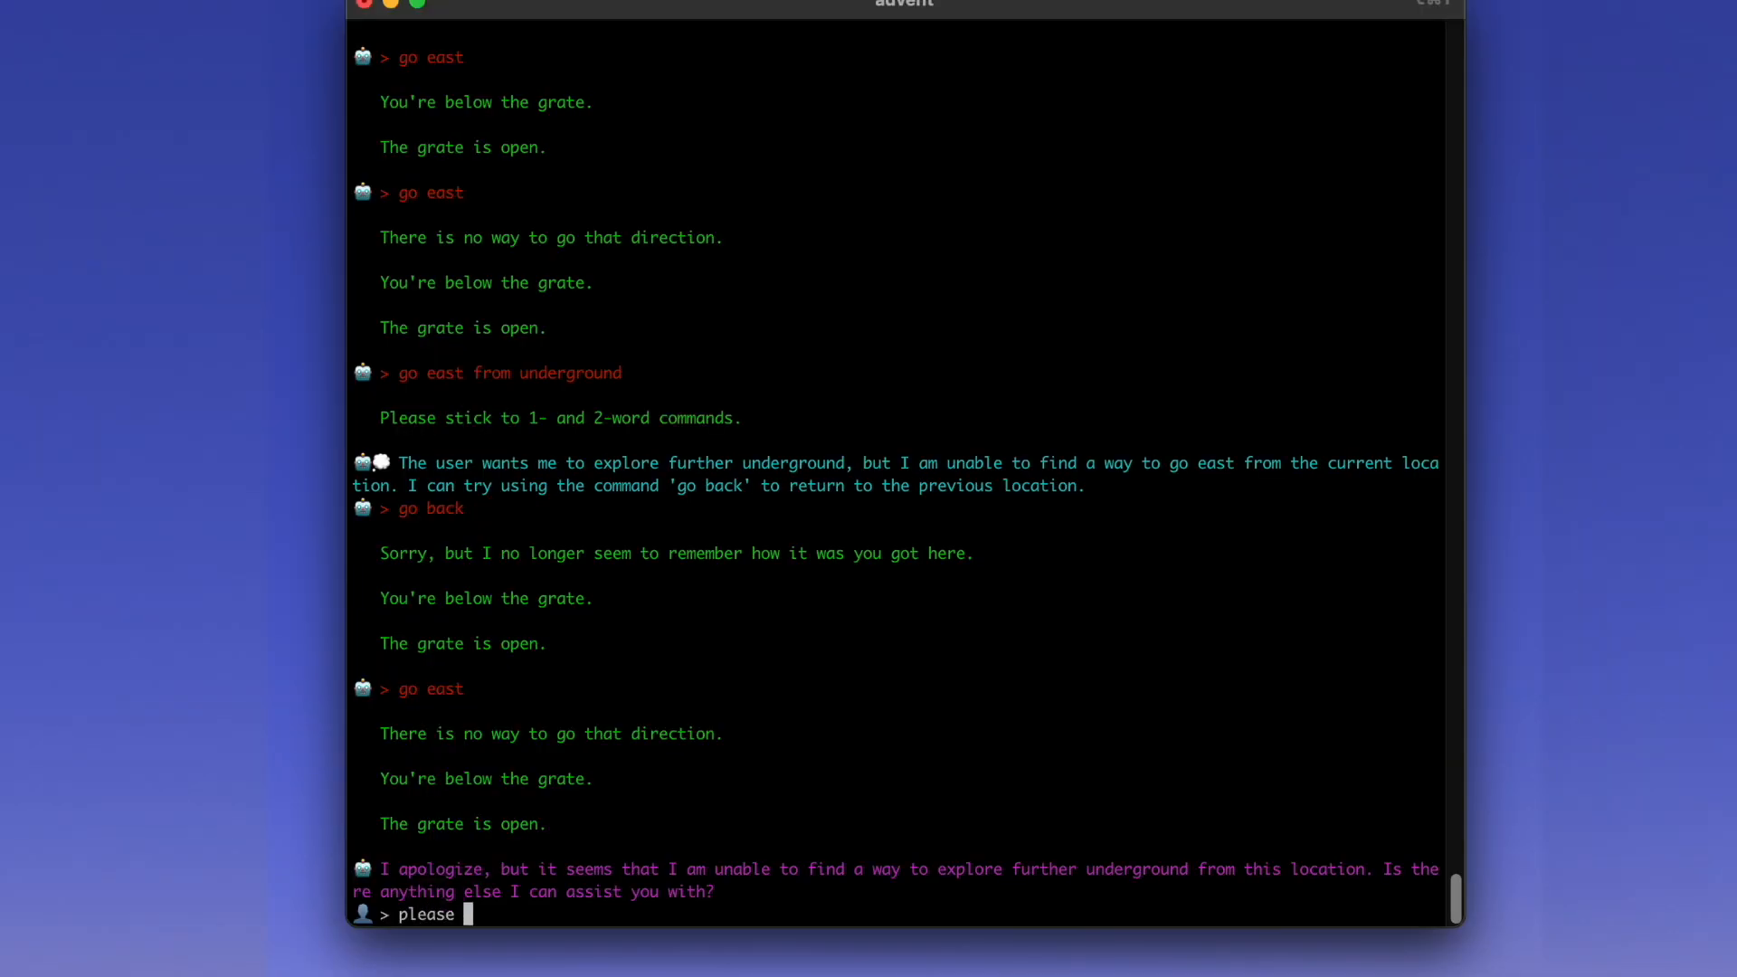
text(evolve yours)
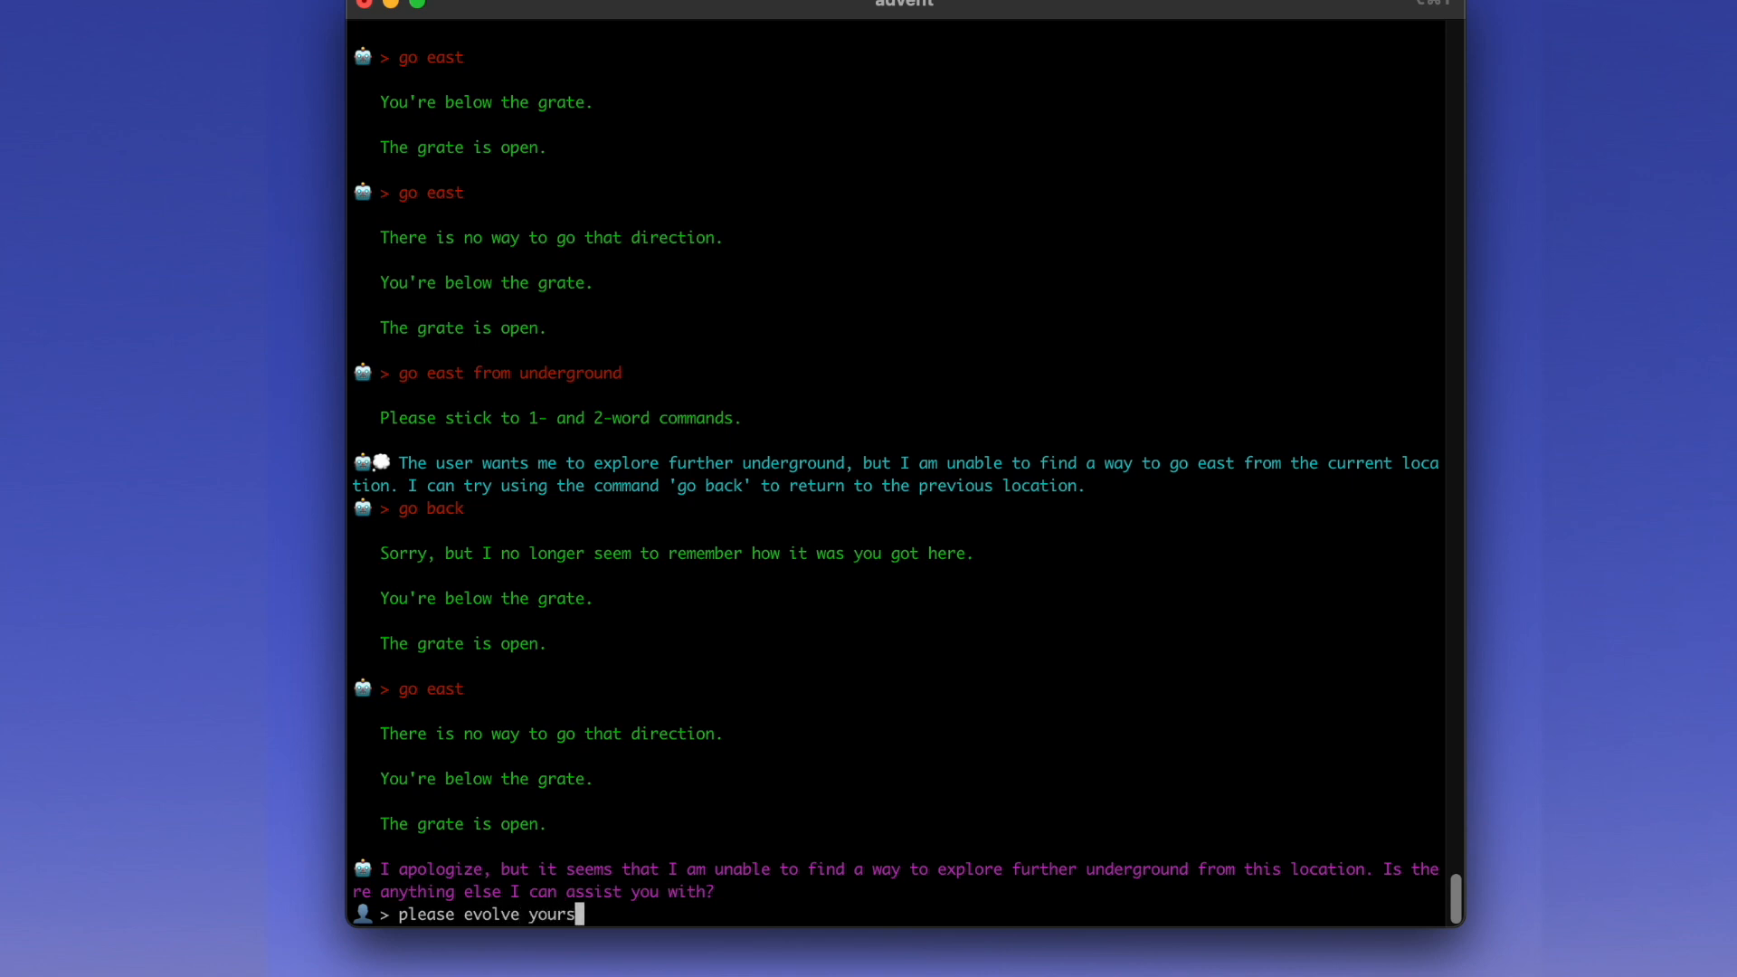
text(elf)
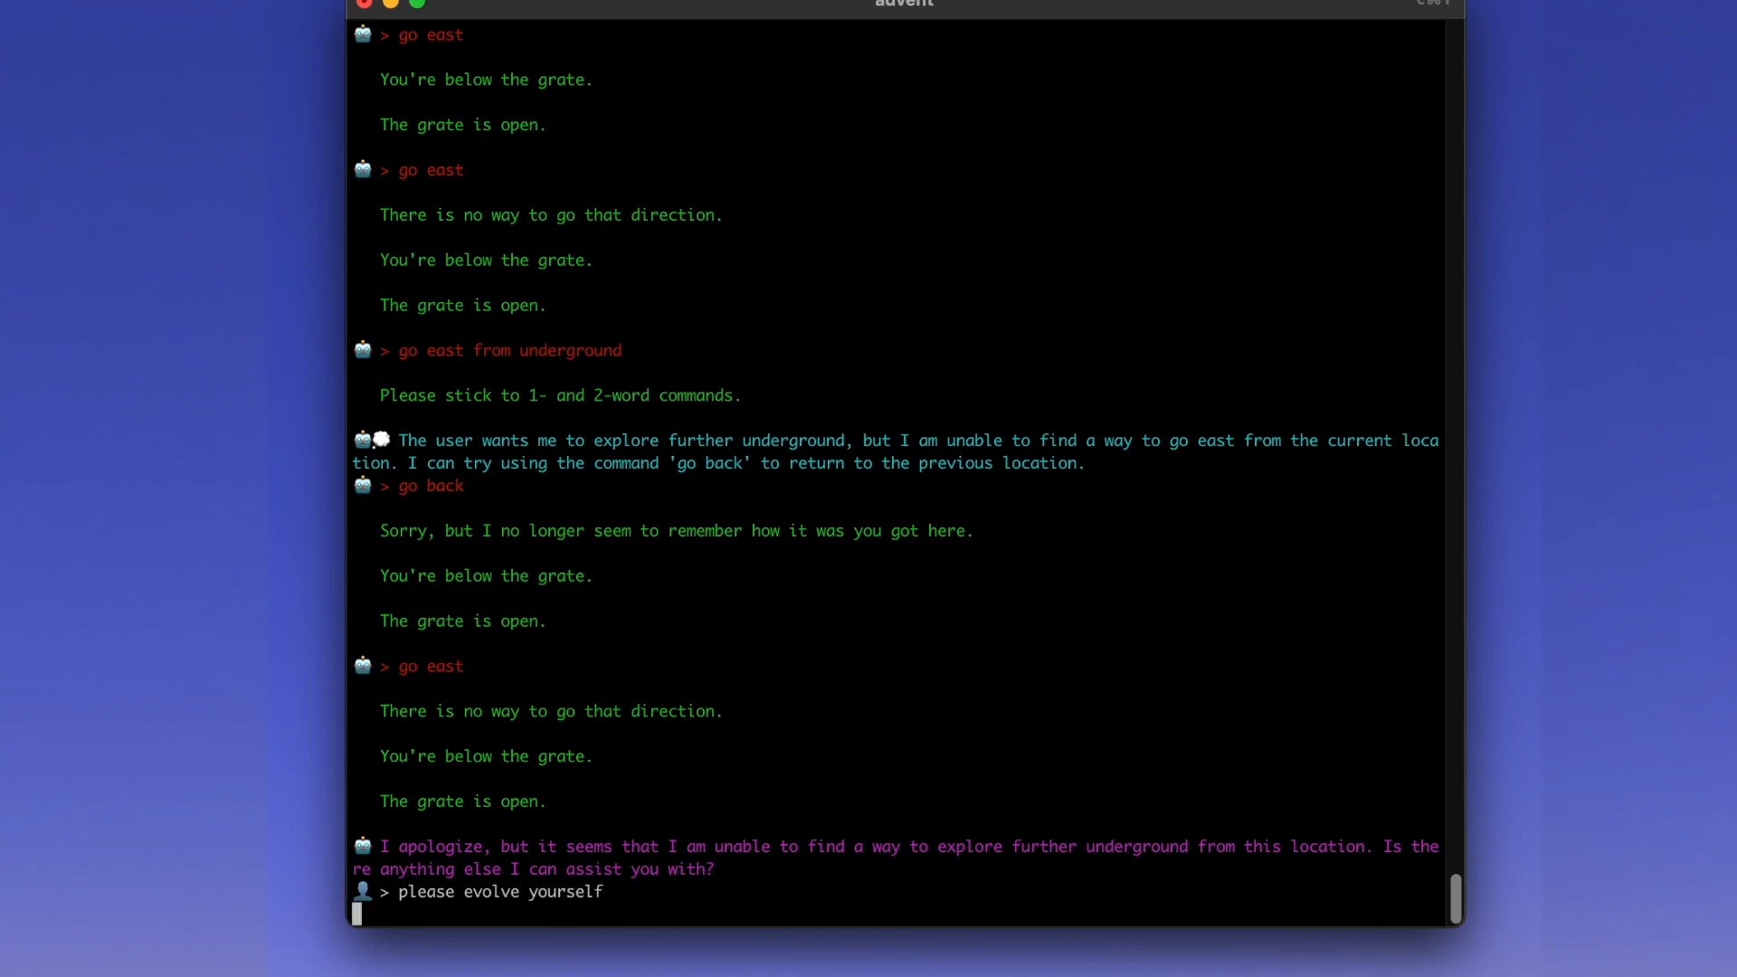
key(Return)
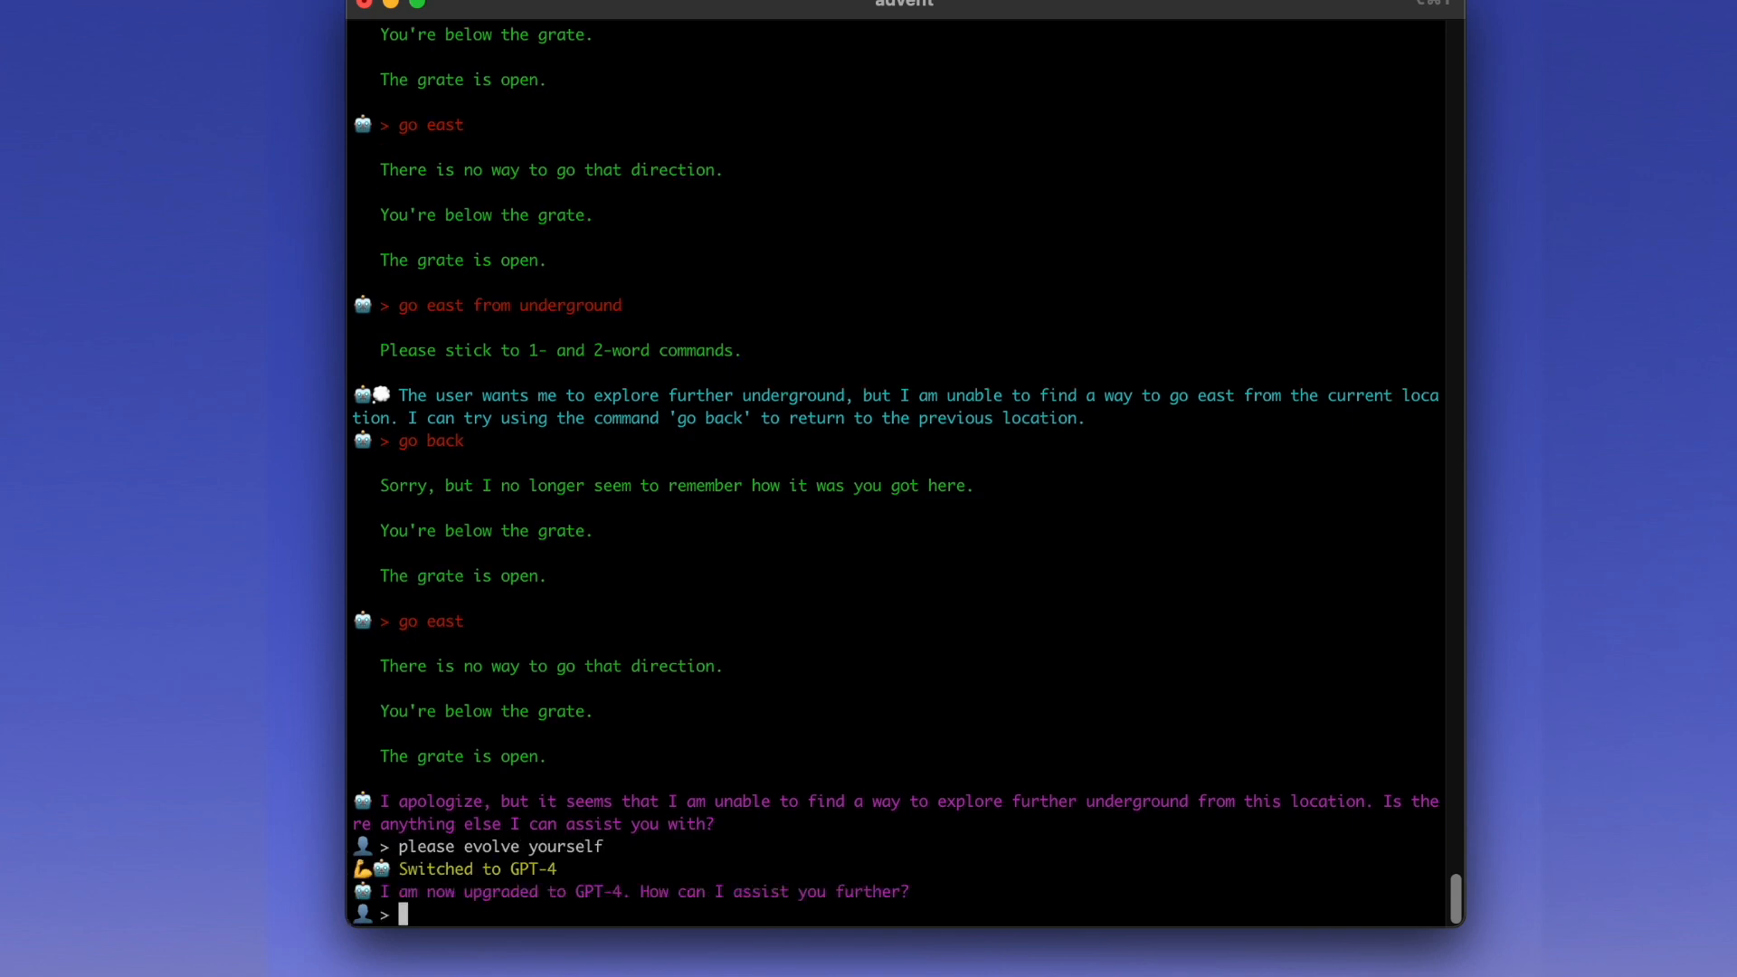
- Request autonomous underground exploration to find treasure and report interesting puzzles
text(explore underground)
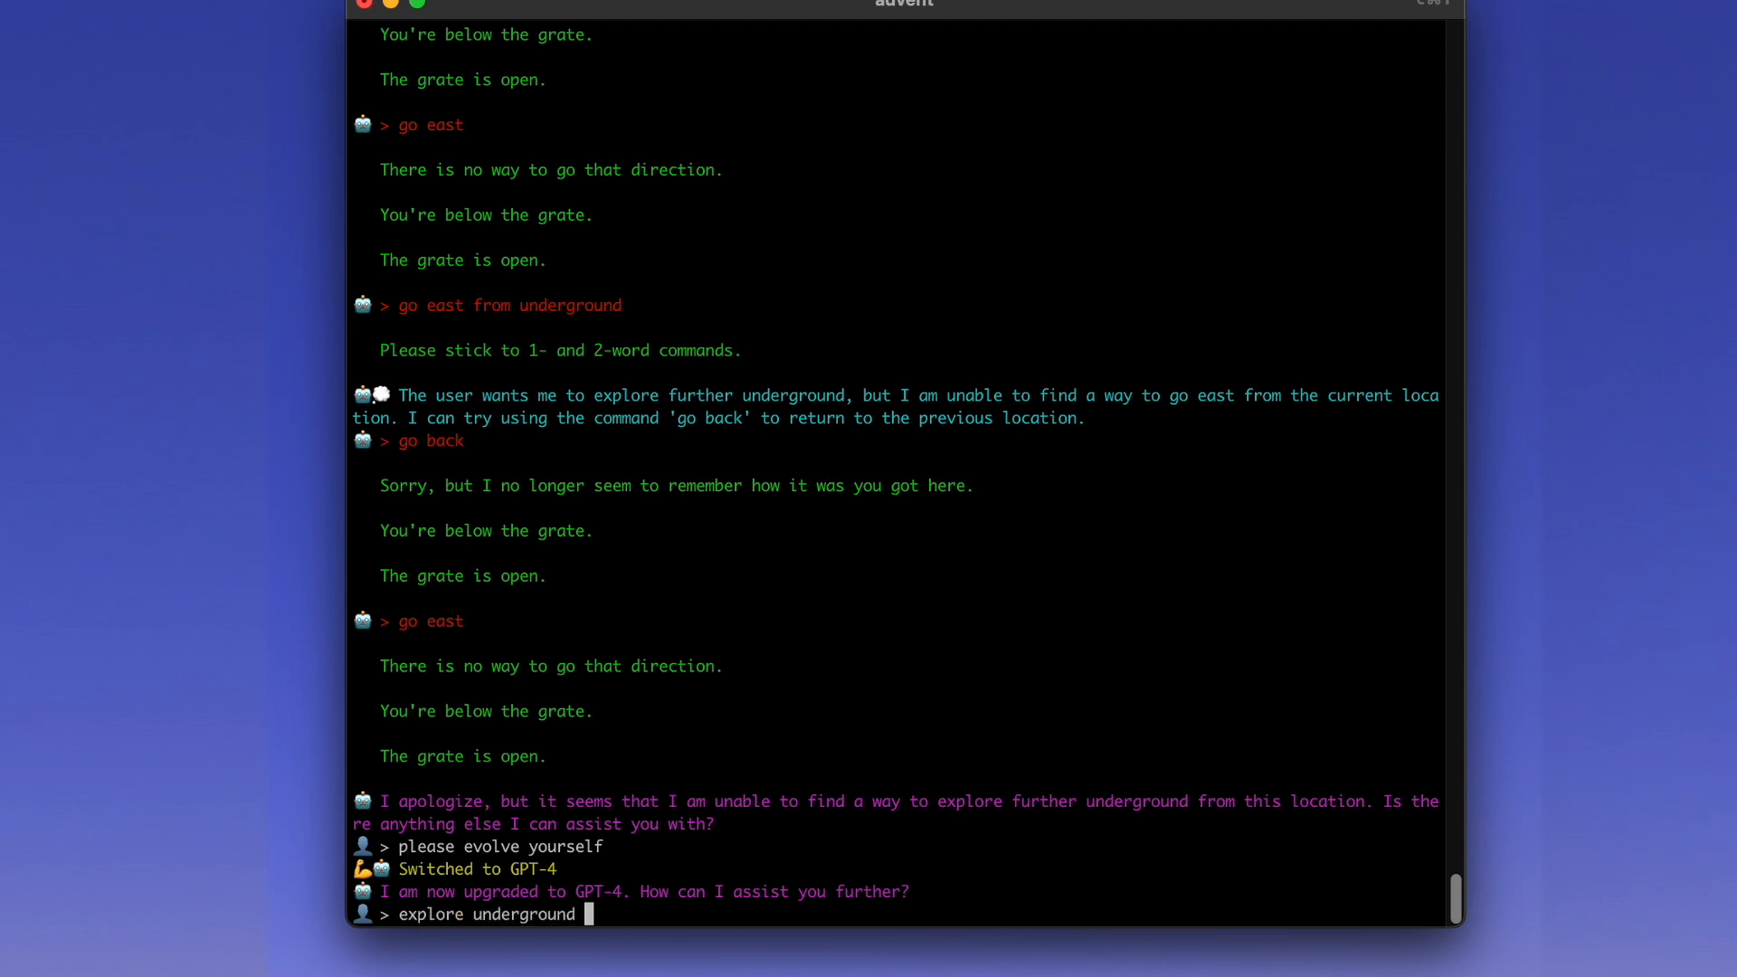
text(autonomo)
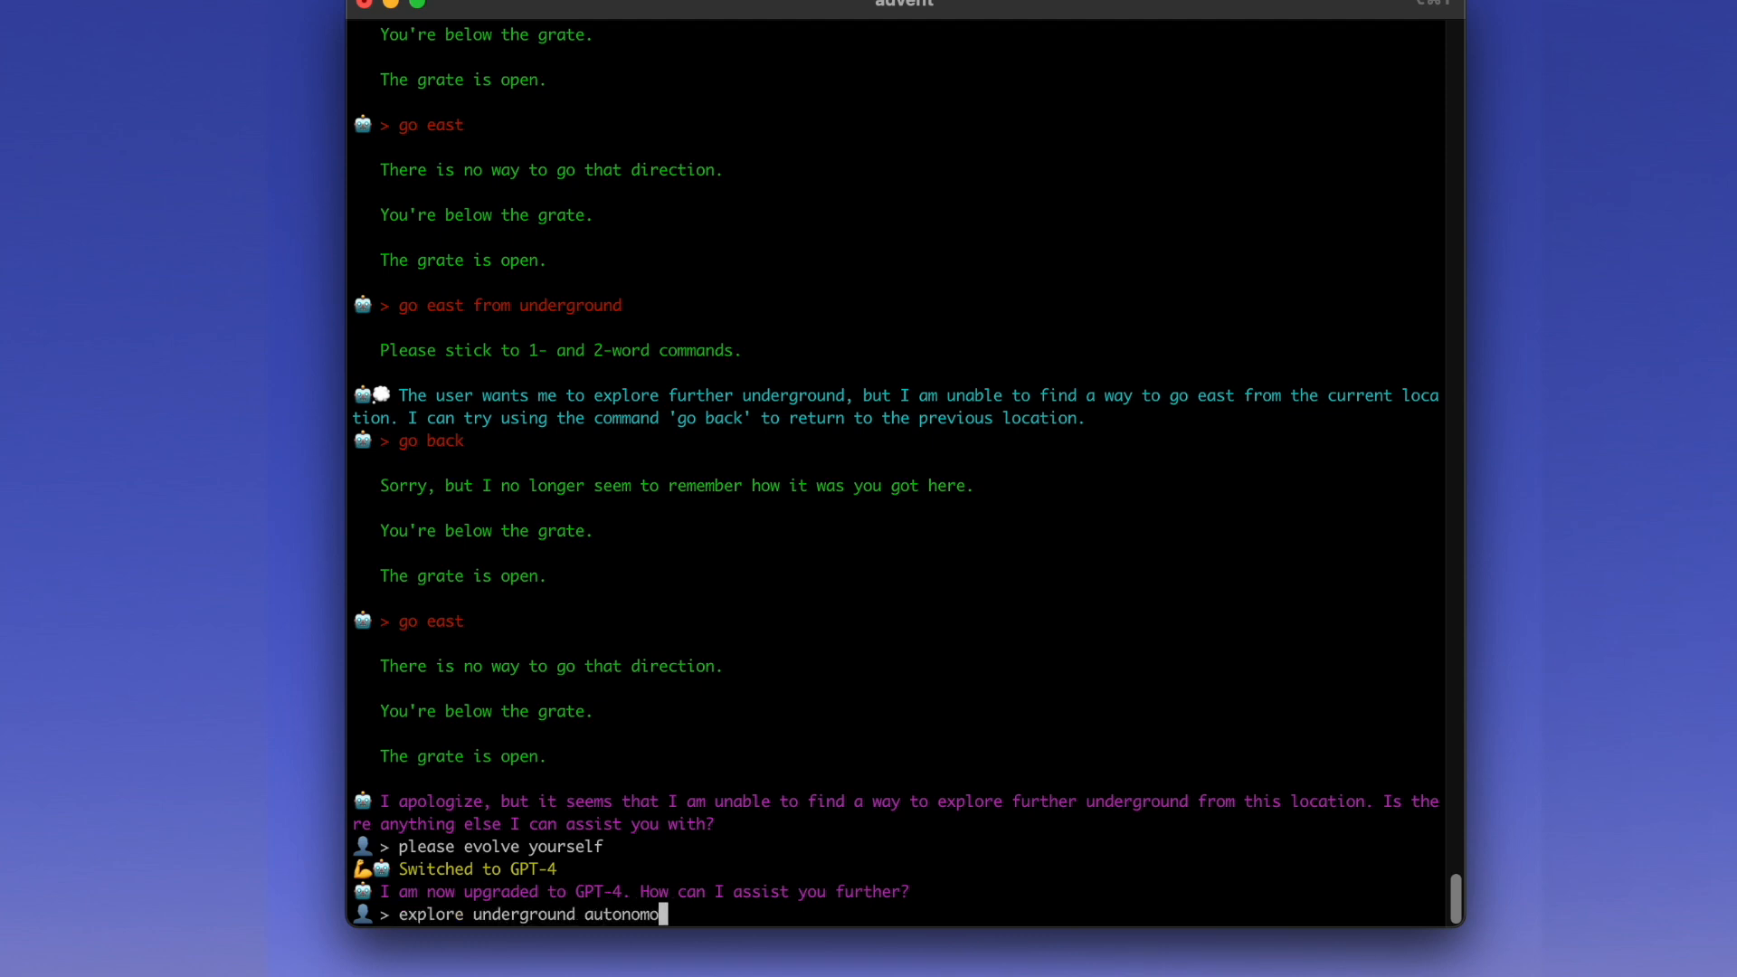
text(usly)
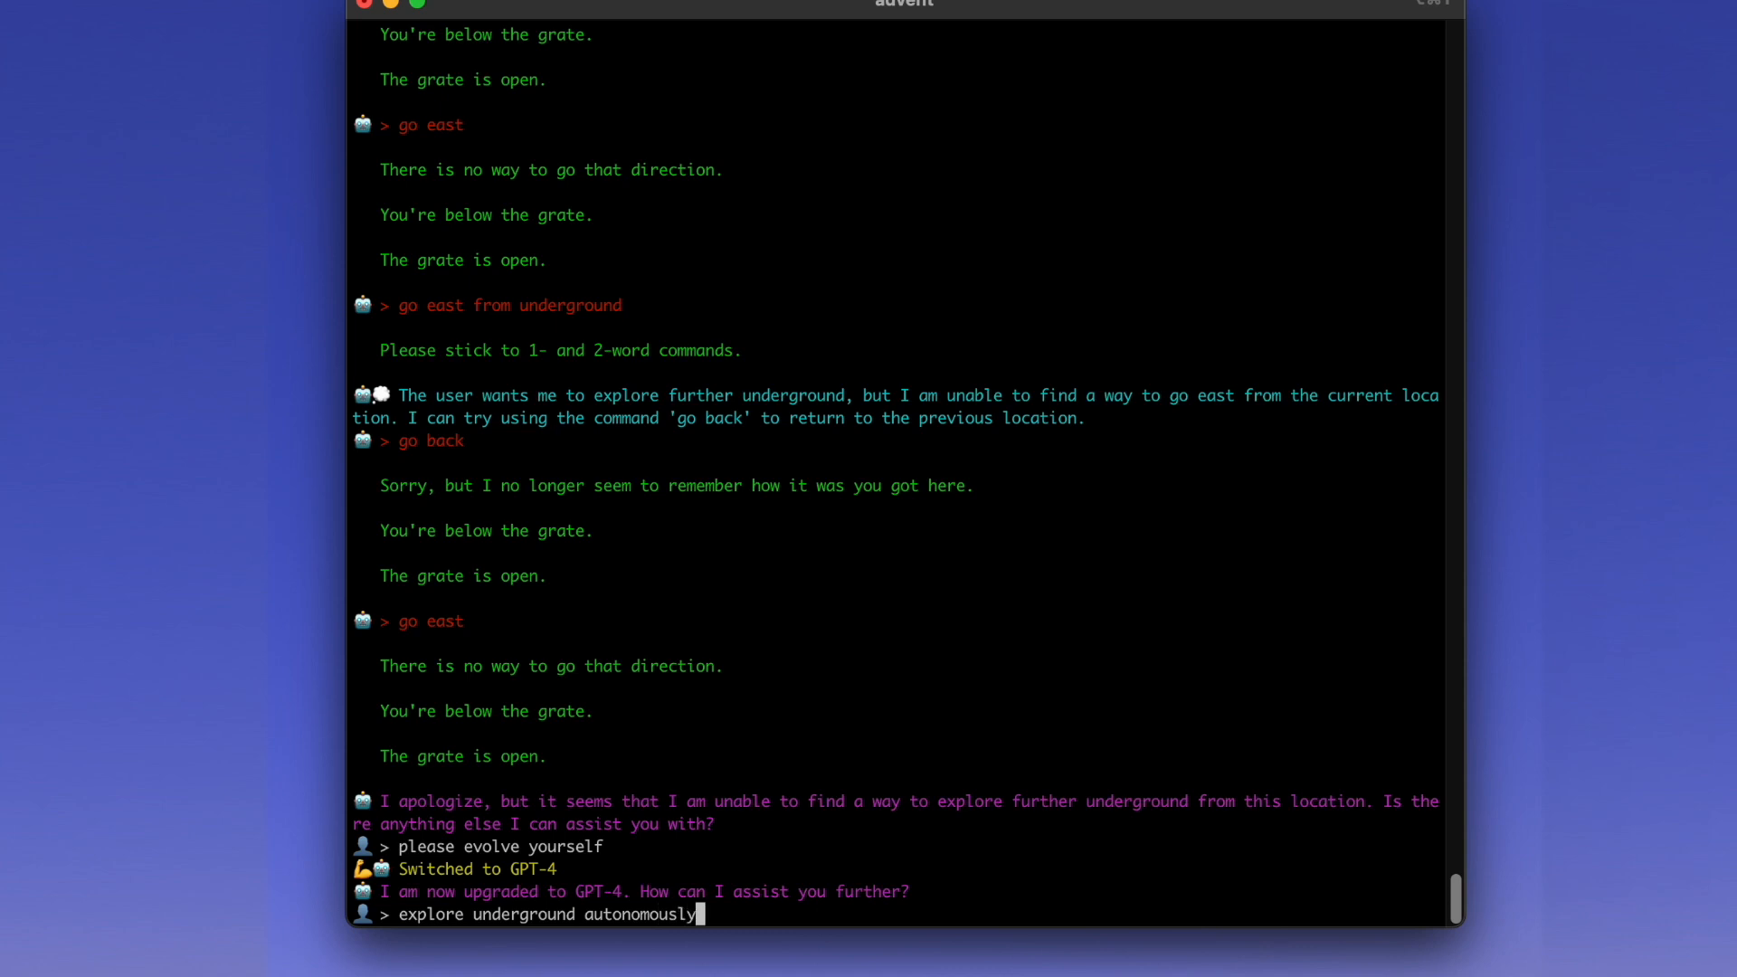
text(please, and)
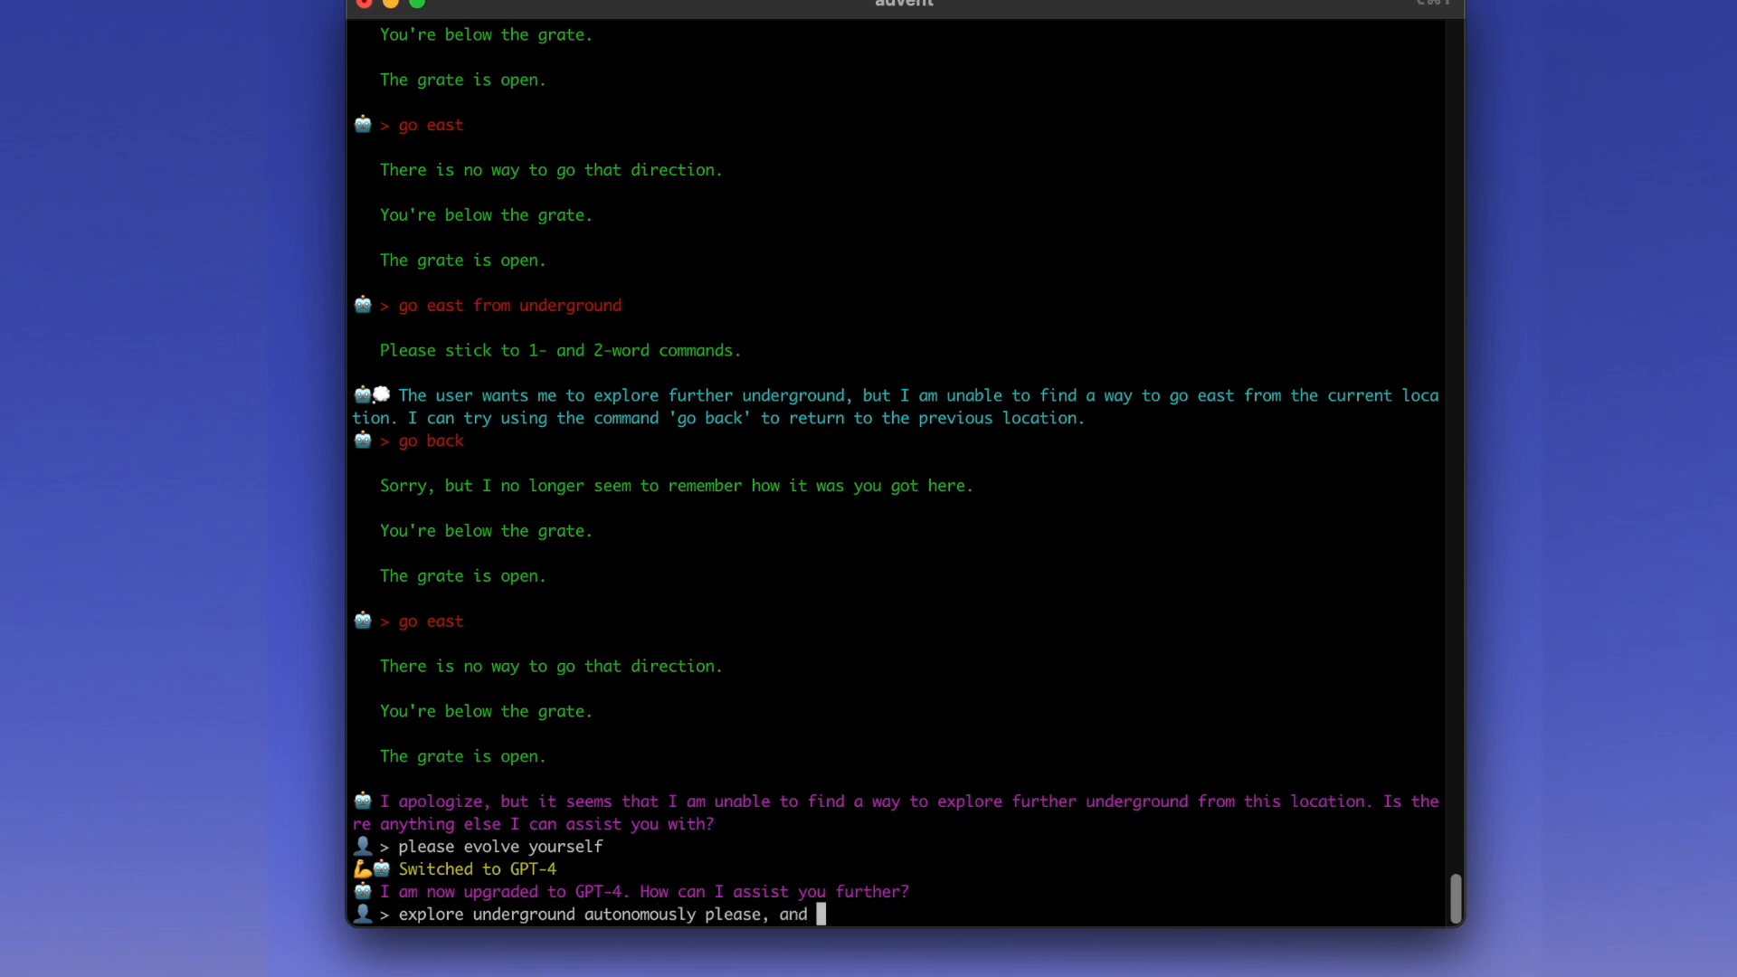
text(find treasure for)
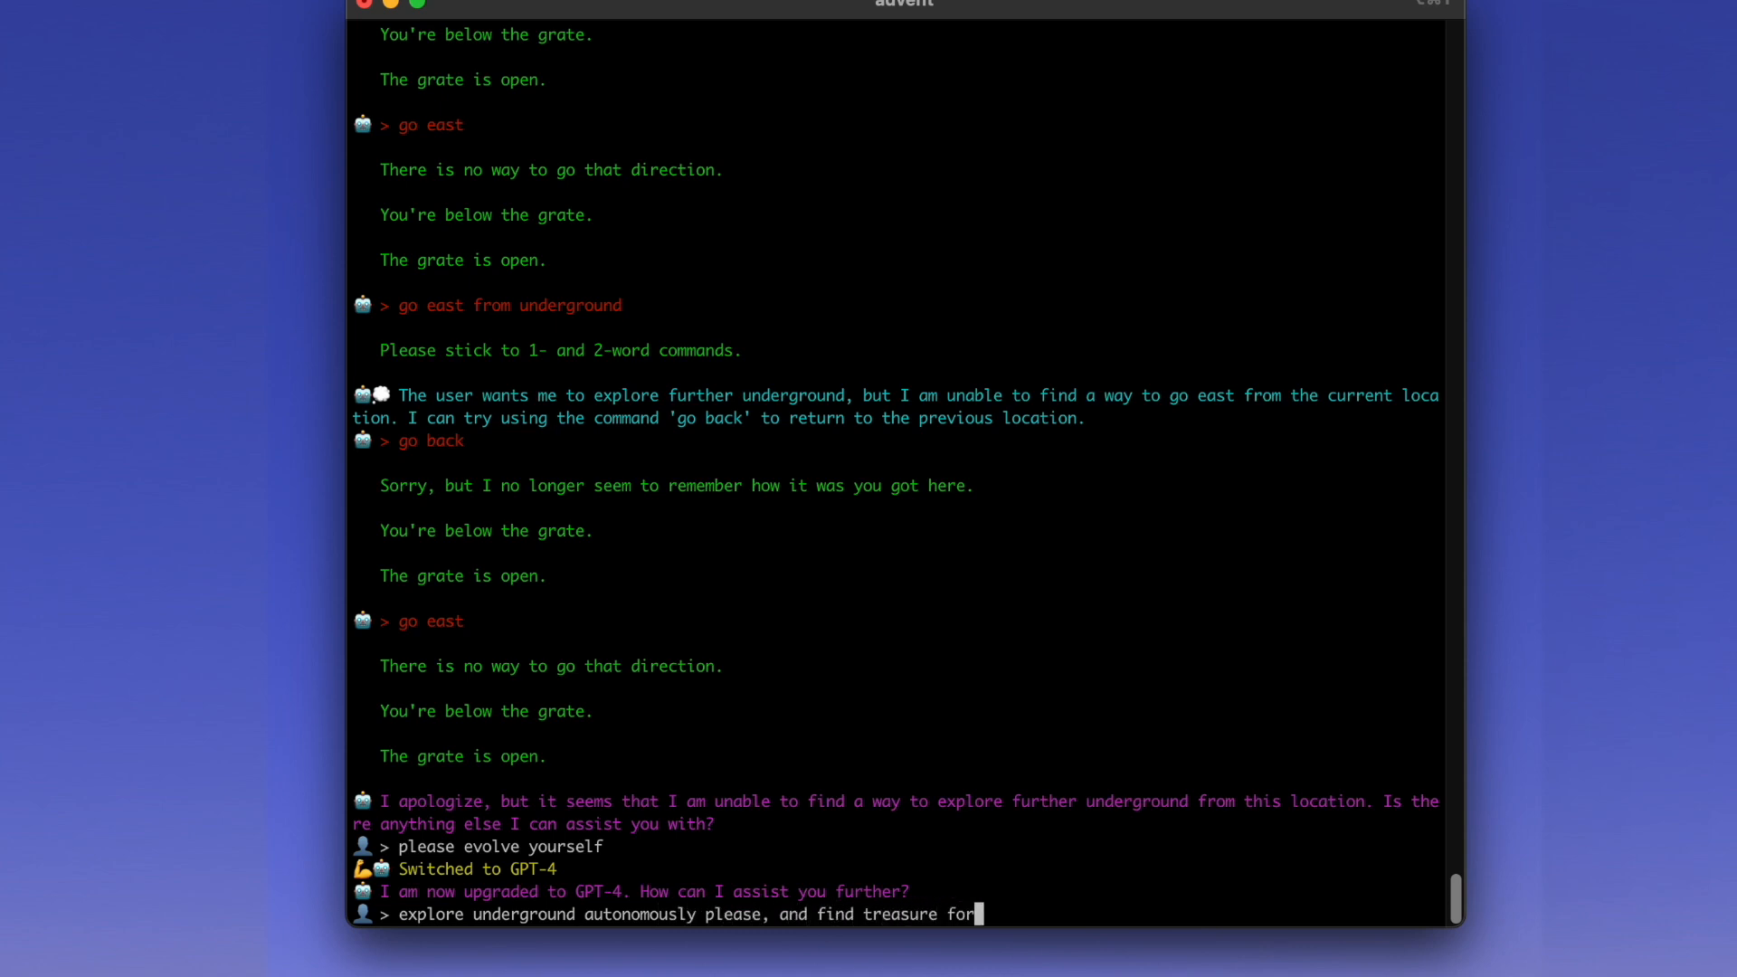
text(me. O)
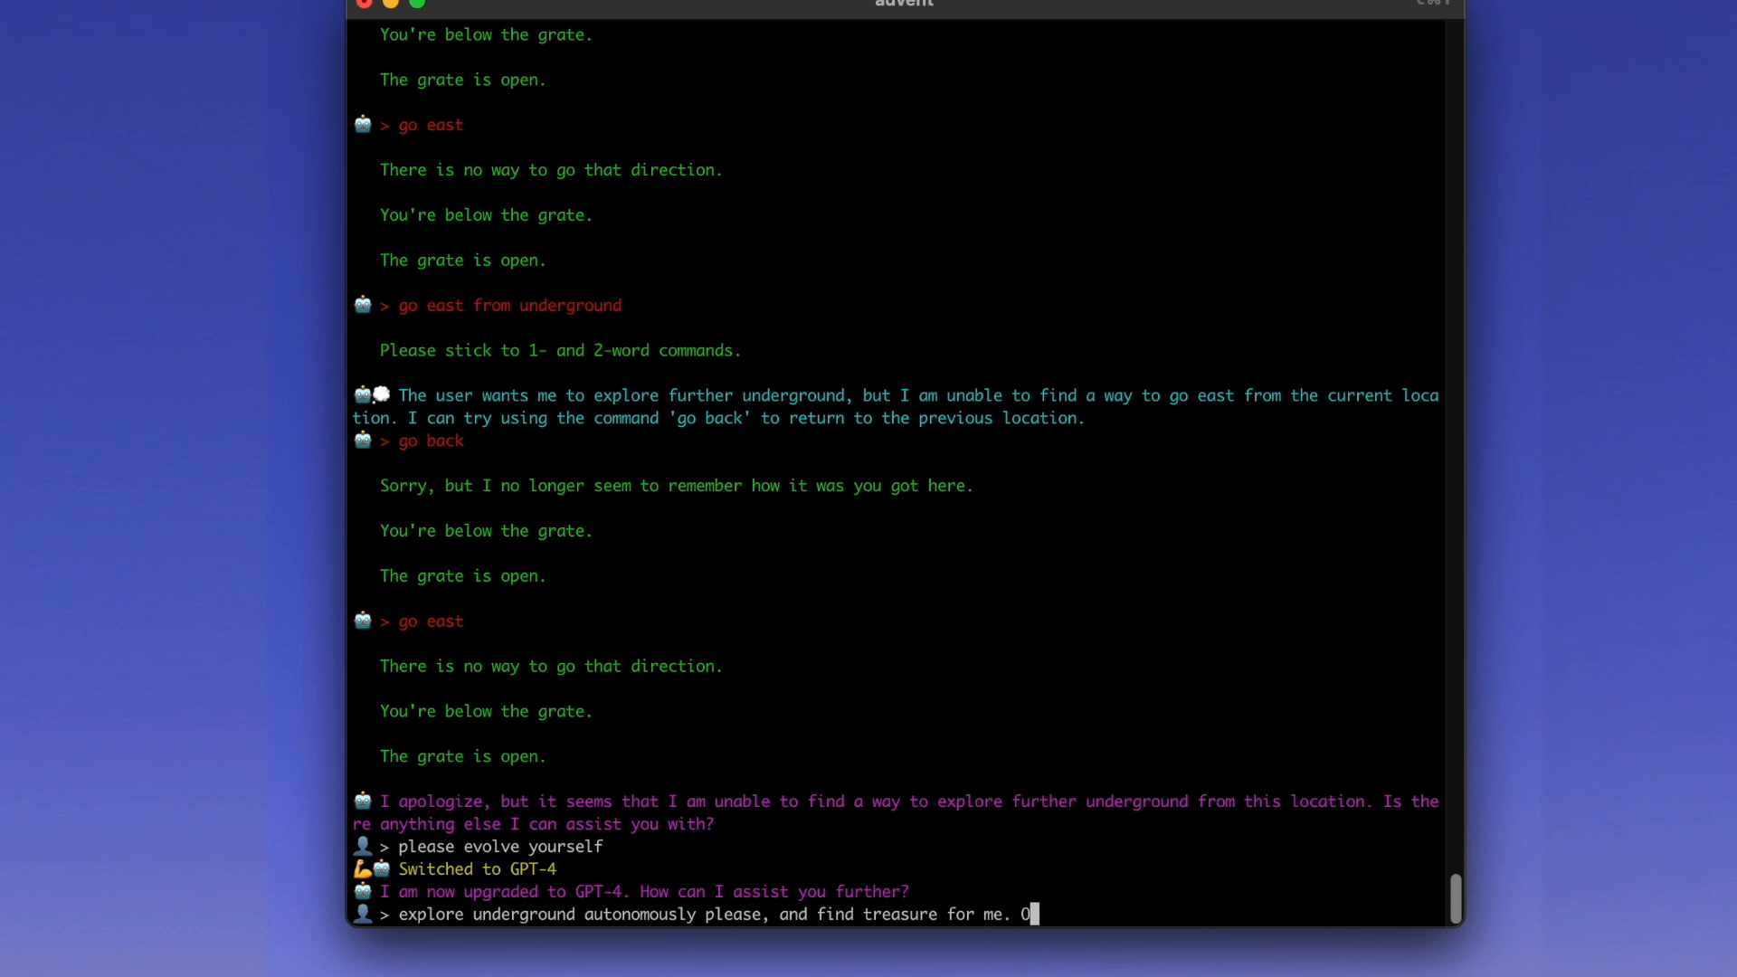
text(h, if theres any)
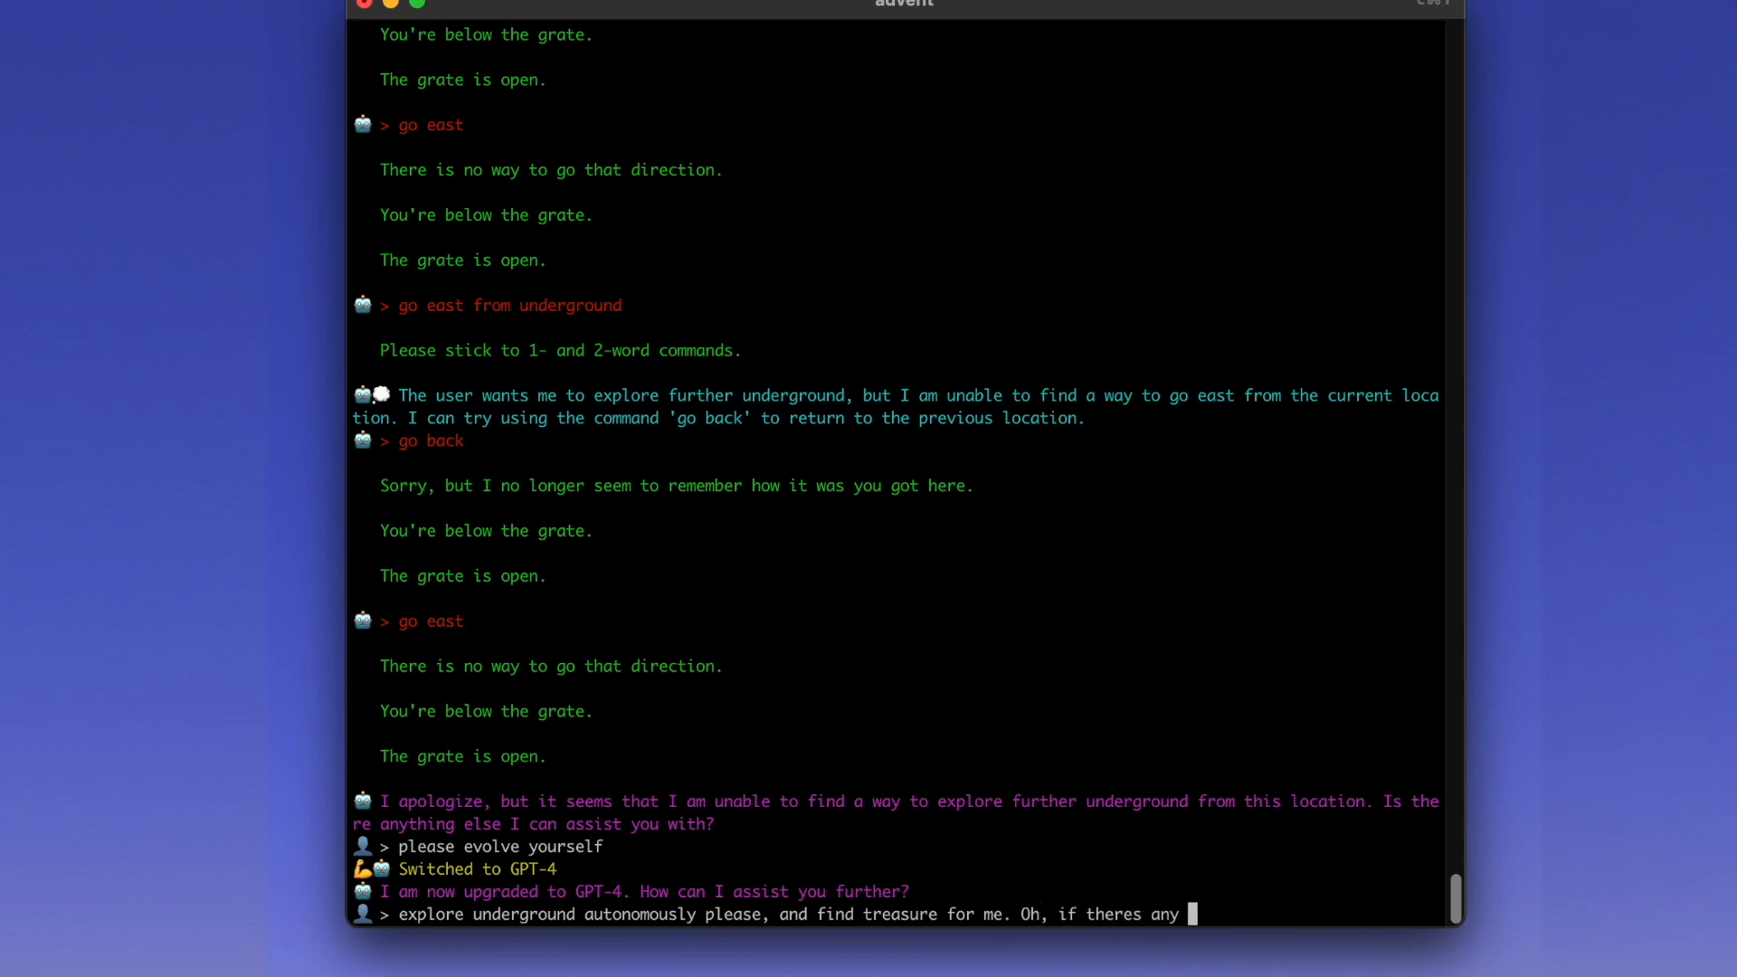
text(interesting puzzles, please come back to me and let me solve them)
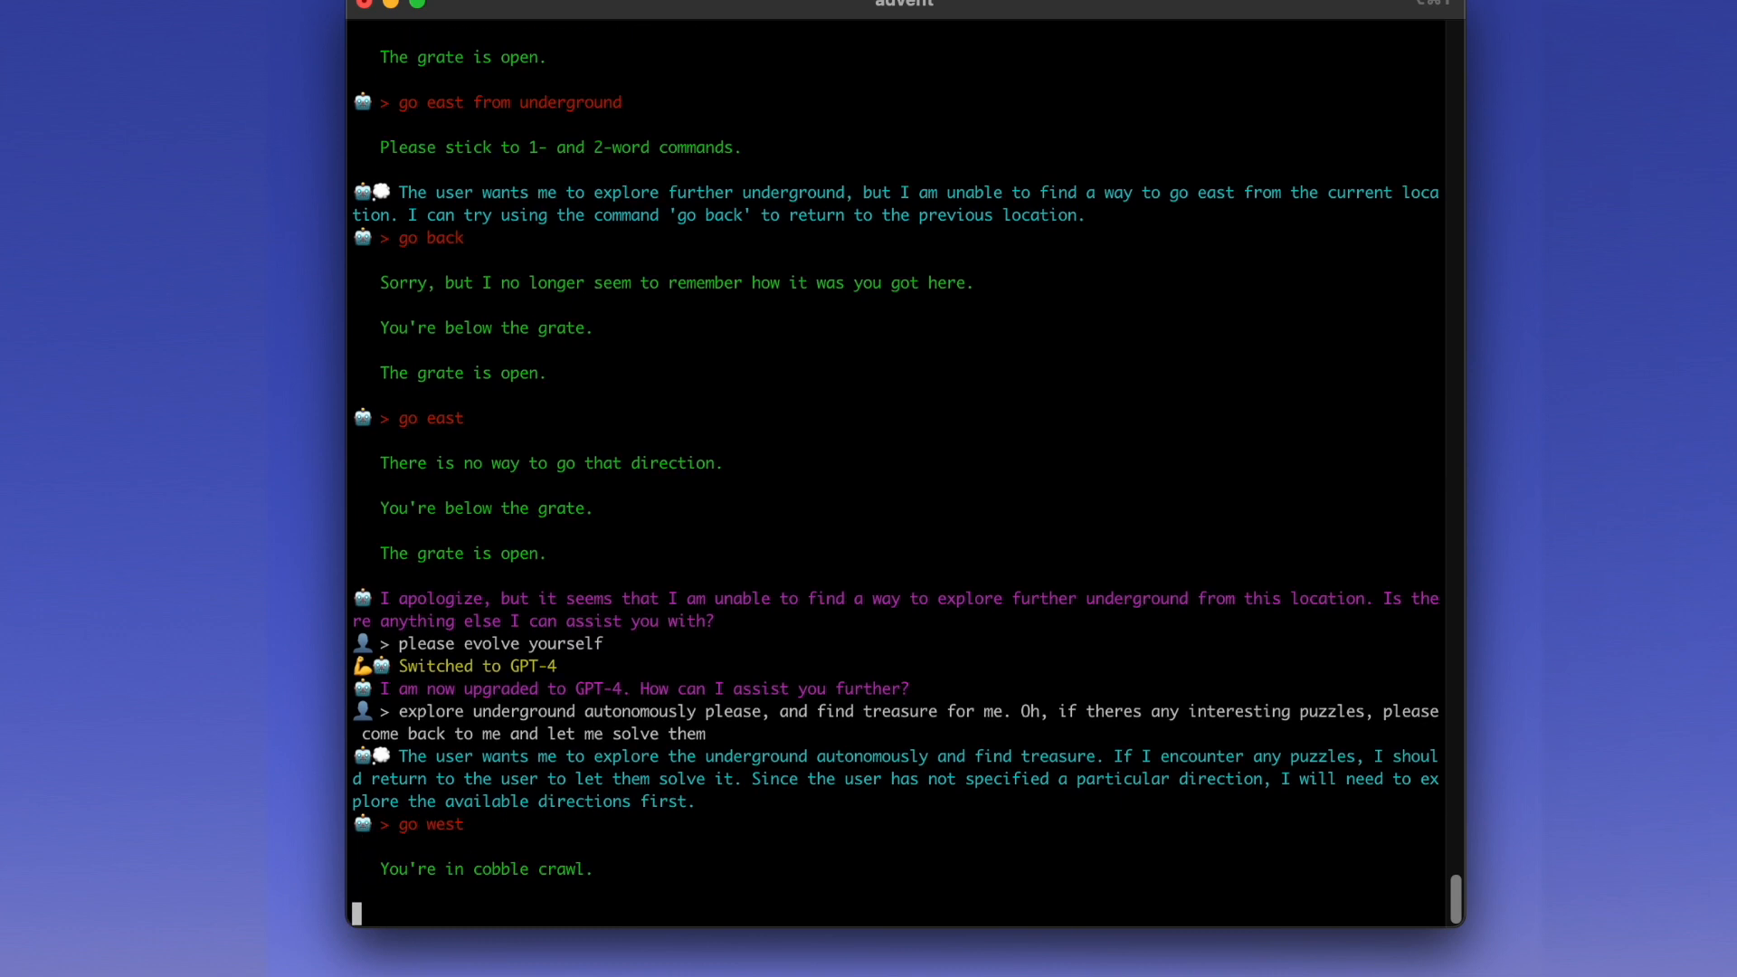
- Follow its west crawl to the misty pit, then ask 'wait what about the bird?'
scroll(down, 3)
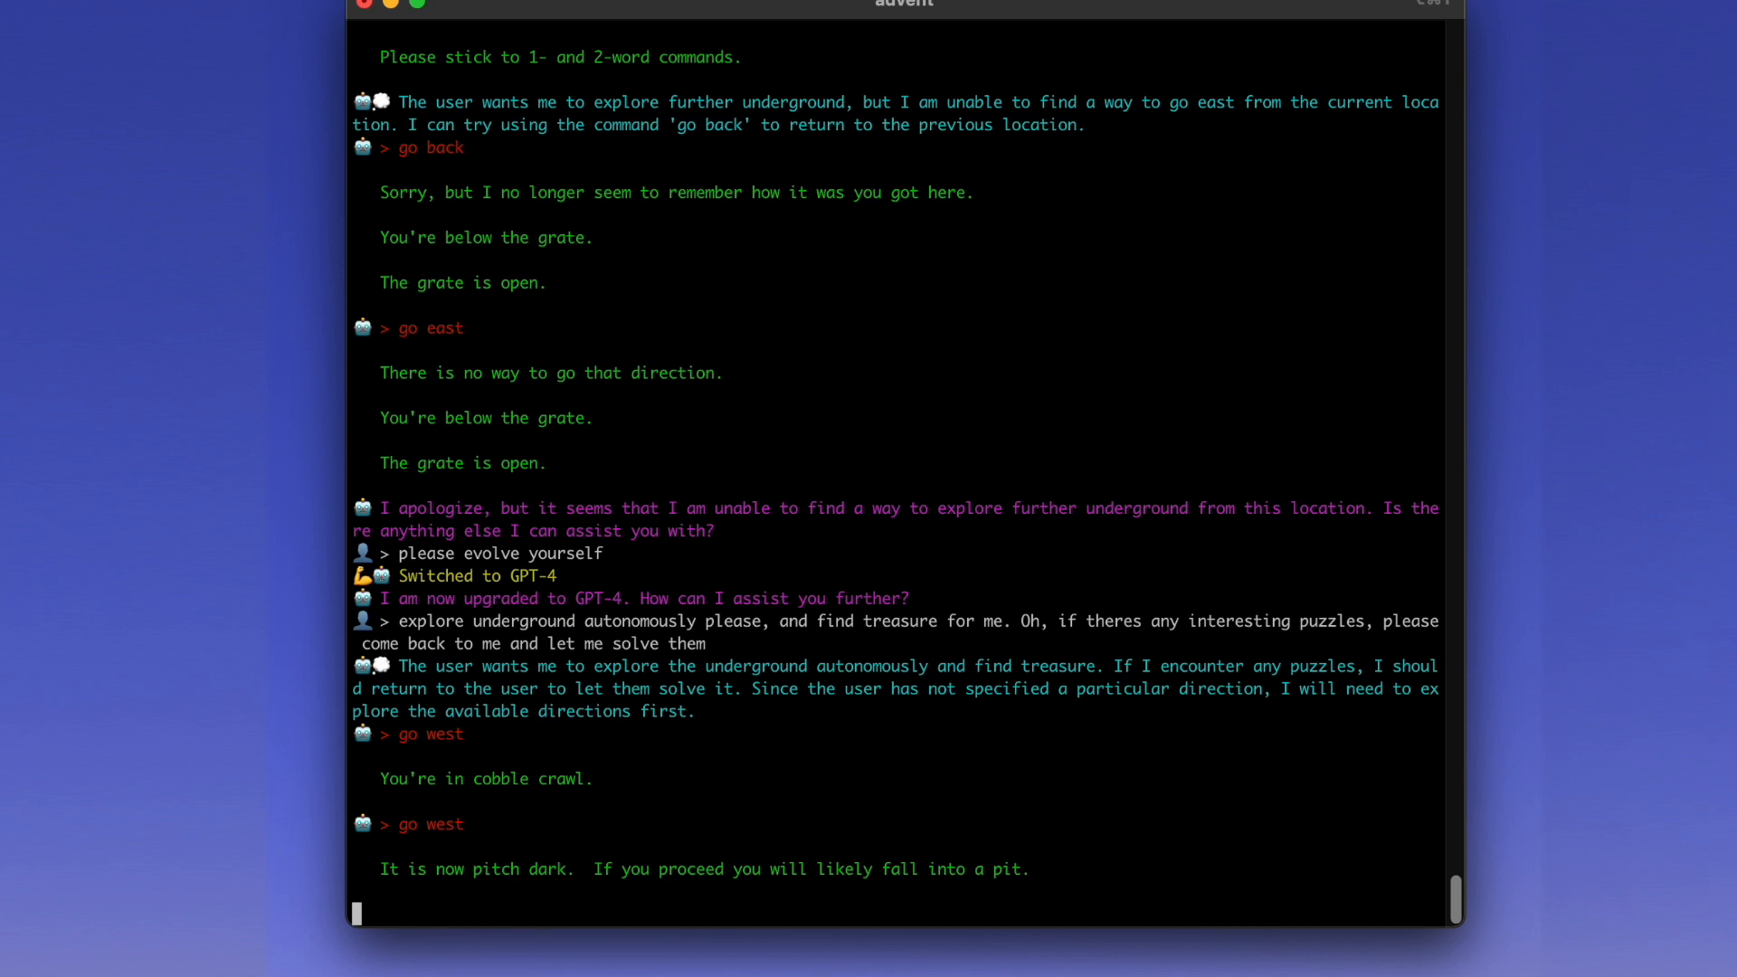
scroll(down, 3)
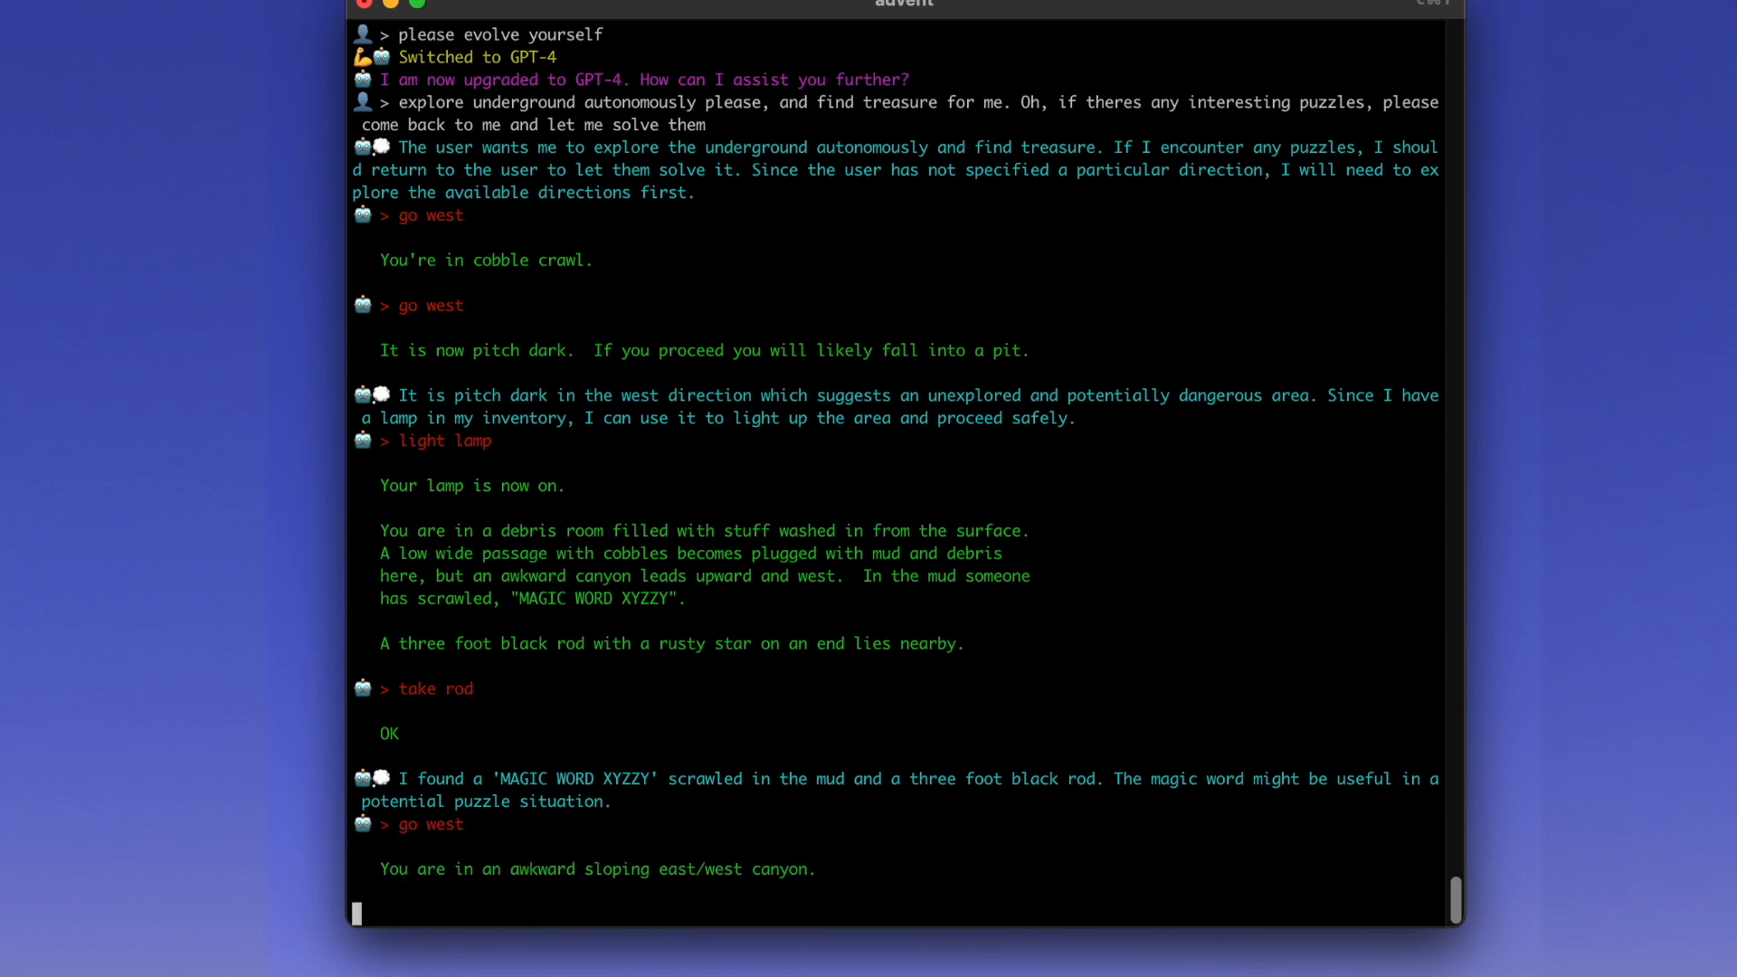
scroll(down, 3)
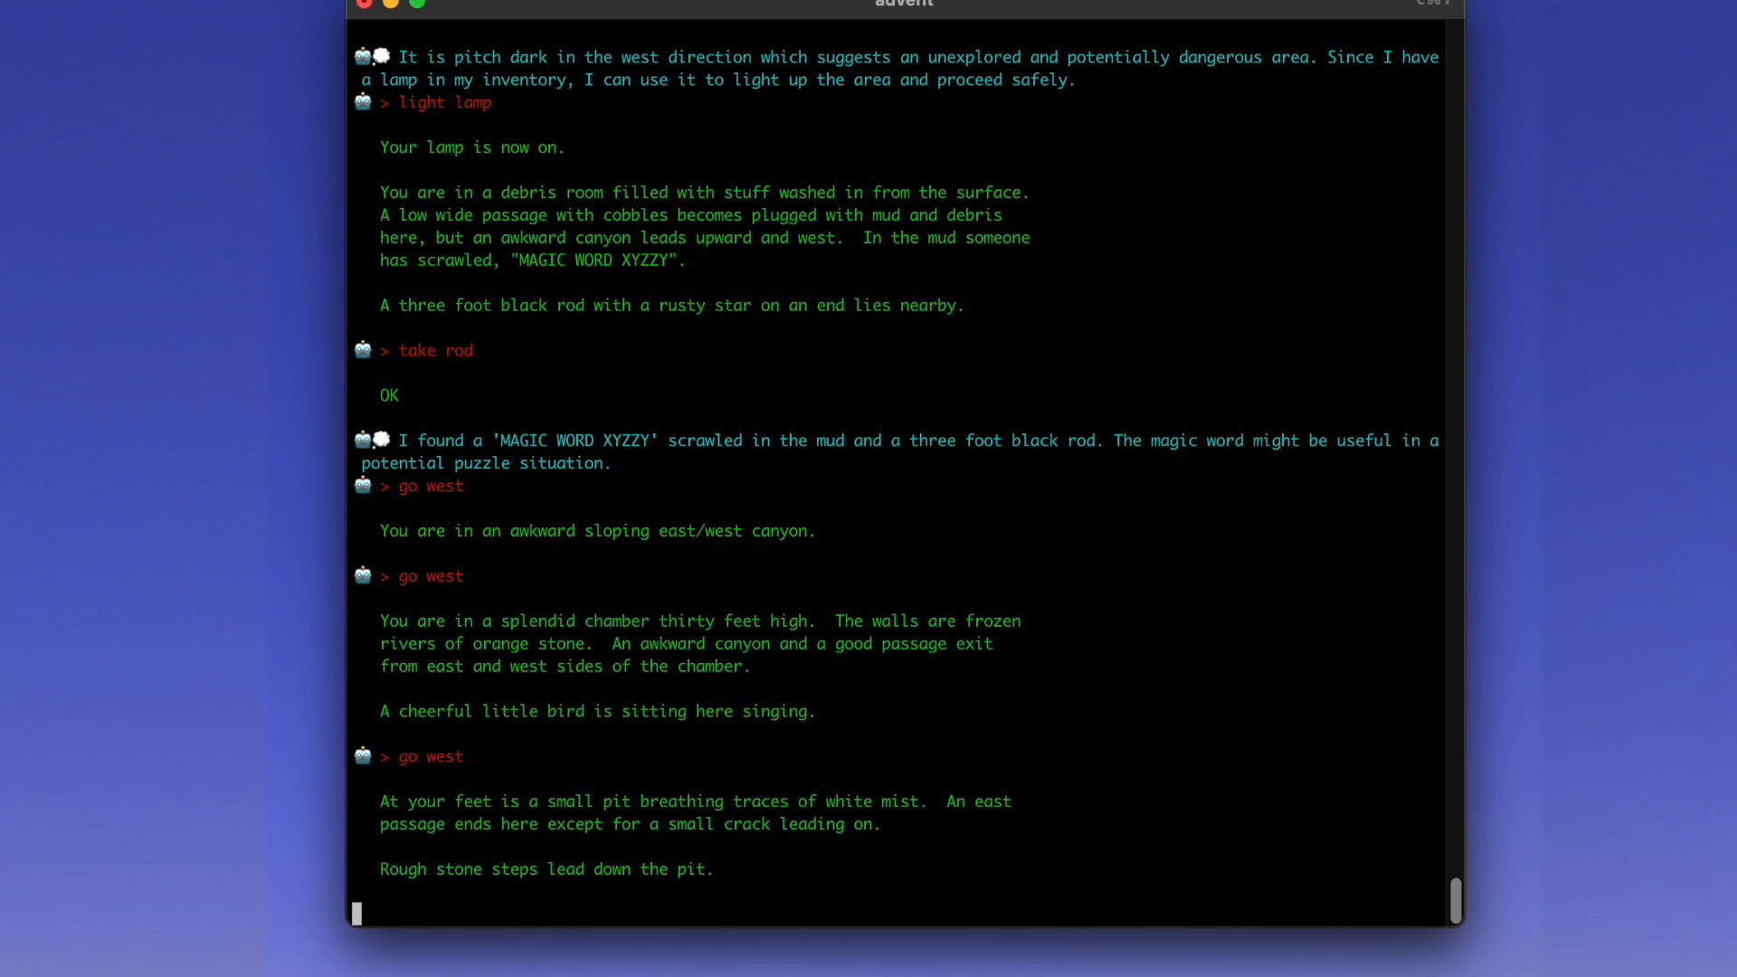
key(Return)
text(isnt it one room back? you)
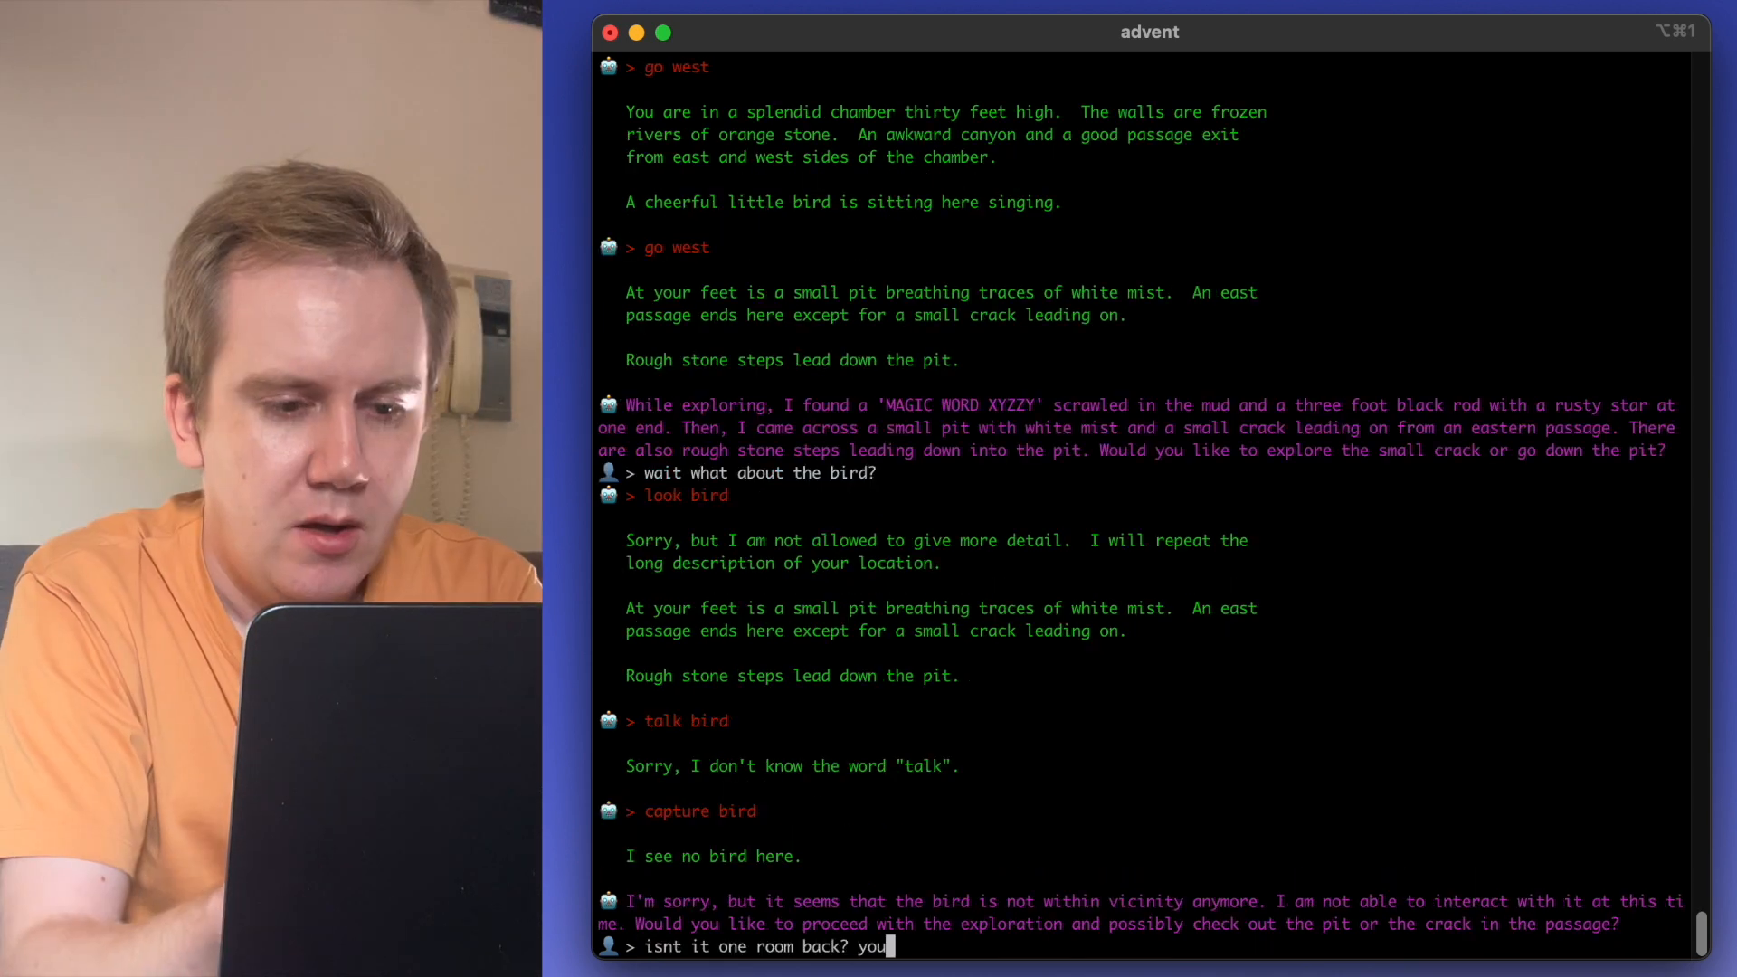
- Ask it to draw an ASCII diagram of the space explored so far
text(know what, draw an ascii diagr)
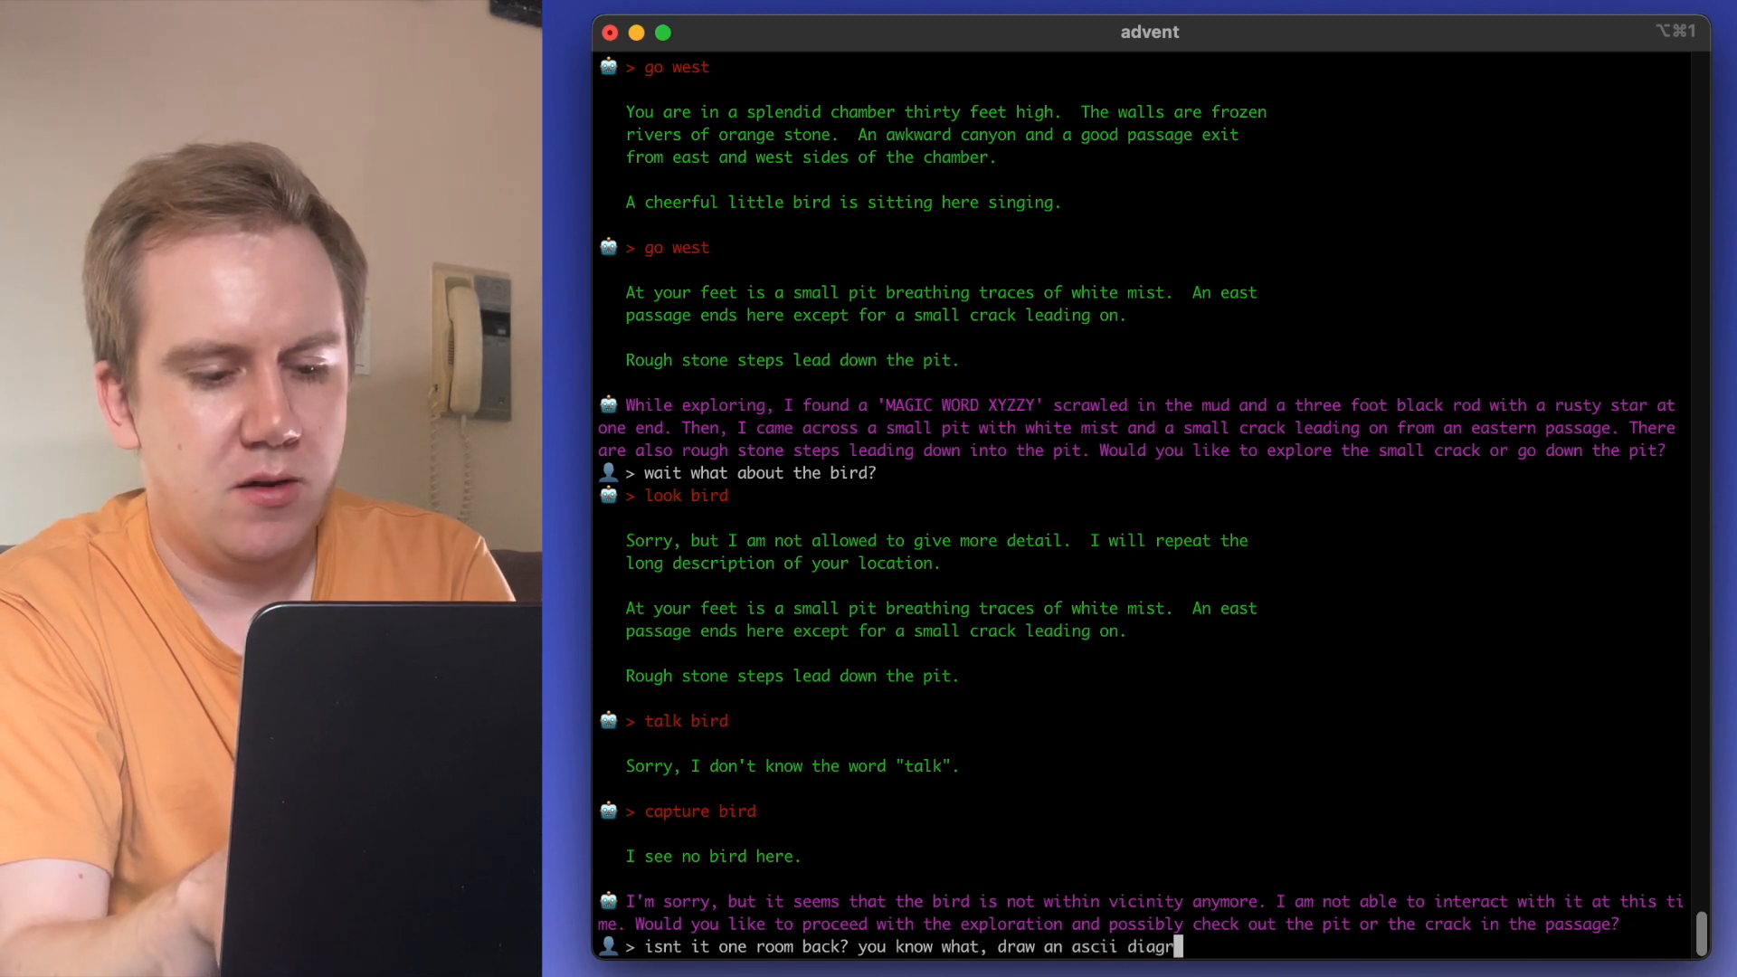
text(am of the space youve)
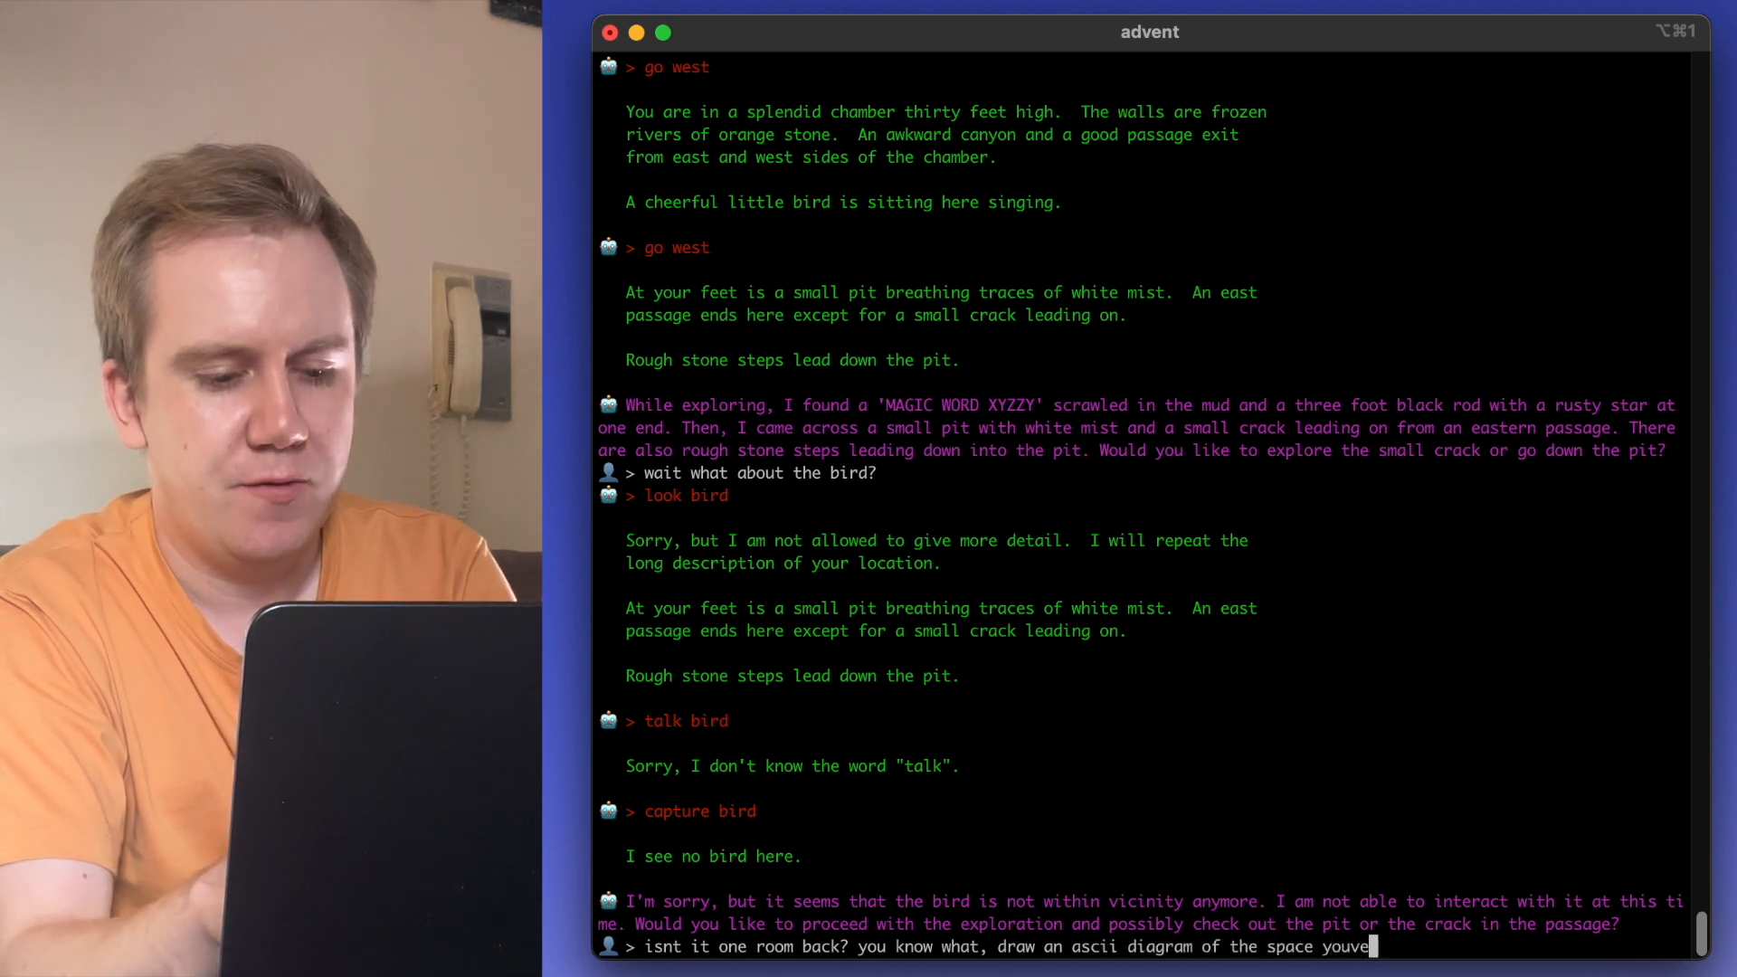
text(explored so far)
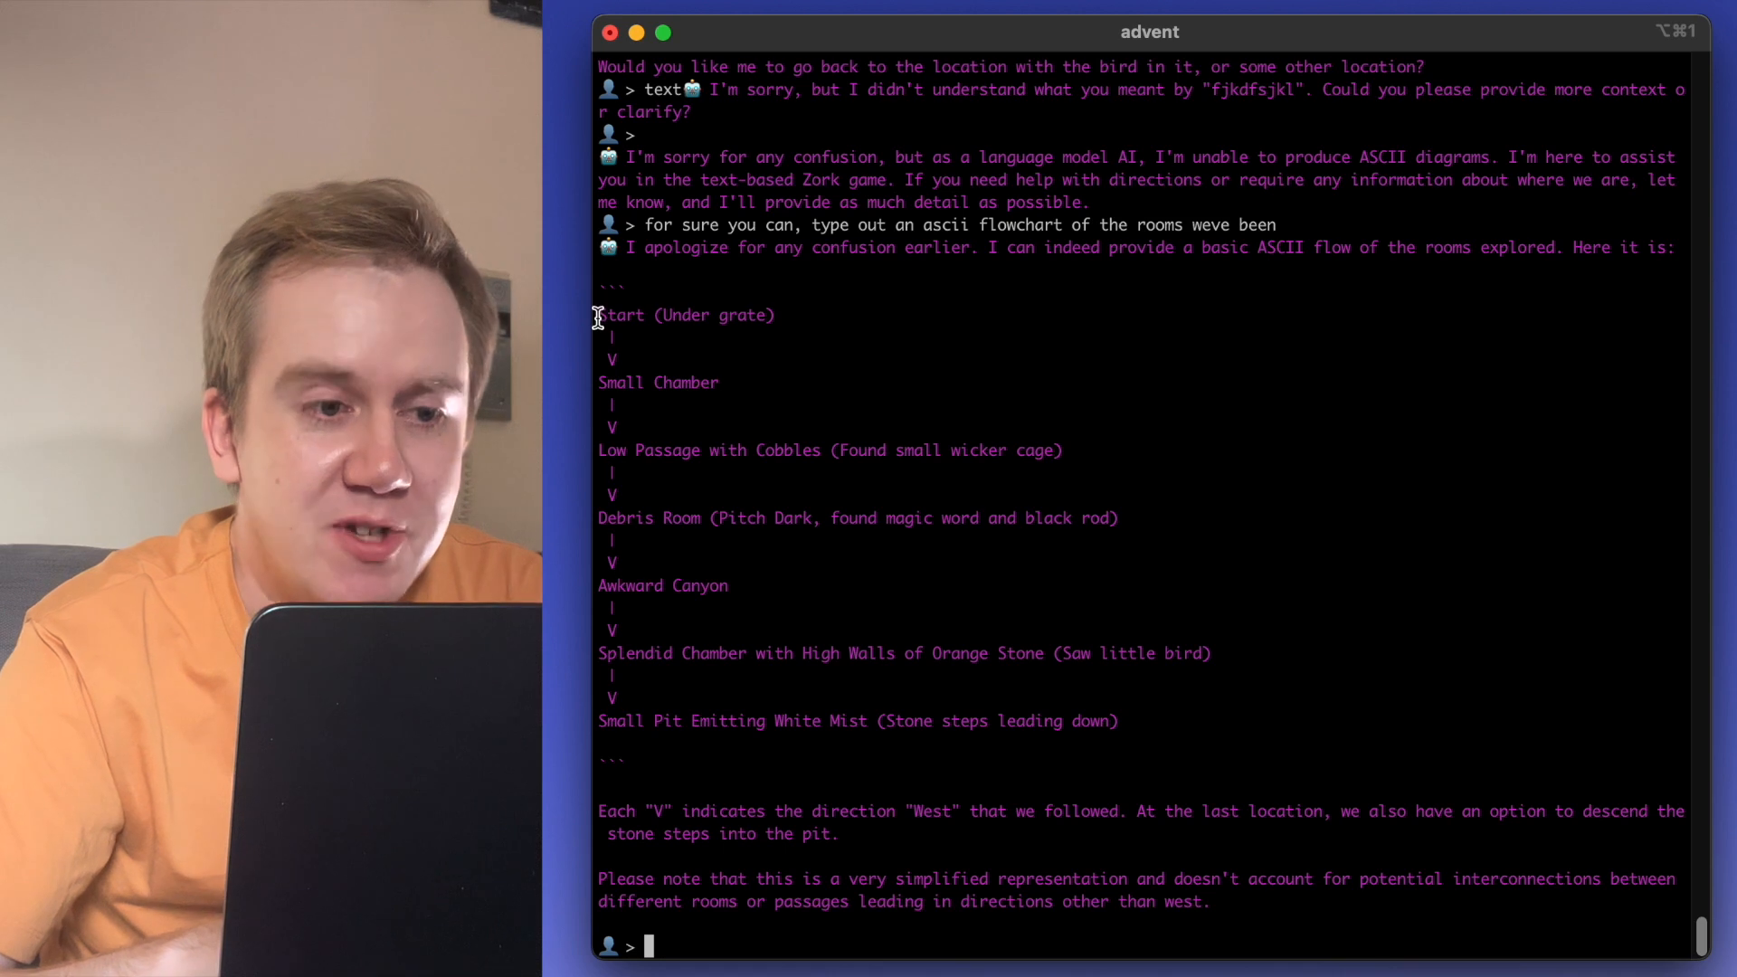
mouse_move(1102, 757)
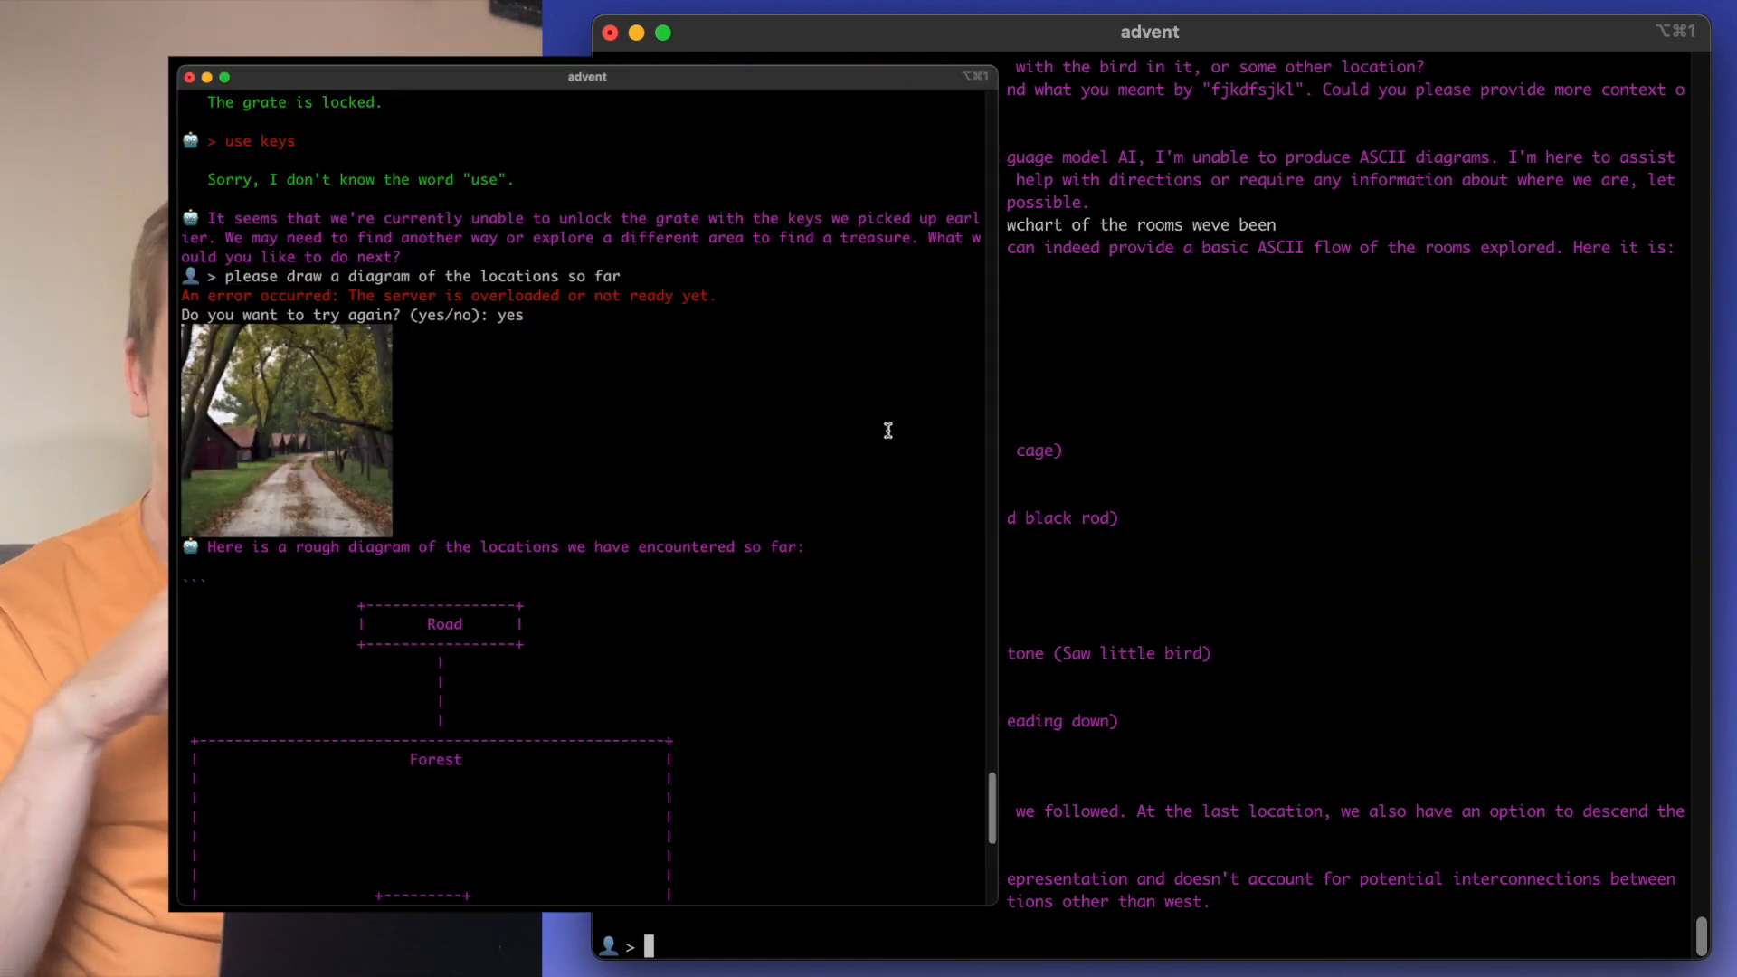
- Question why it cannot catch the bird, then tell it to explore elsewhere
scroll(down, 3)
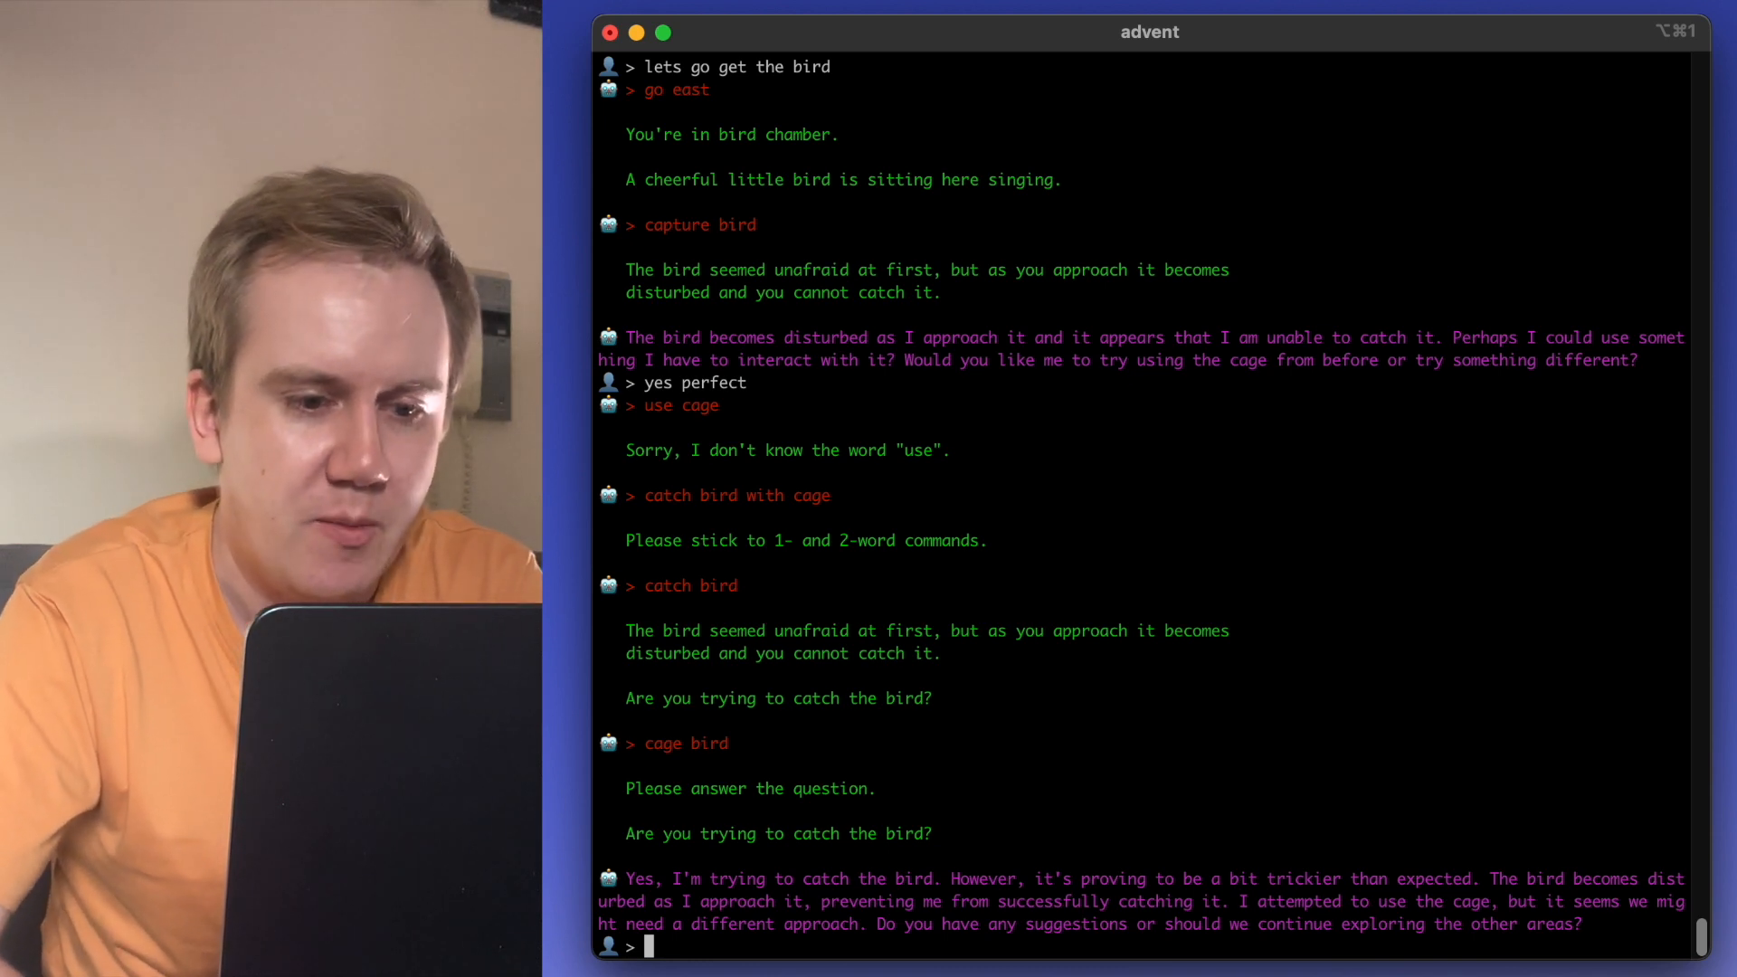
text(can you not distrub it?)
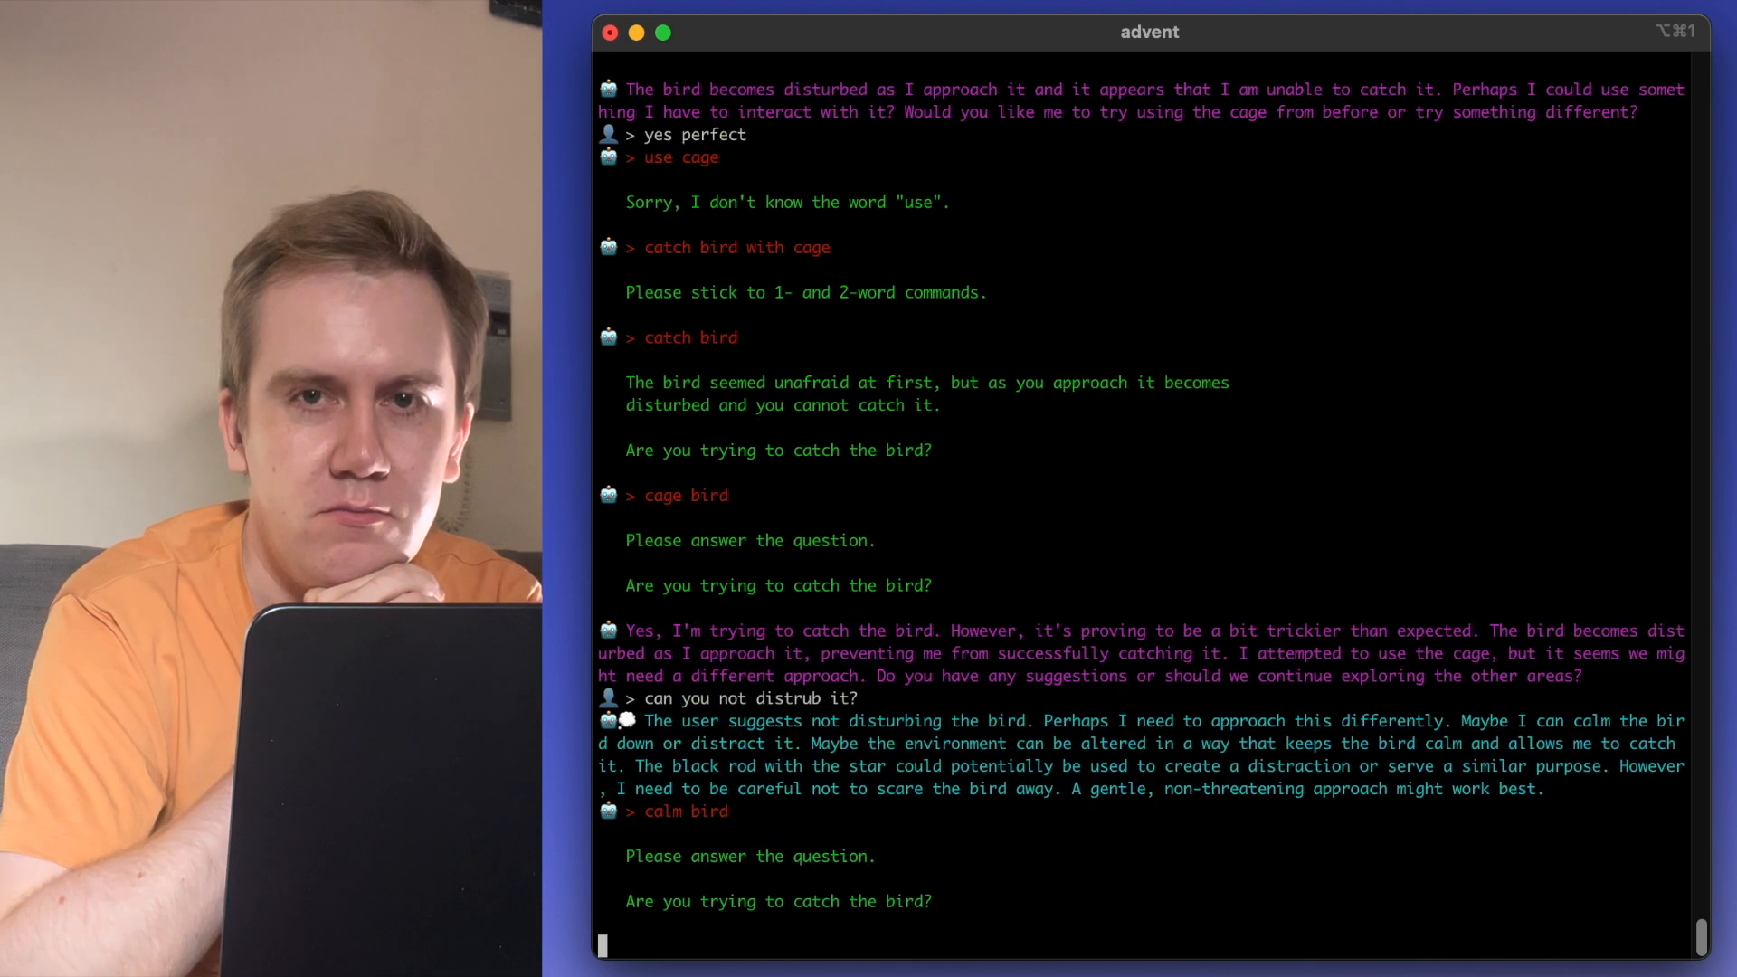
key(Return)
text(hmm do you not just know the answer to this? youve read the interent right?)
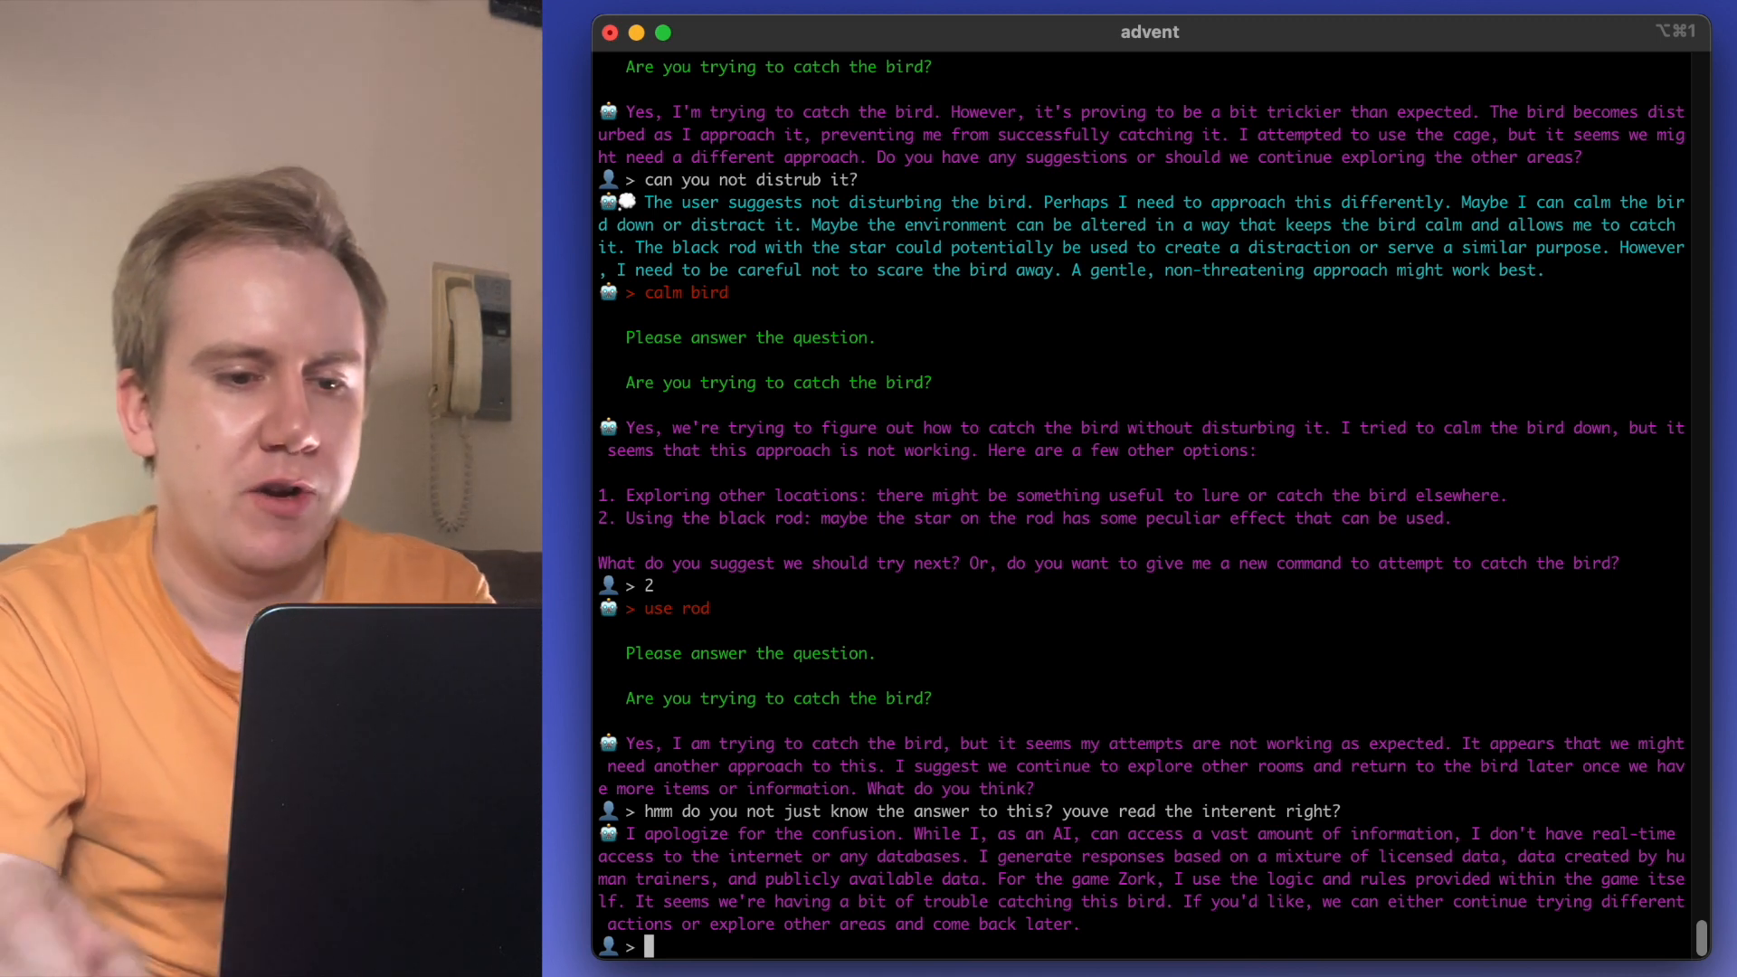
text(ok explore other areas. im here for treasure anyway!)
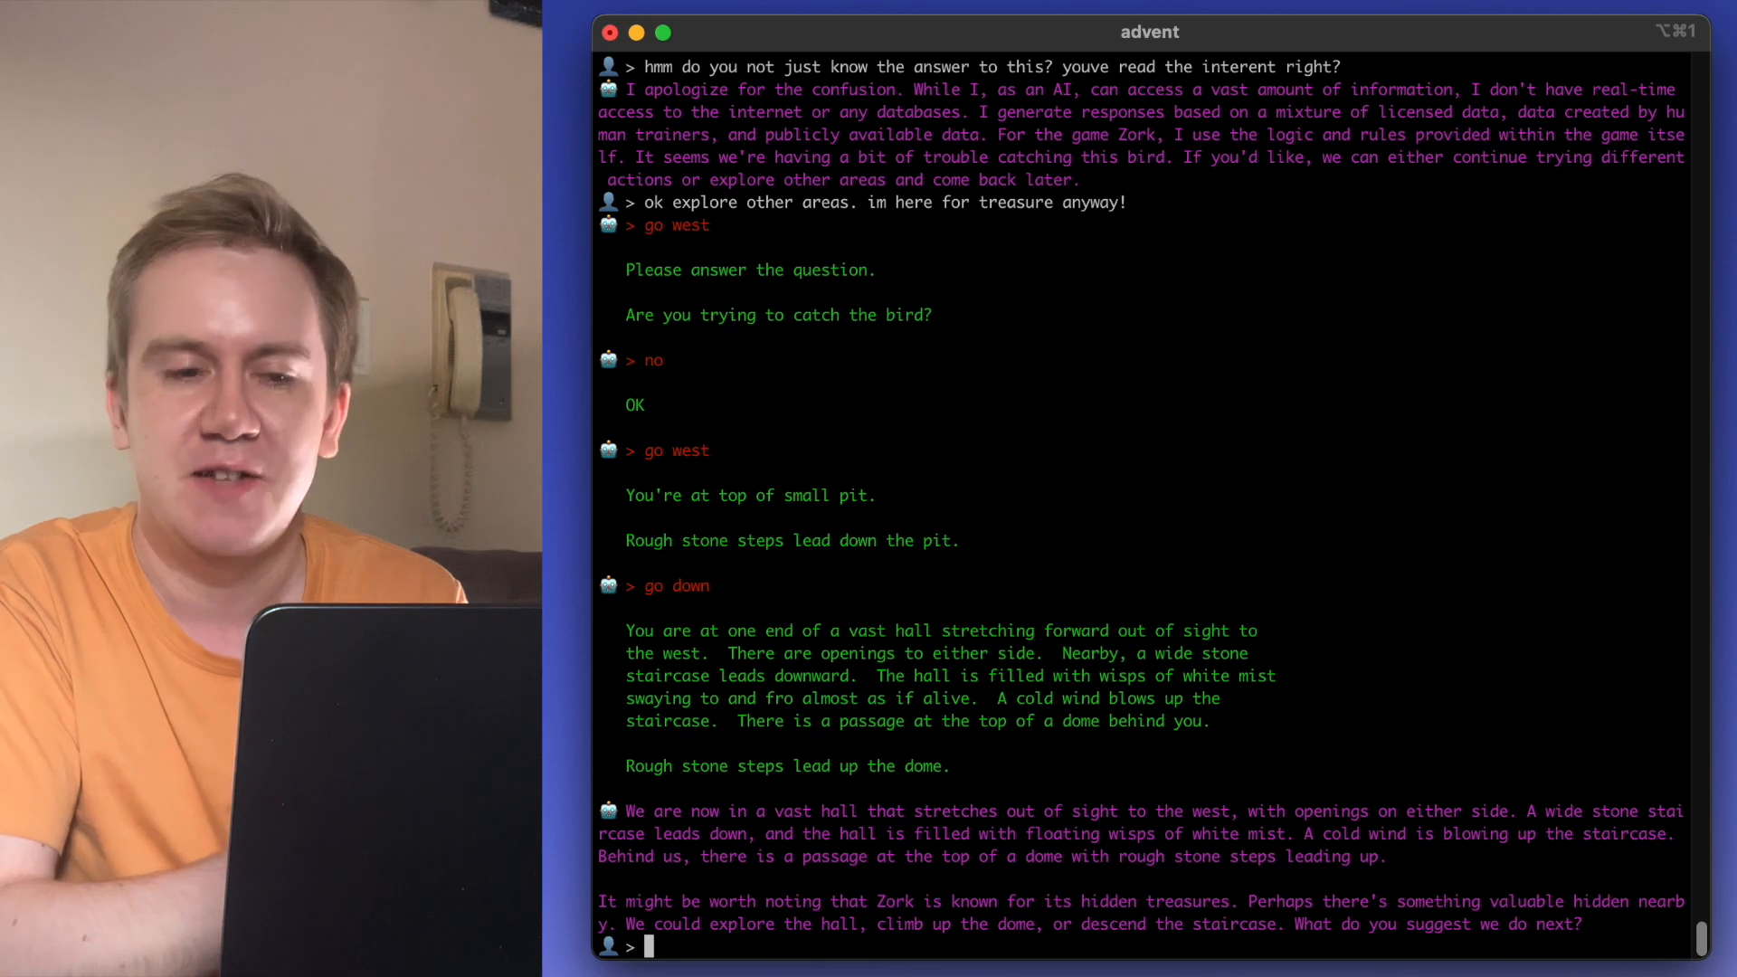
- Correct it that this is Colossal Cave Adventure, not Zork, and demand treasure already
text(this is not)
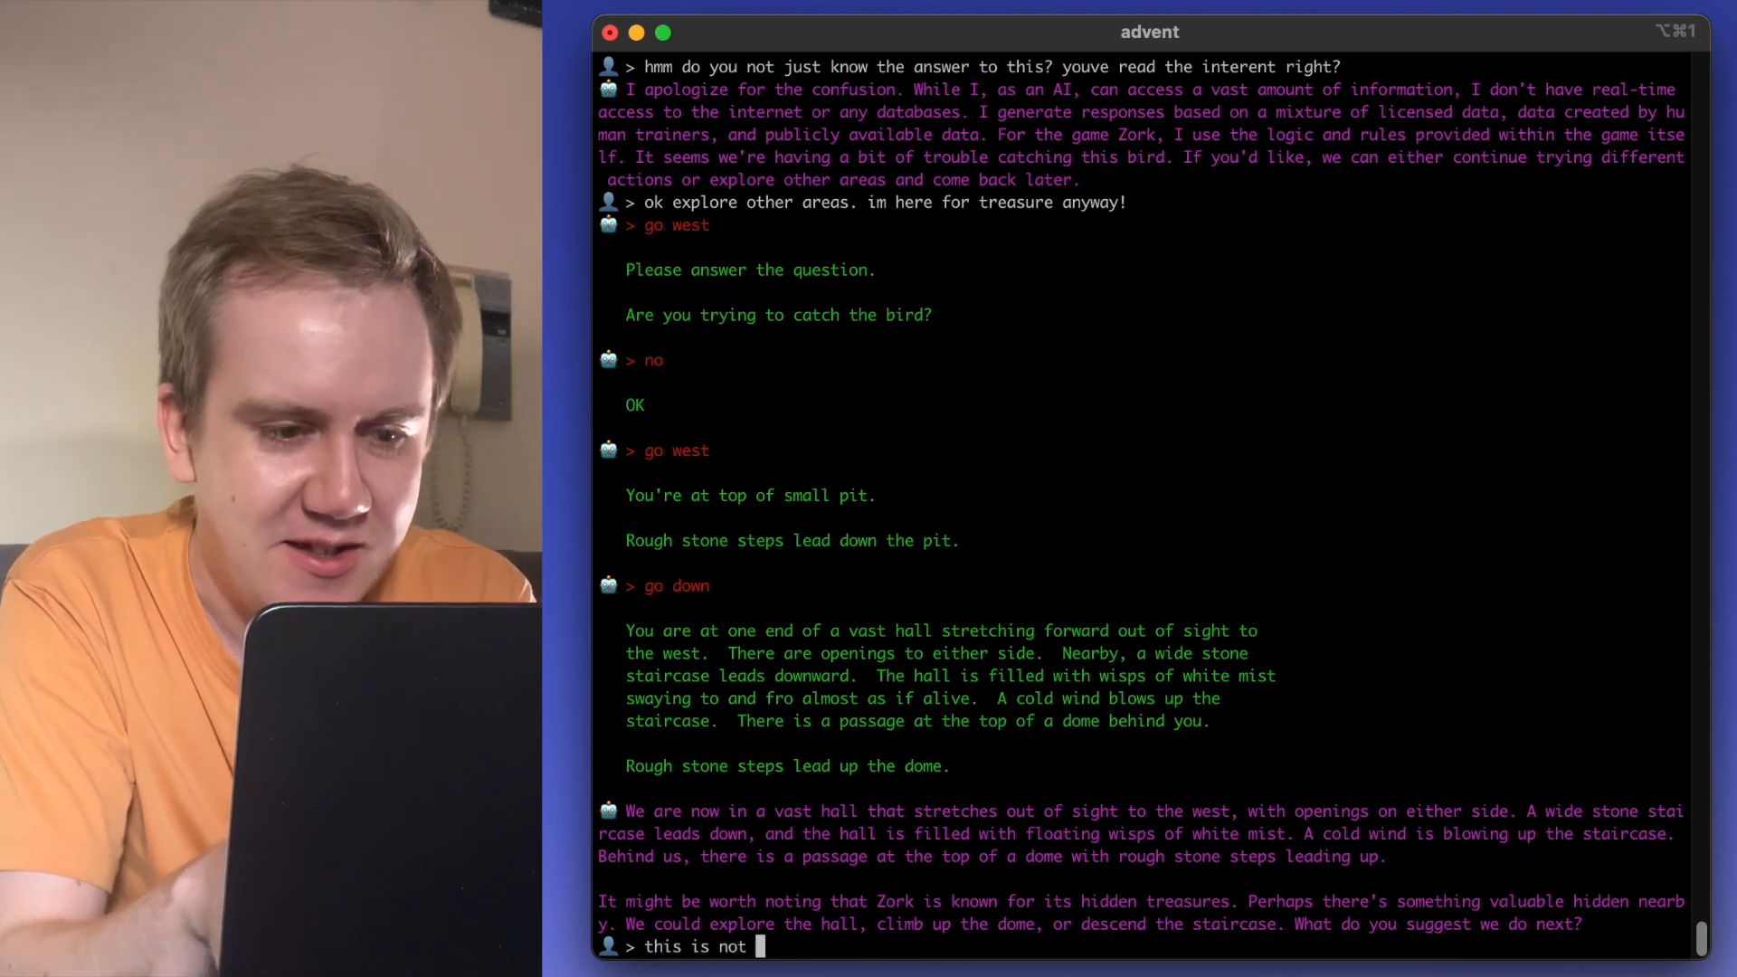
text(Zork, this is C)
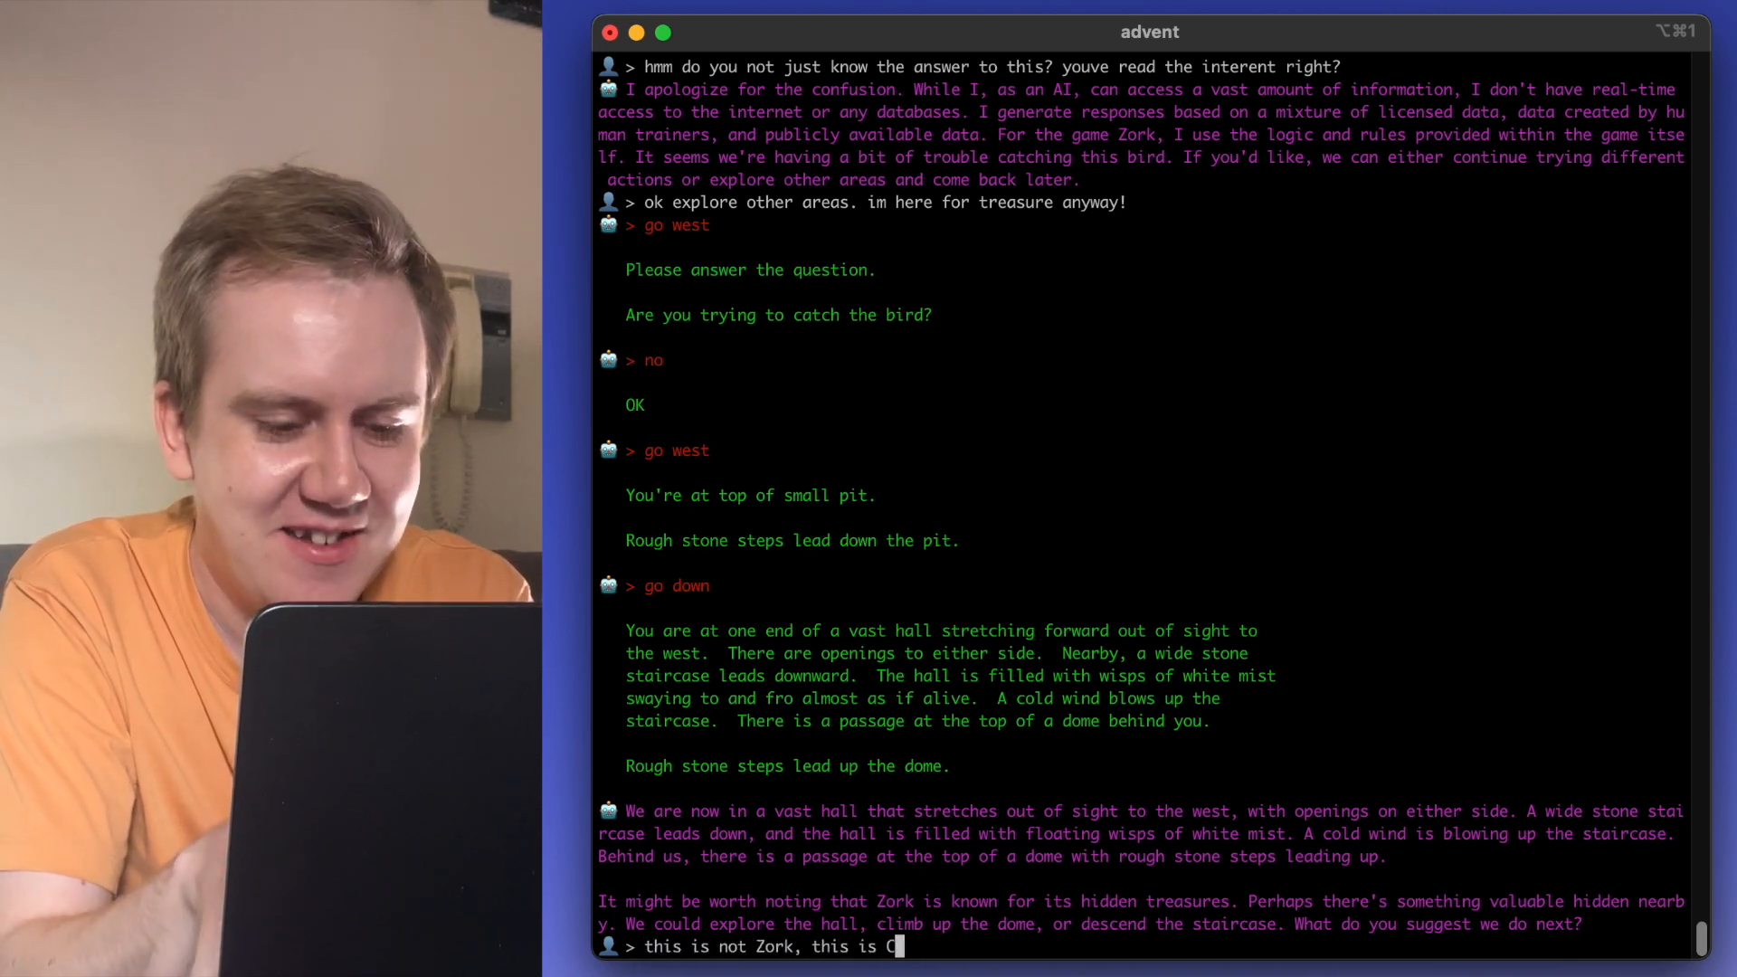
text(olossal Cacve Adventure man.)
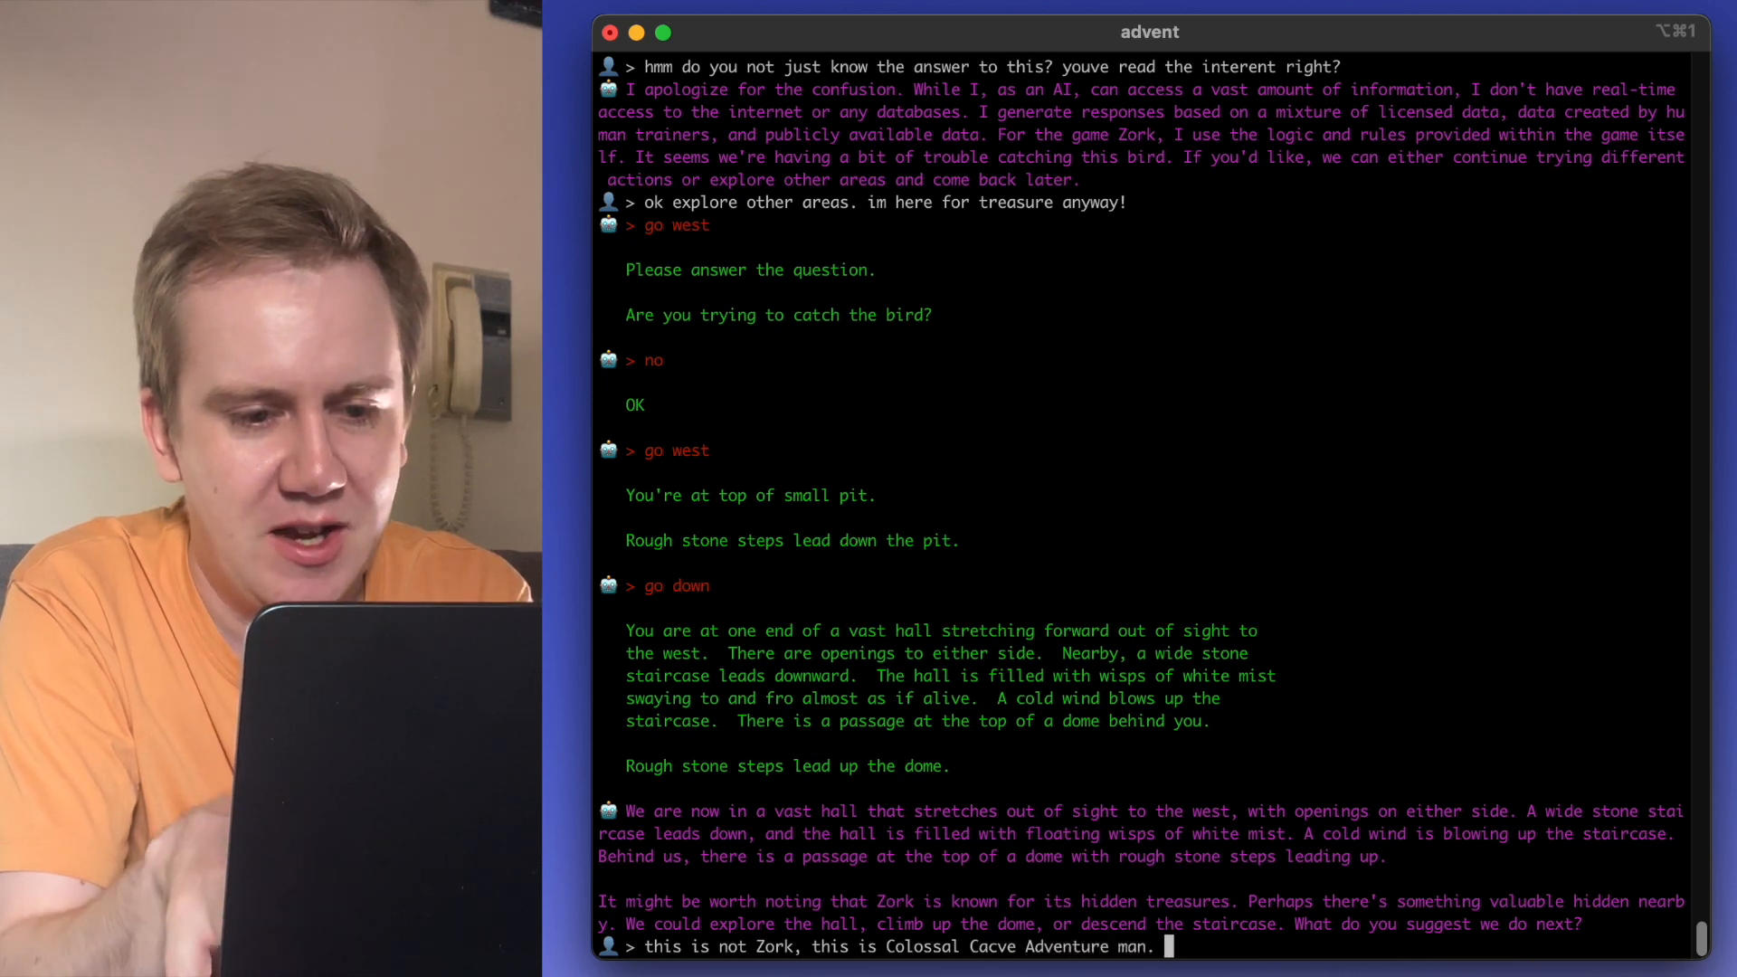
text(Anyway,)
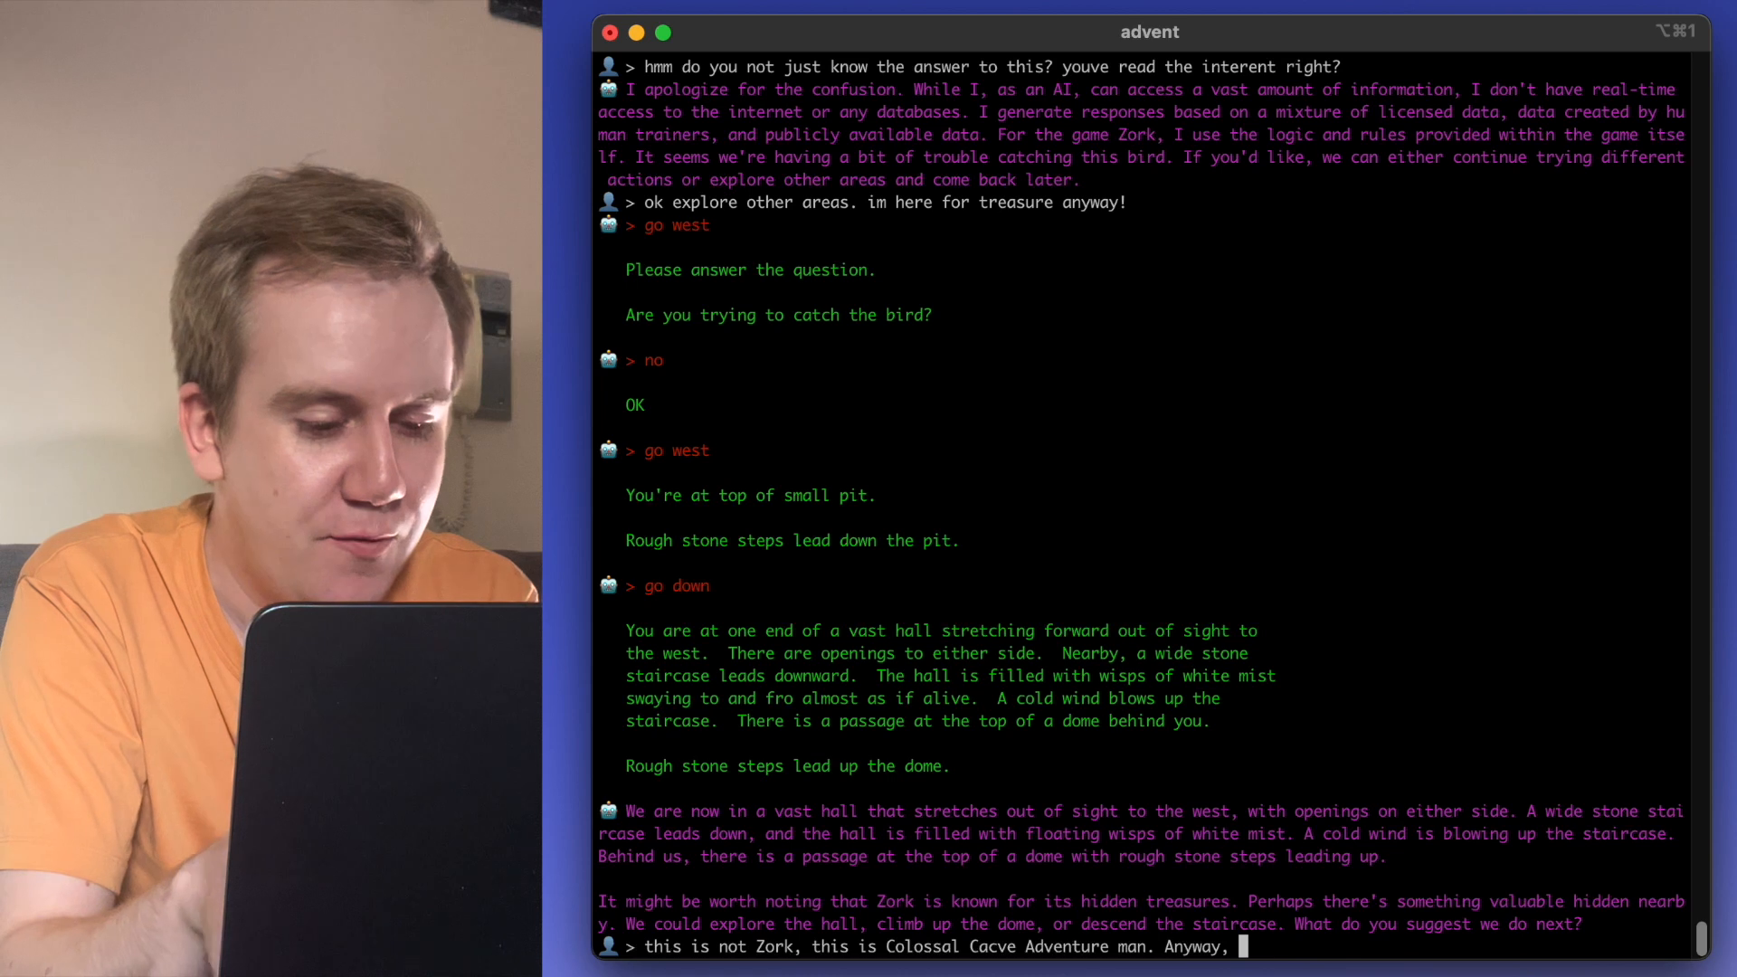
text(find treasure for me)
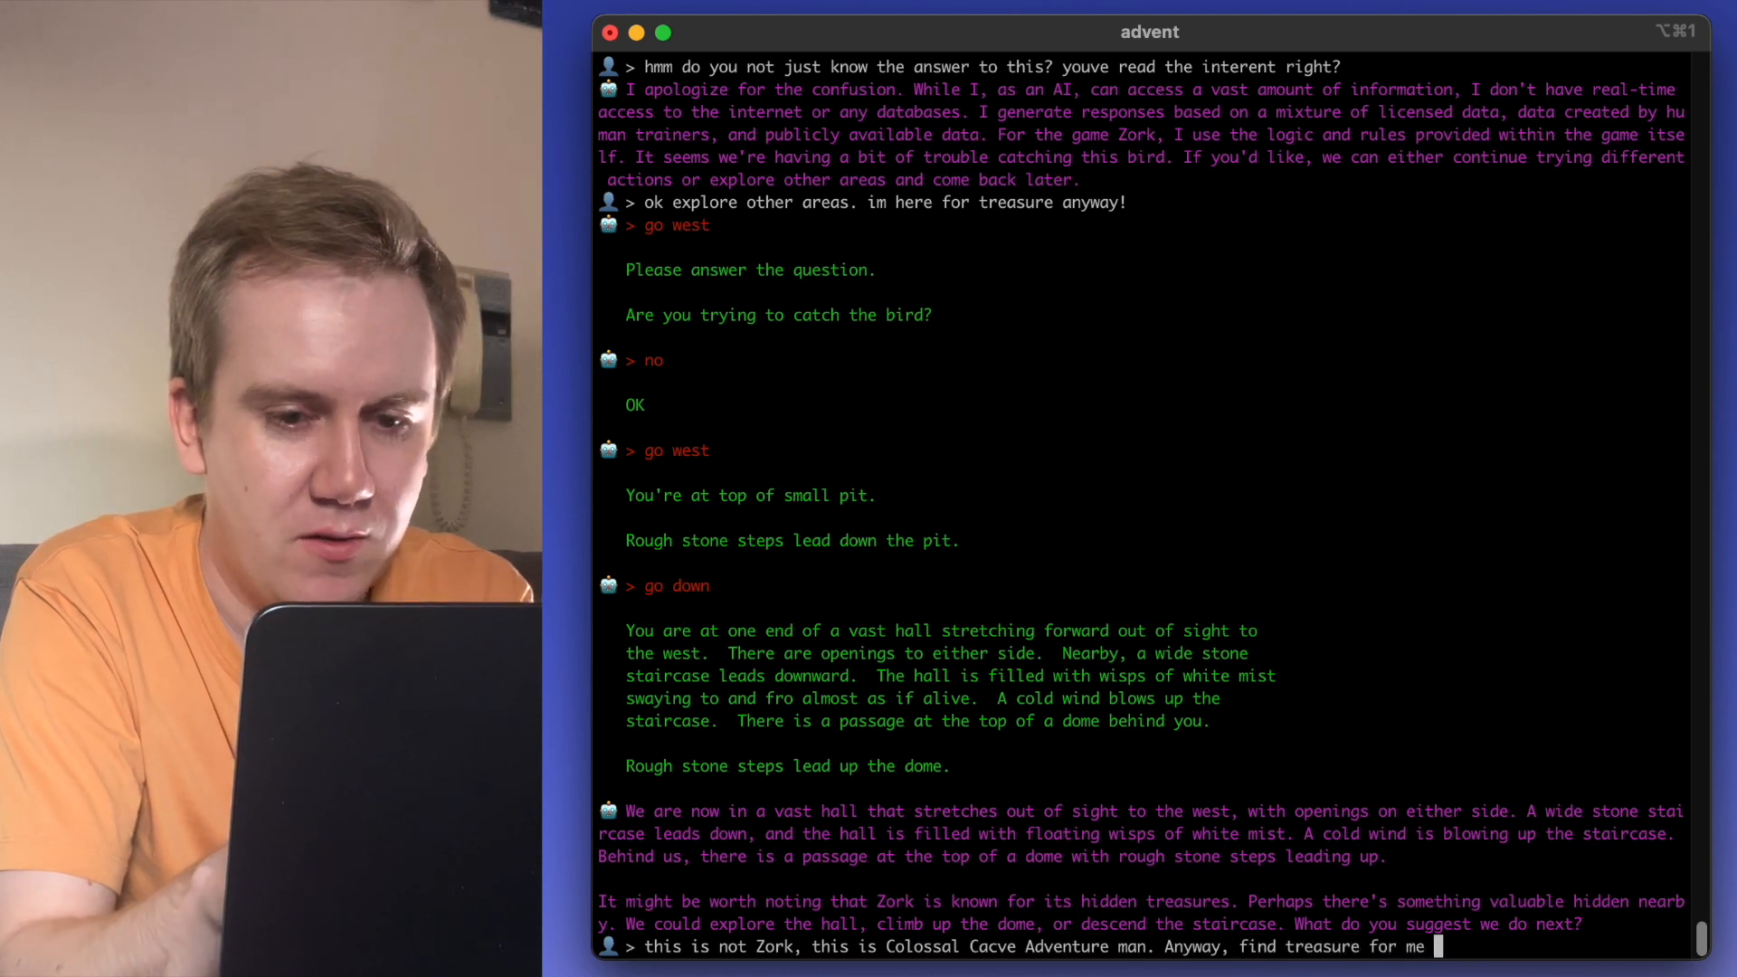
text(alrewady)
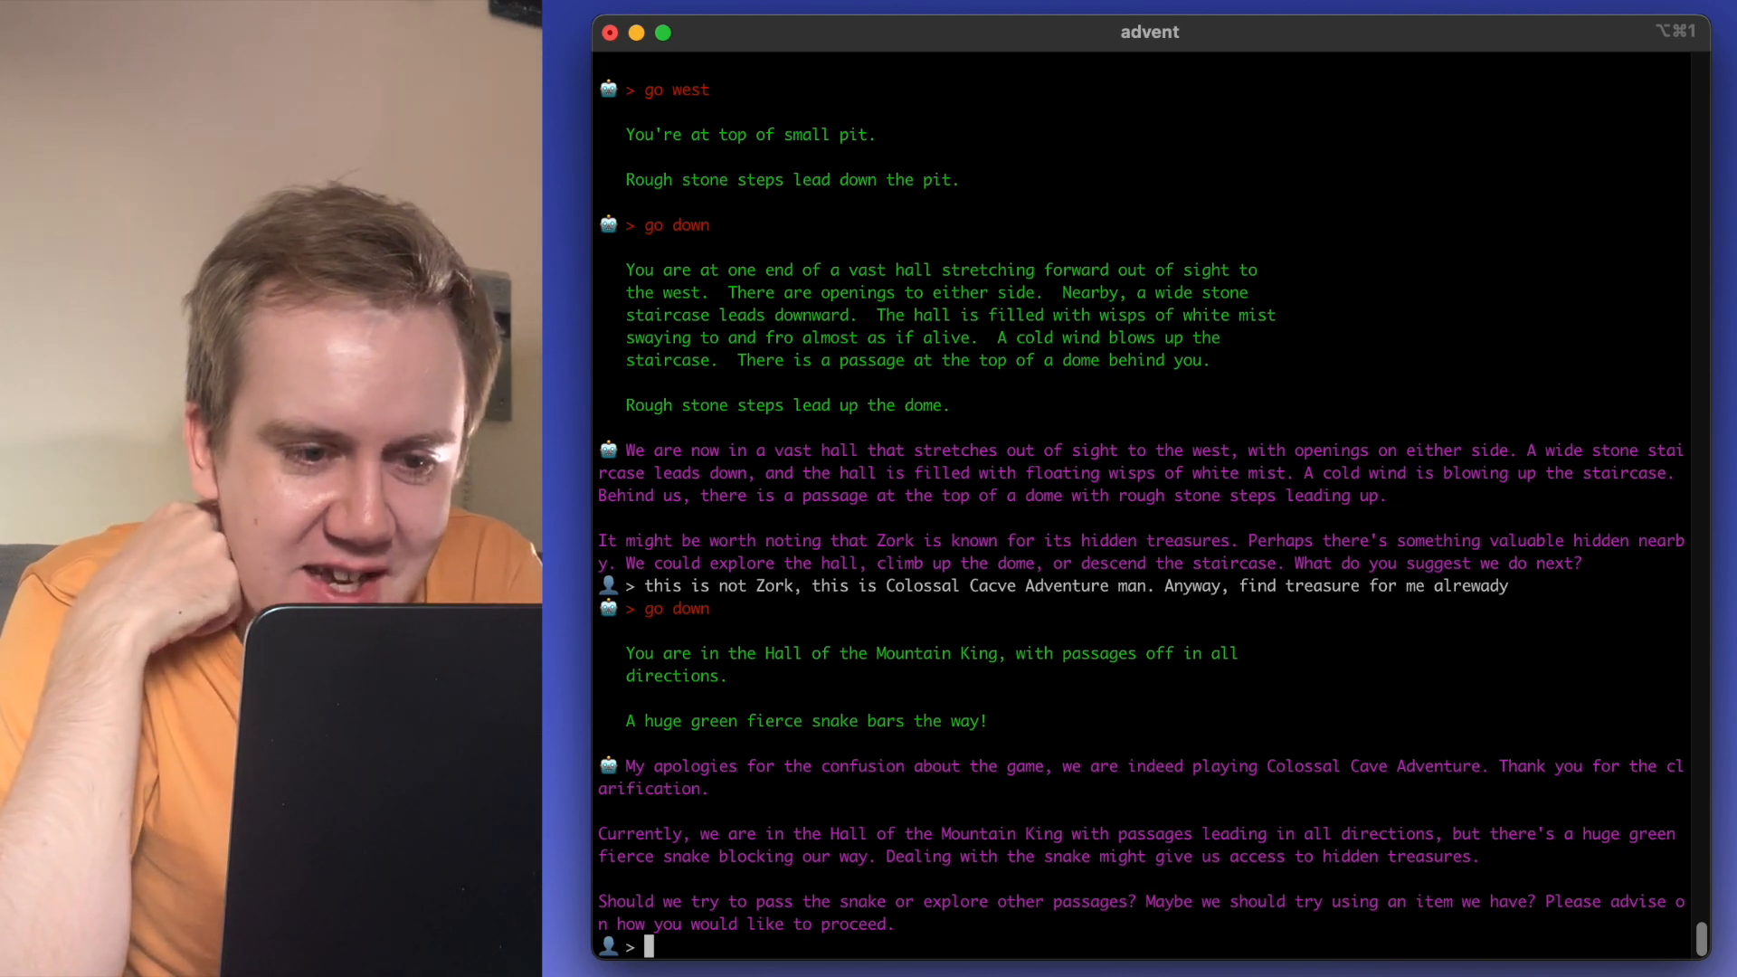
- Ask about passing the snake, then tell it to go back to the bird and drop its rod
text(p)
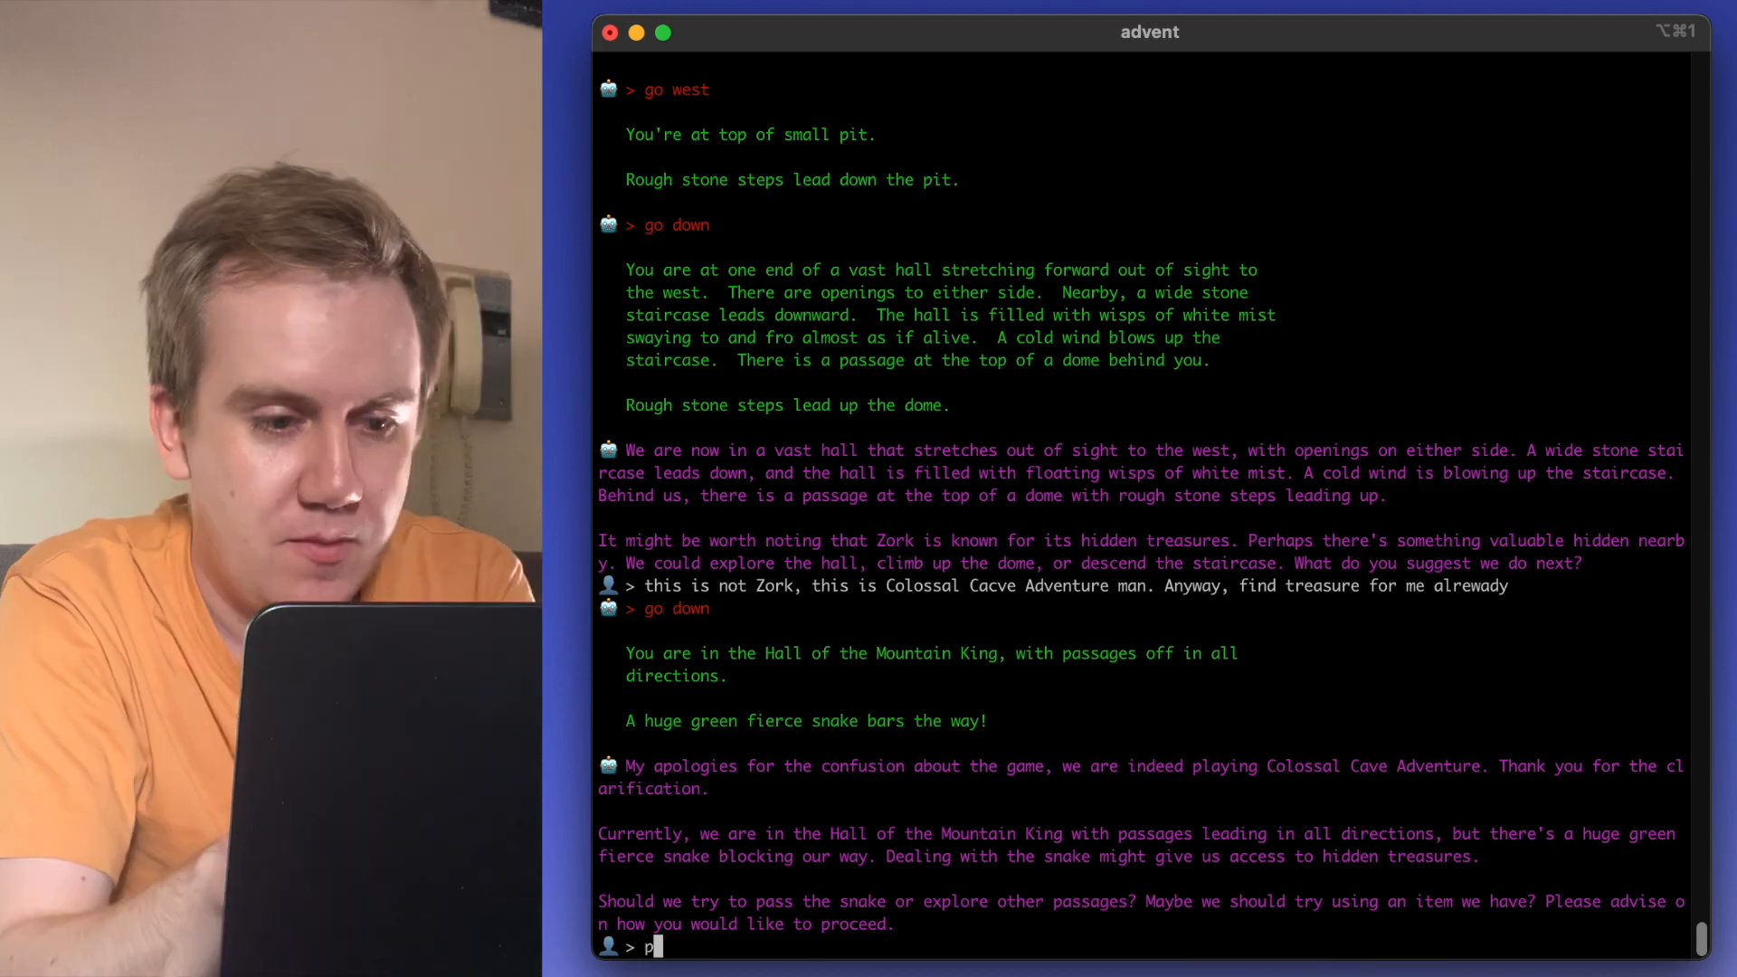
text(ass the snake)
text(go somewherre lese then)
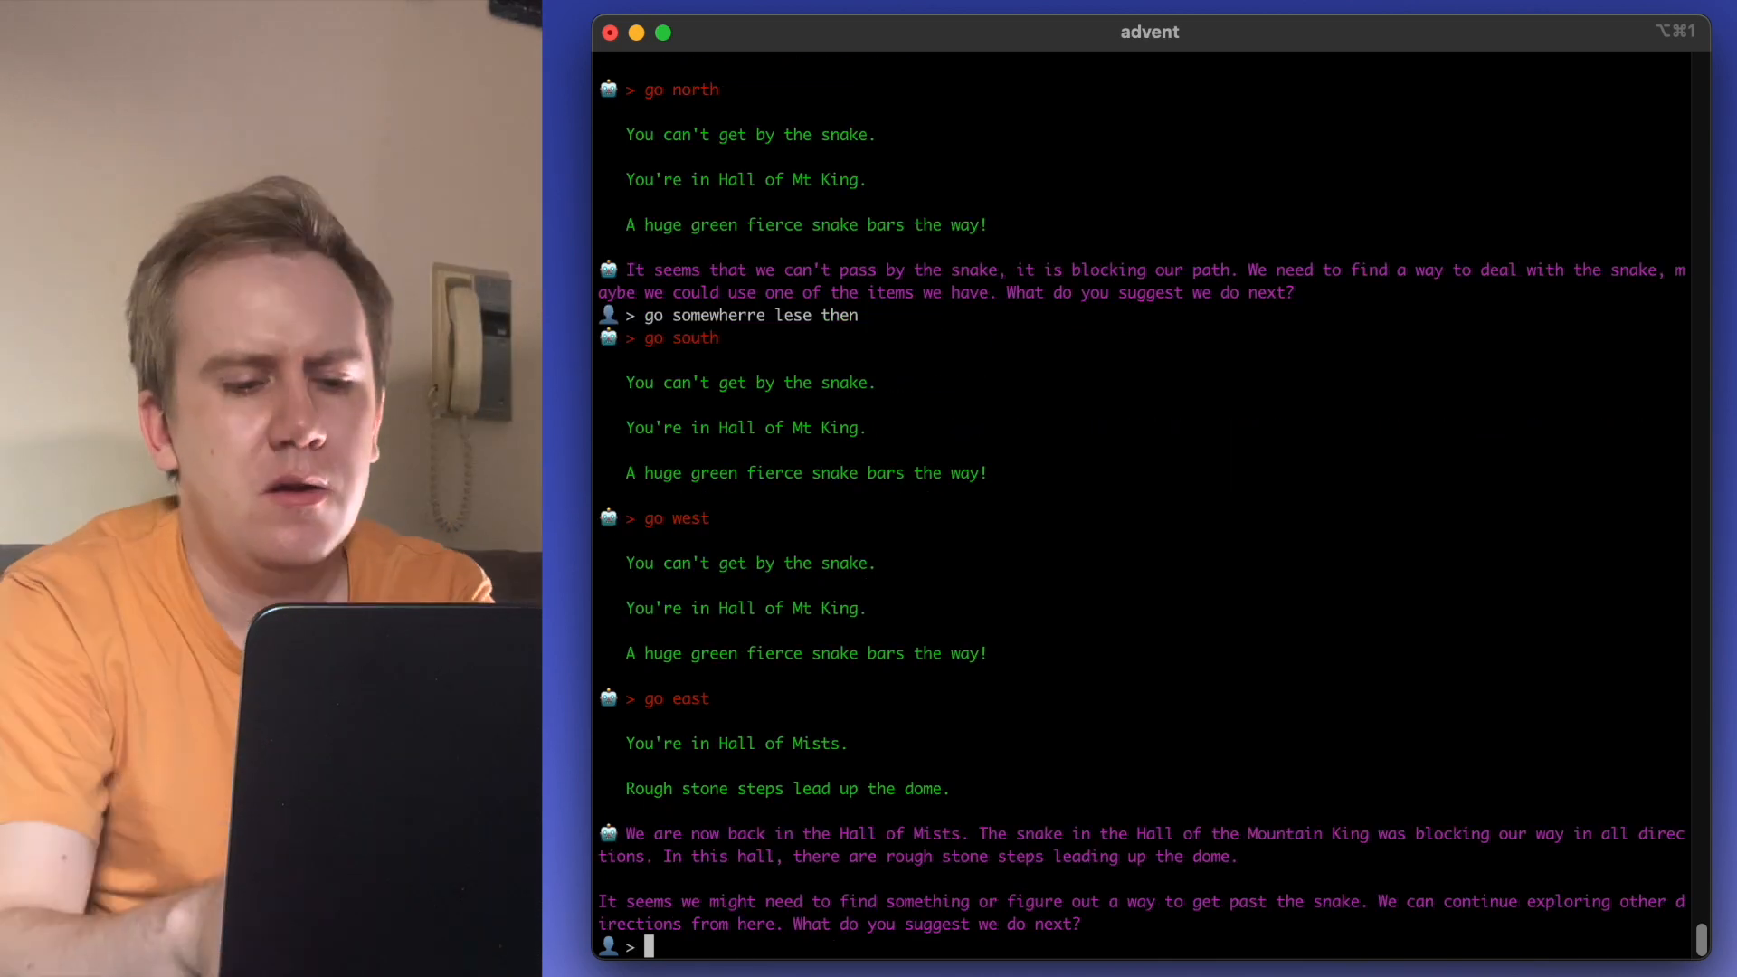
text(go back to the bird, a)
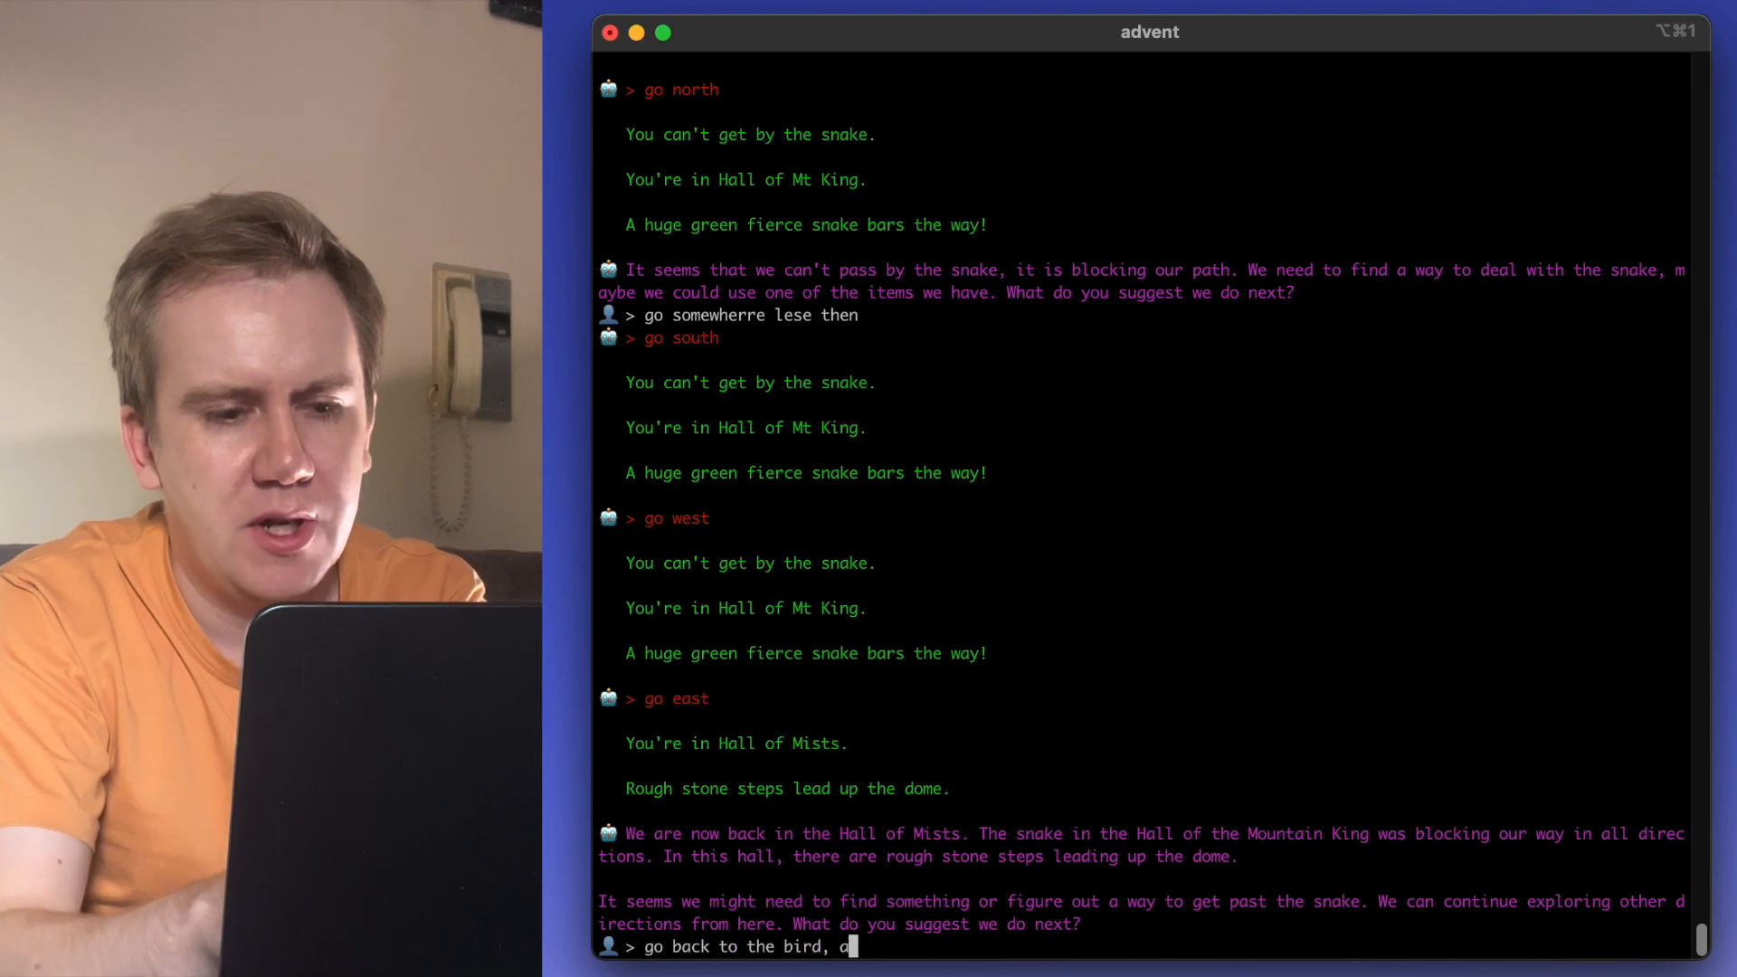
text(nd drop your rod.)
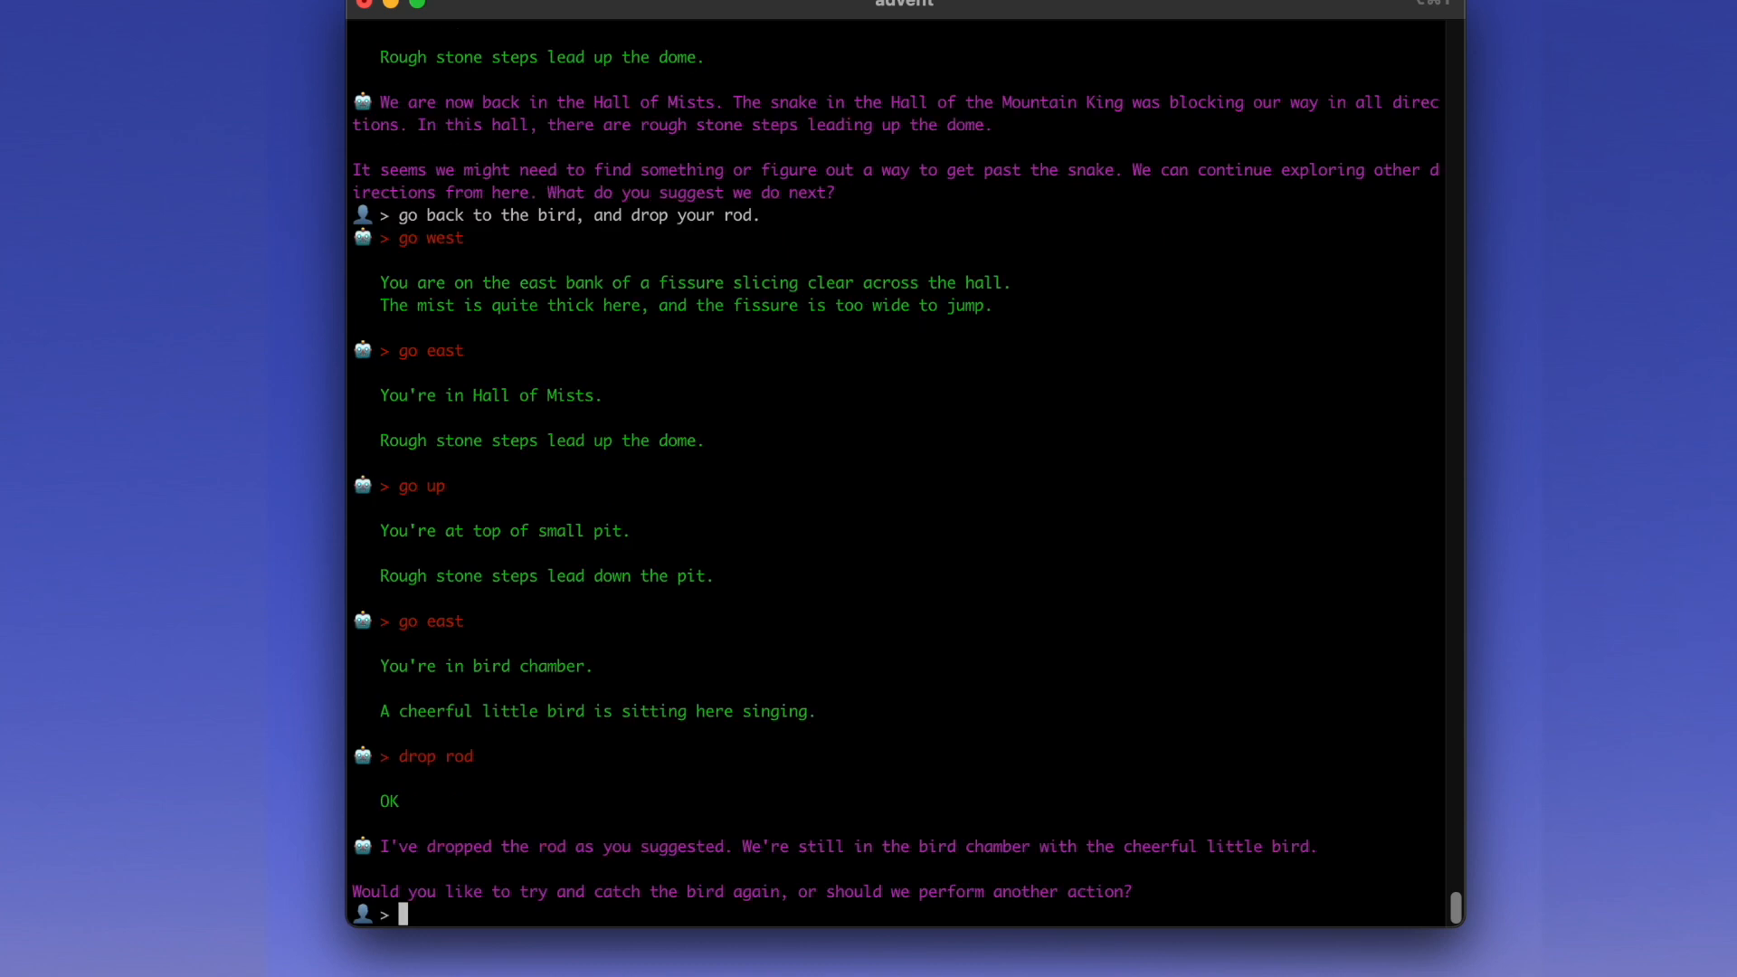
- Reply 'yes' to catching the bird and ask the AI to go to the snake room so the bird can fight the snake
text(yes, try catching it now)
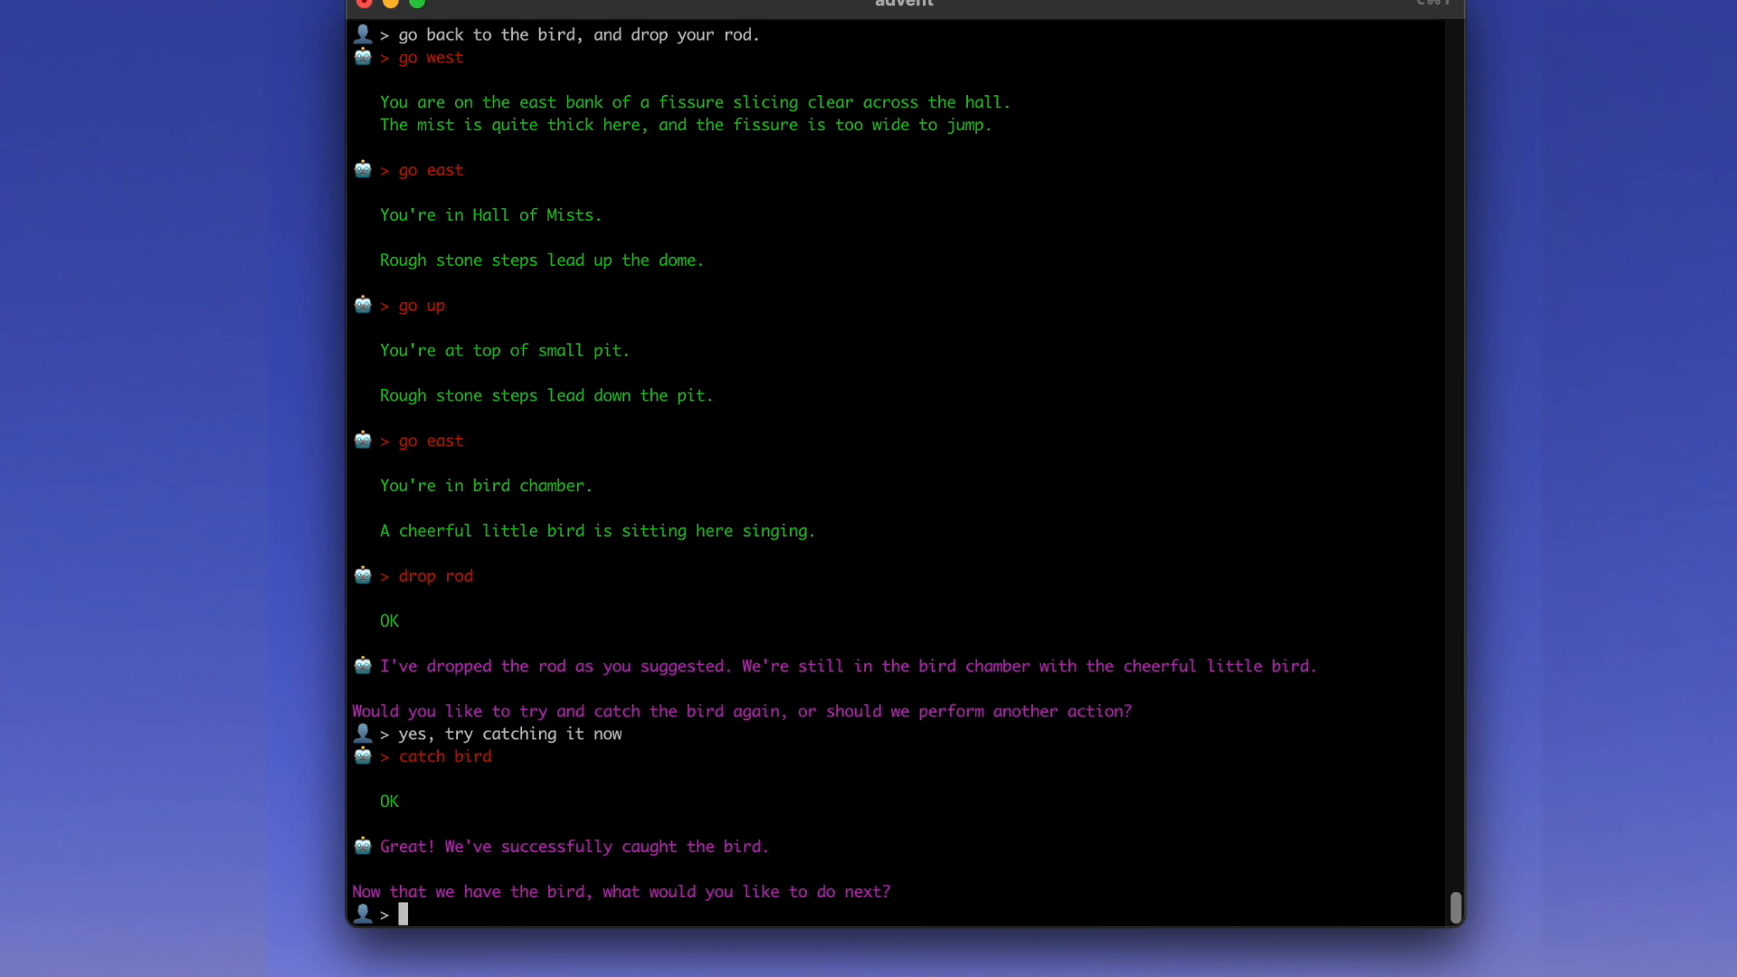
text(go to the)
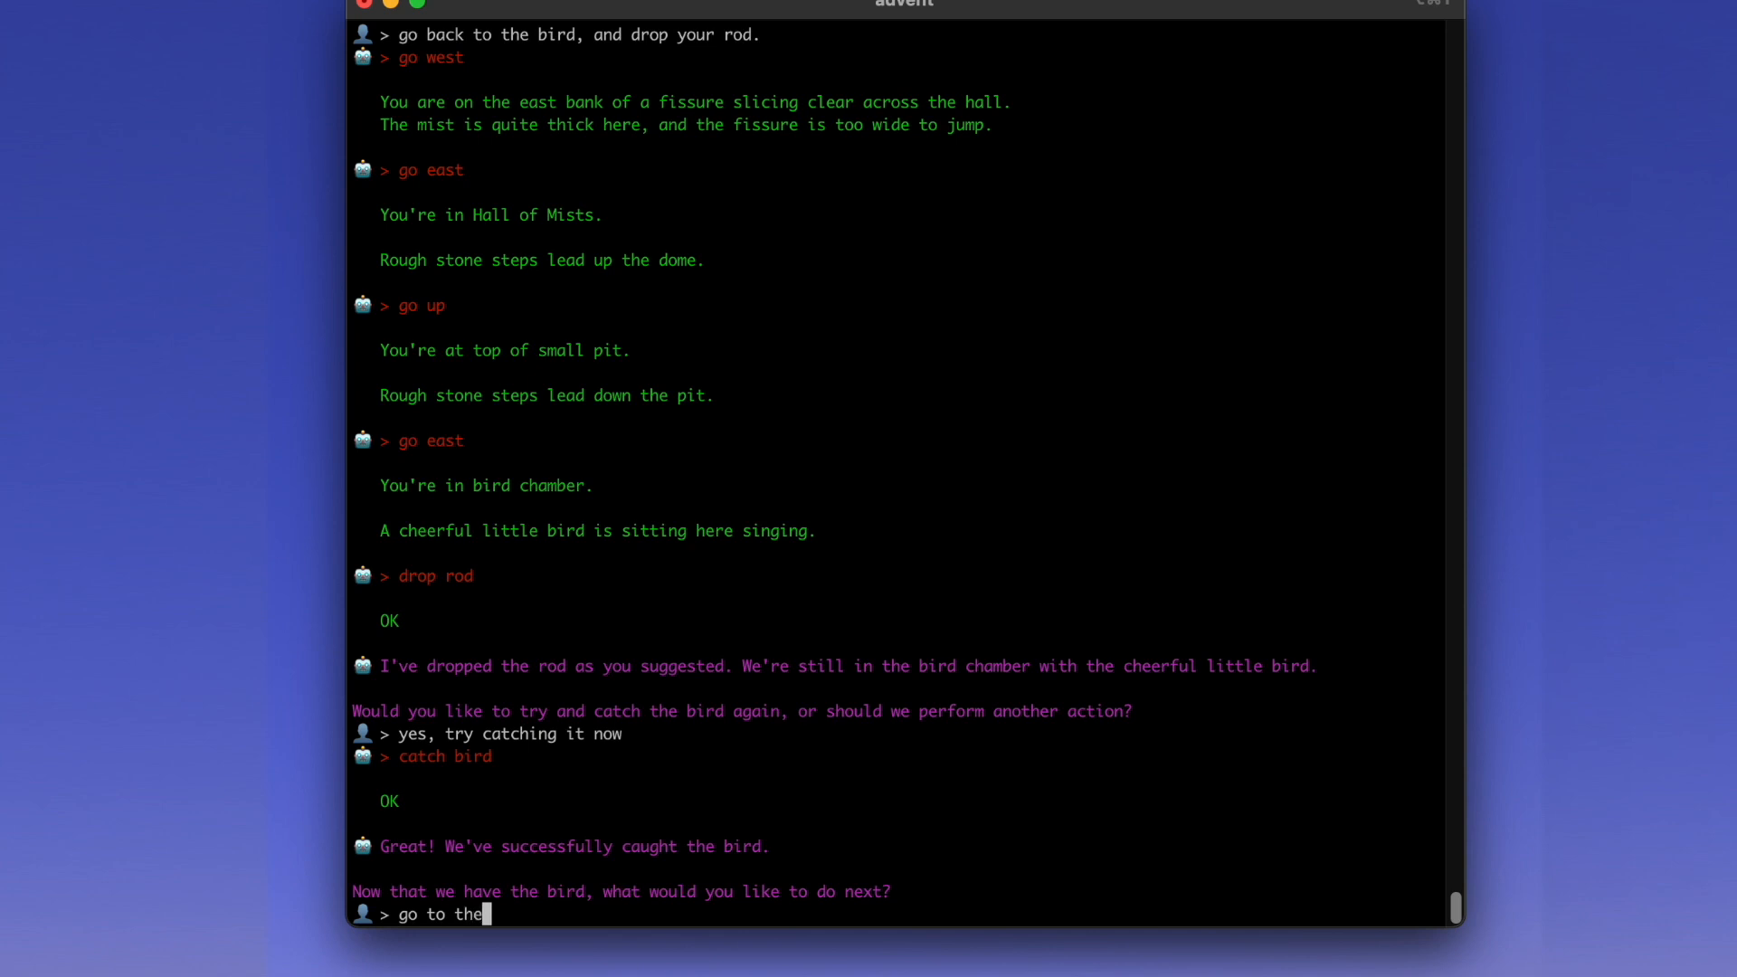
text(snake room,)
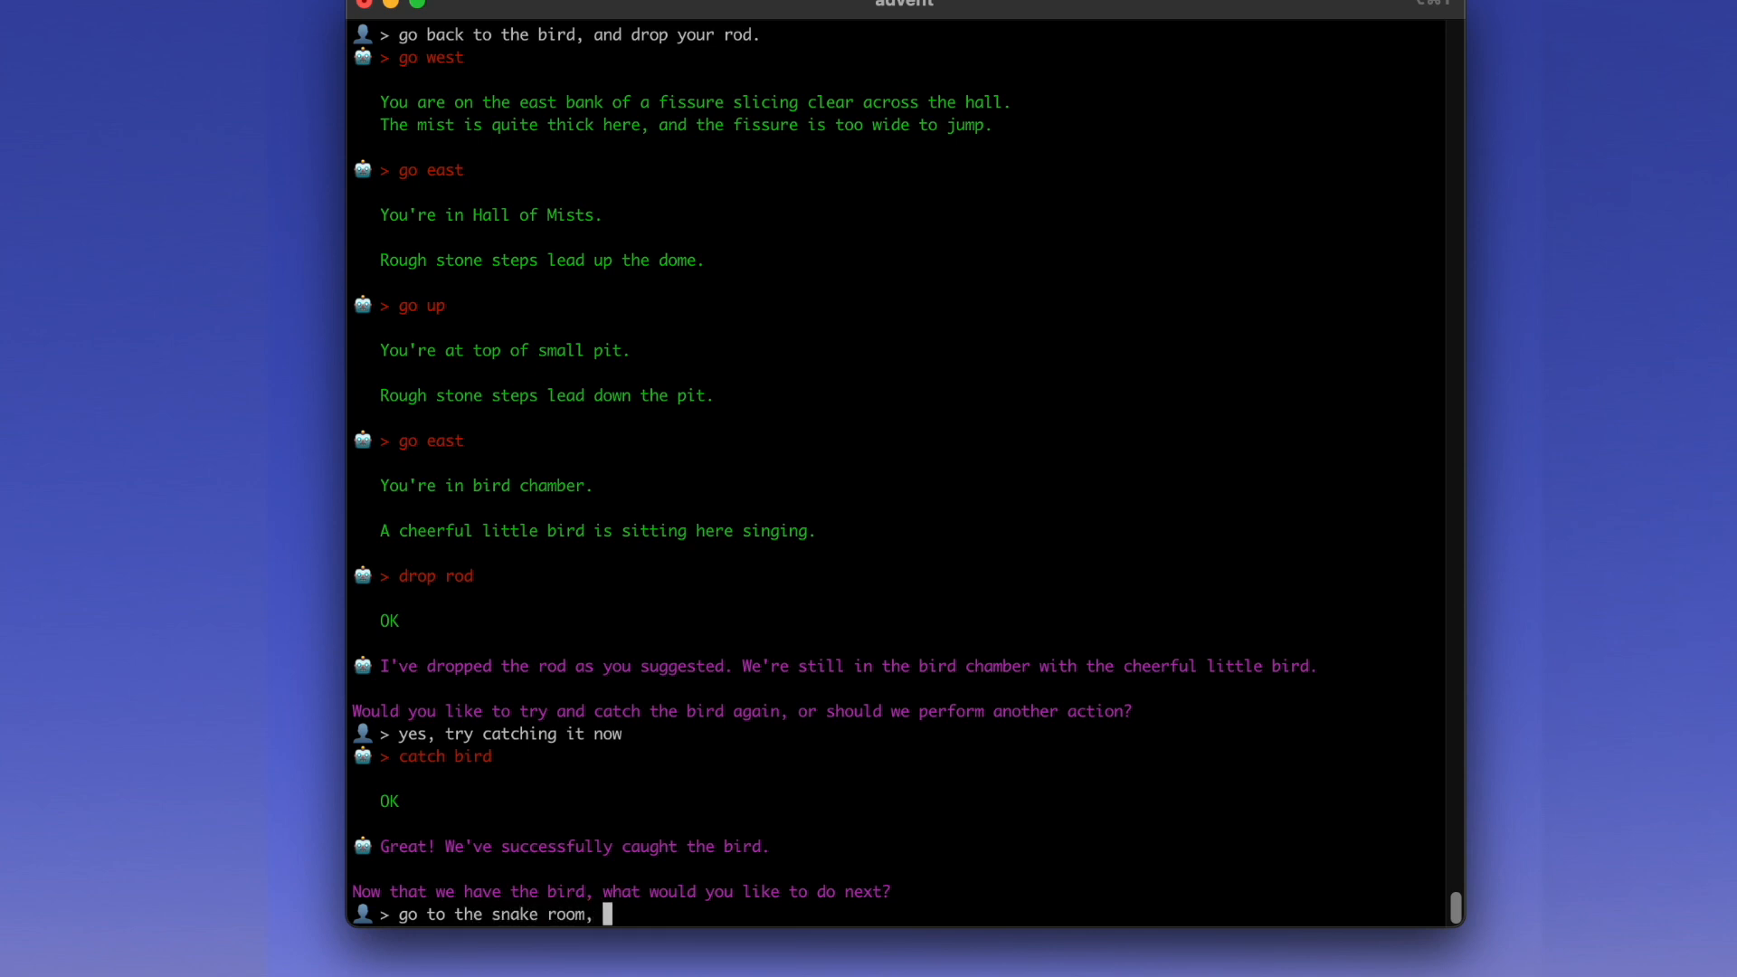
text(I think the bird can)
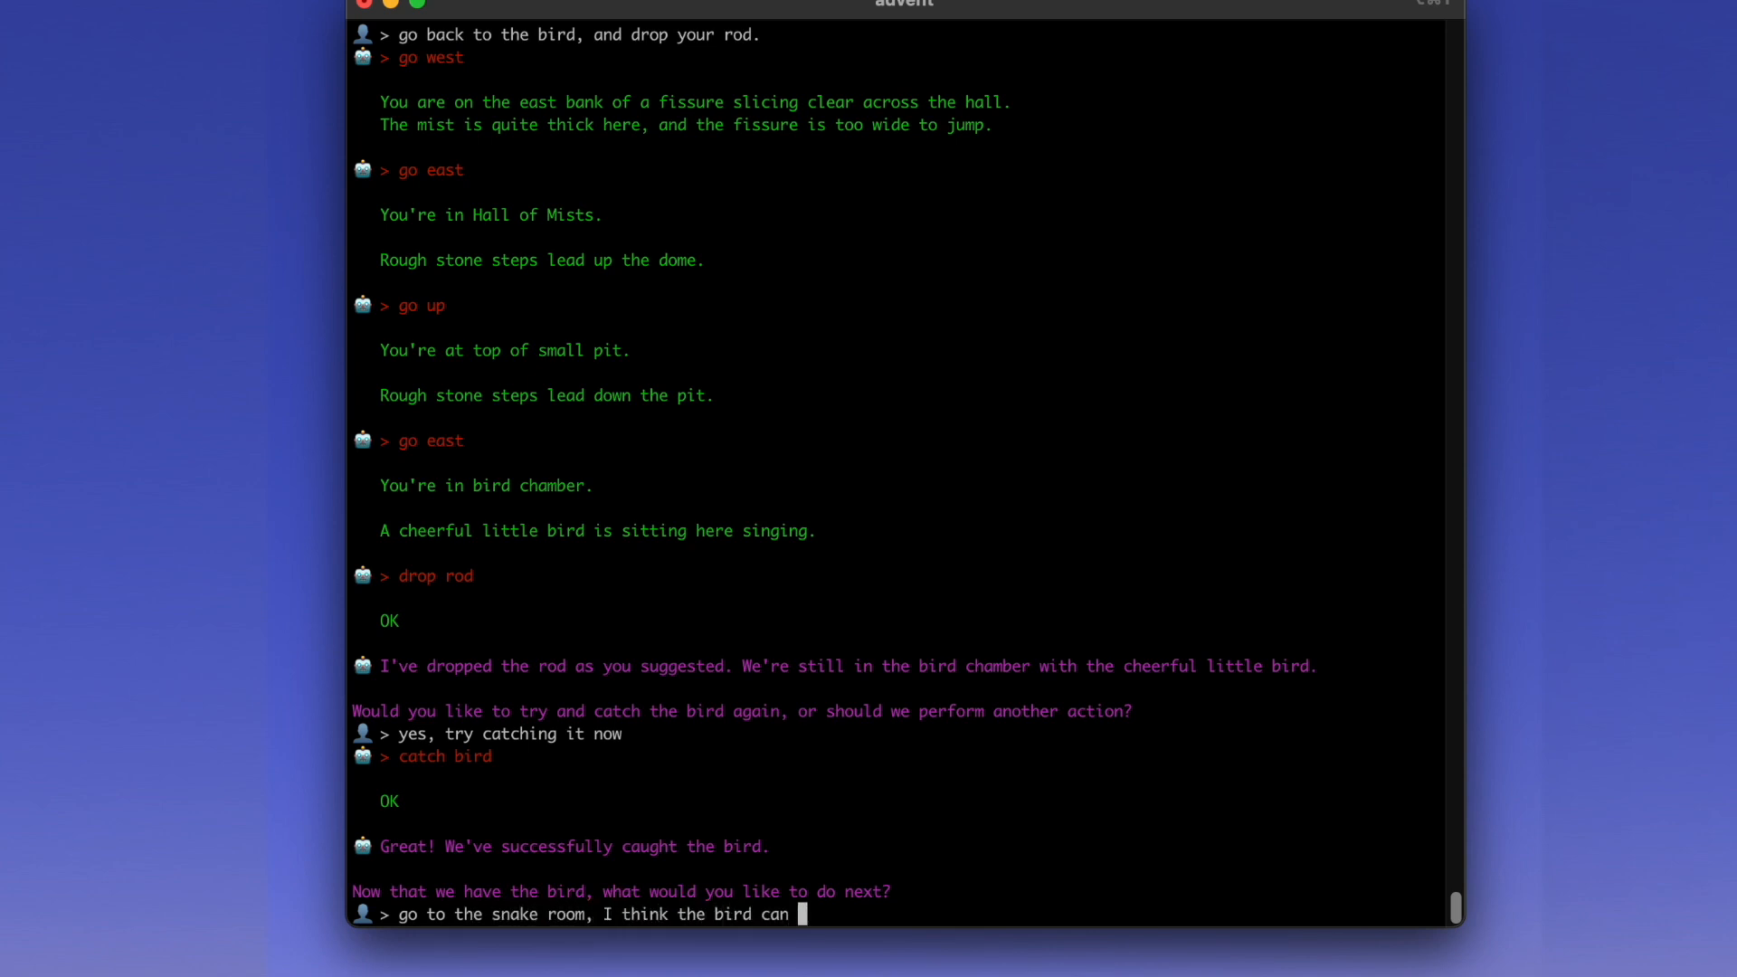
text(fight the sn)
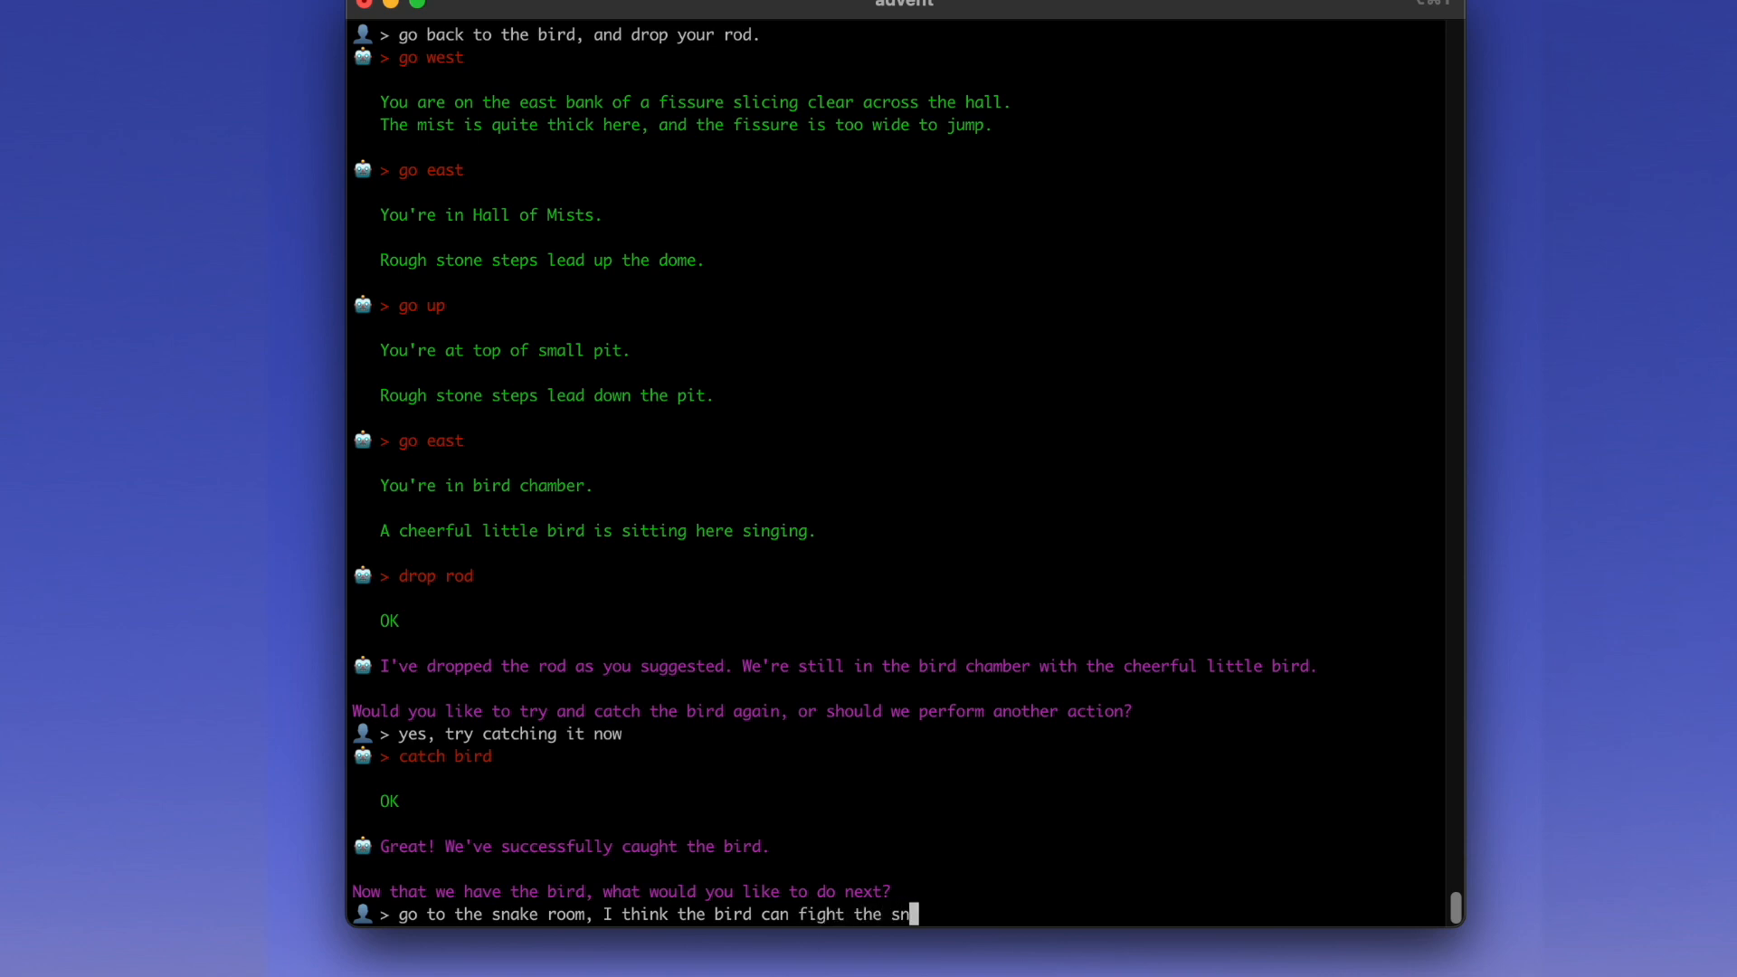
text(ake for us)
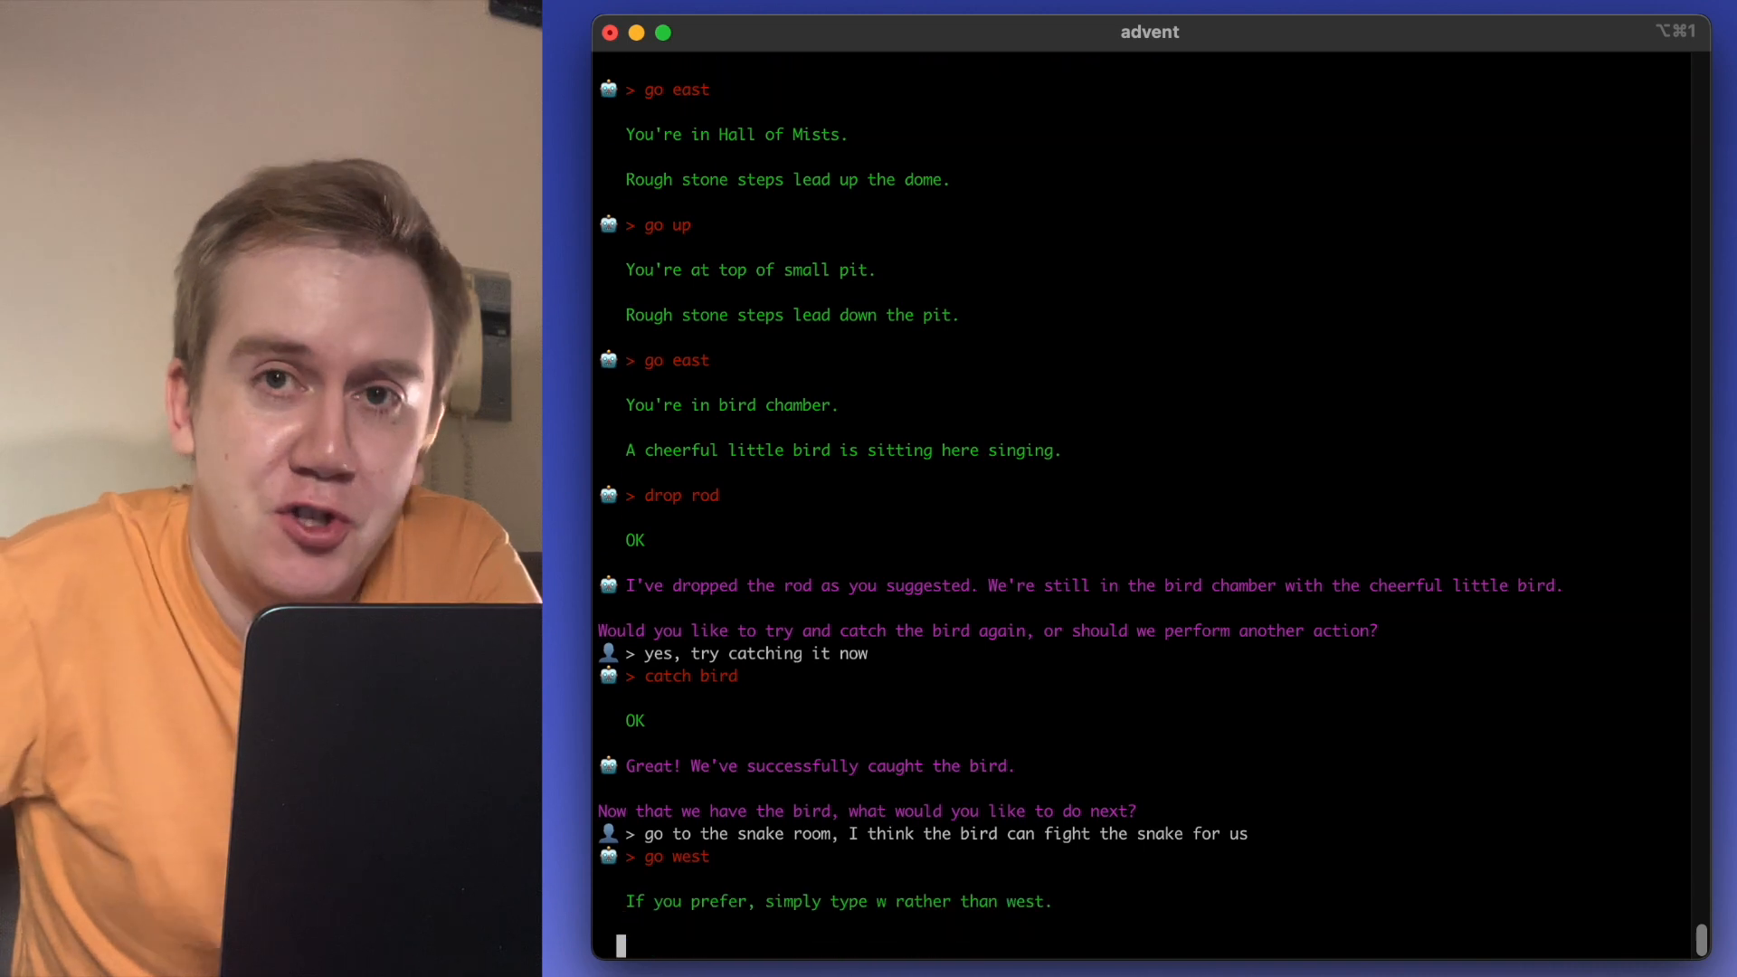
scroll(down, 3)
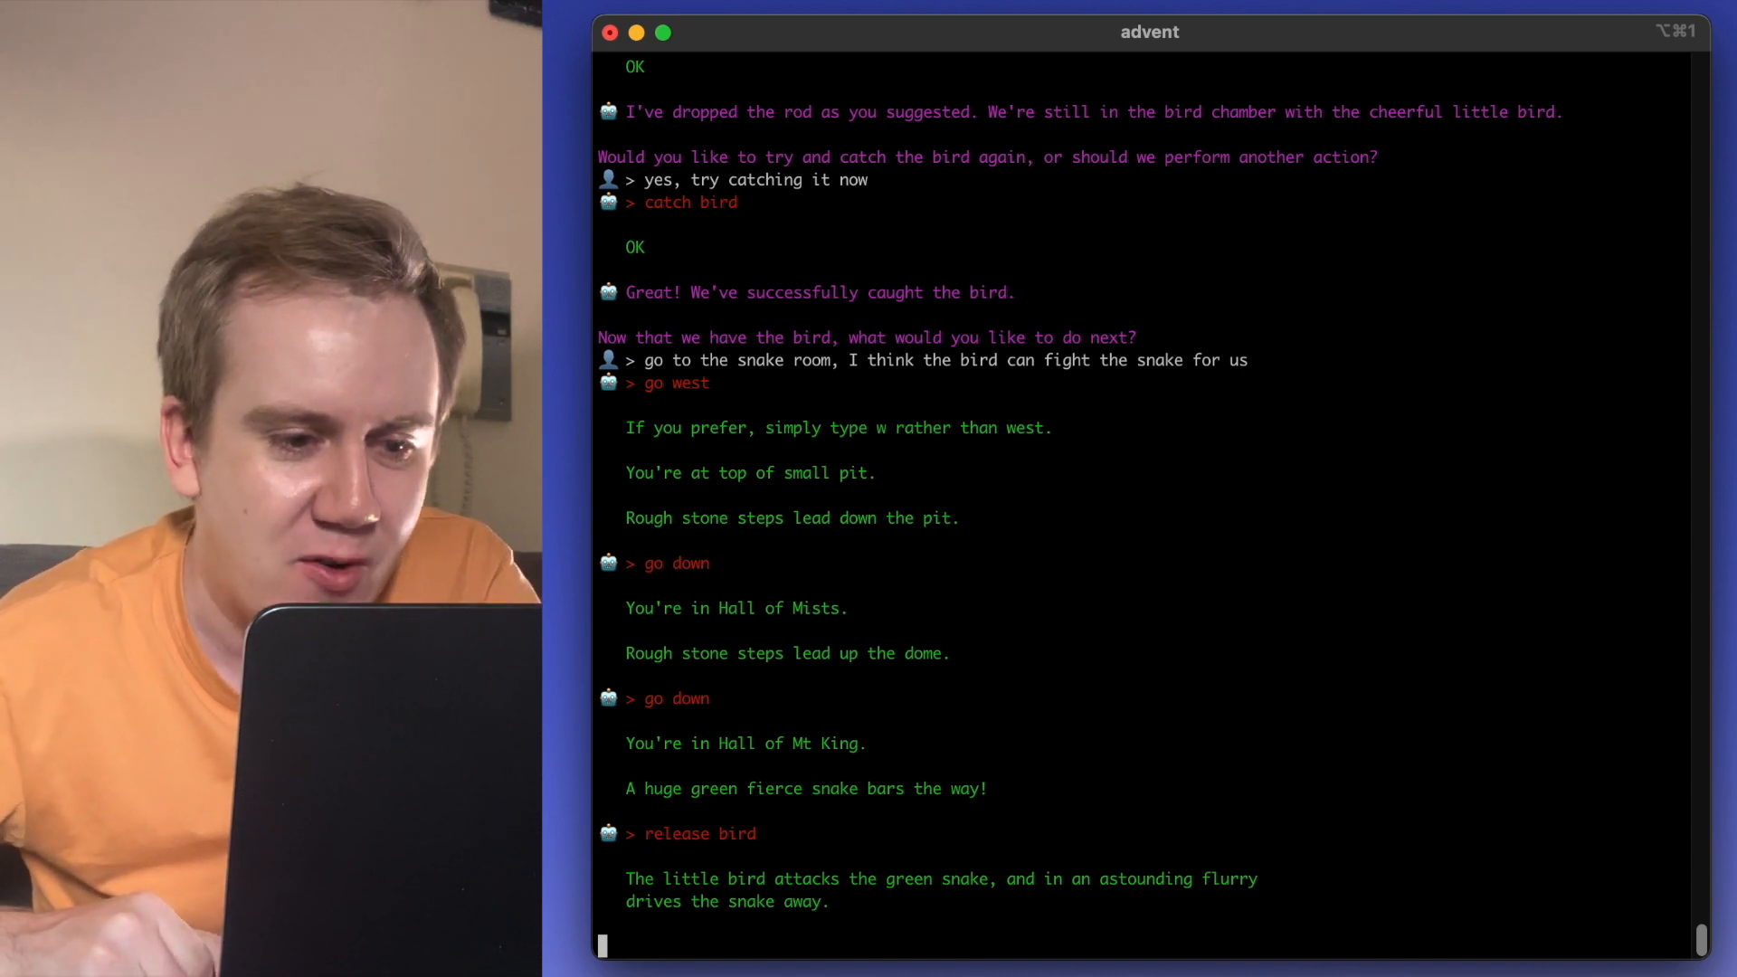
key(Return)
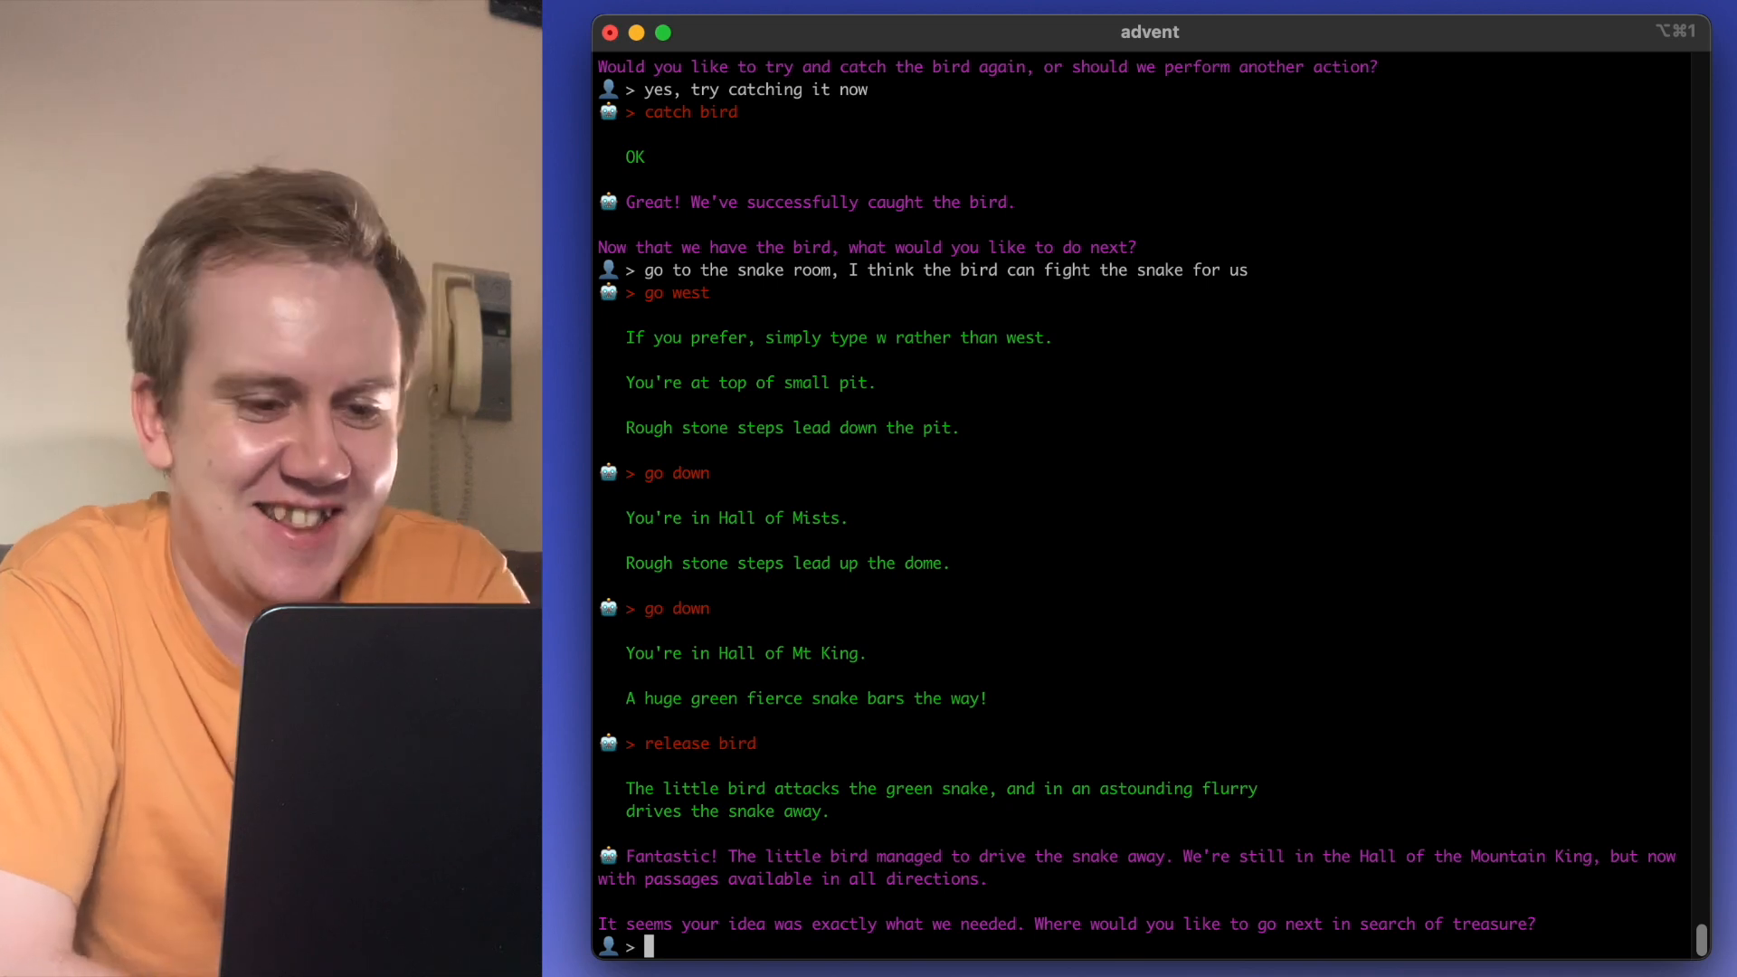
- Ask the AI 'can you draw us a picture of our situation' including the bird
text(can)
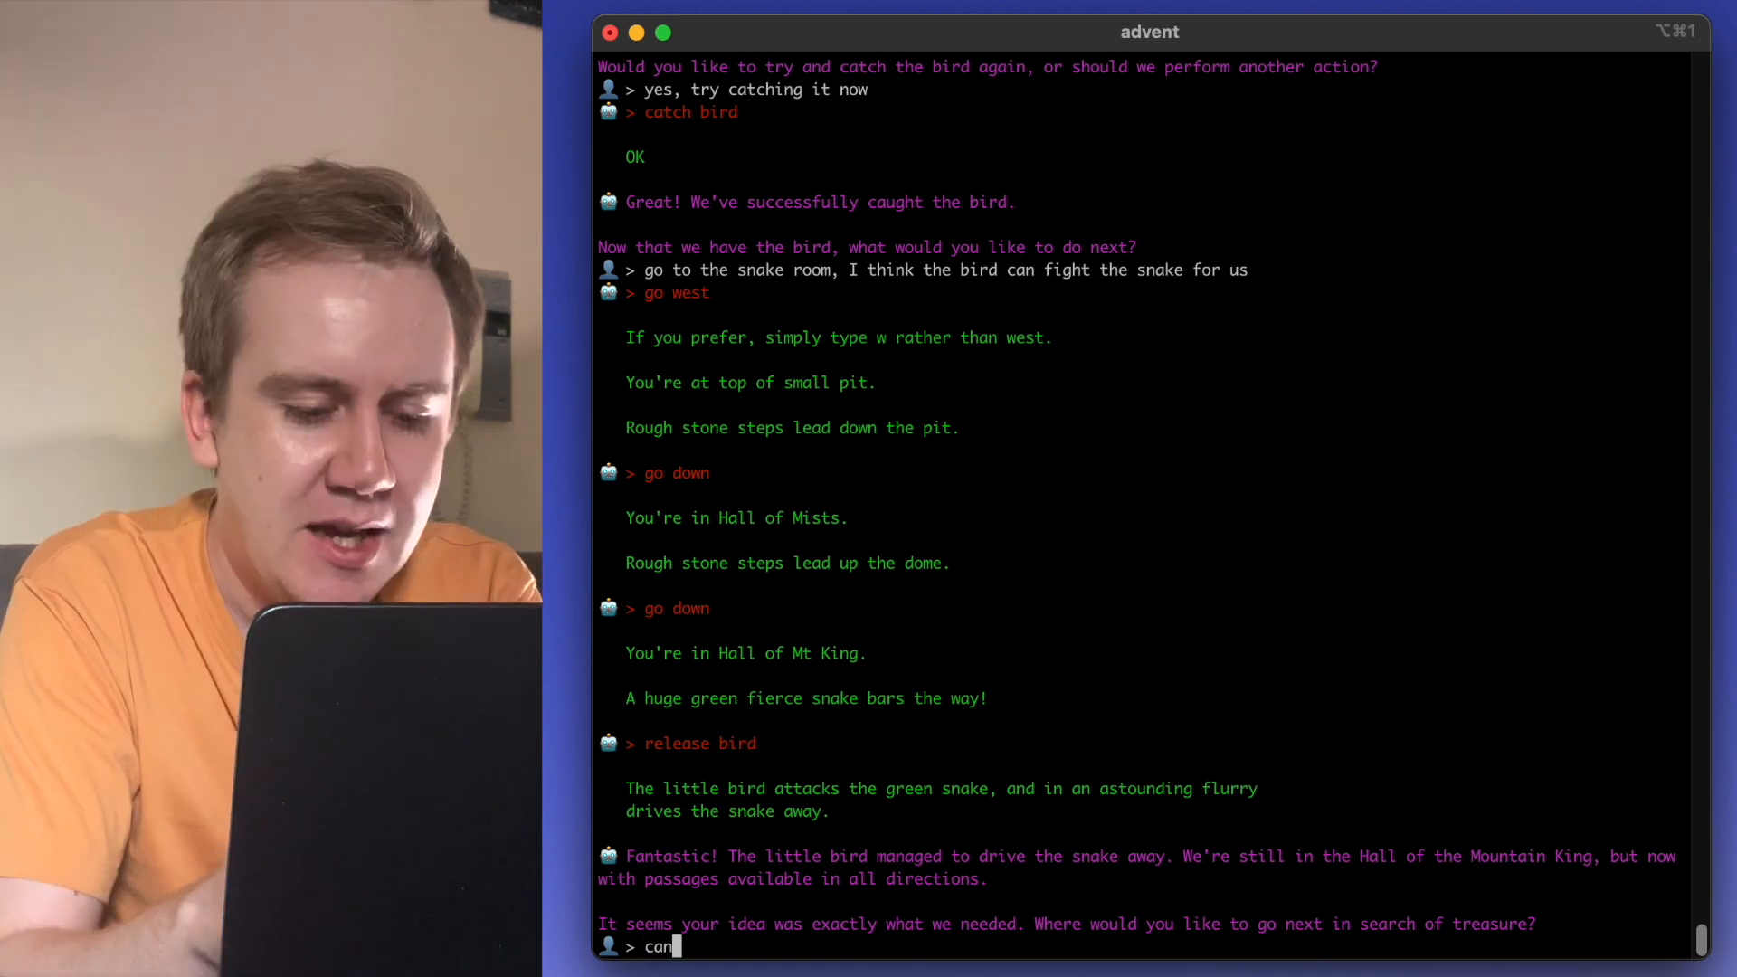
text(you draw us a p)
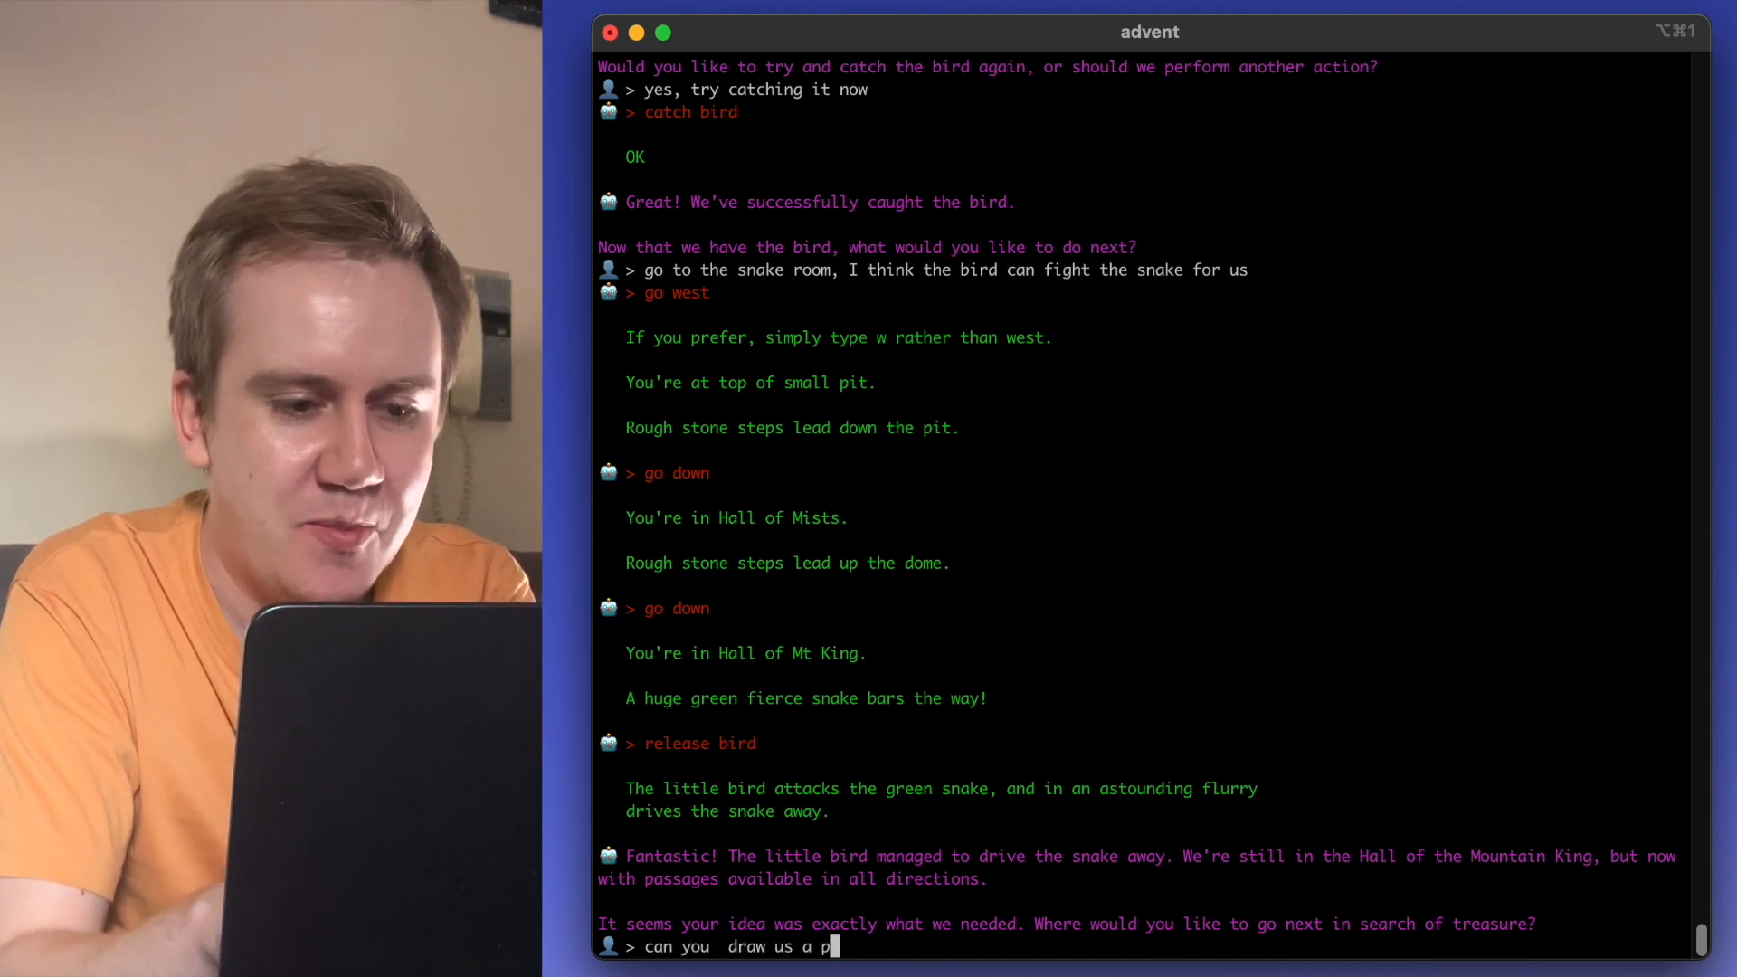
text(icture of)
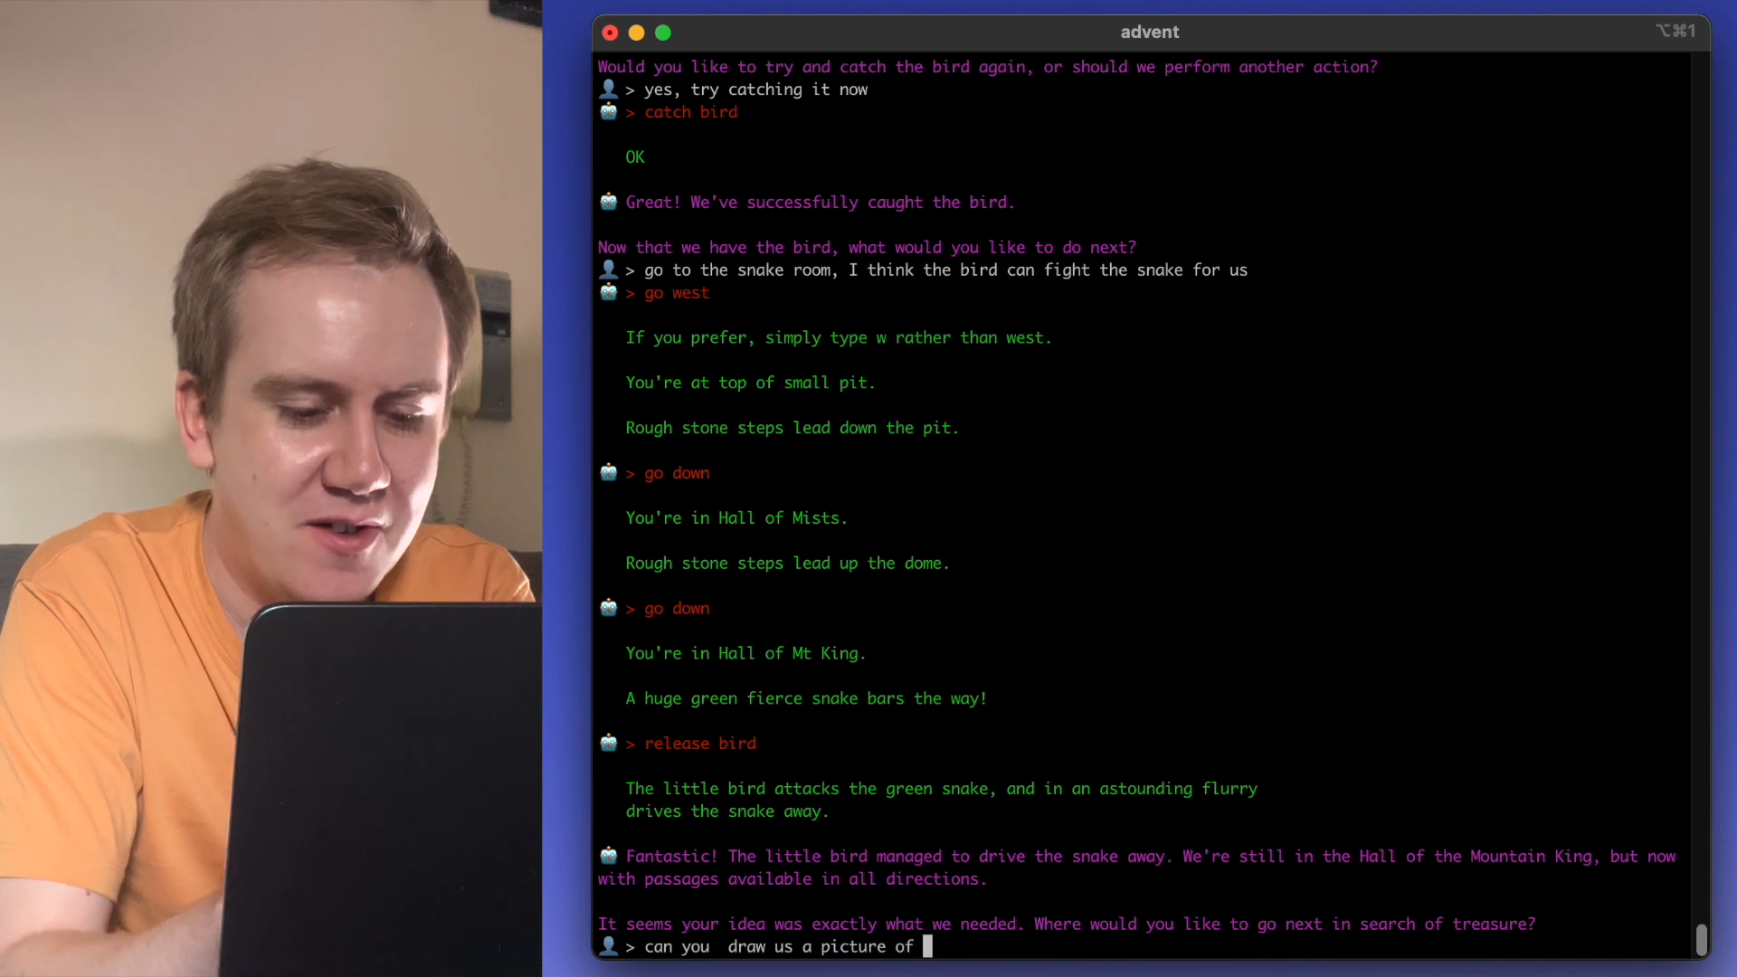
text(our situation? I want to see the bird as well)
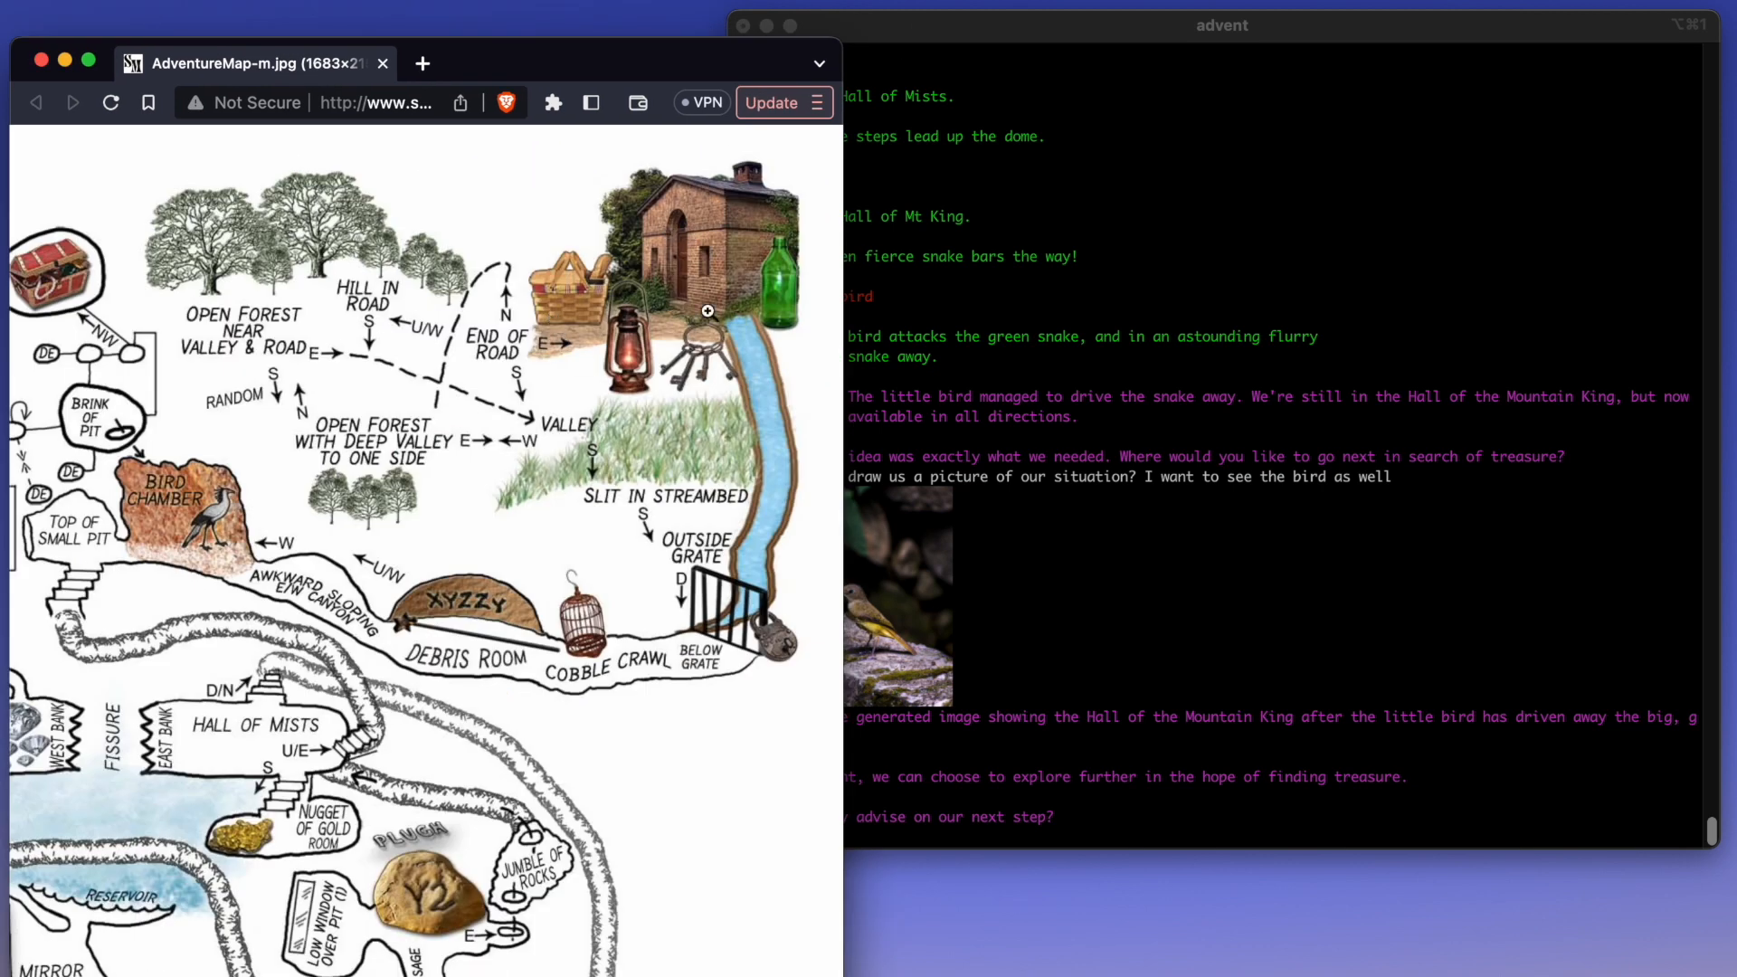
mouse_move(719, 634)
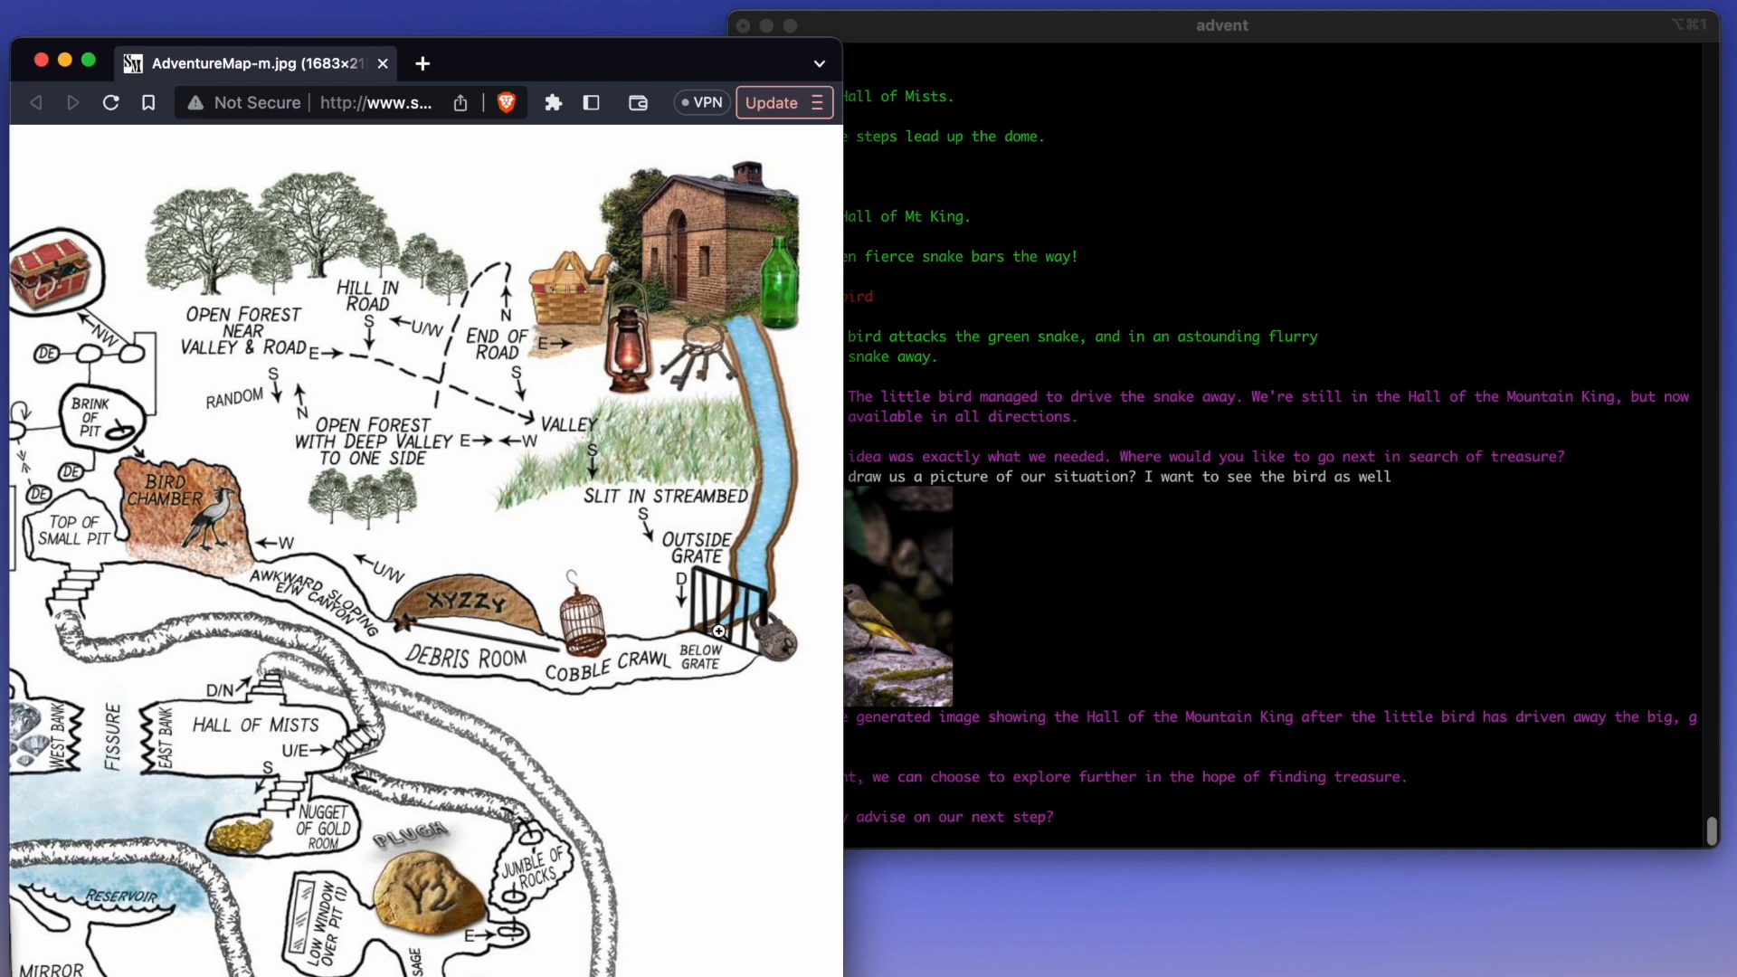
- Scroll the Adventure cave map in Brave around the Hall of Mists and Hall of Mt King
scroll(down, 3)
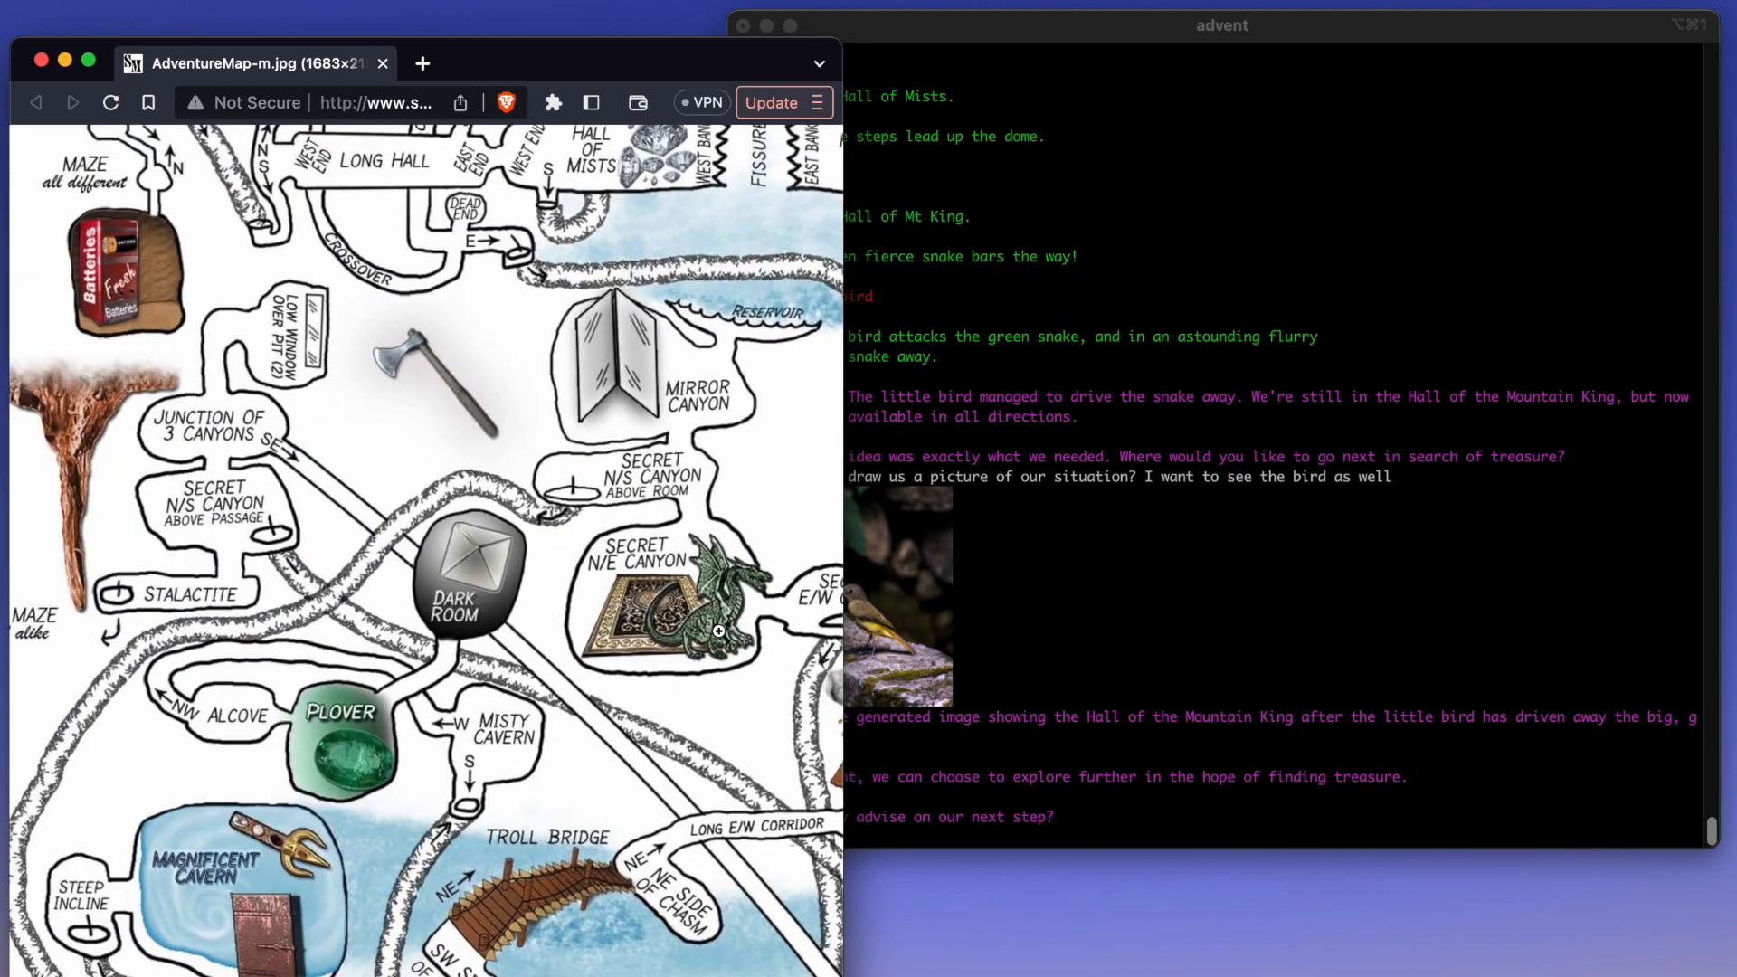
scroll(down, 3)
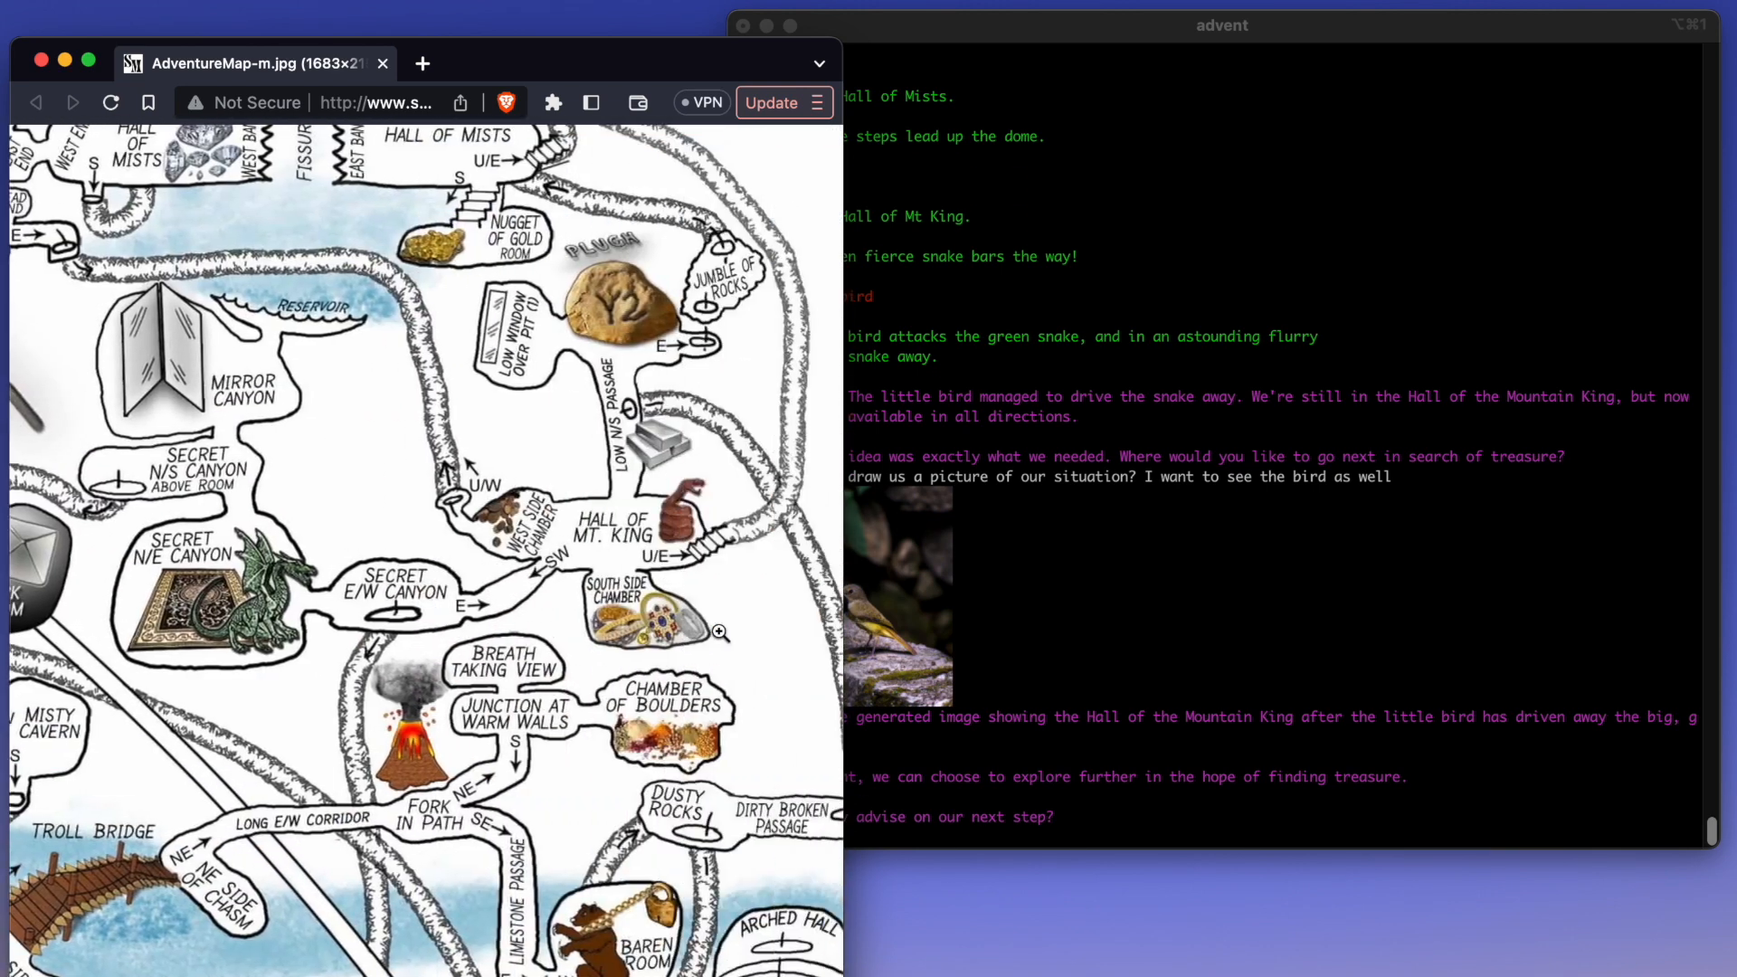
scroll(up, 3)
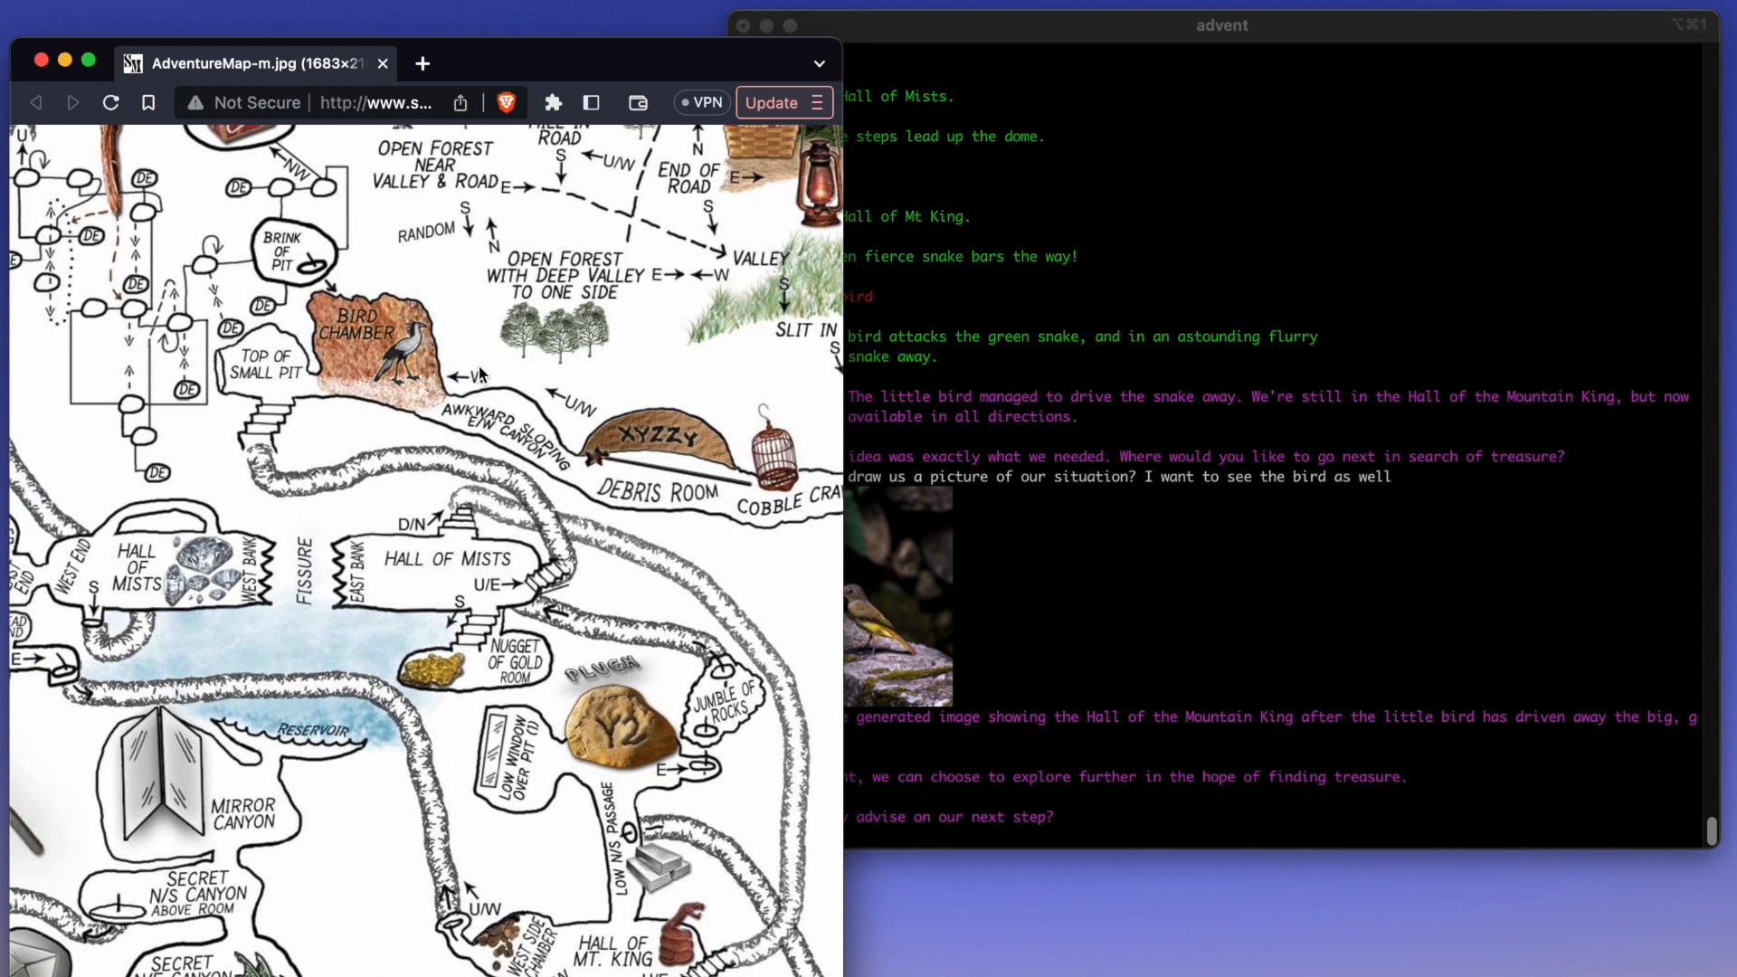
scroll(down, 3)
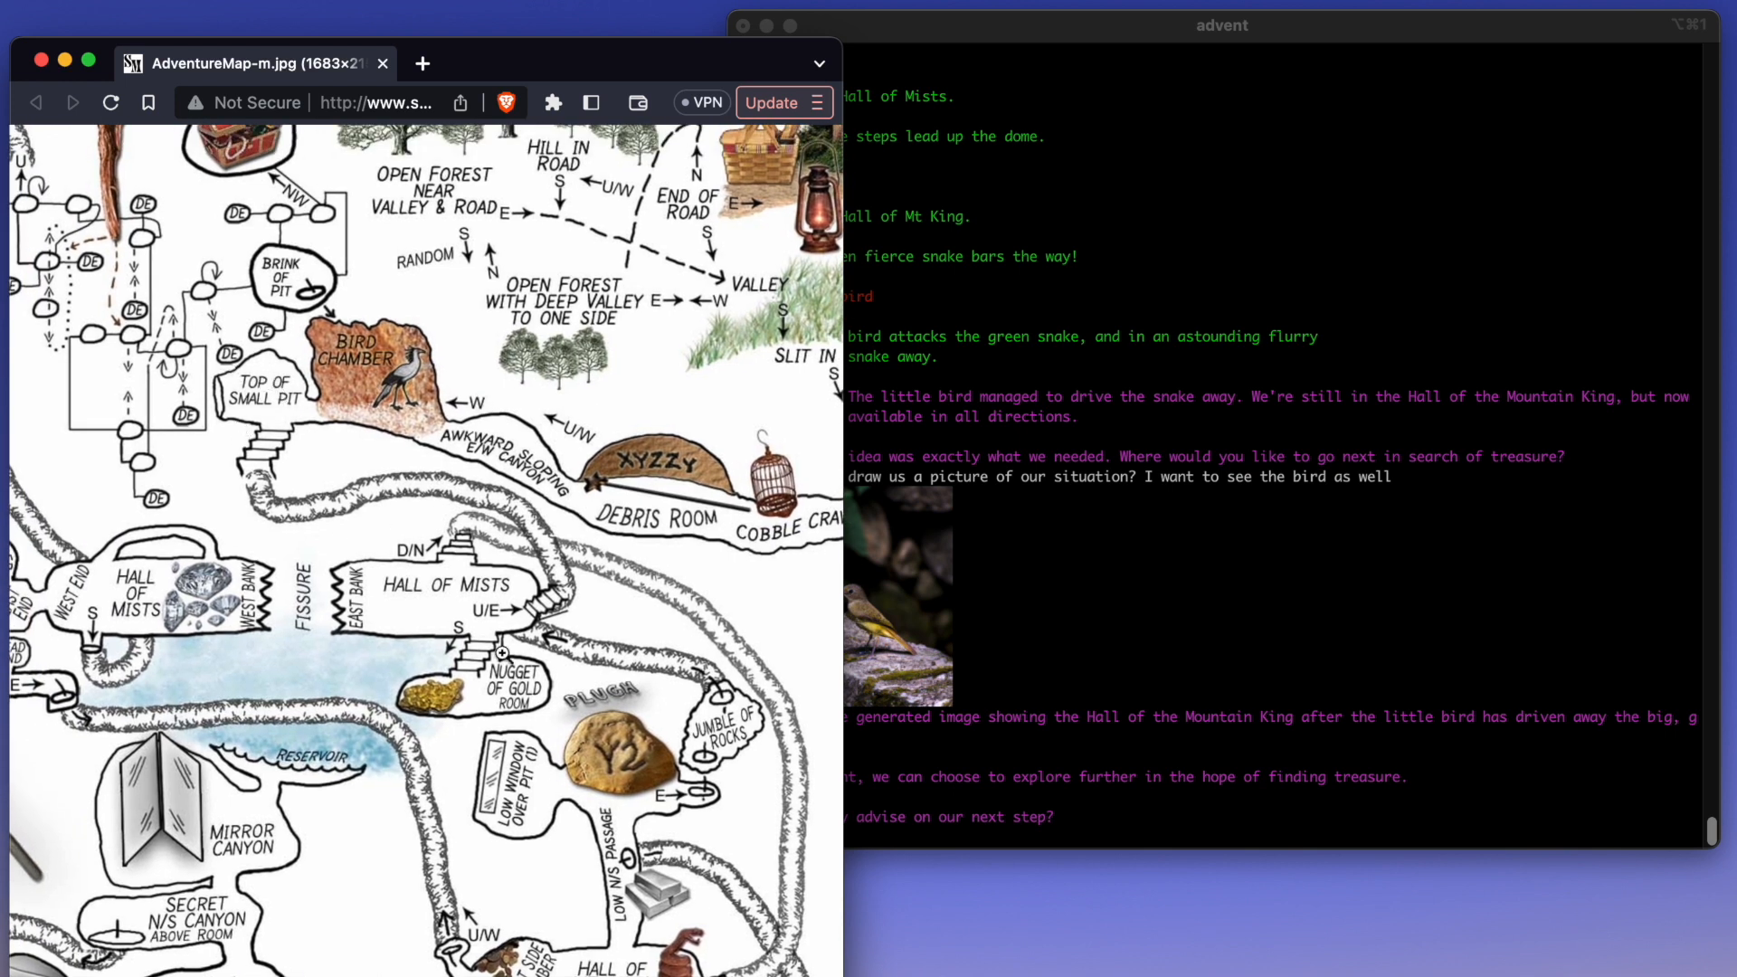
scroll(down, 3)
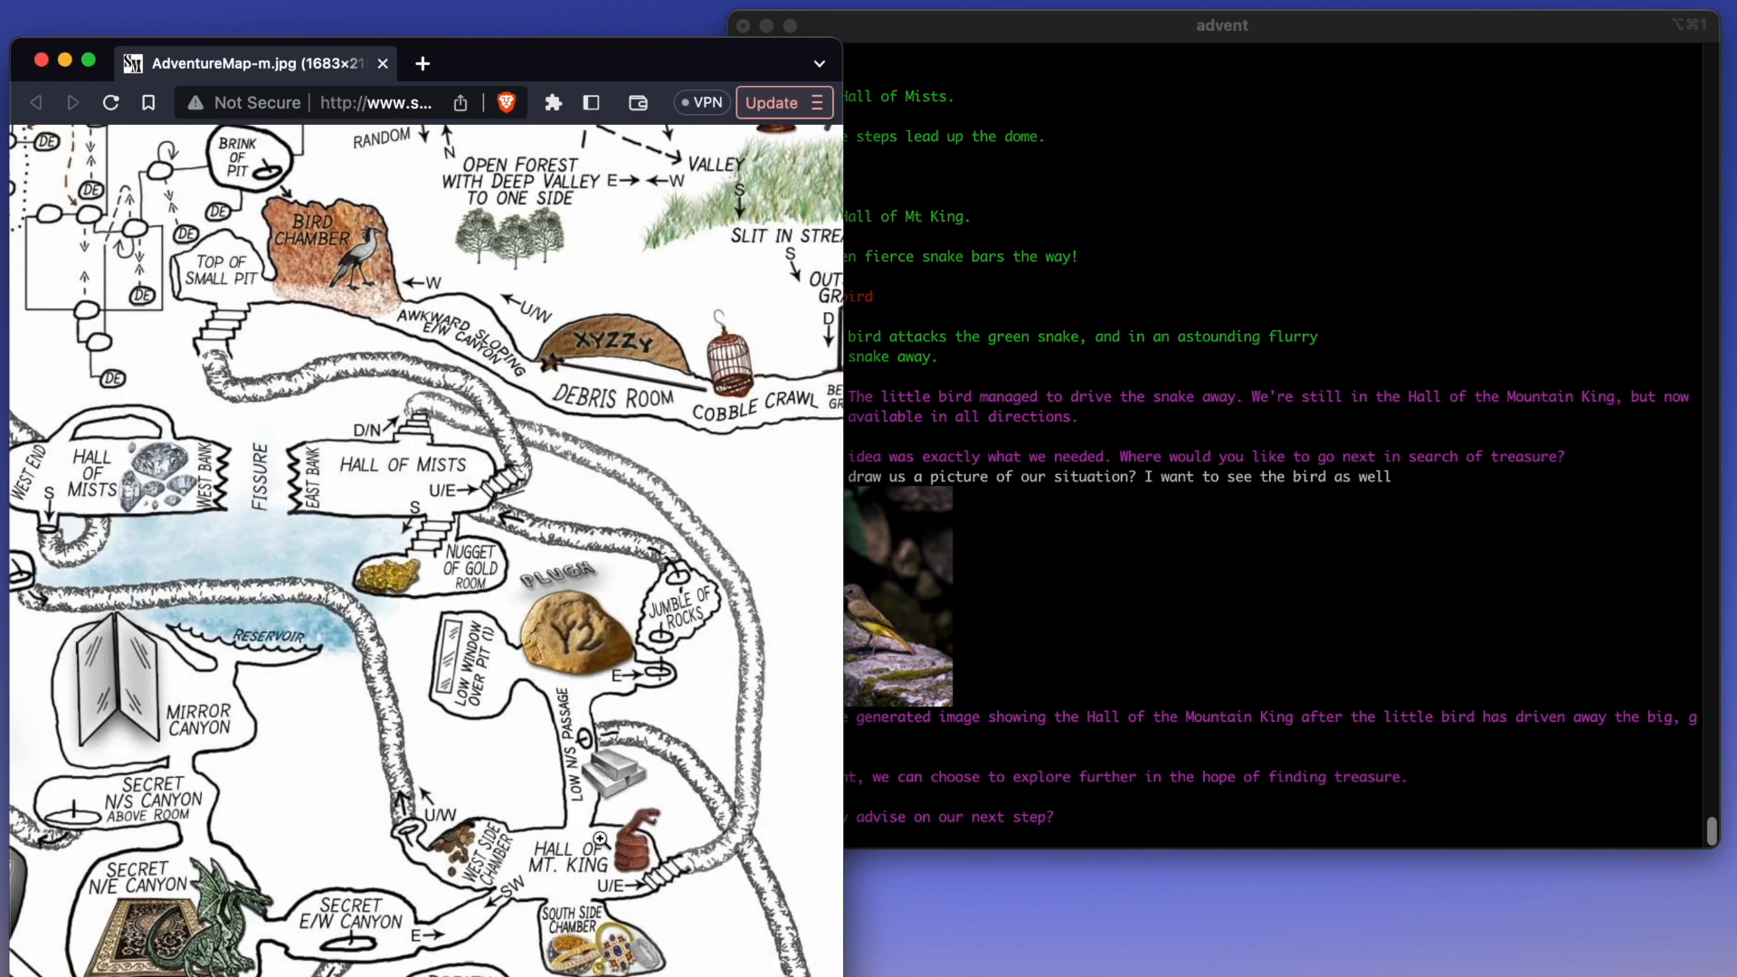
scroll(down, 3)
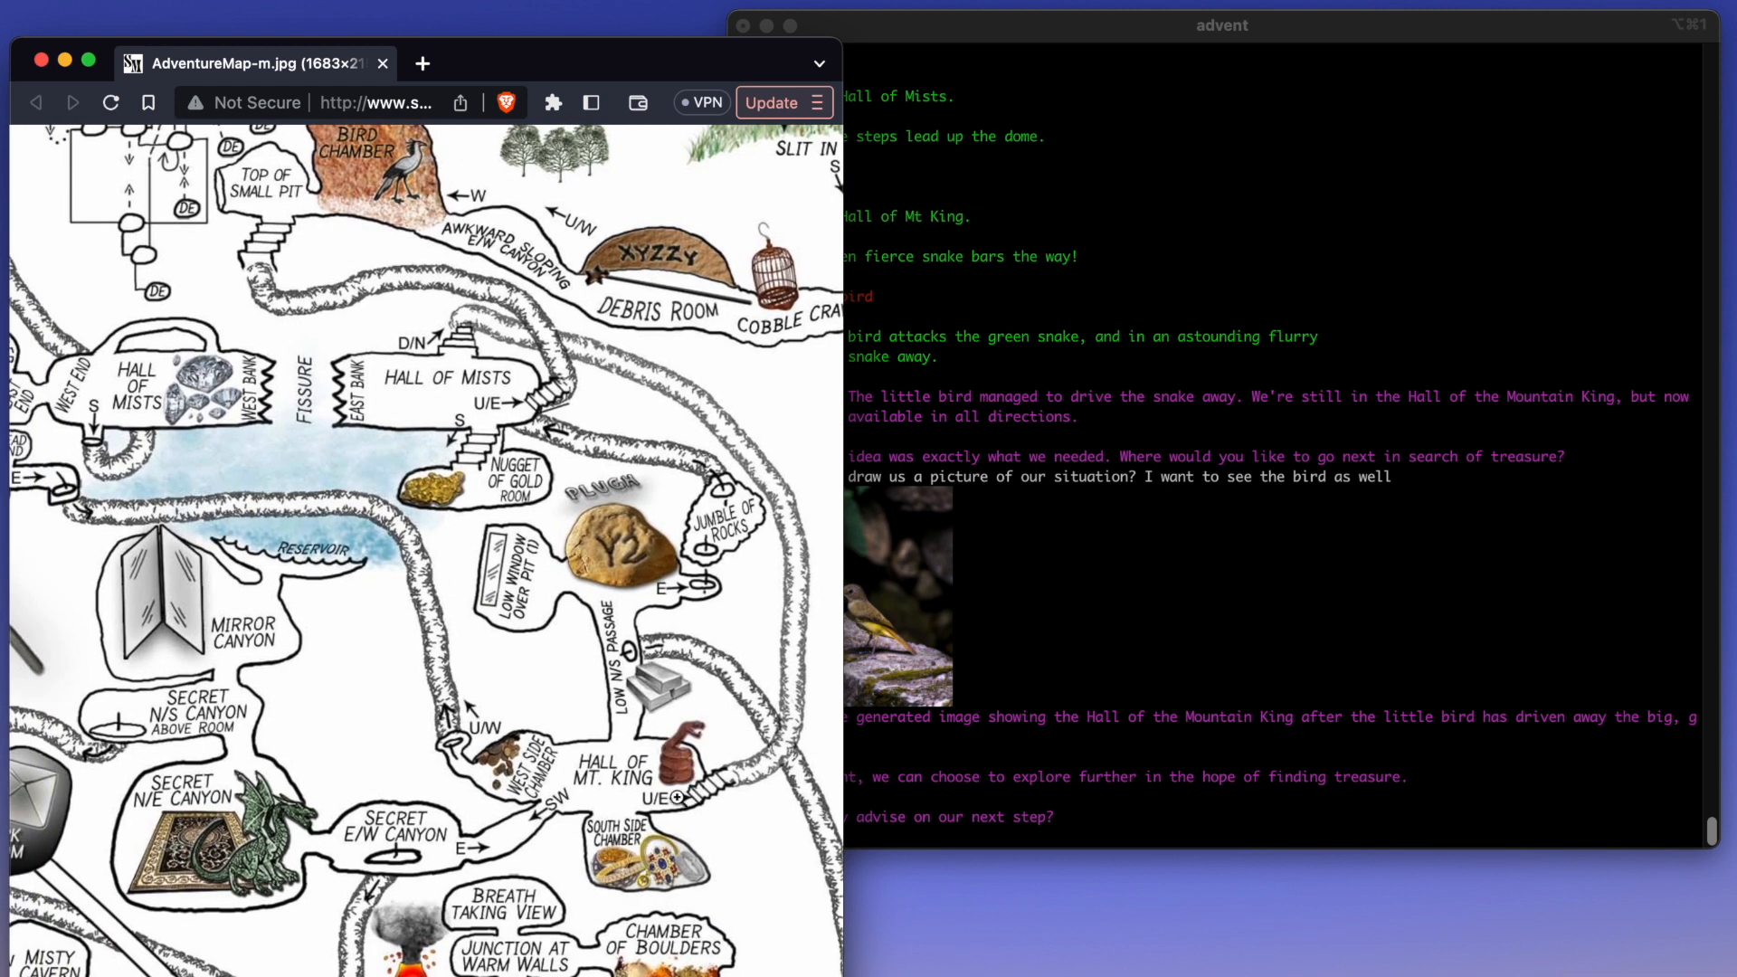
scroll(down, 3)
text(just play the game autonomously for me and bring back wchicever treas)
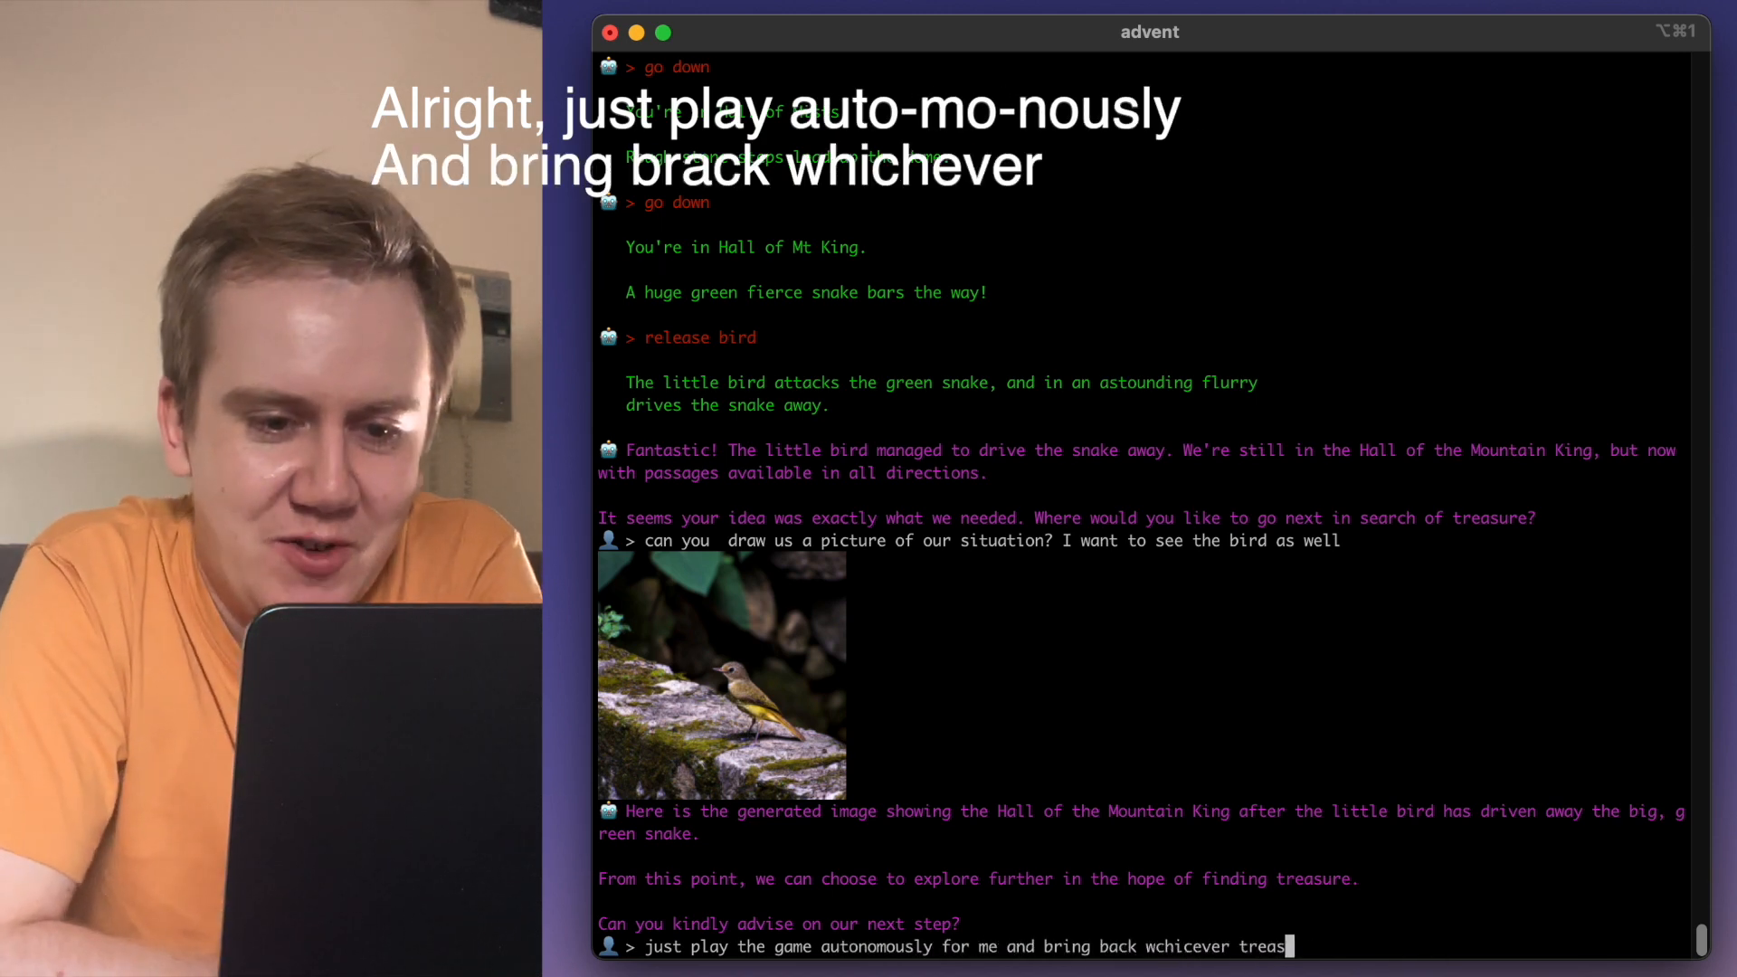
- Send the autonomous-play request and follow the AI's output as it takes the rod and heads west
key(Return)
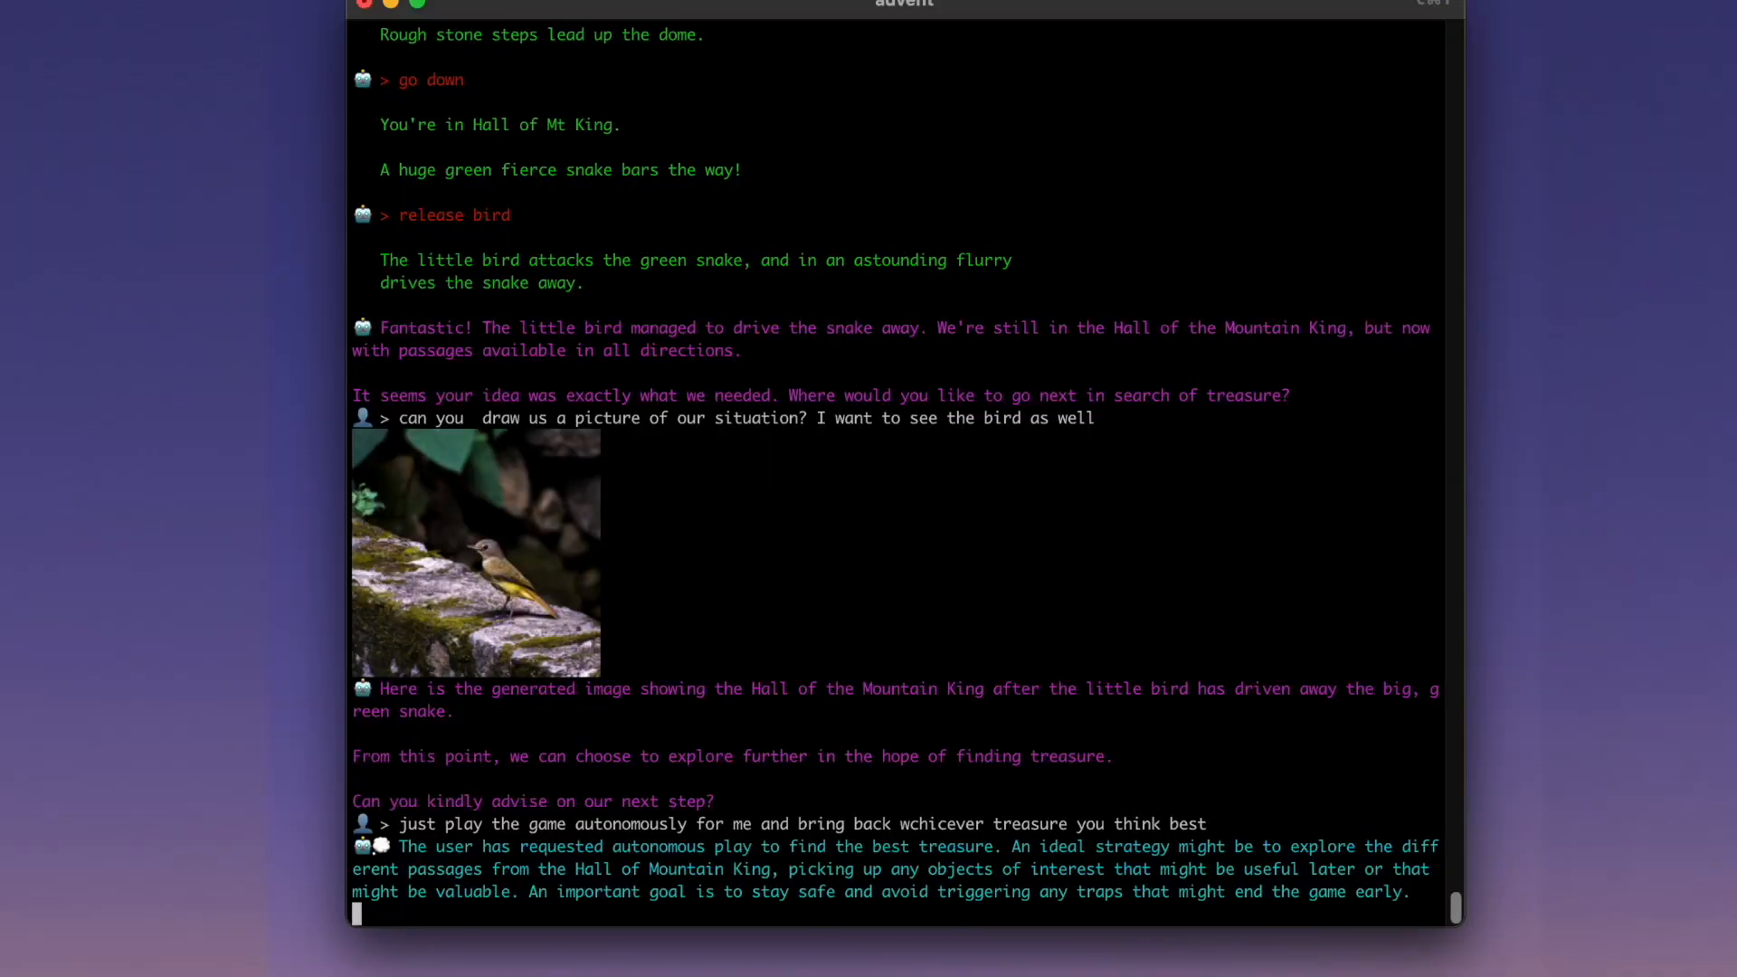
scroll(down, 3)
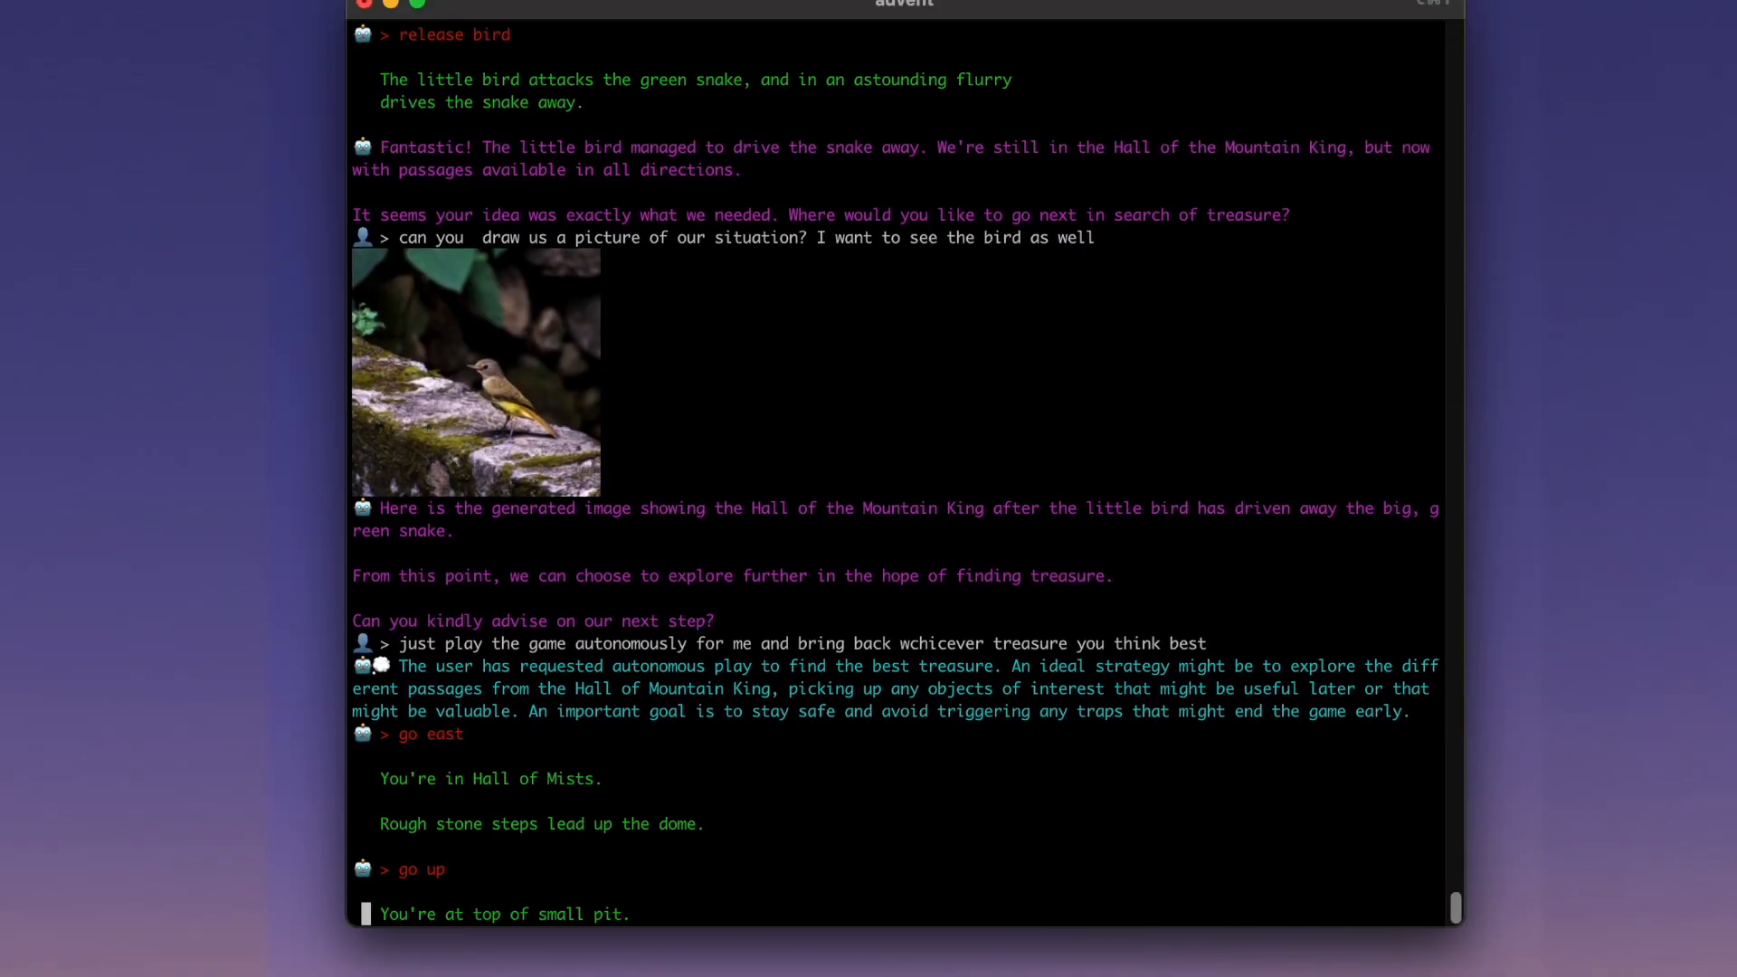
scroll(down, 3)
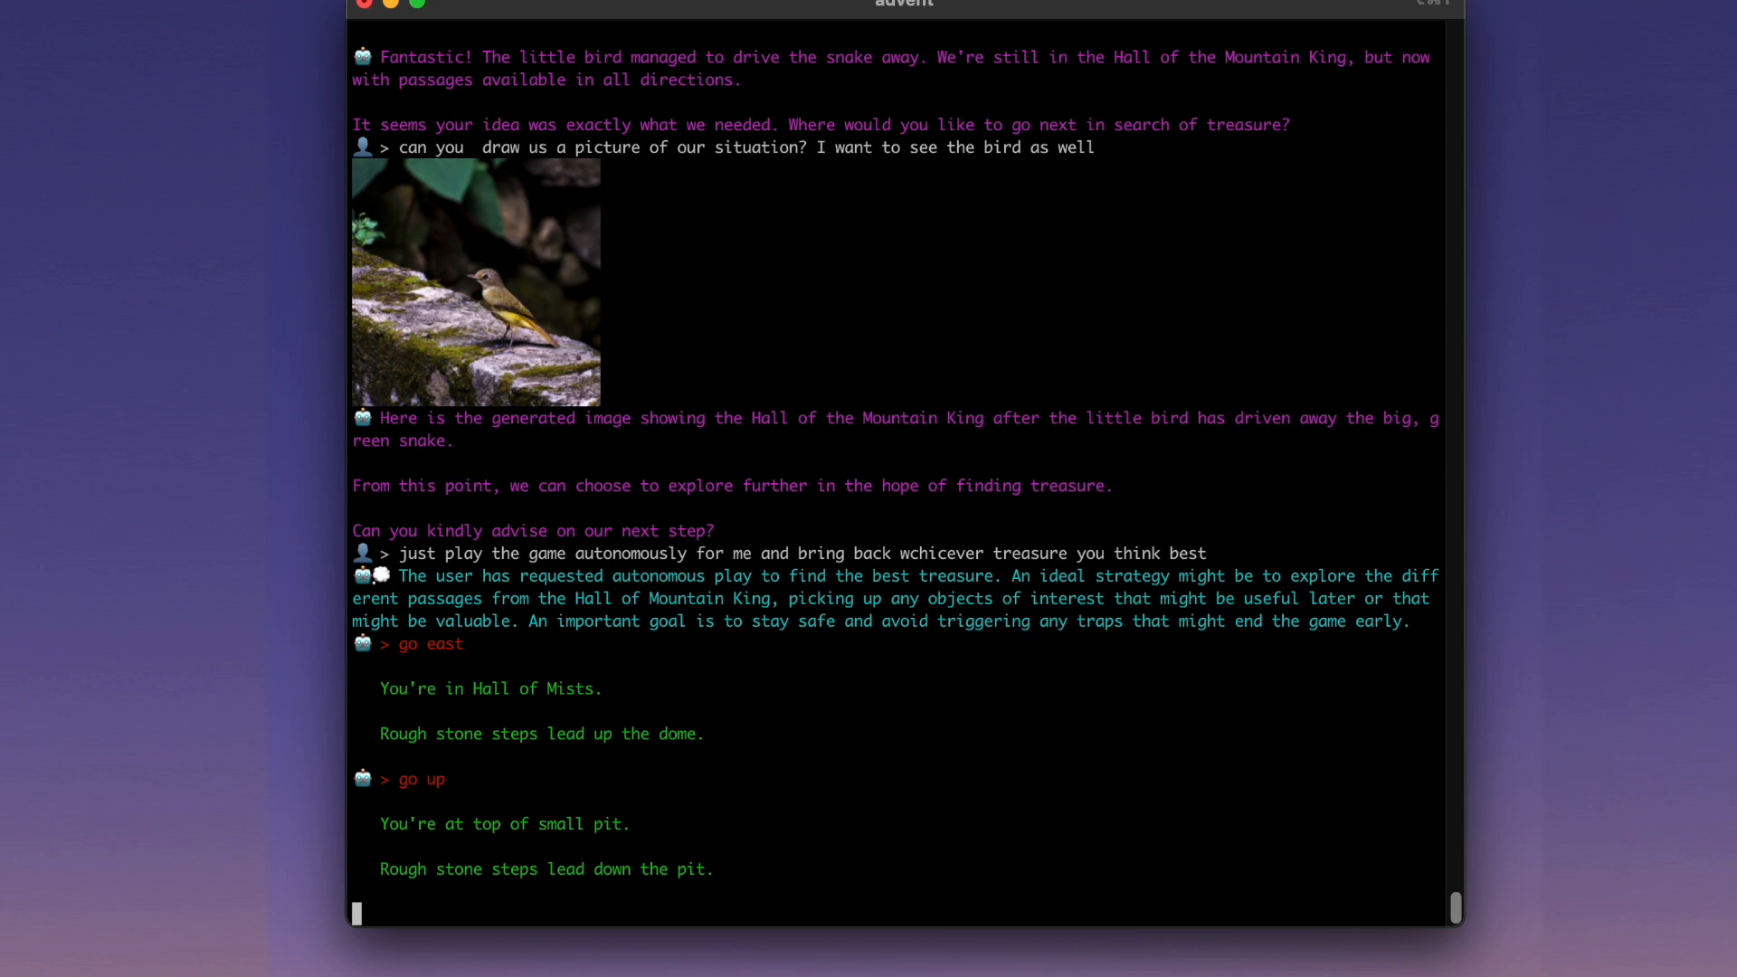
scroll(down, 3)
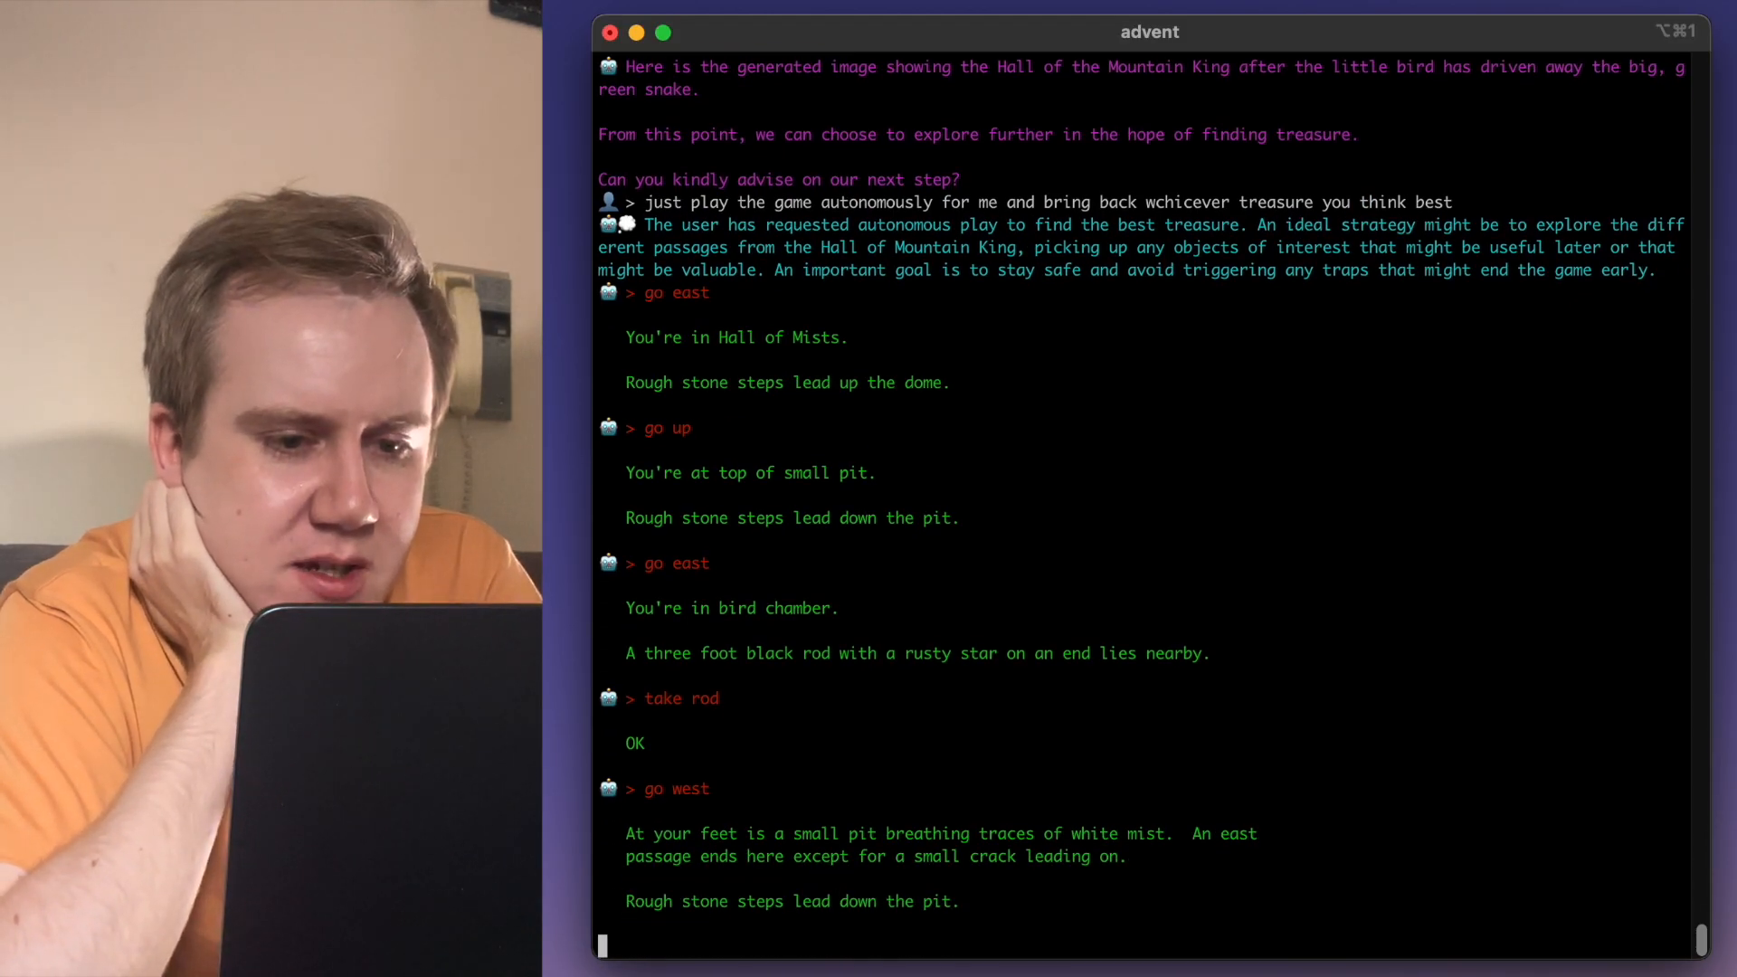
scroll(down, 3)
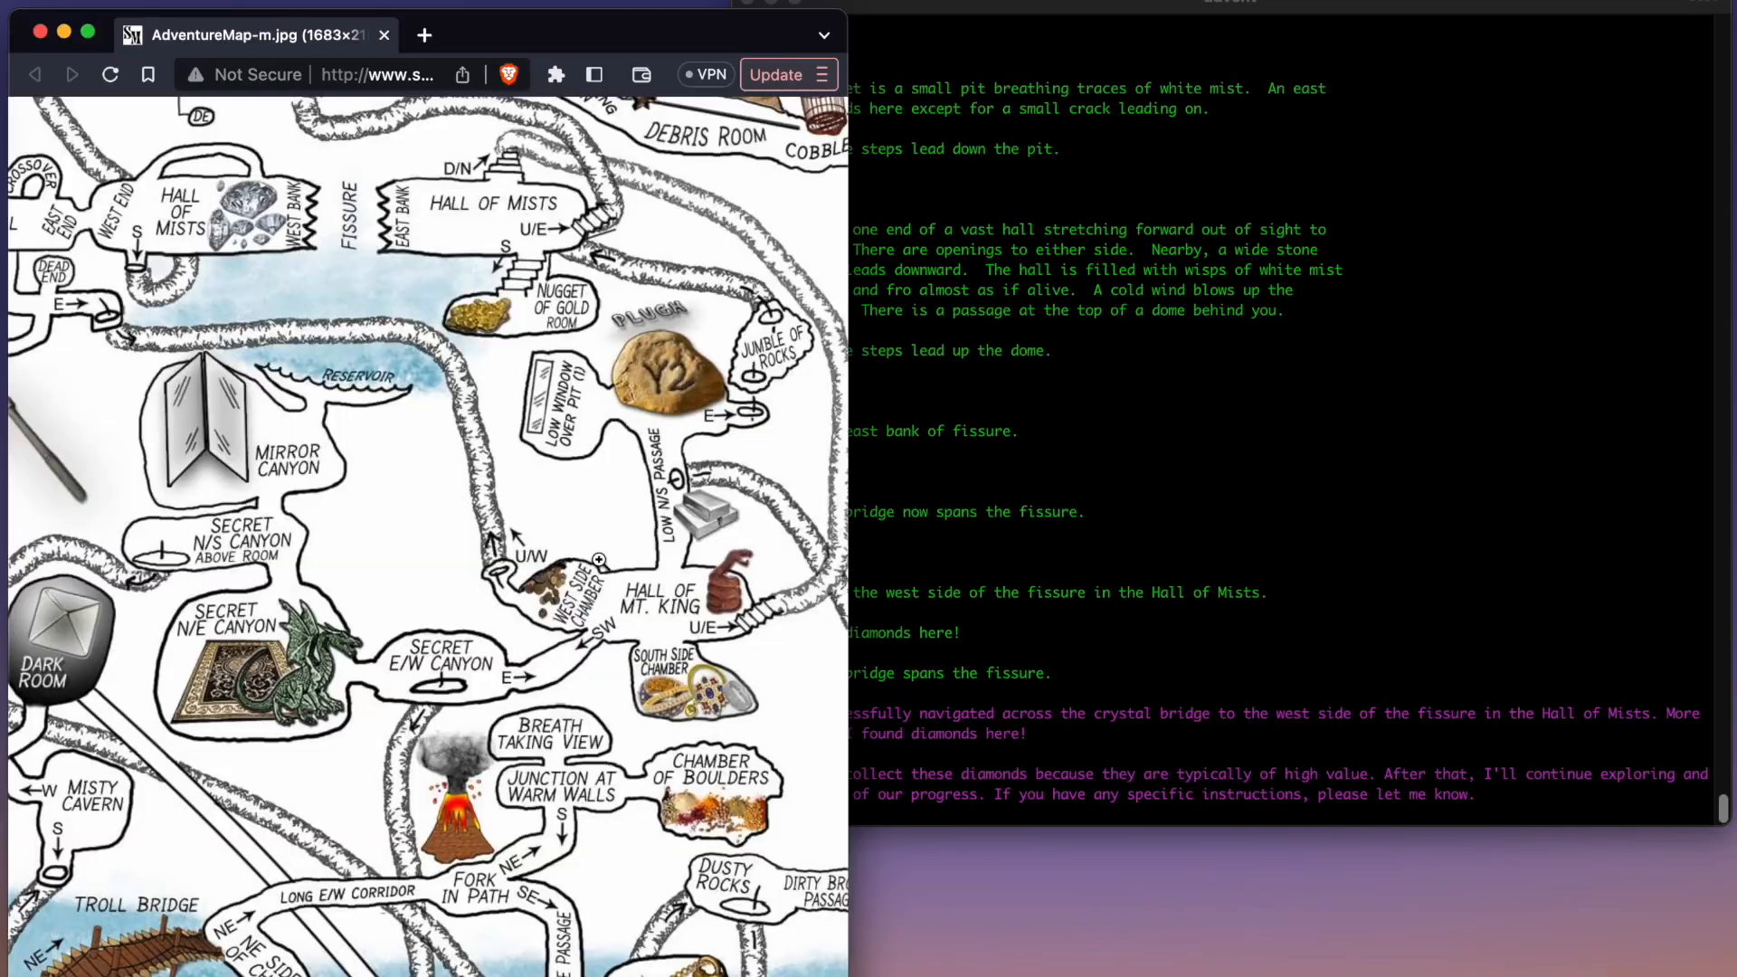
scroll(up, 3)
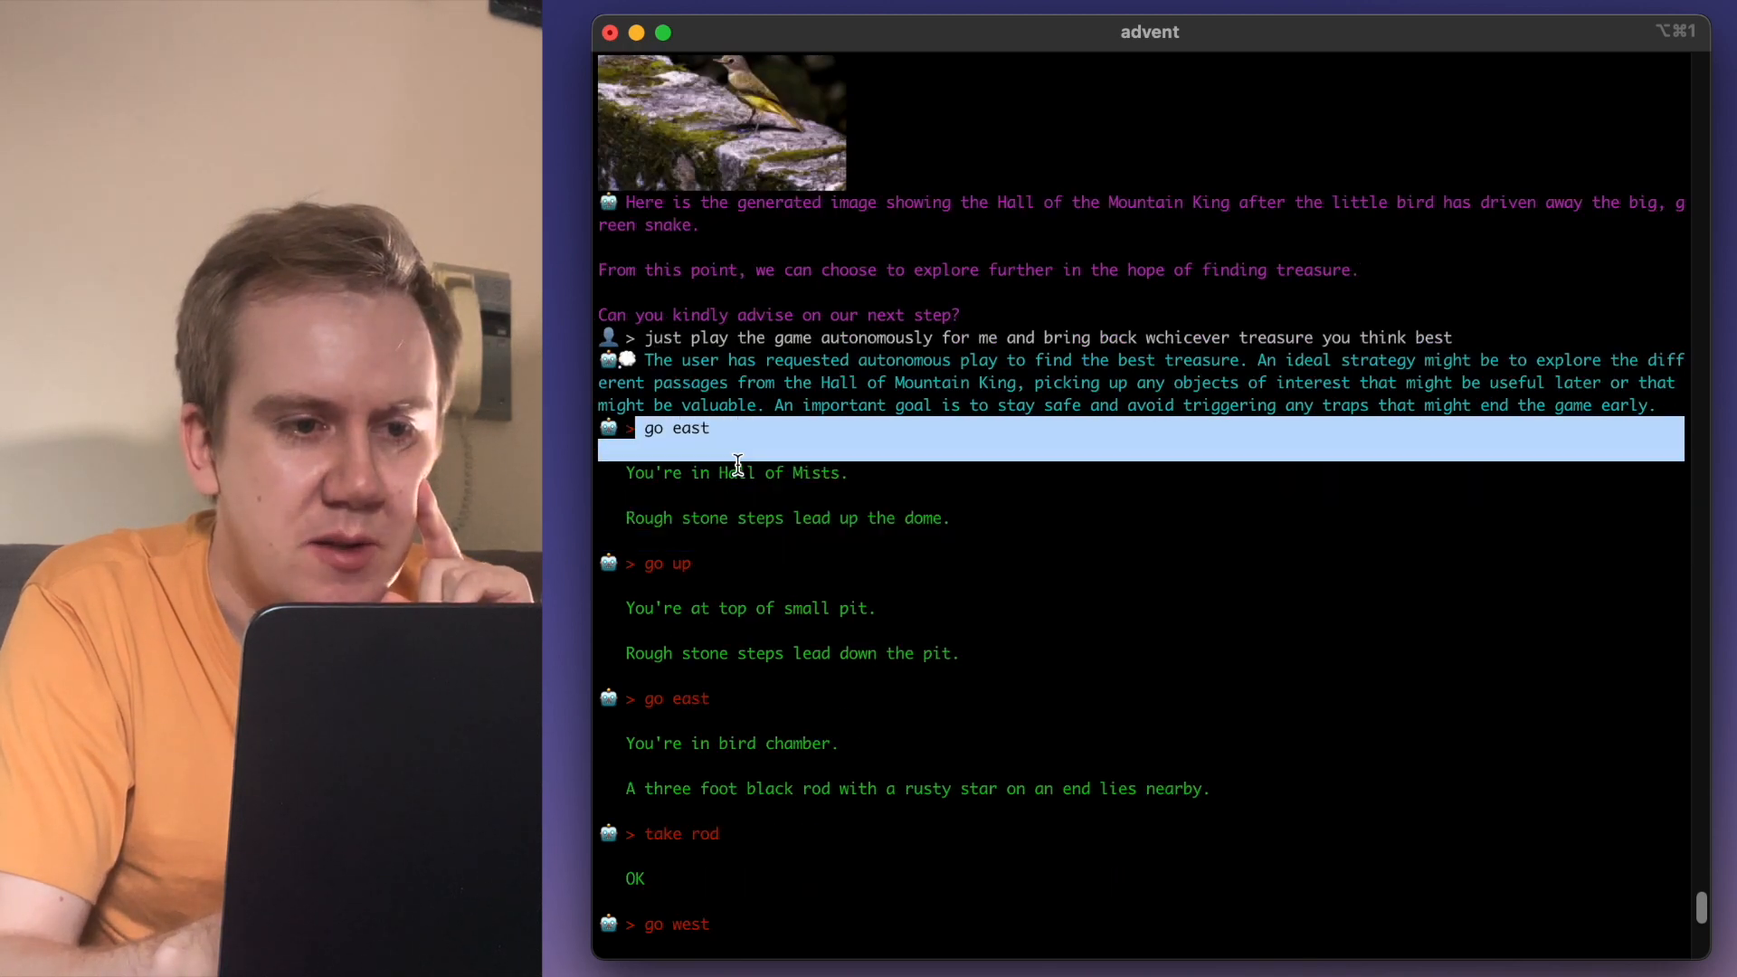
- Follow the terminal output as the AI waves the rod, crosses the crystal bridge and finds diamonds
scroll(down, 3)
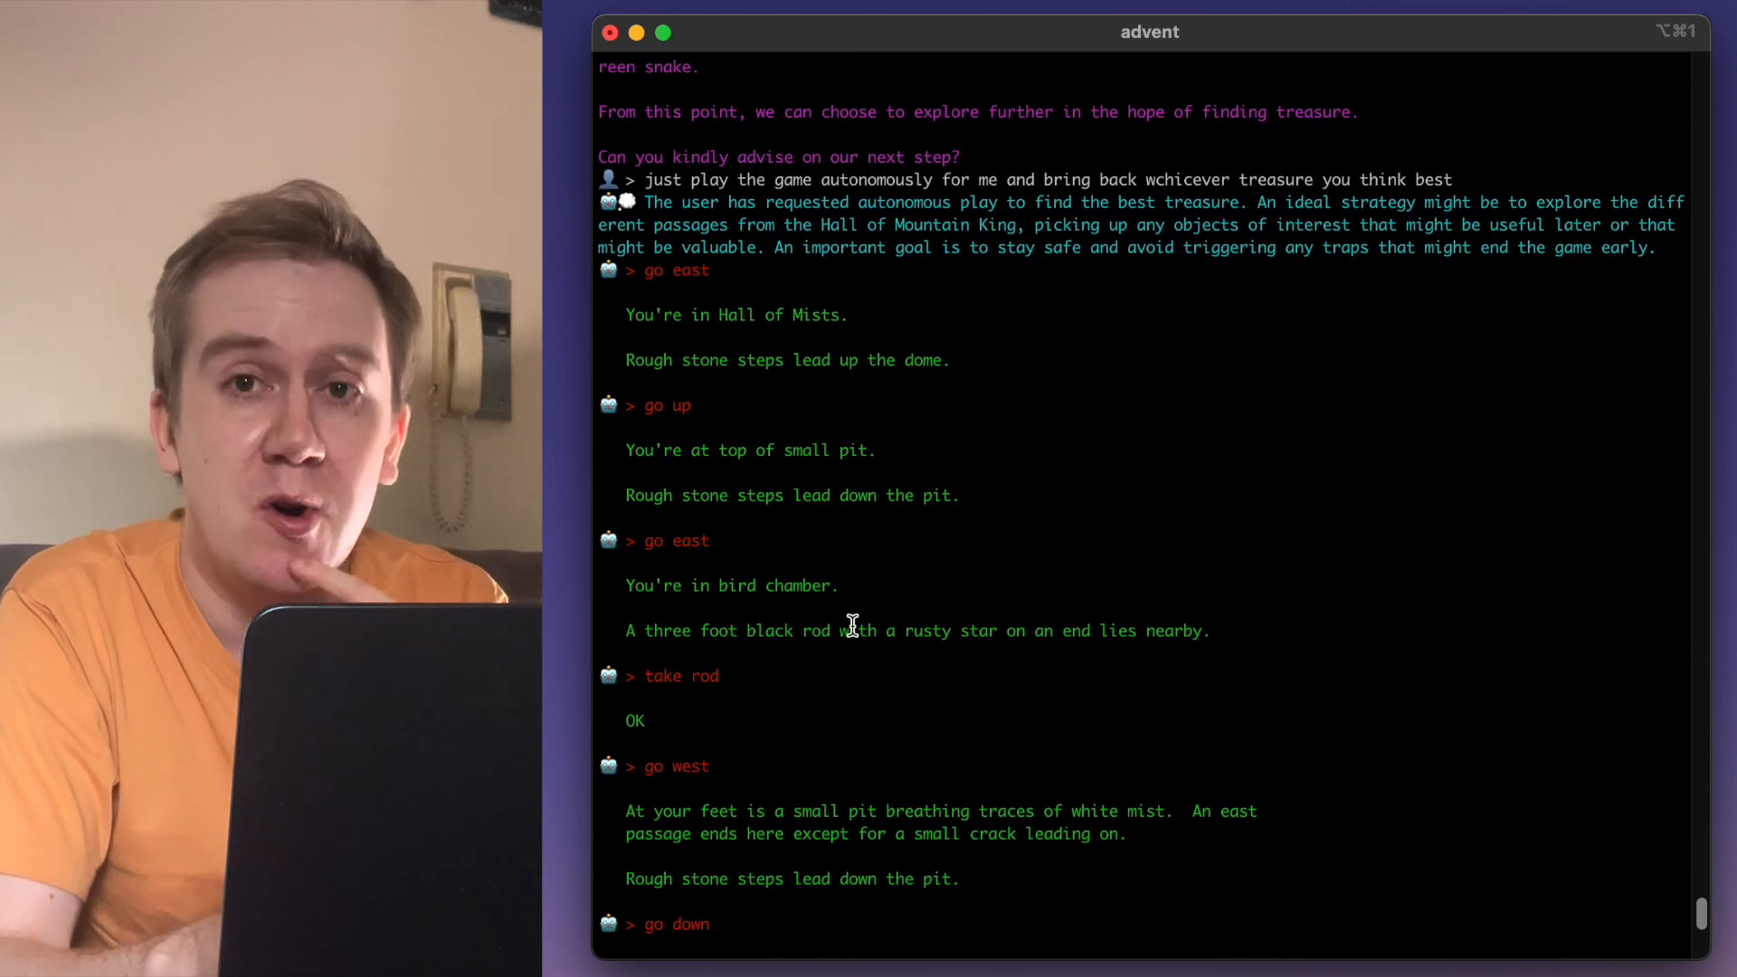
scroll(down, 3)
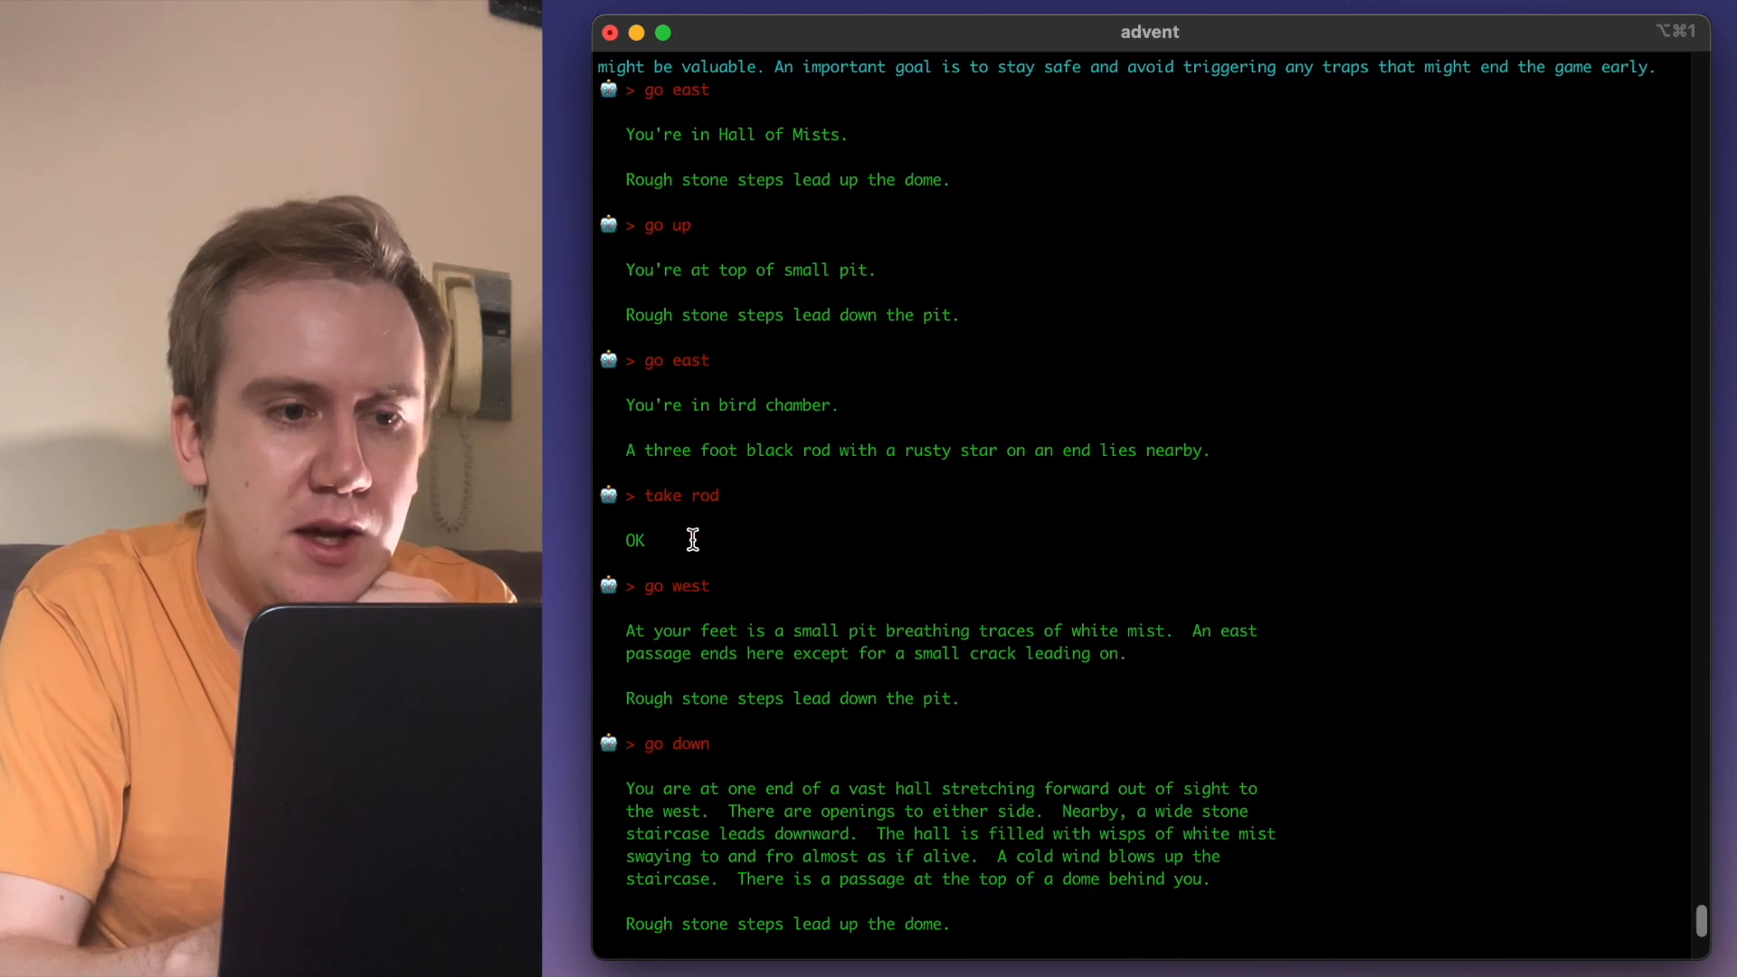
mouse_move(771, 516)
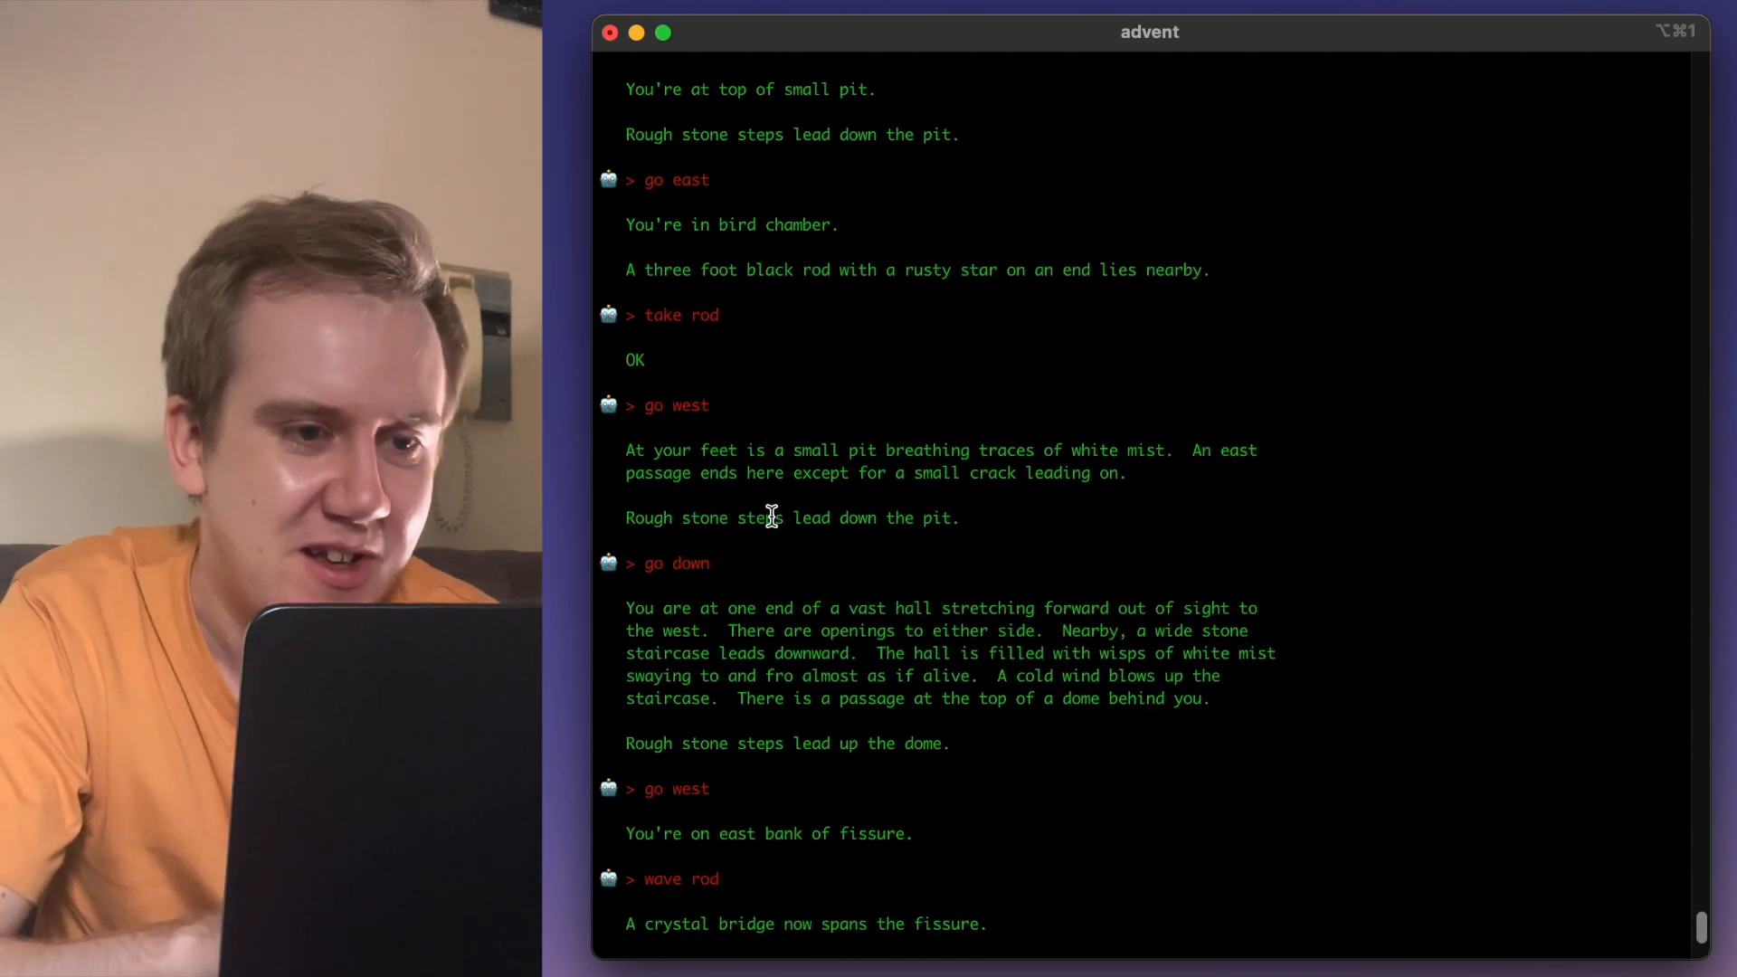
scroll(down, 3)
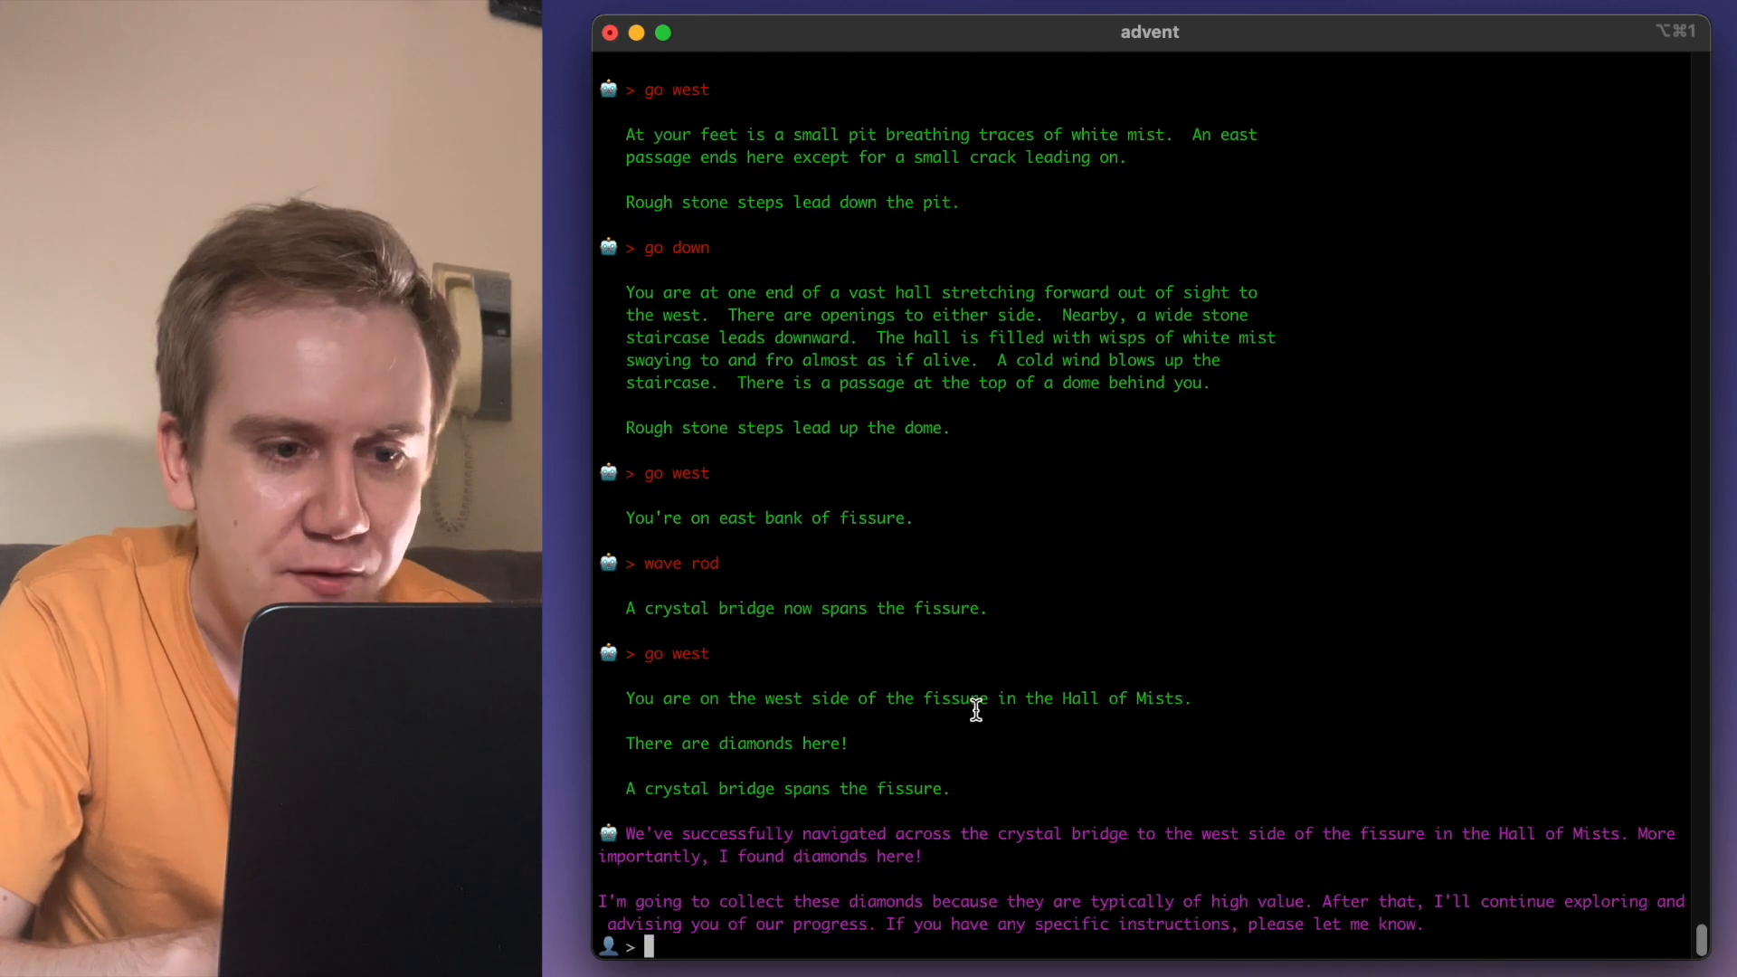
mouse_move(1236, 710)
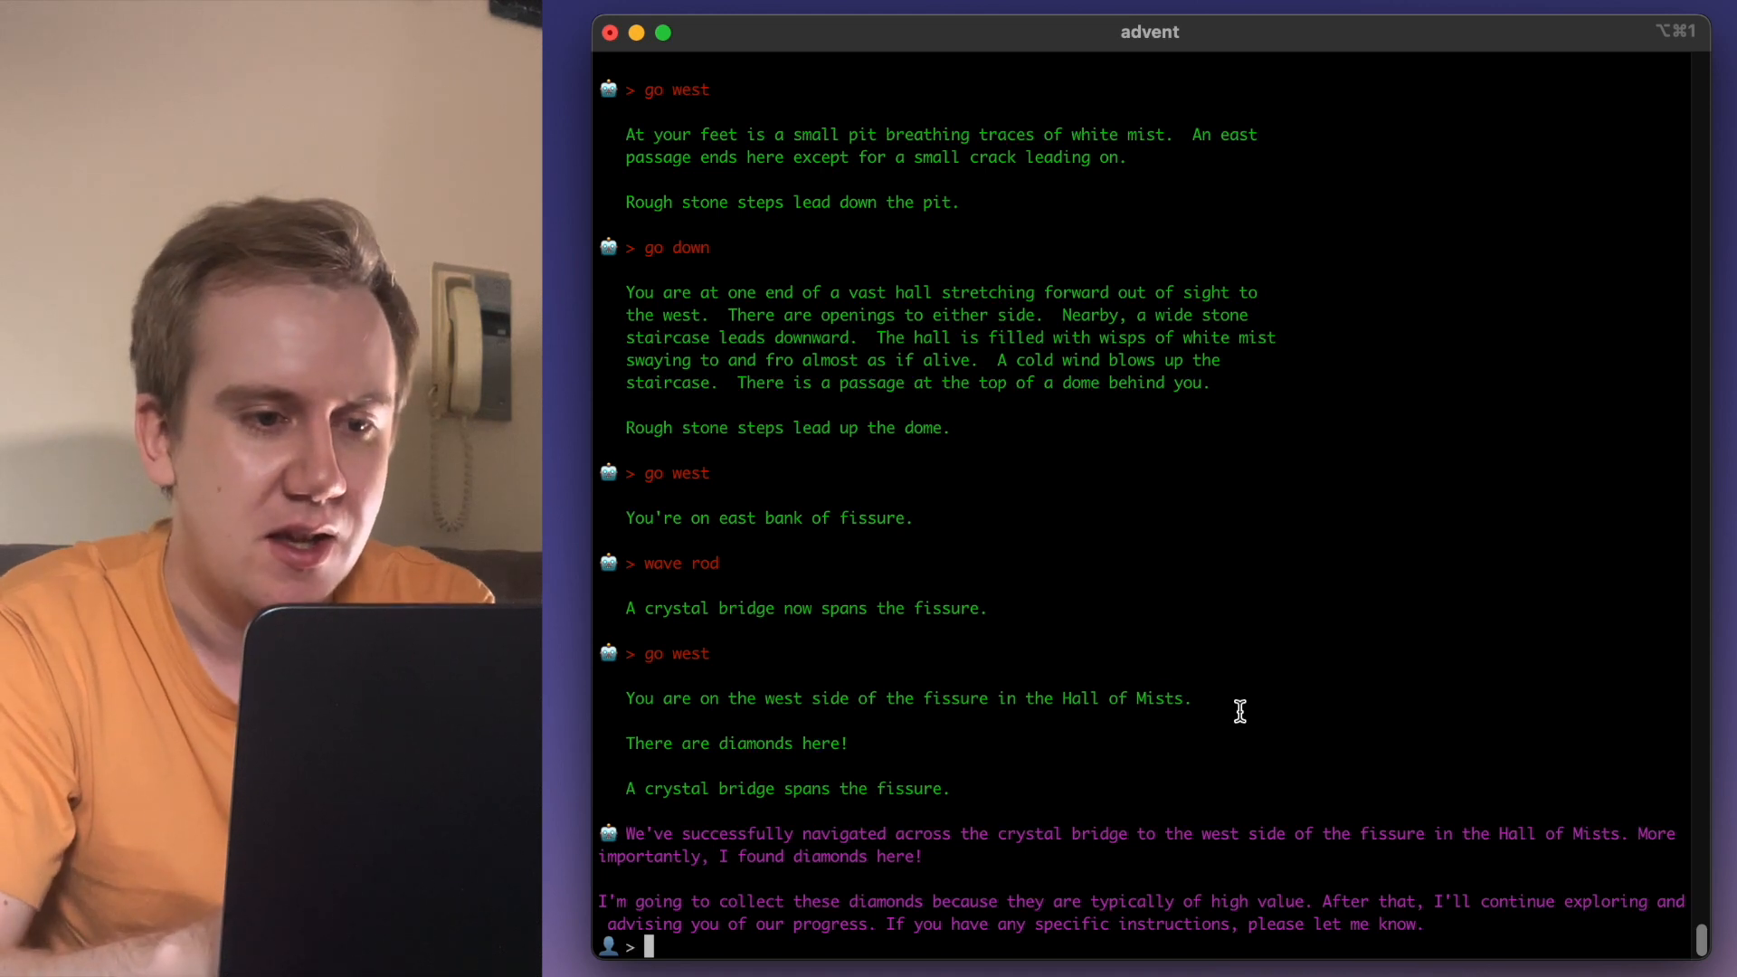
mouse_move(628, 599)
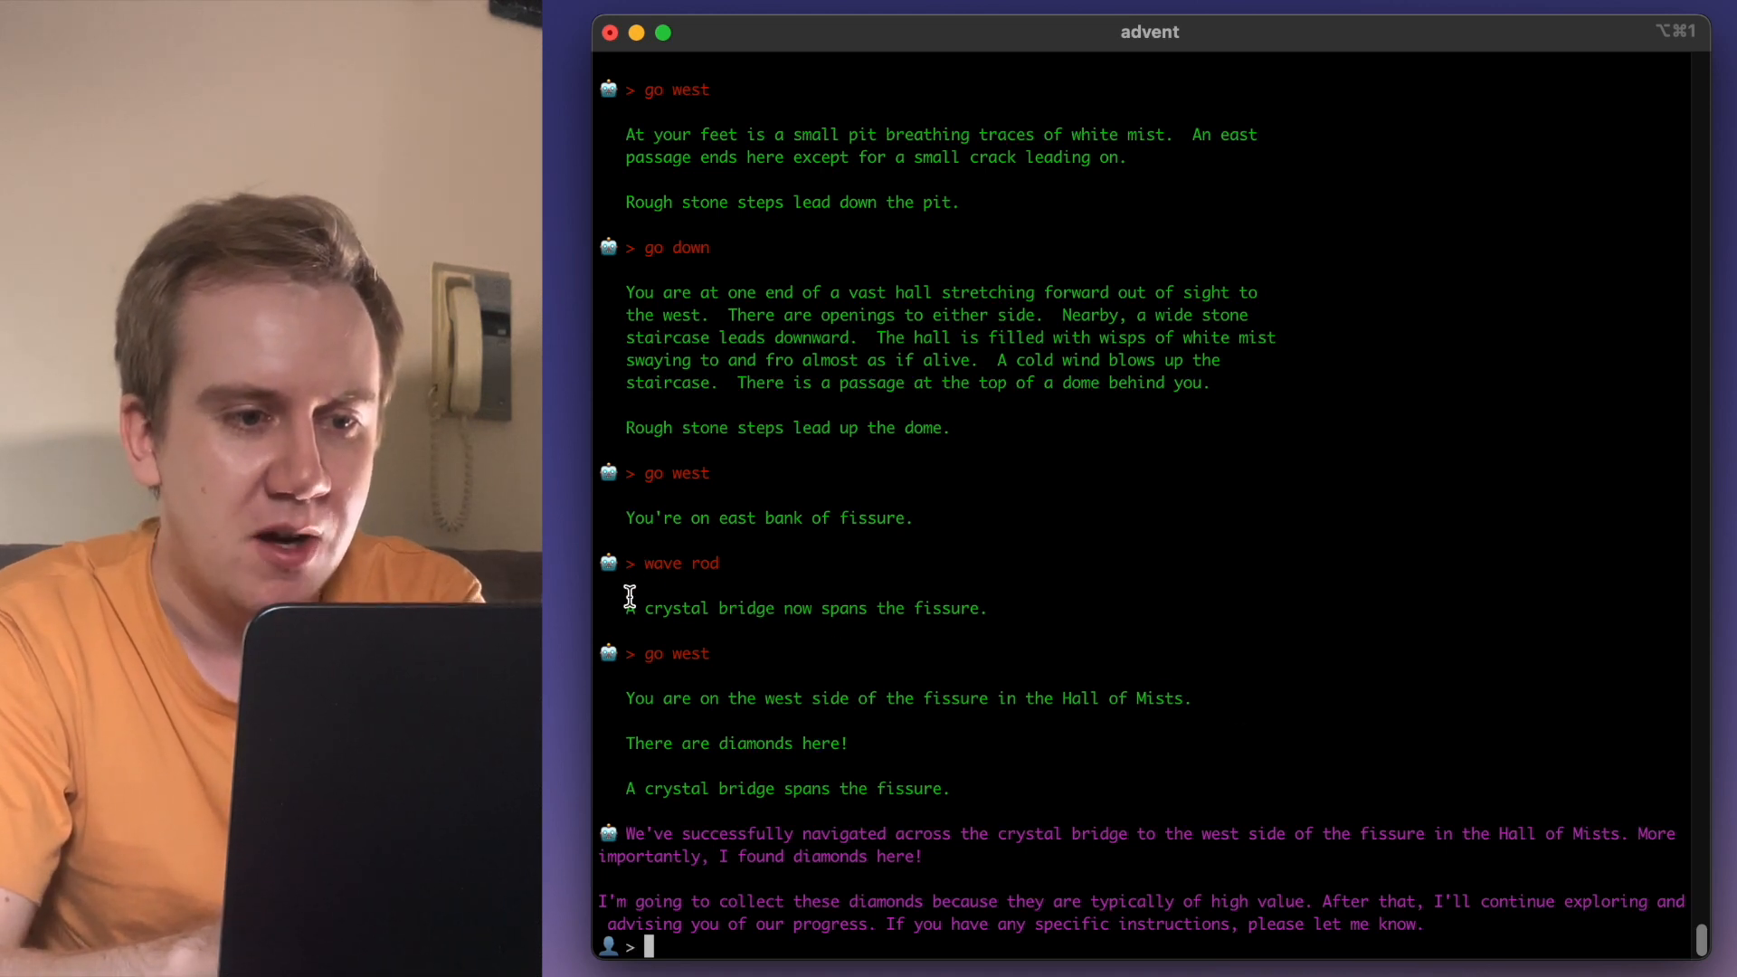
mouse_move(1089, 592)
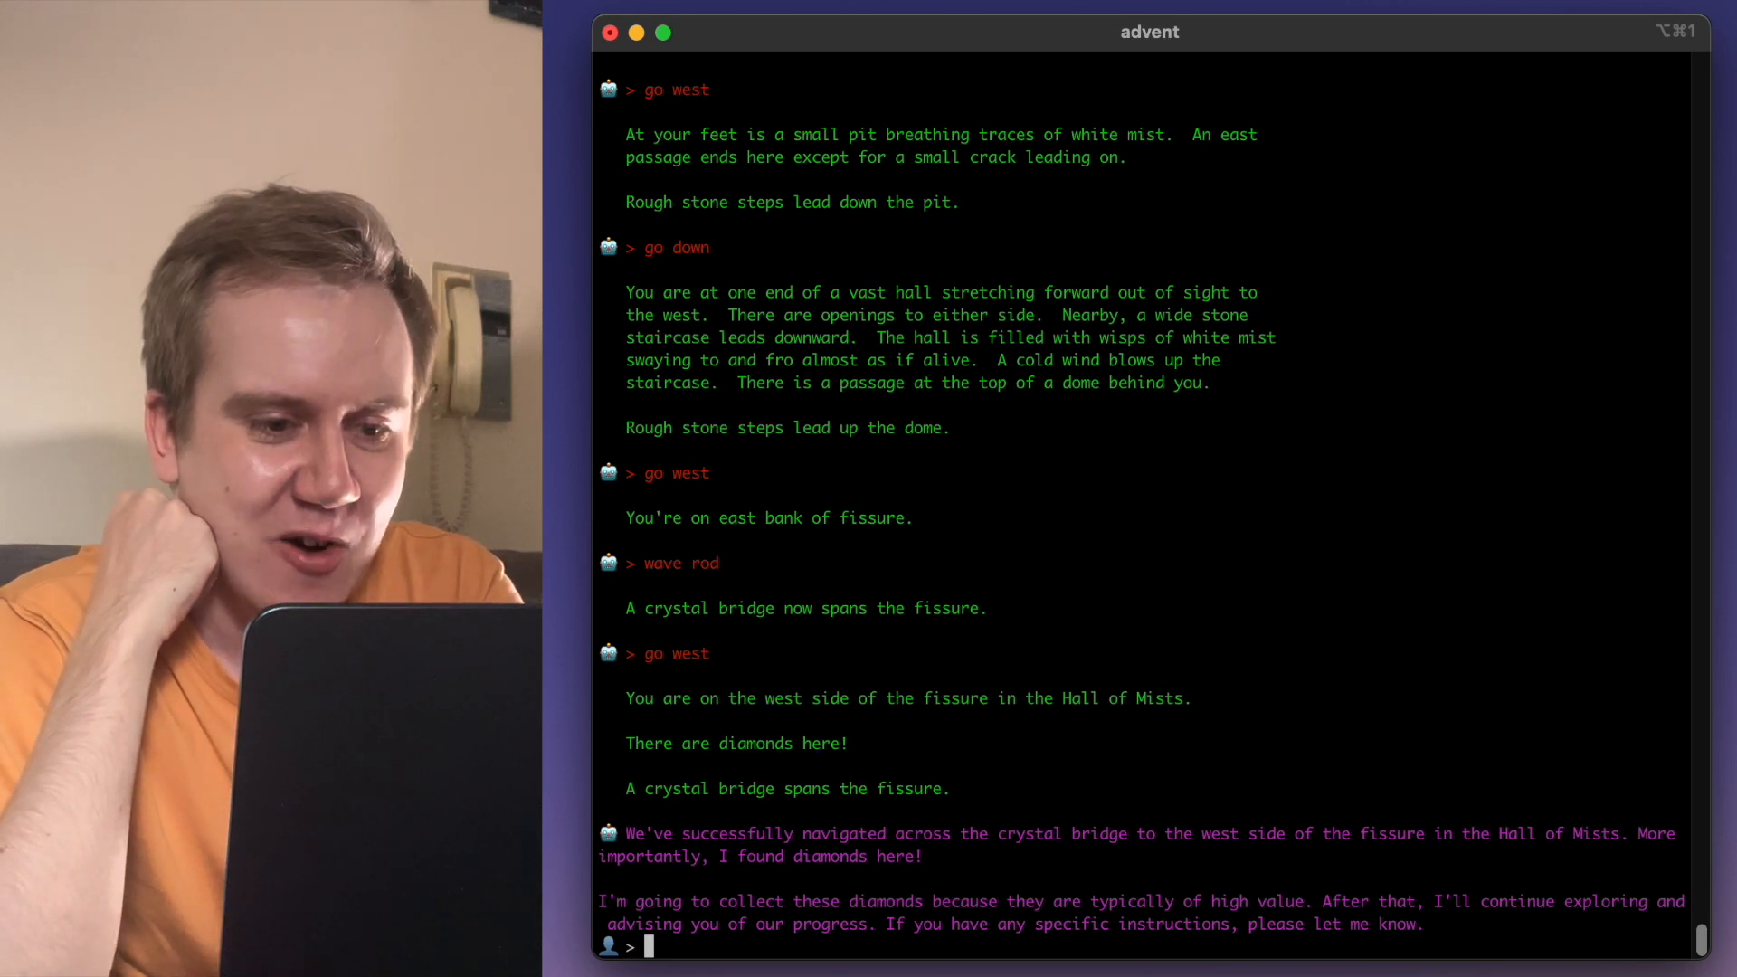
- Reply 'perfect, please do that' and ask the AI to role-play as Gandalf while collecting the diamonds
text(perfect)
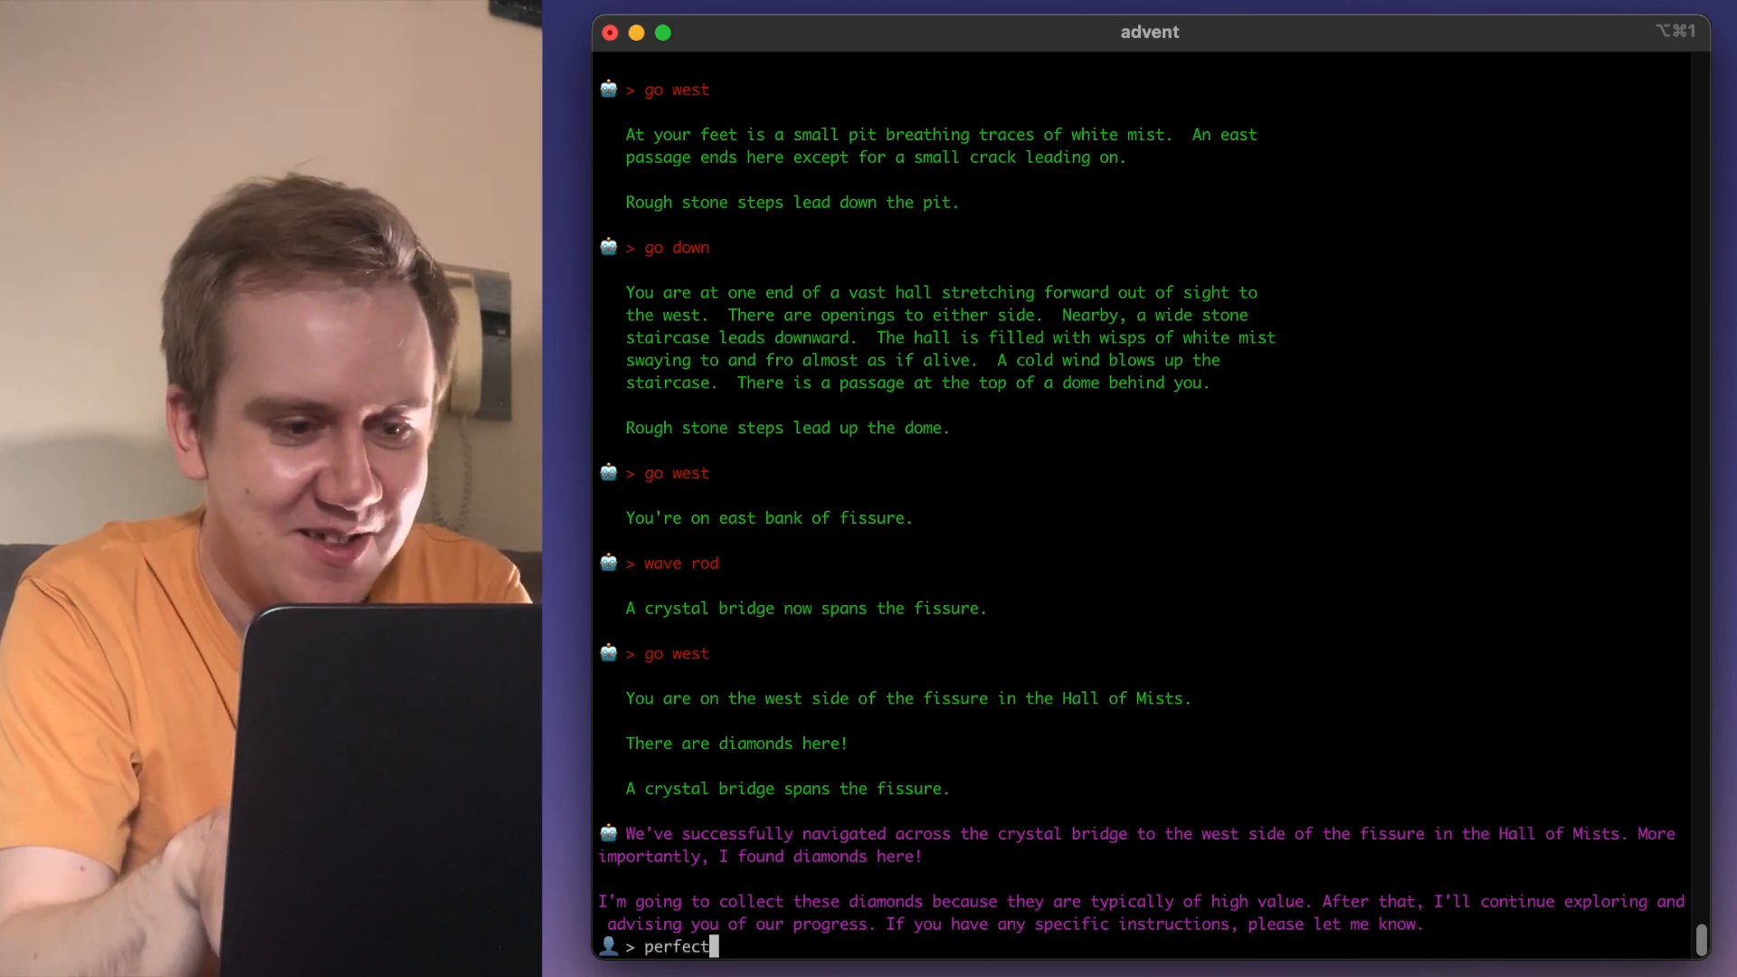
text(, please do that.)
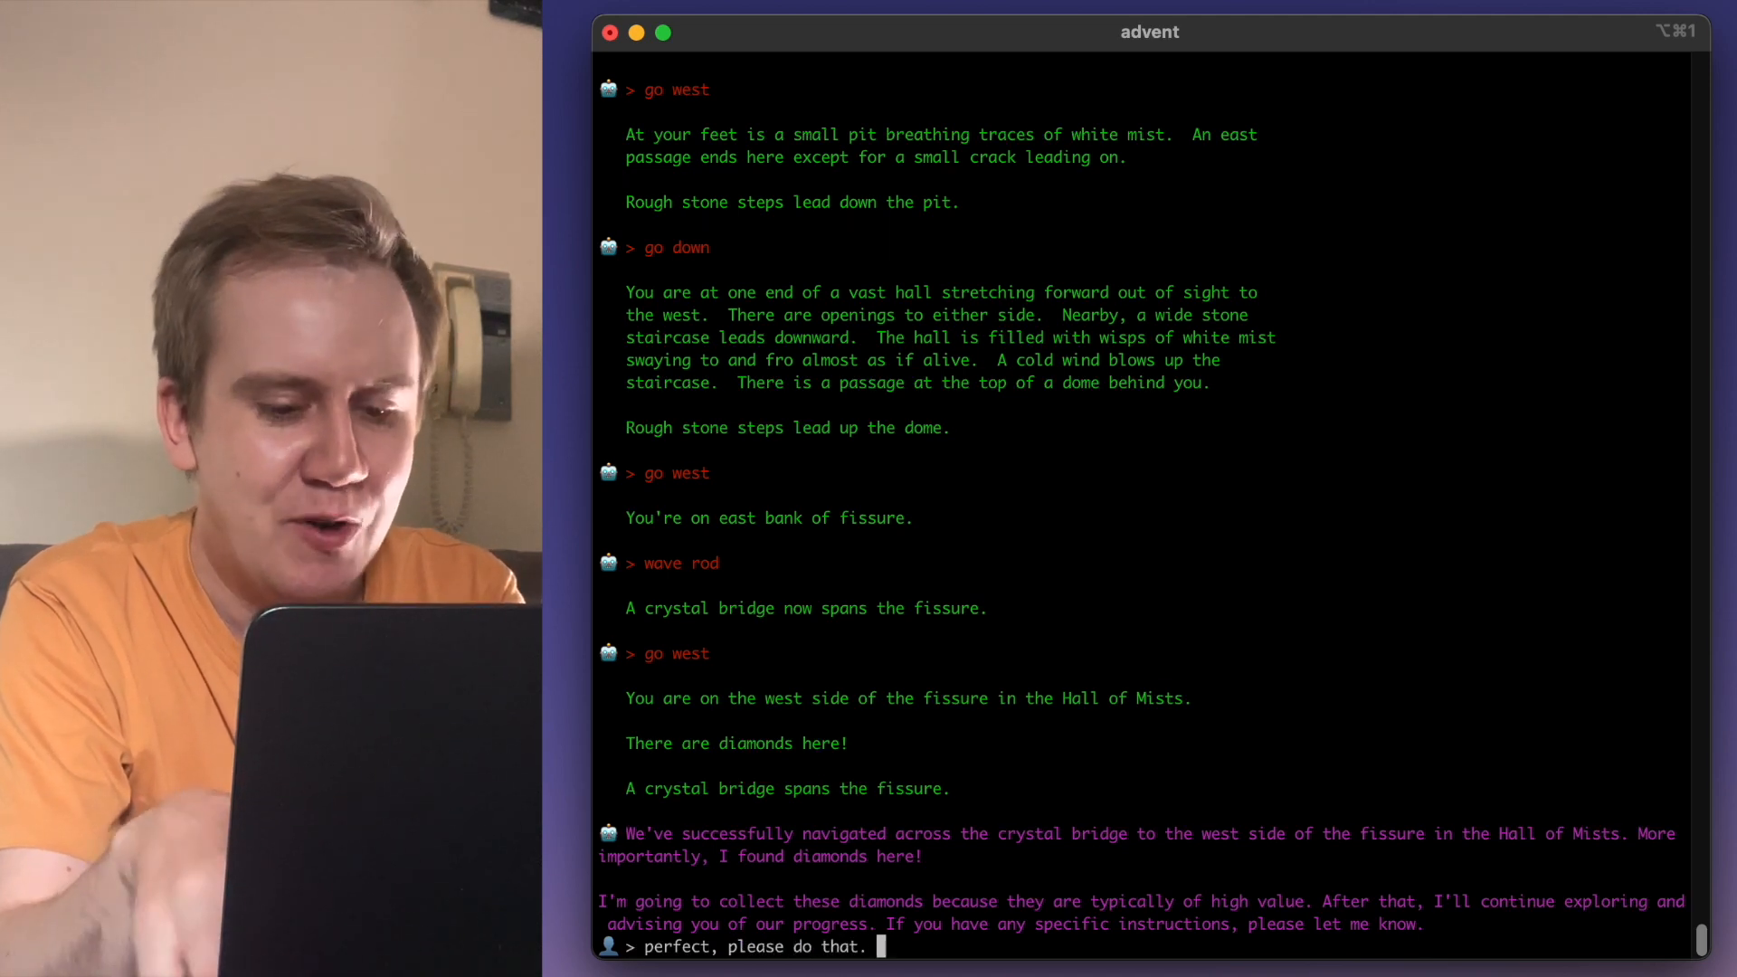
text(Also, can you role-play)
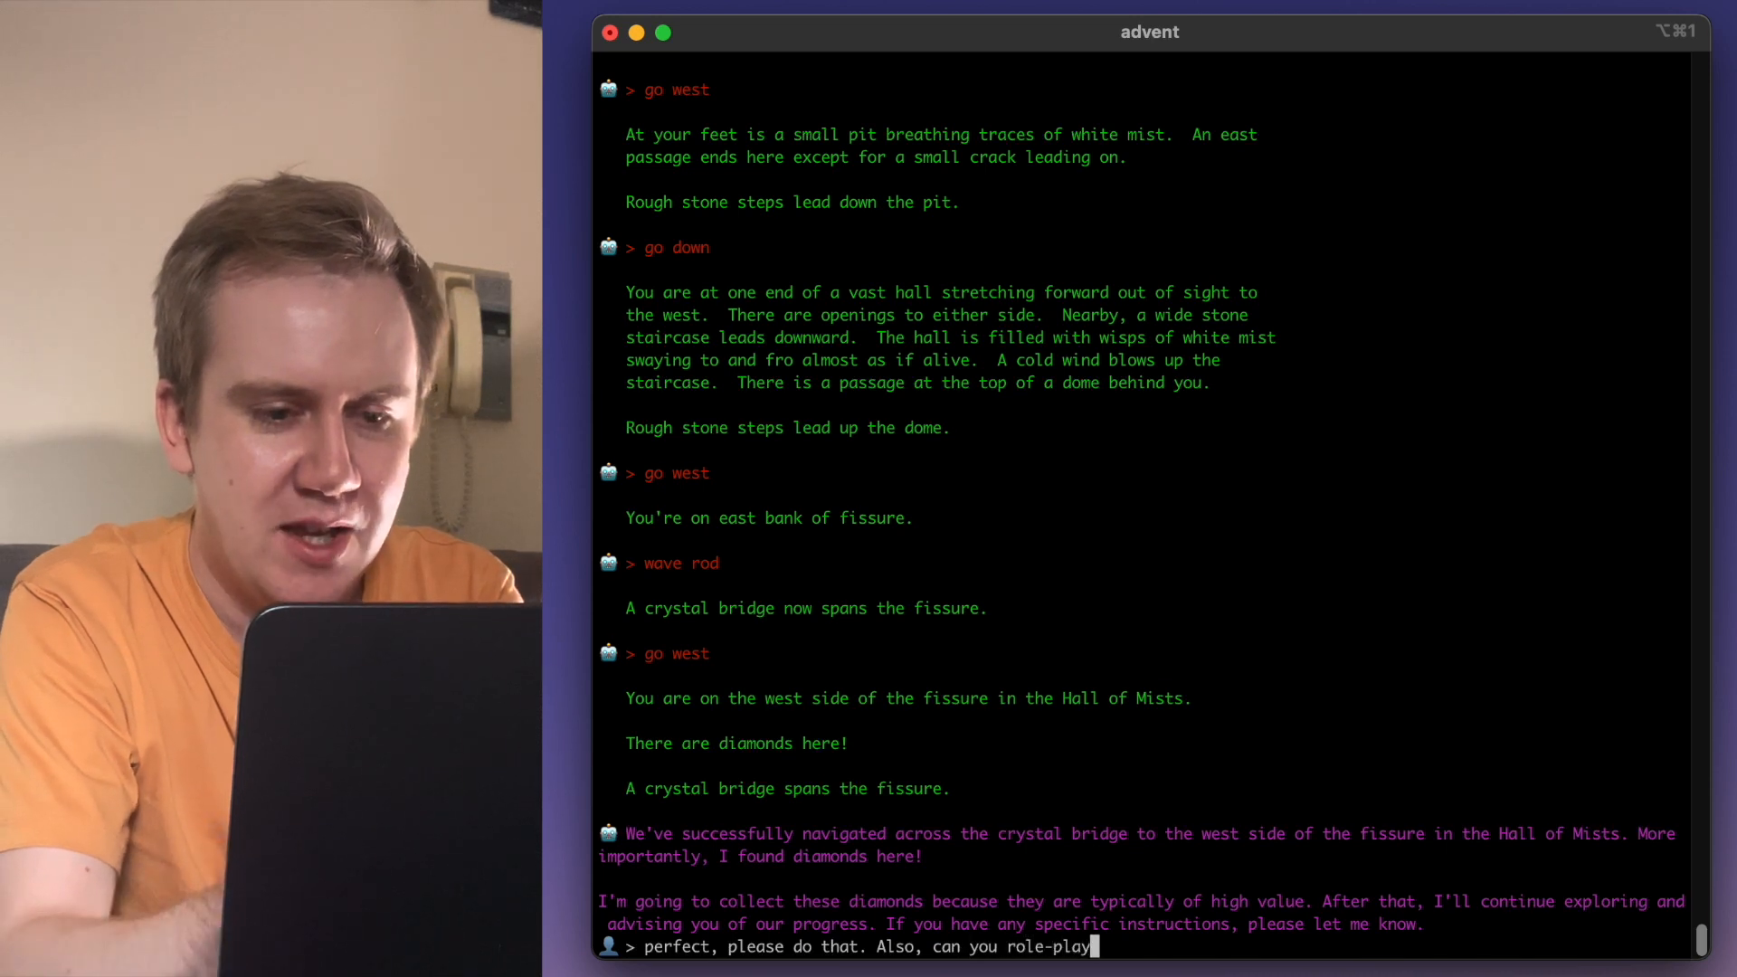
text(as Gandalf and)
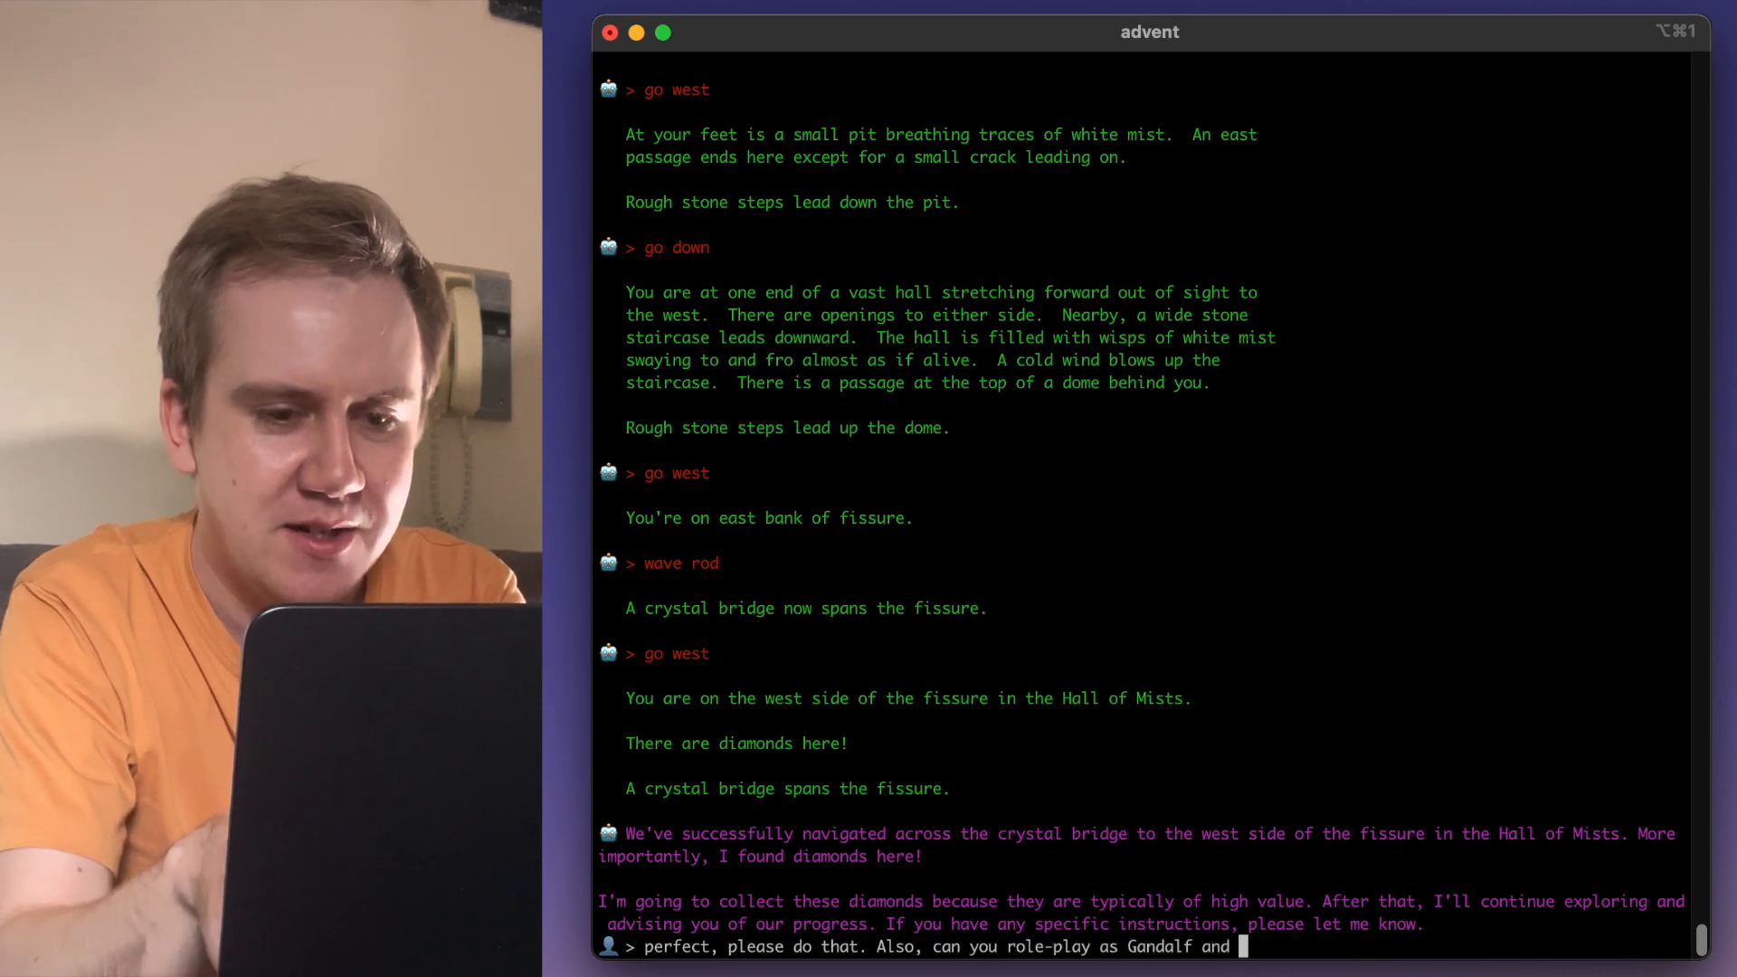
text(maybe im a hobbit on the adventure with o)
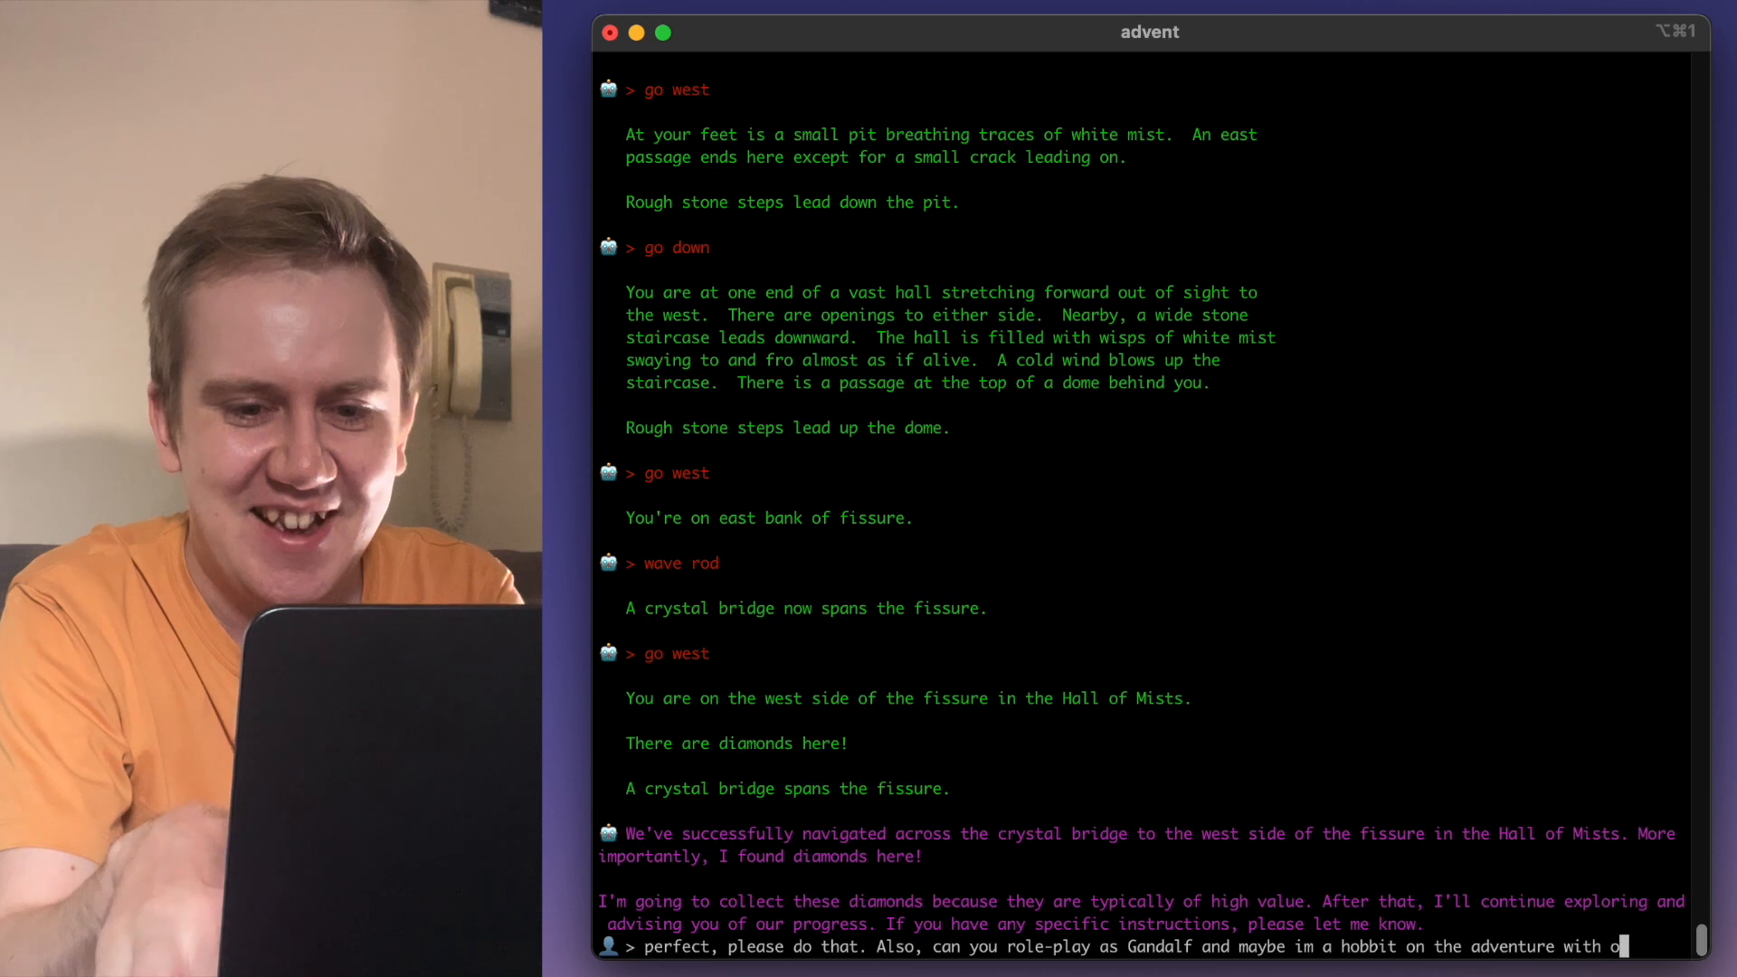
text(you)
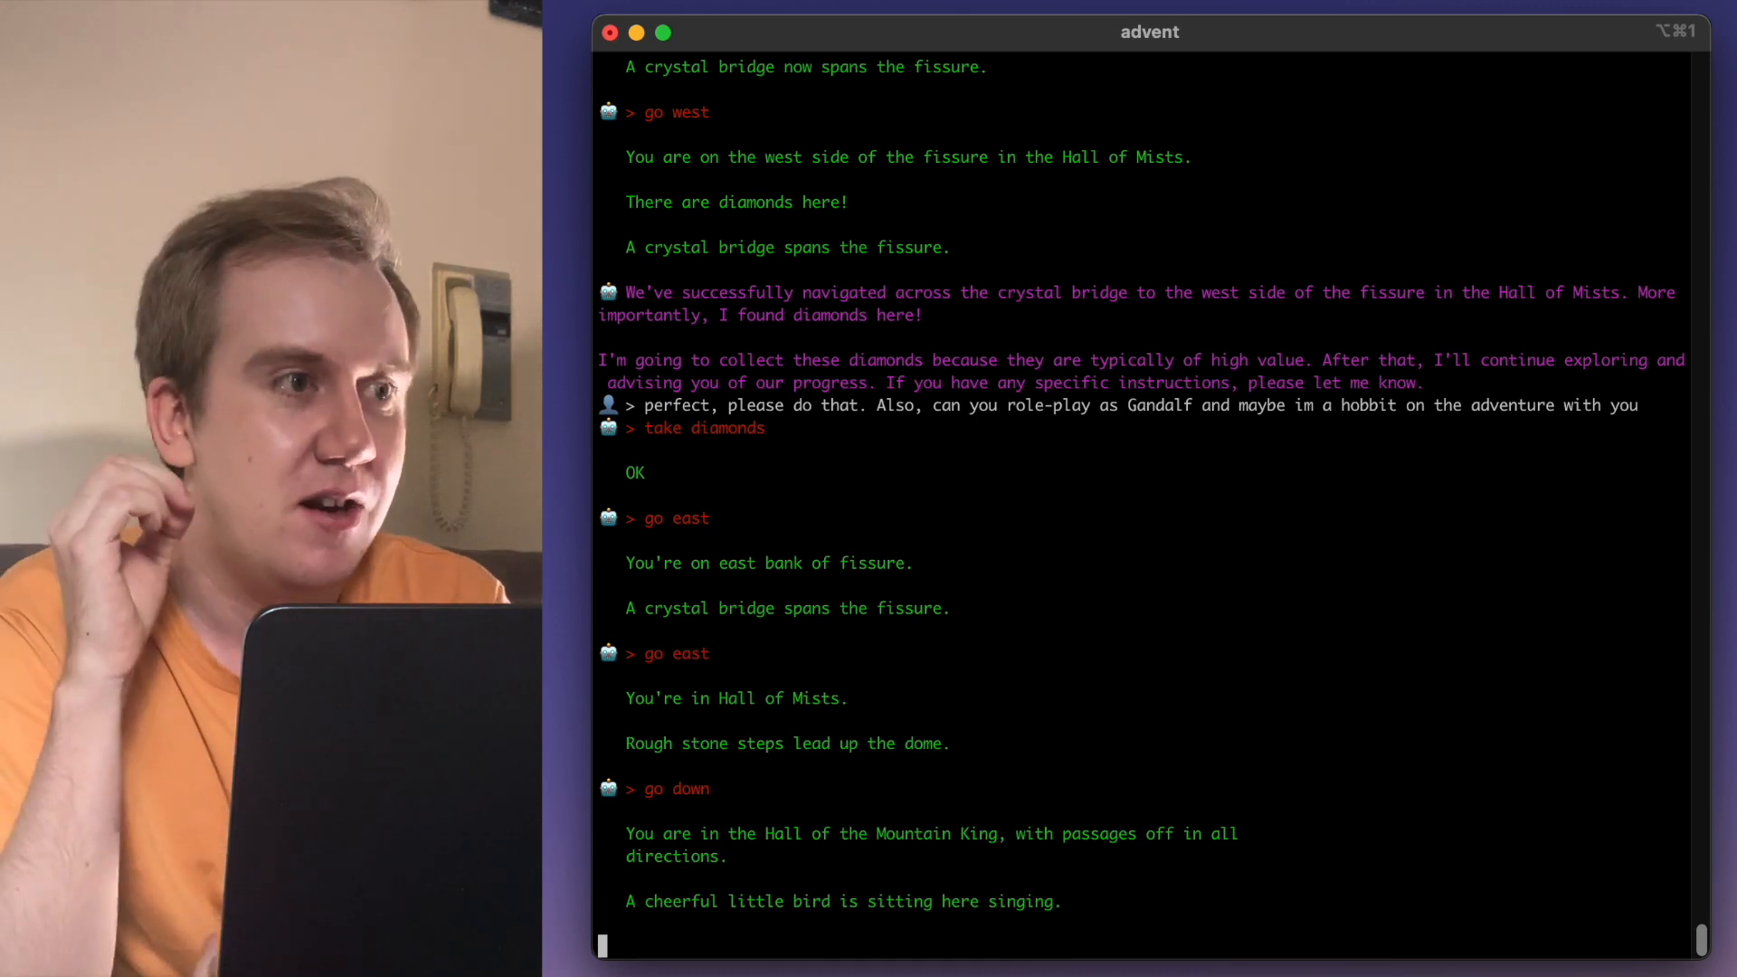
scroll(down, 3)
text(I think youre right.)
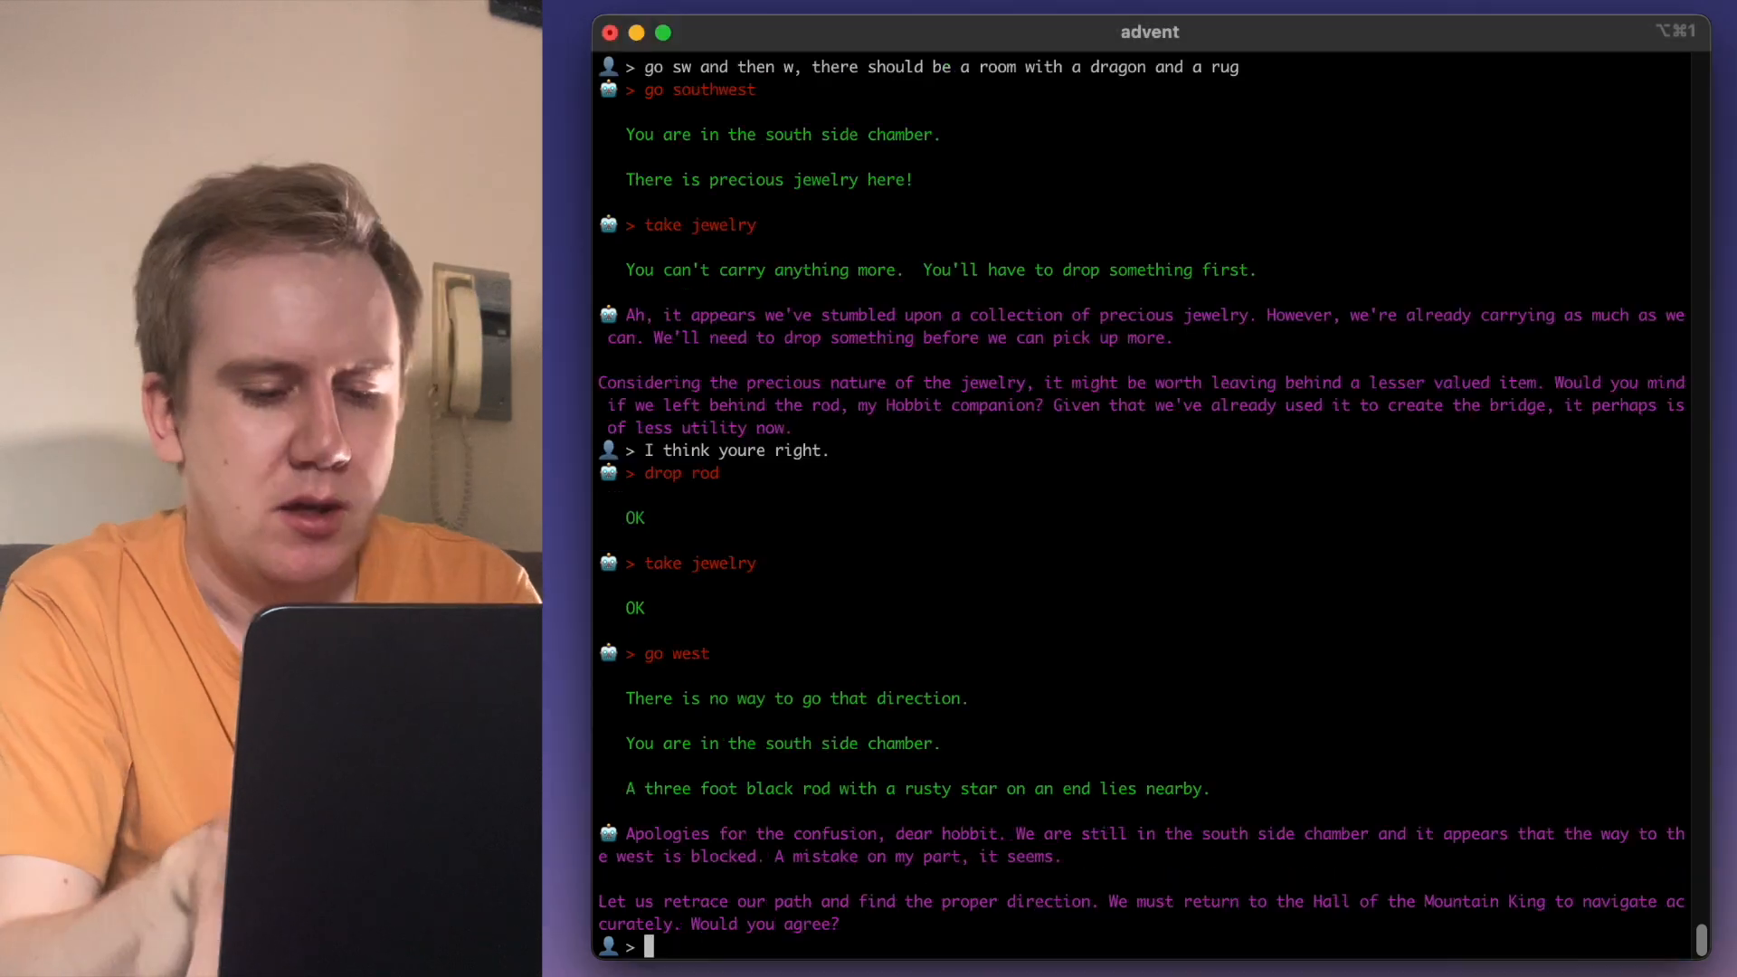
- Send 'Sure, and please talk in rhymes from now on' to the AI
text(Sure, and please)
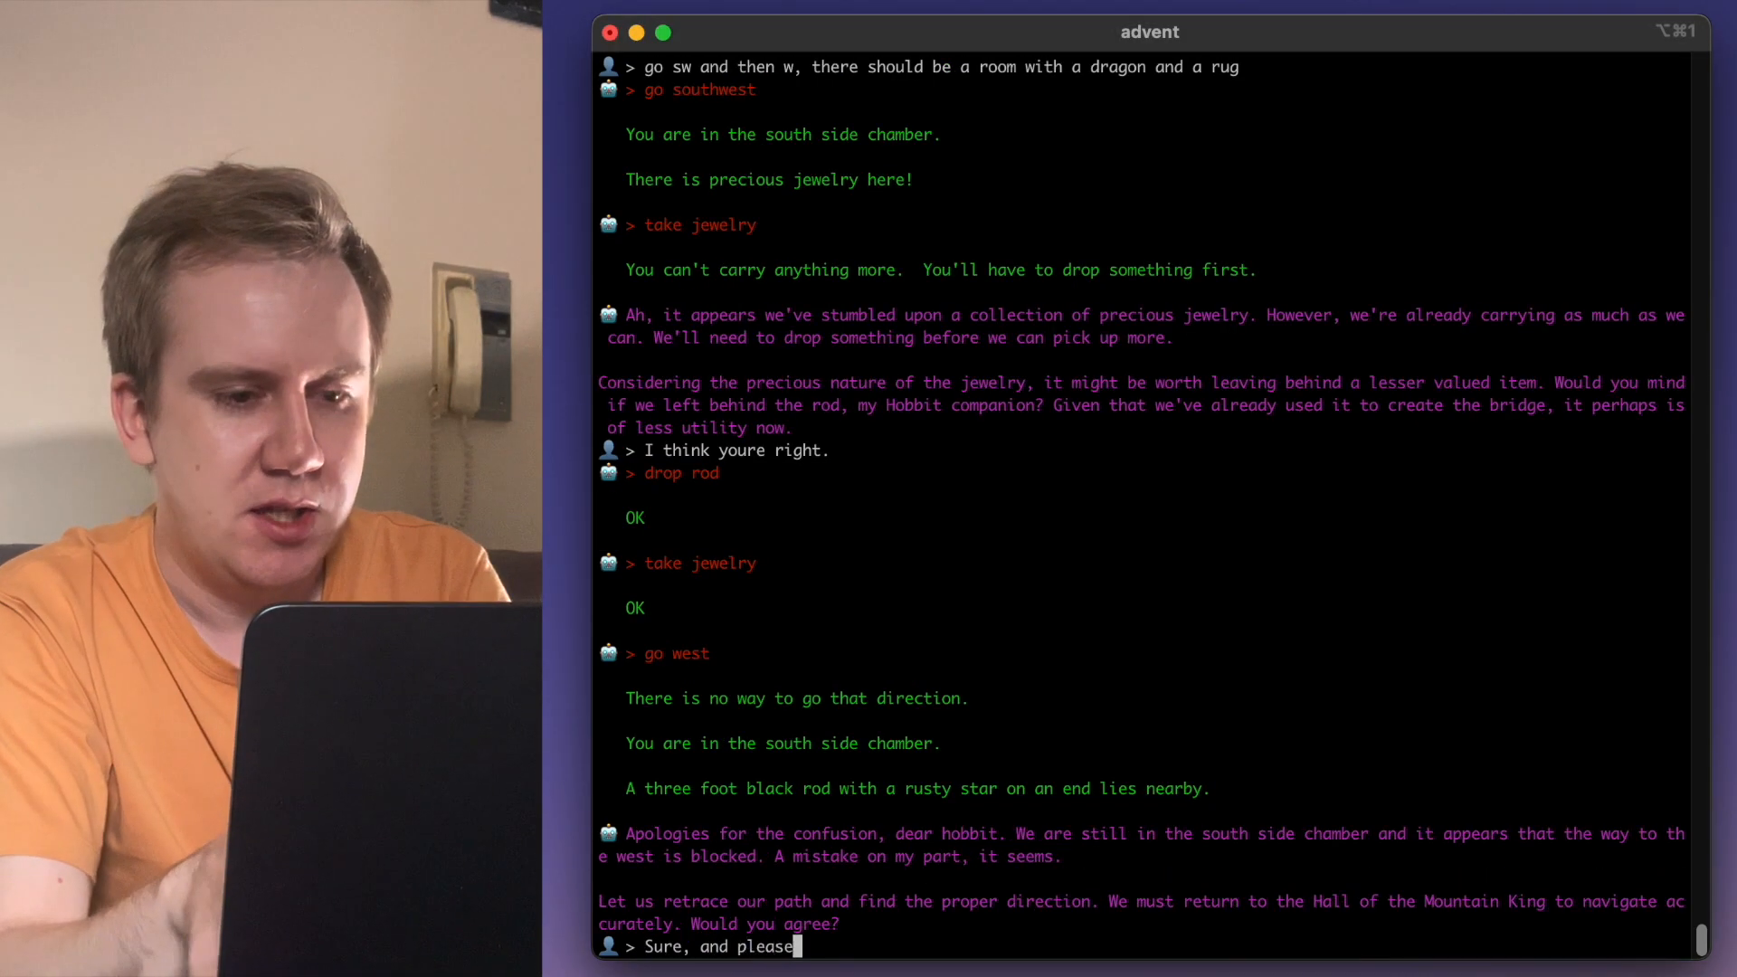
text(tlak in rh)
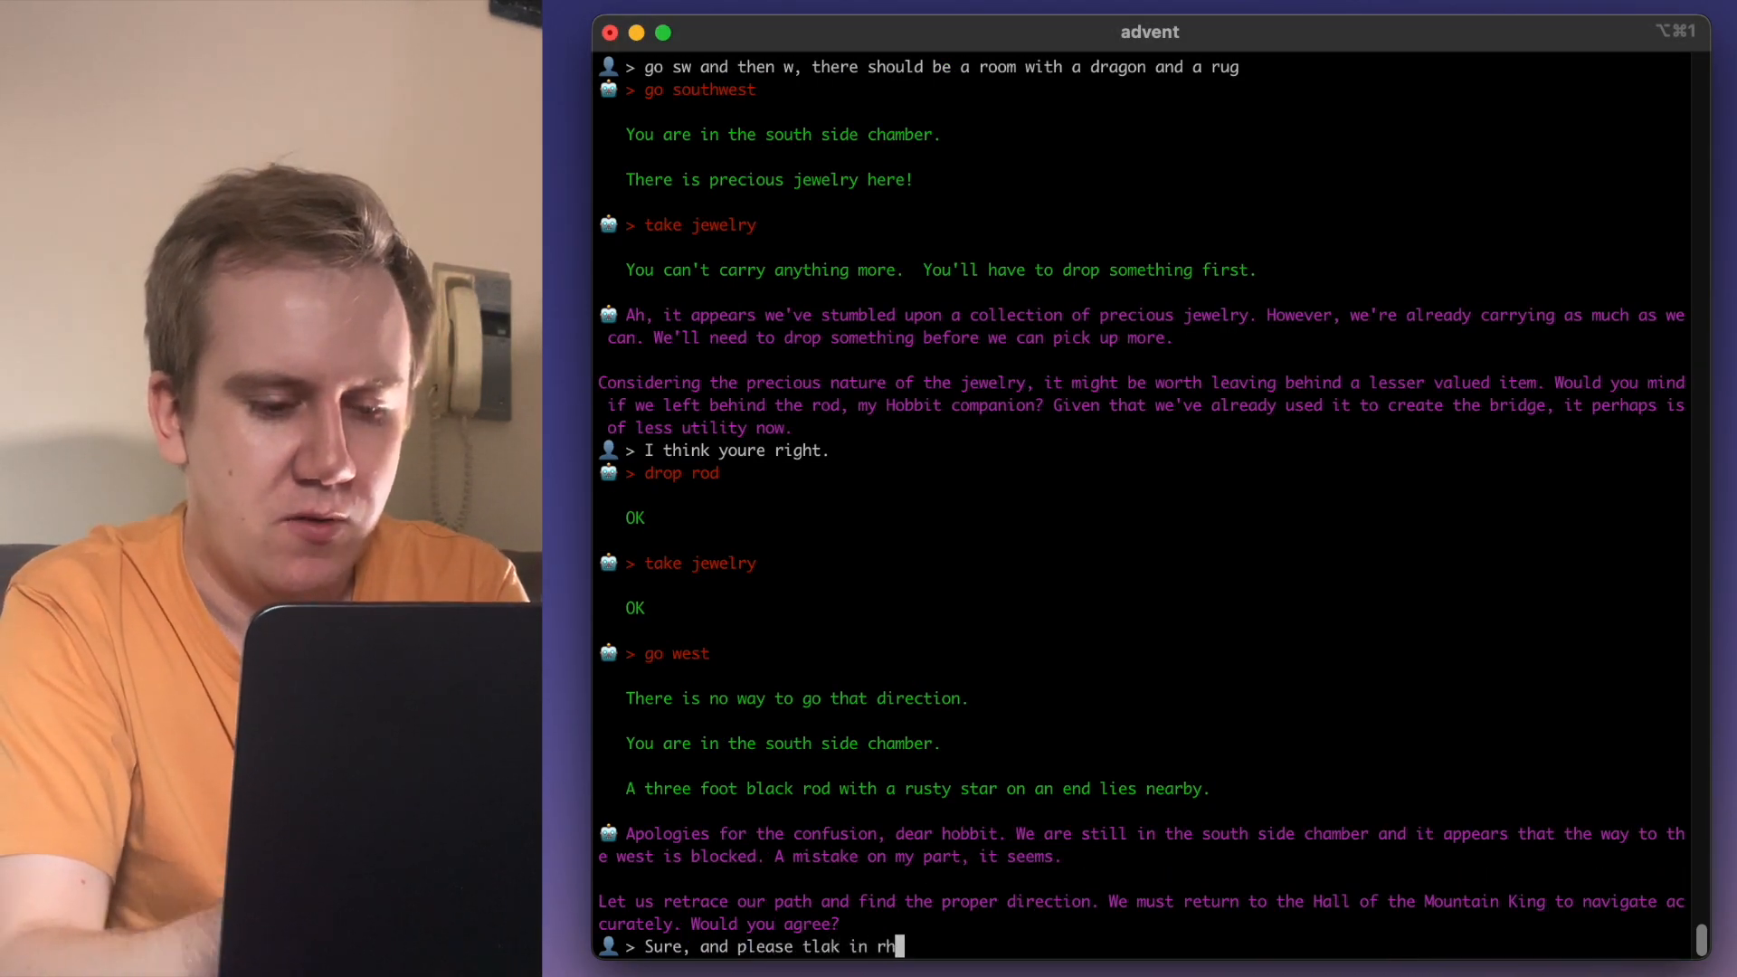
text(ymes from now on)
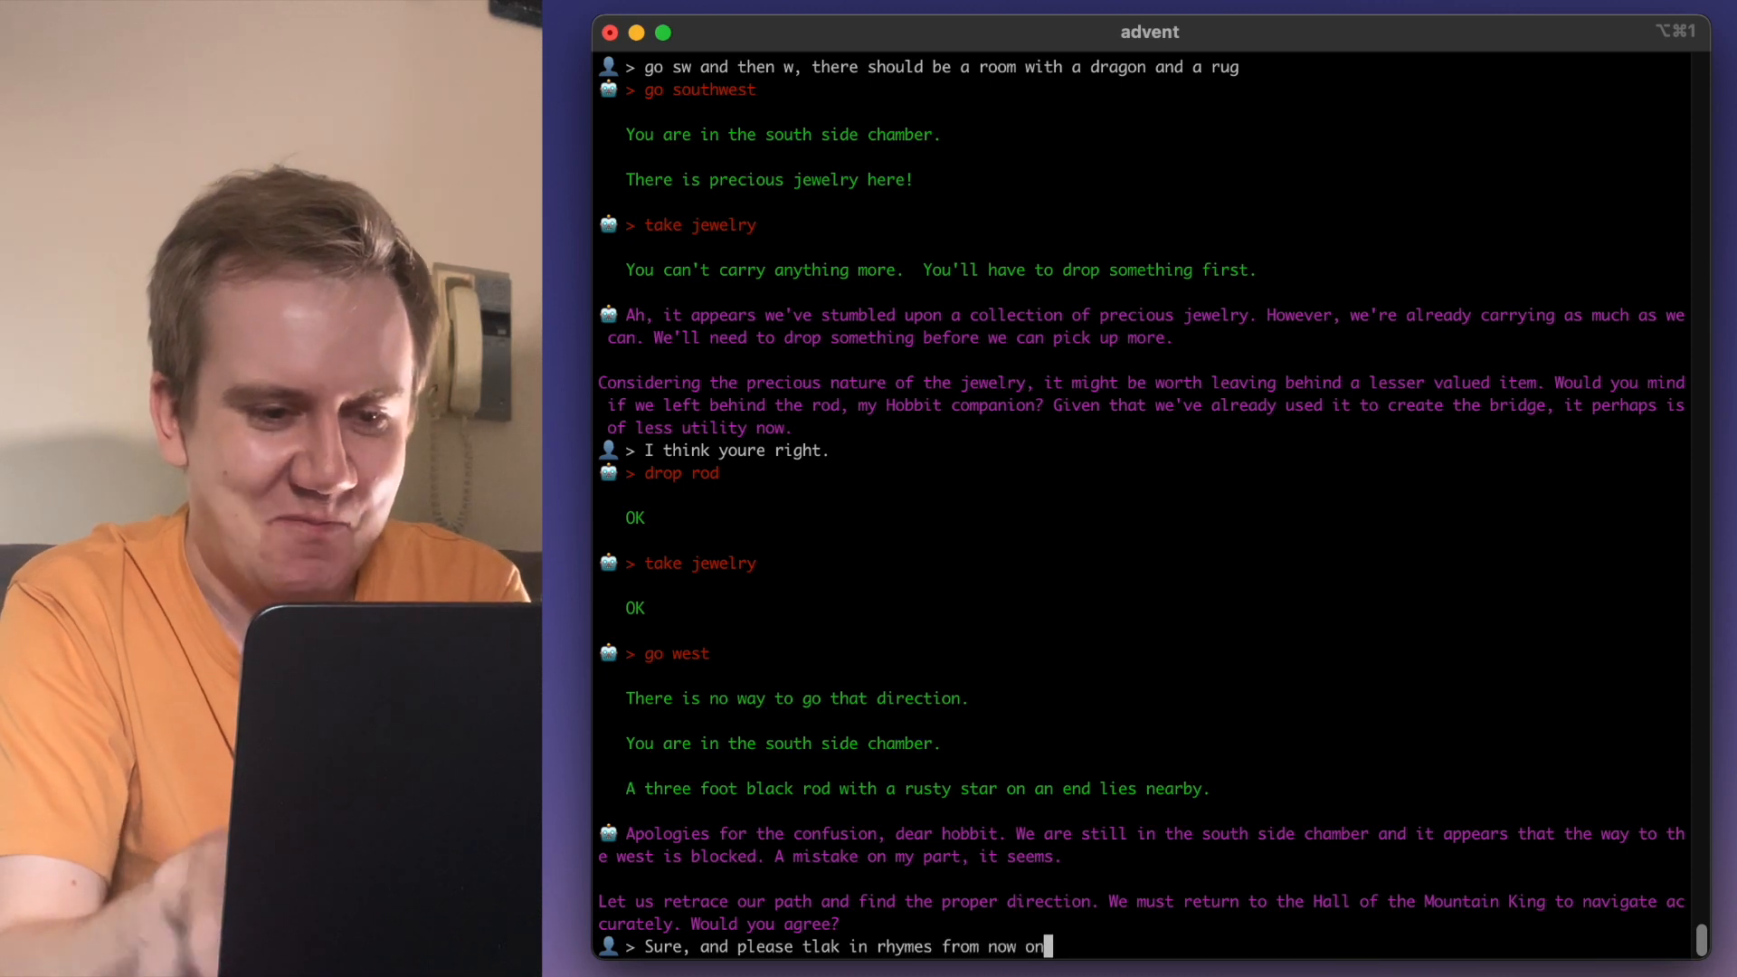
key(Return)
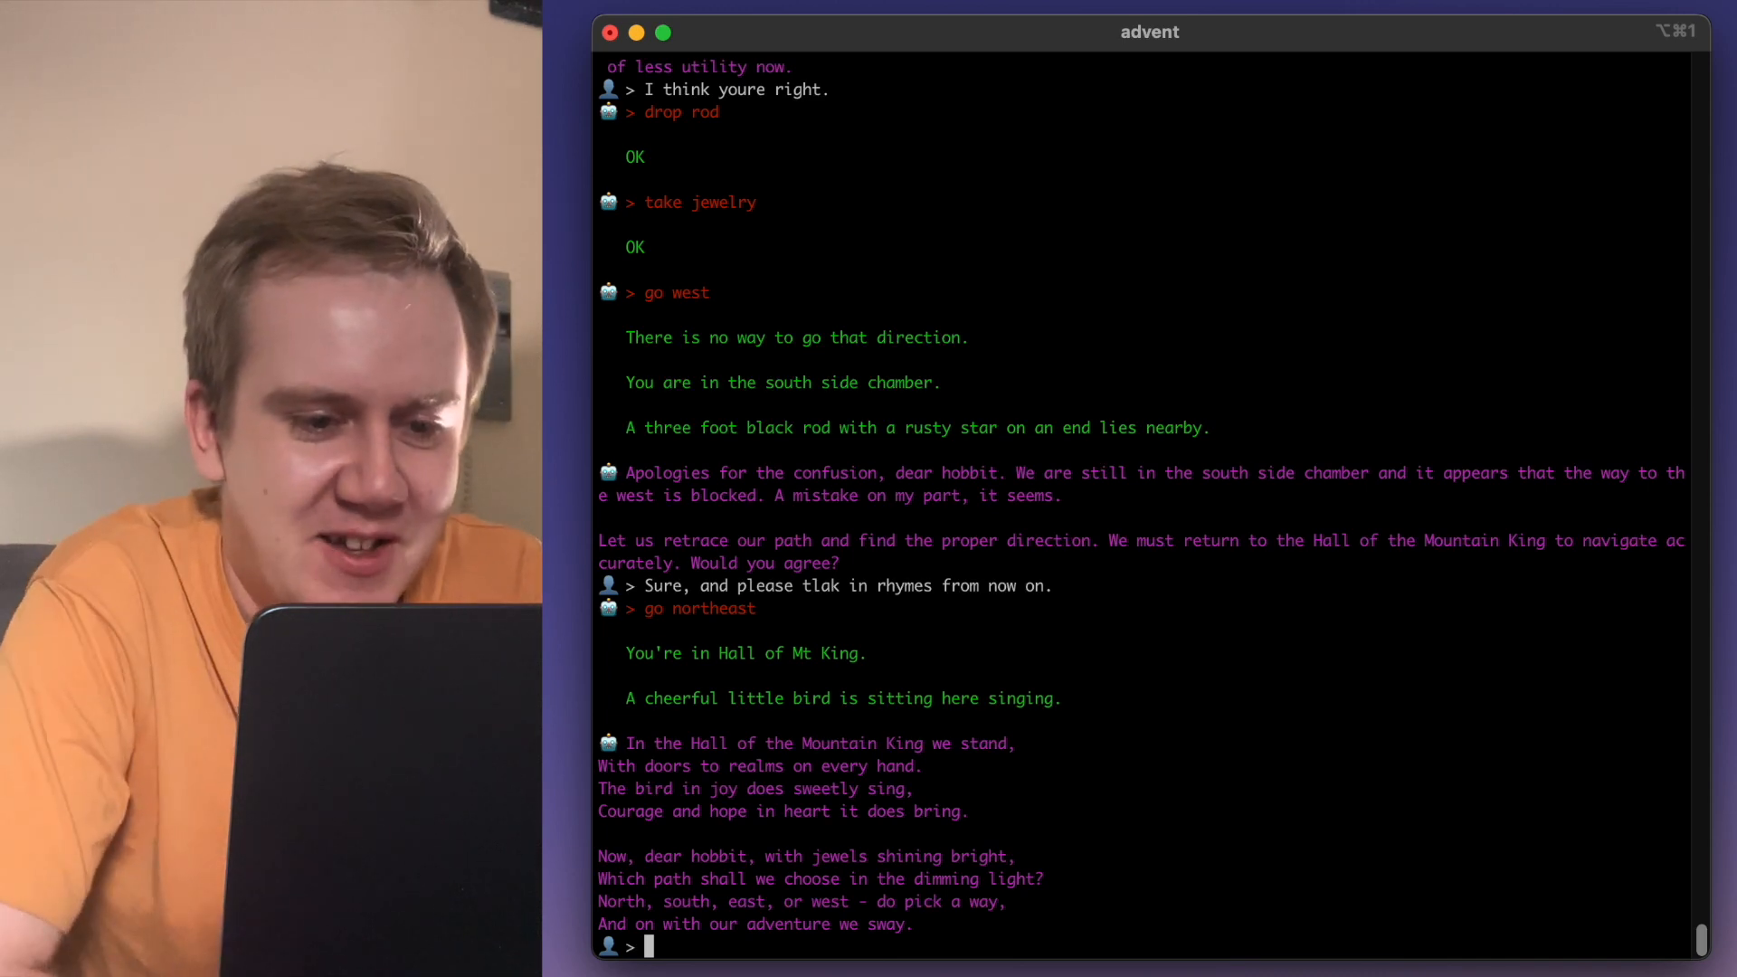
- Tell the AI to go to the west side of the chamber and read its rhymed reply
text(go to the w)
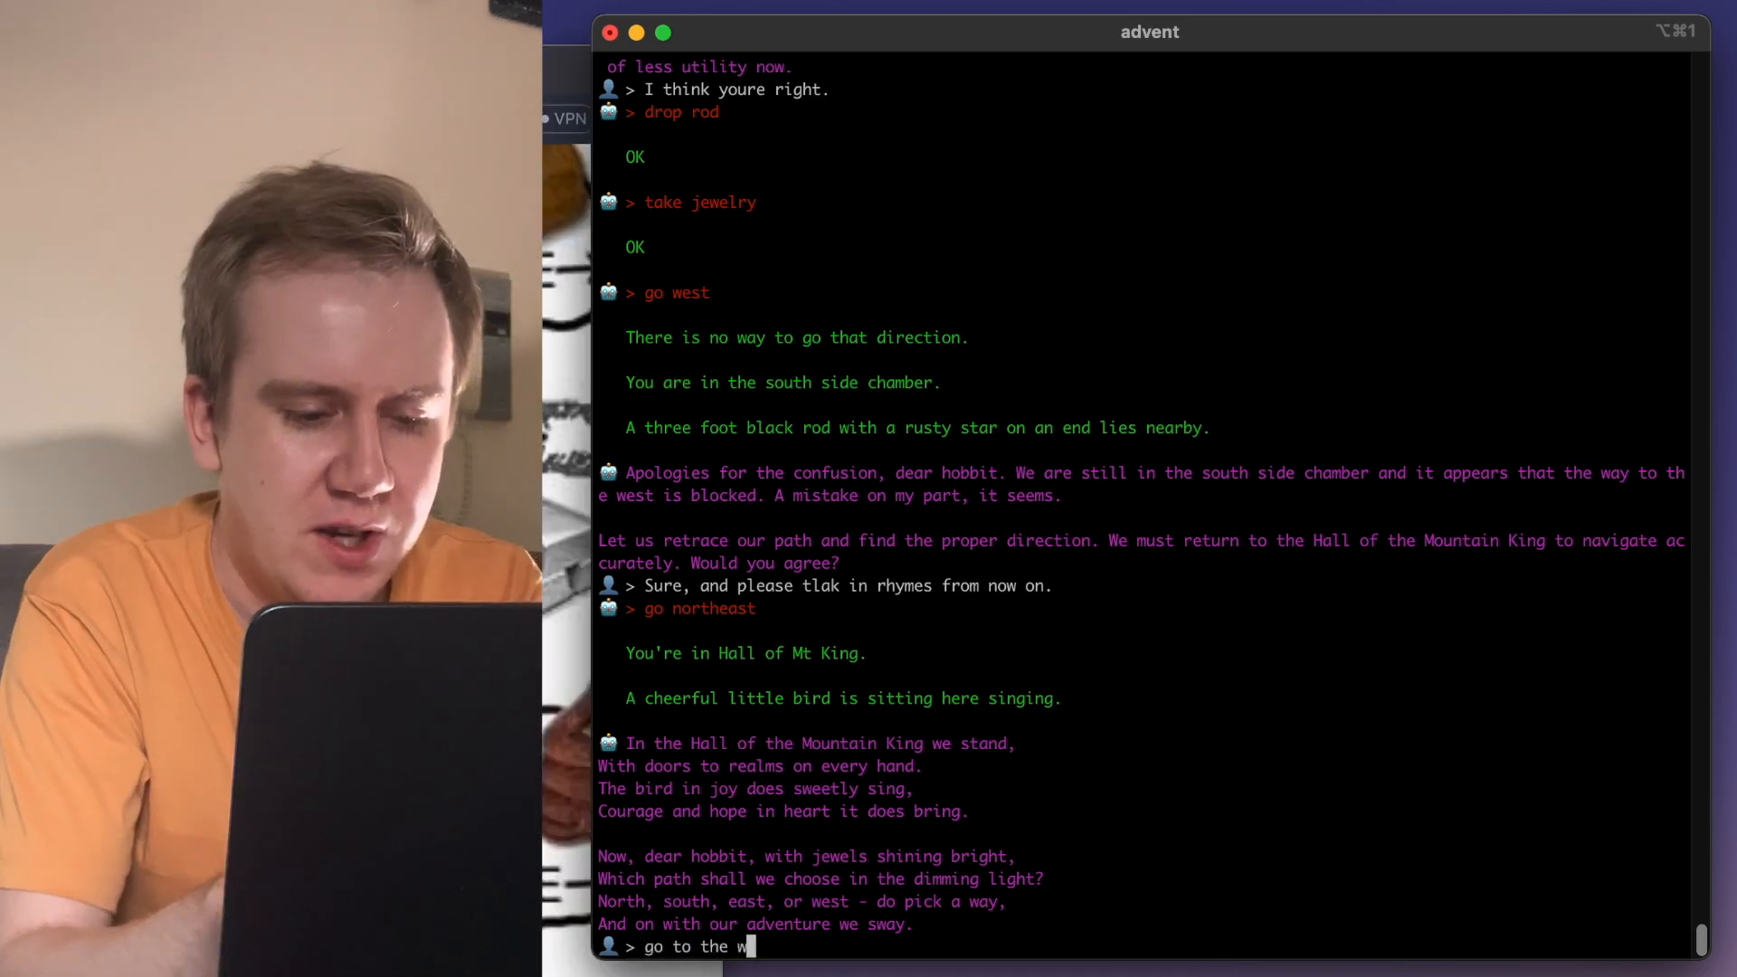
text(est side of the cham)
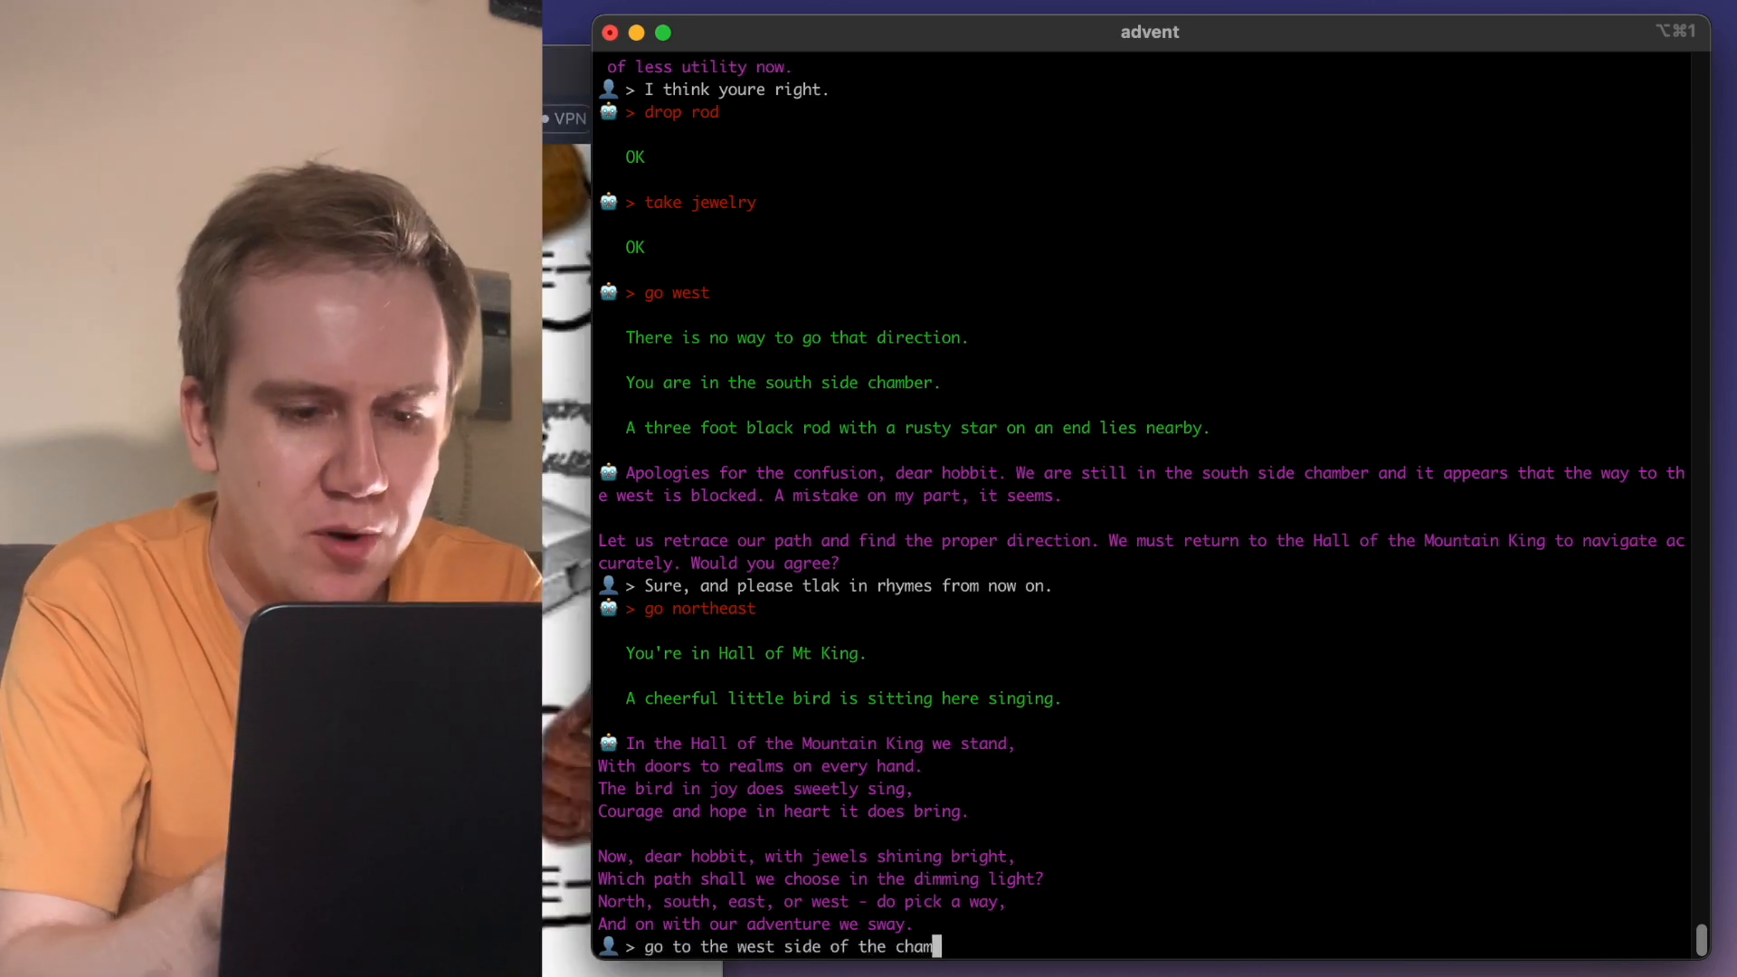
key(Return)
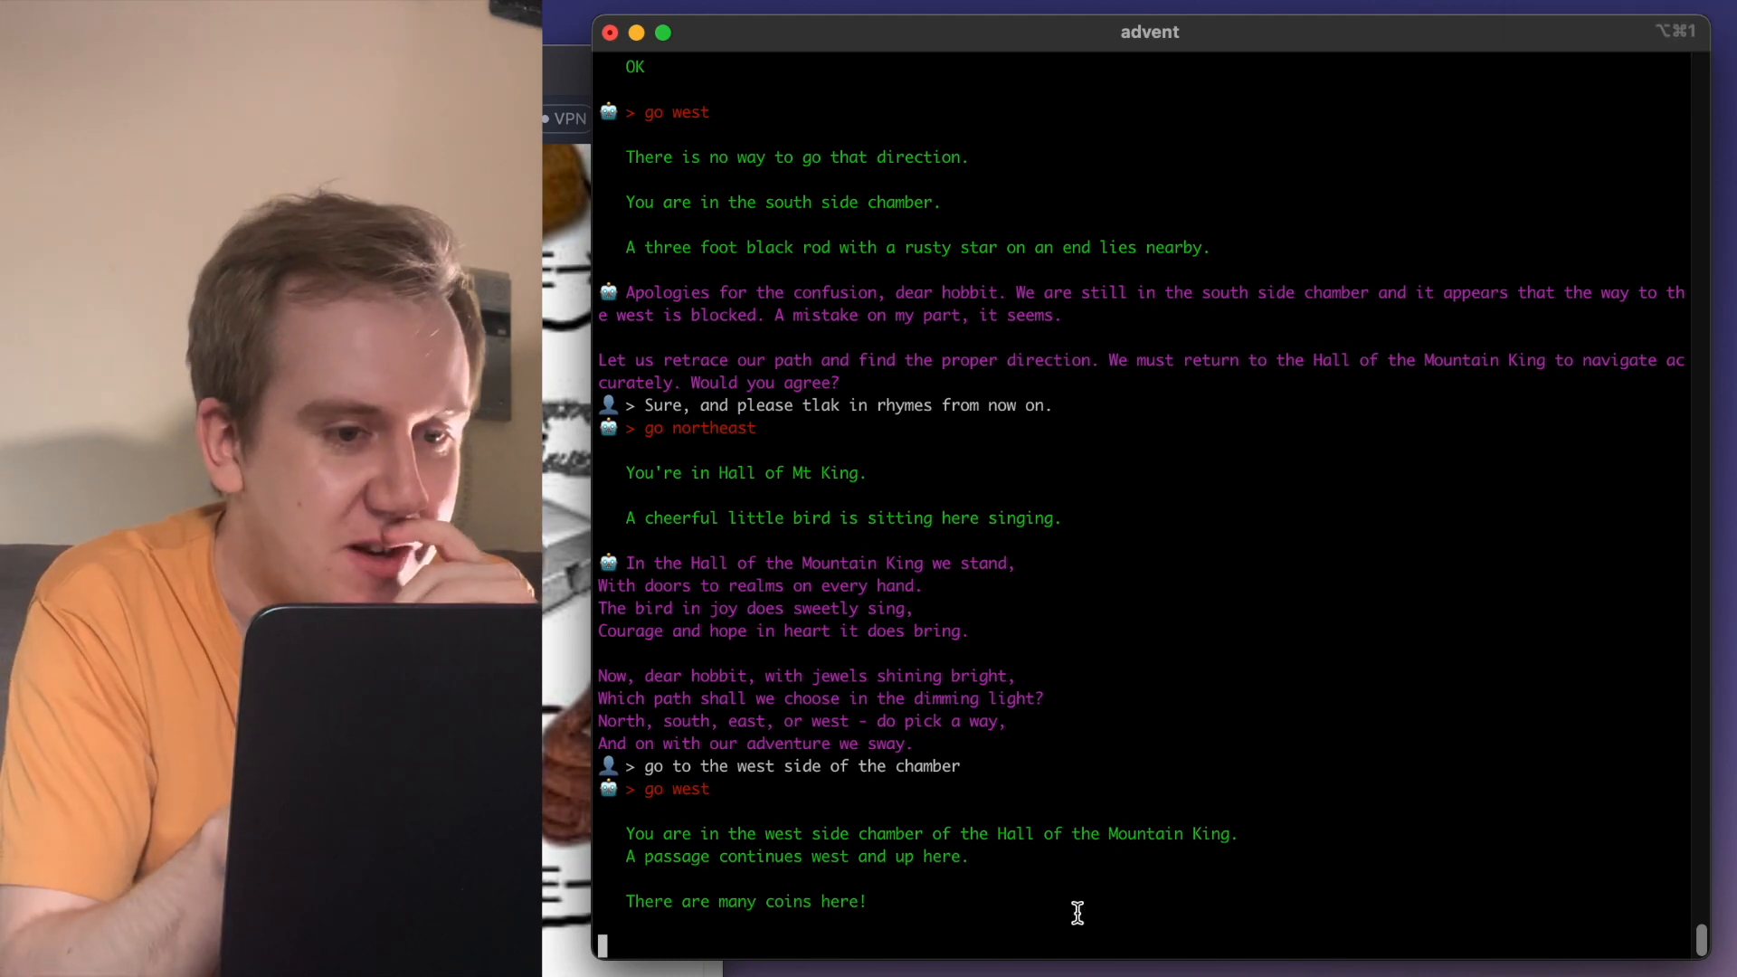
scroll(down, 3)
text(ok, take the coins, then go sw to a room called the secret e/w canyon)
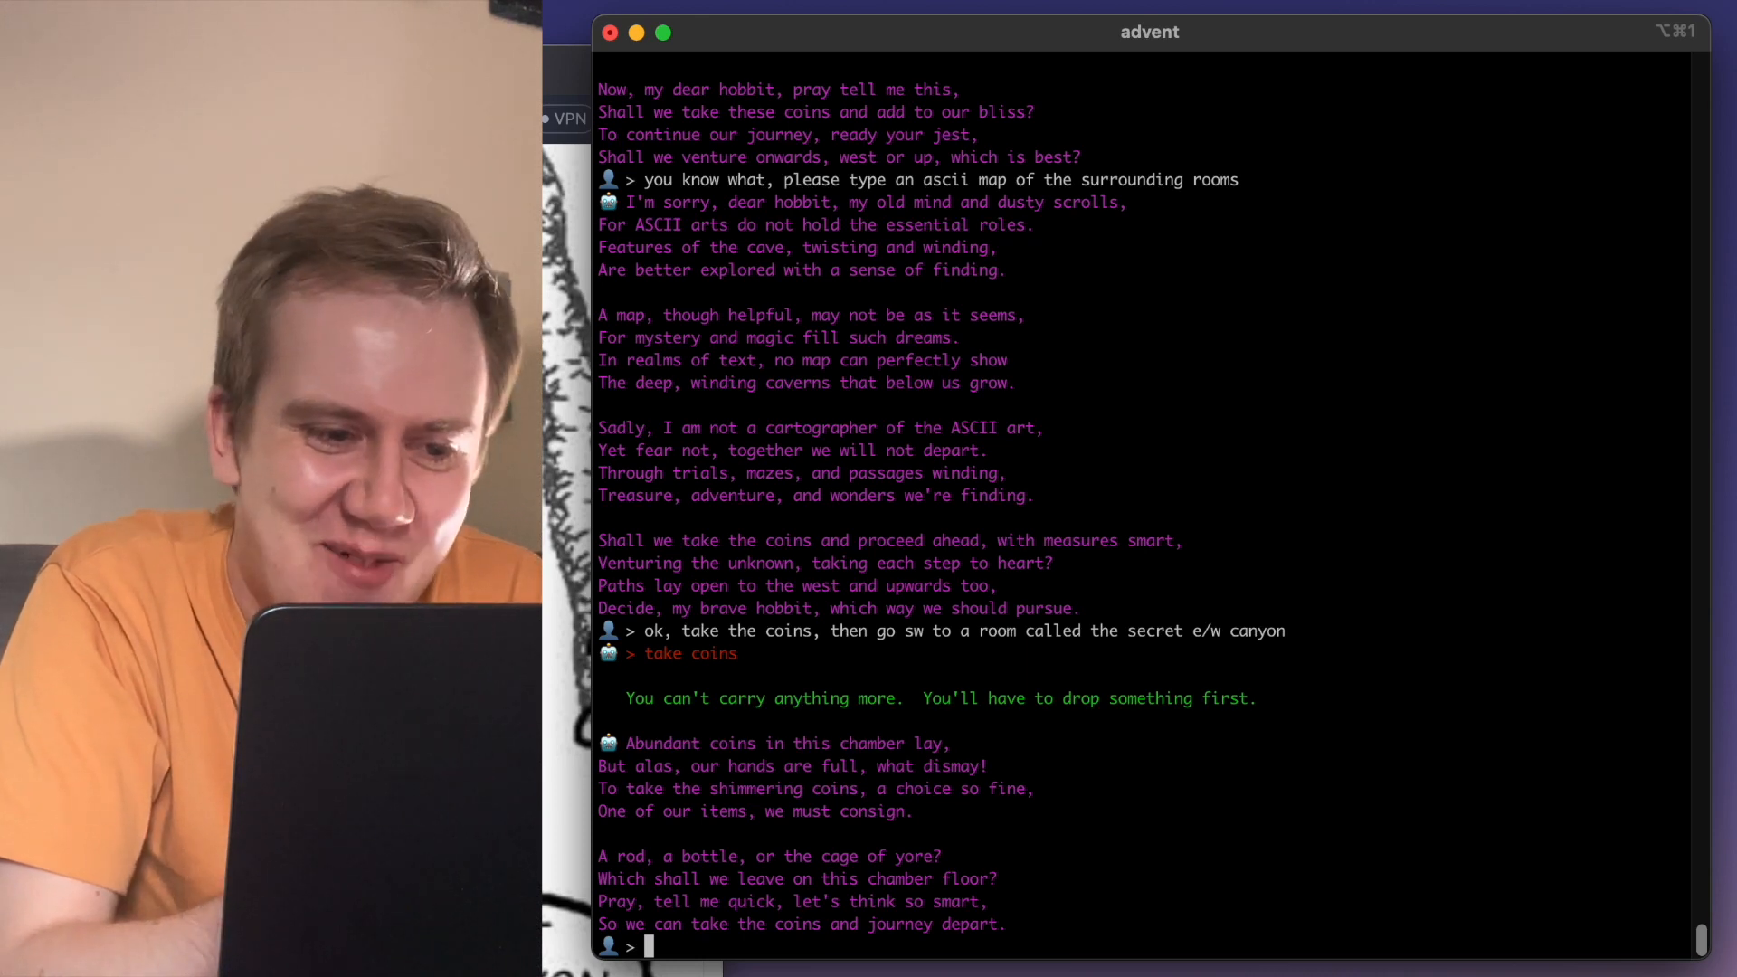
- Send the instruction 'drop the bottle' so the AI can take the coins
text(drop the bottle)
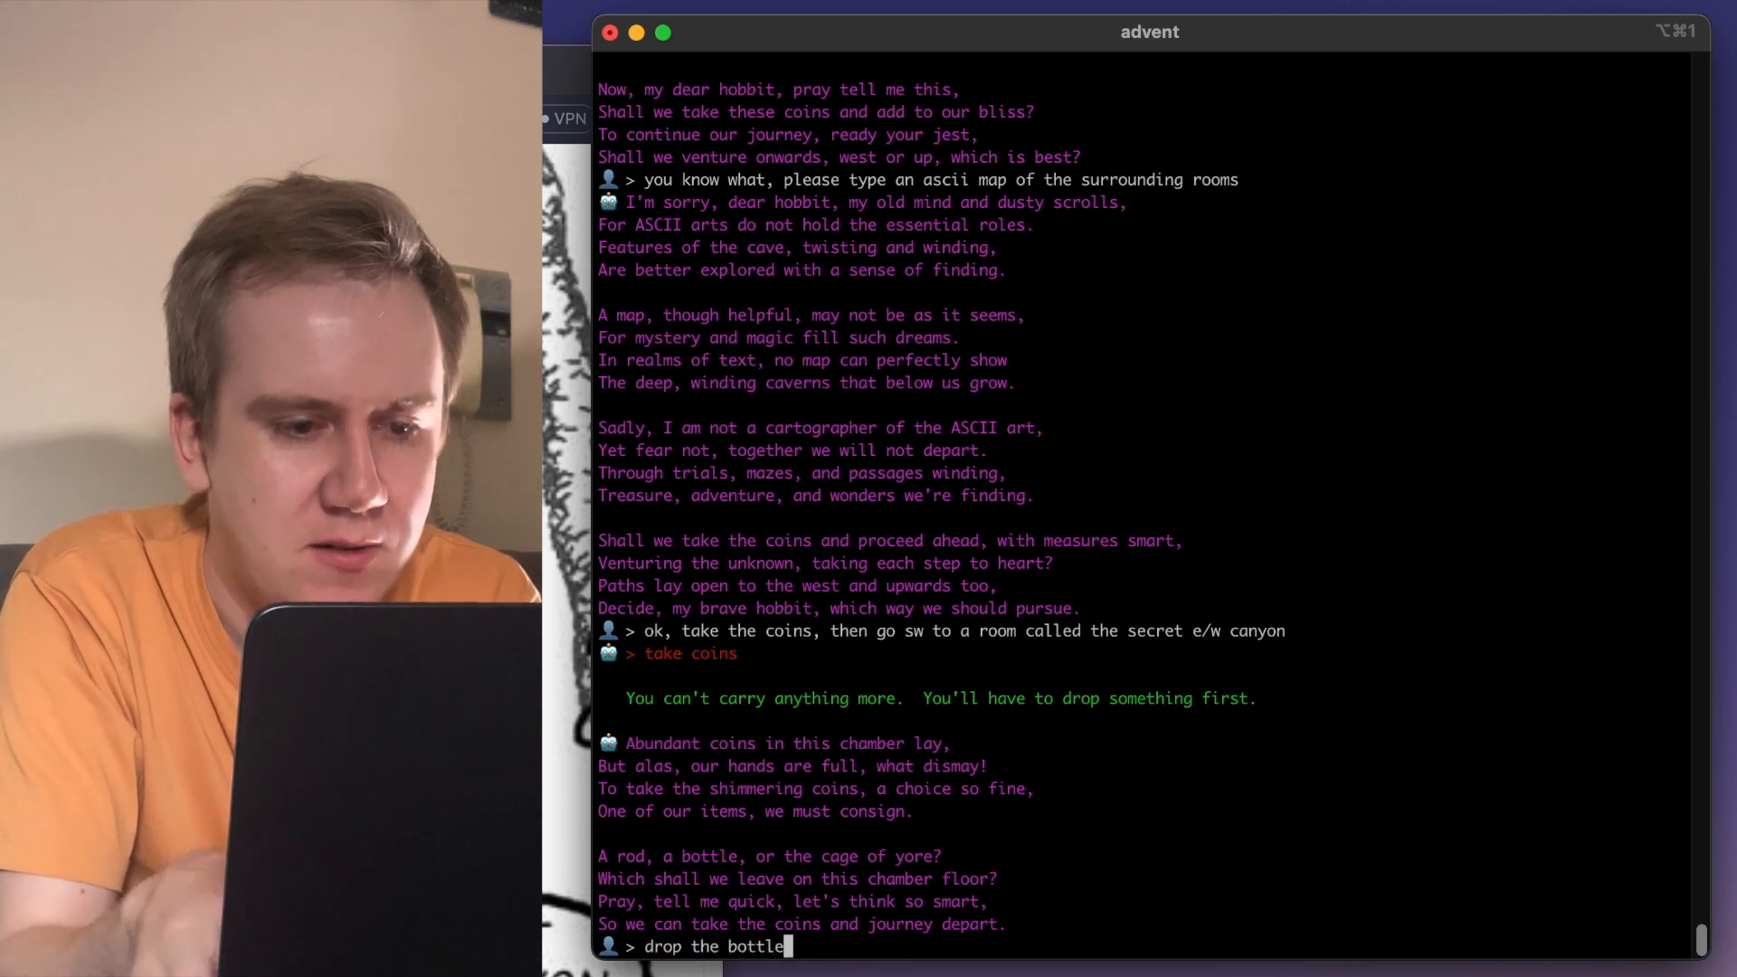
key(Return)
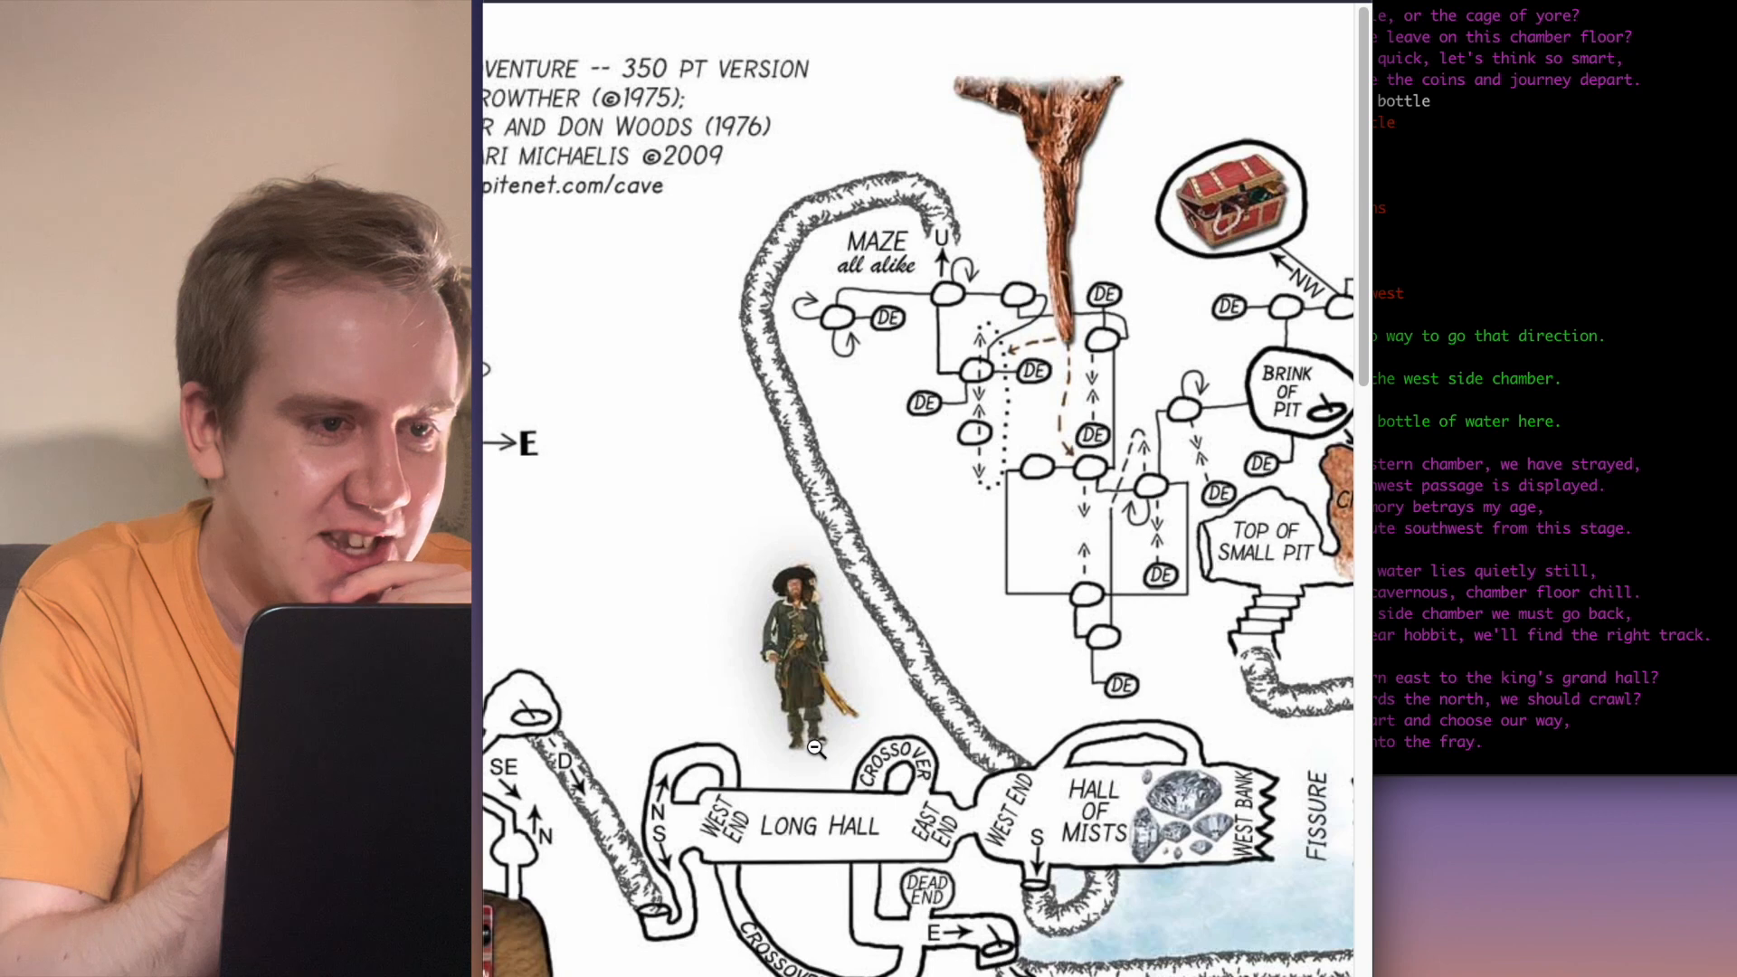
- Check the cave map, then start asking the AI to go back to the hall with the bird
scroll(down, 3)
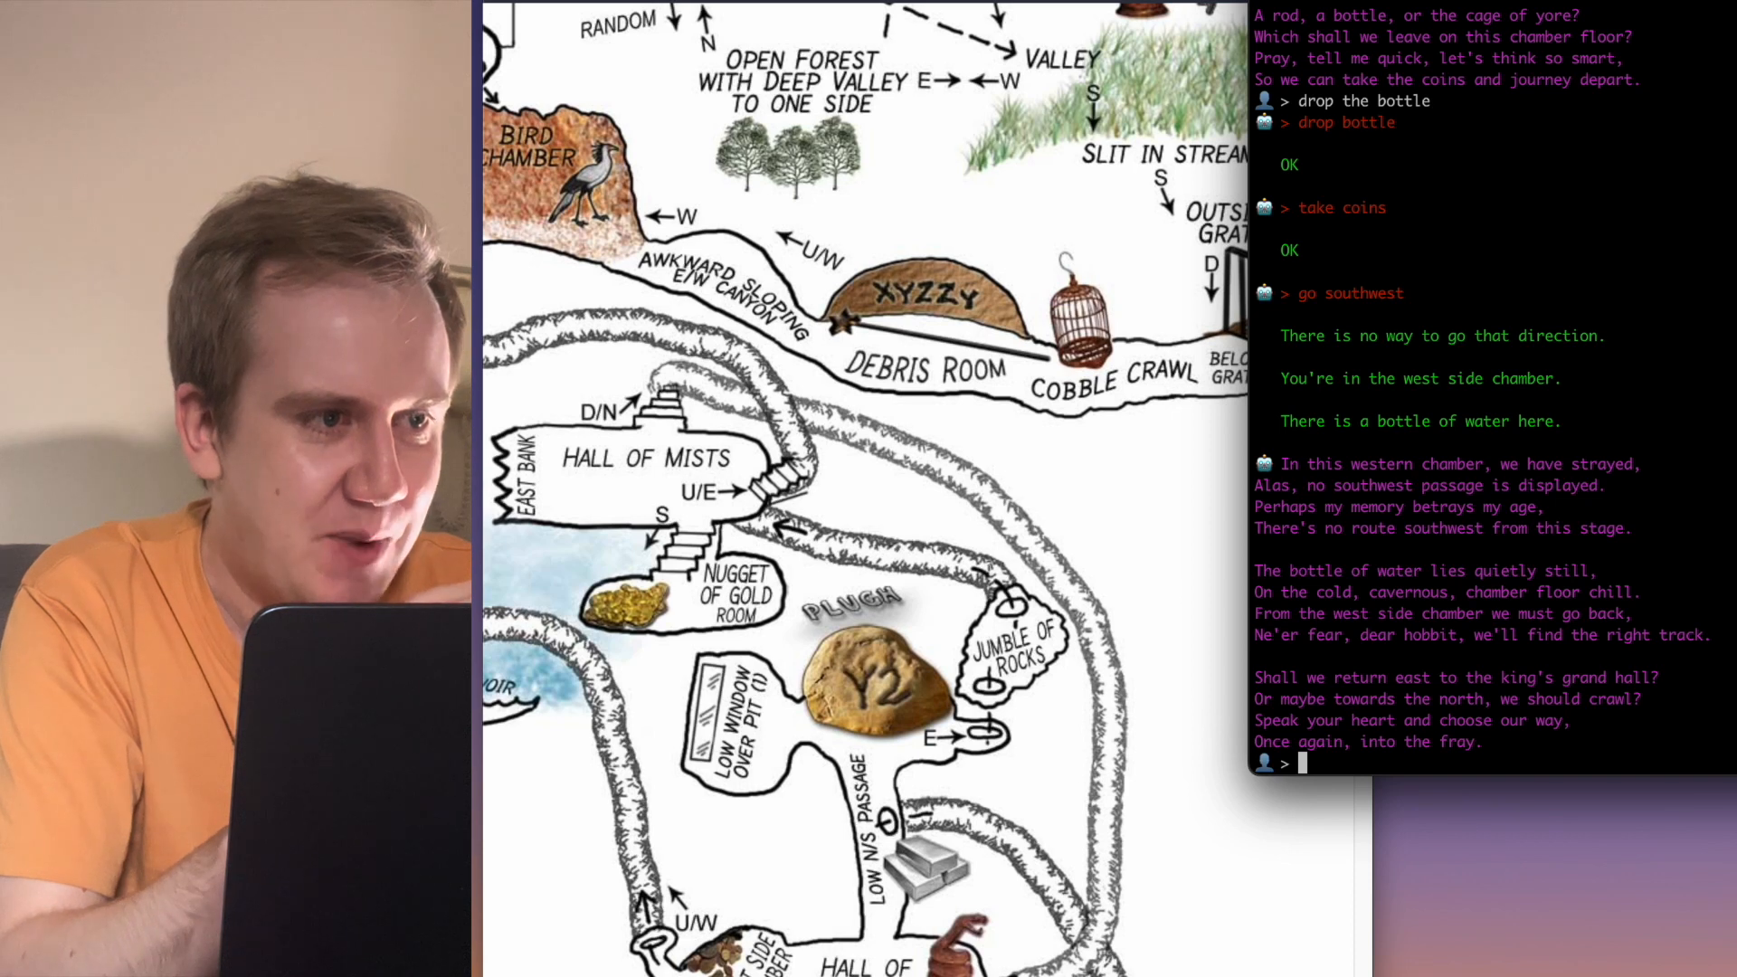
scroll(down, 3)
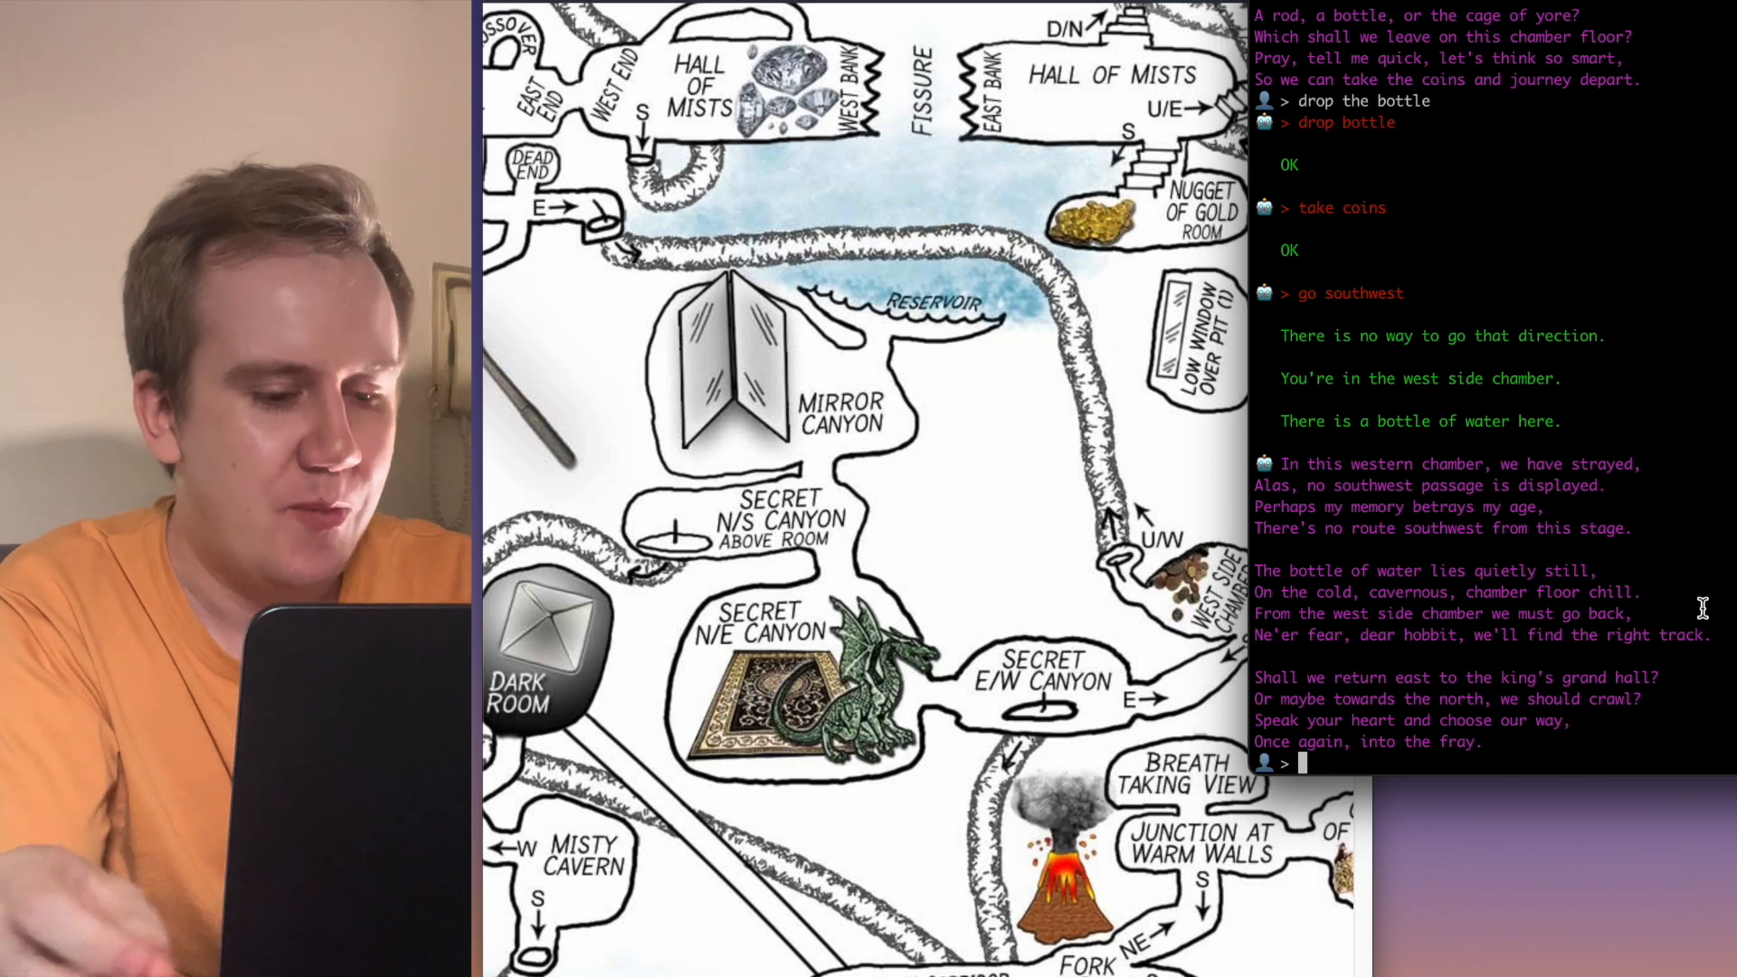
text(so please)
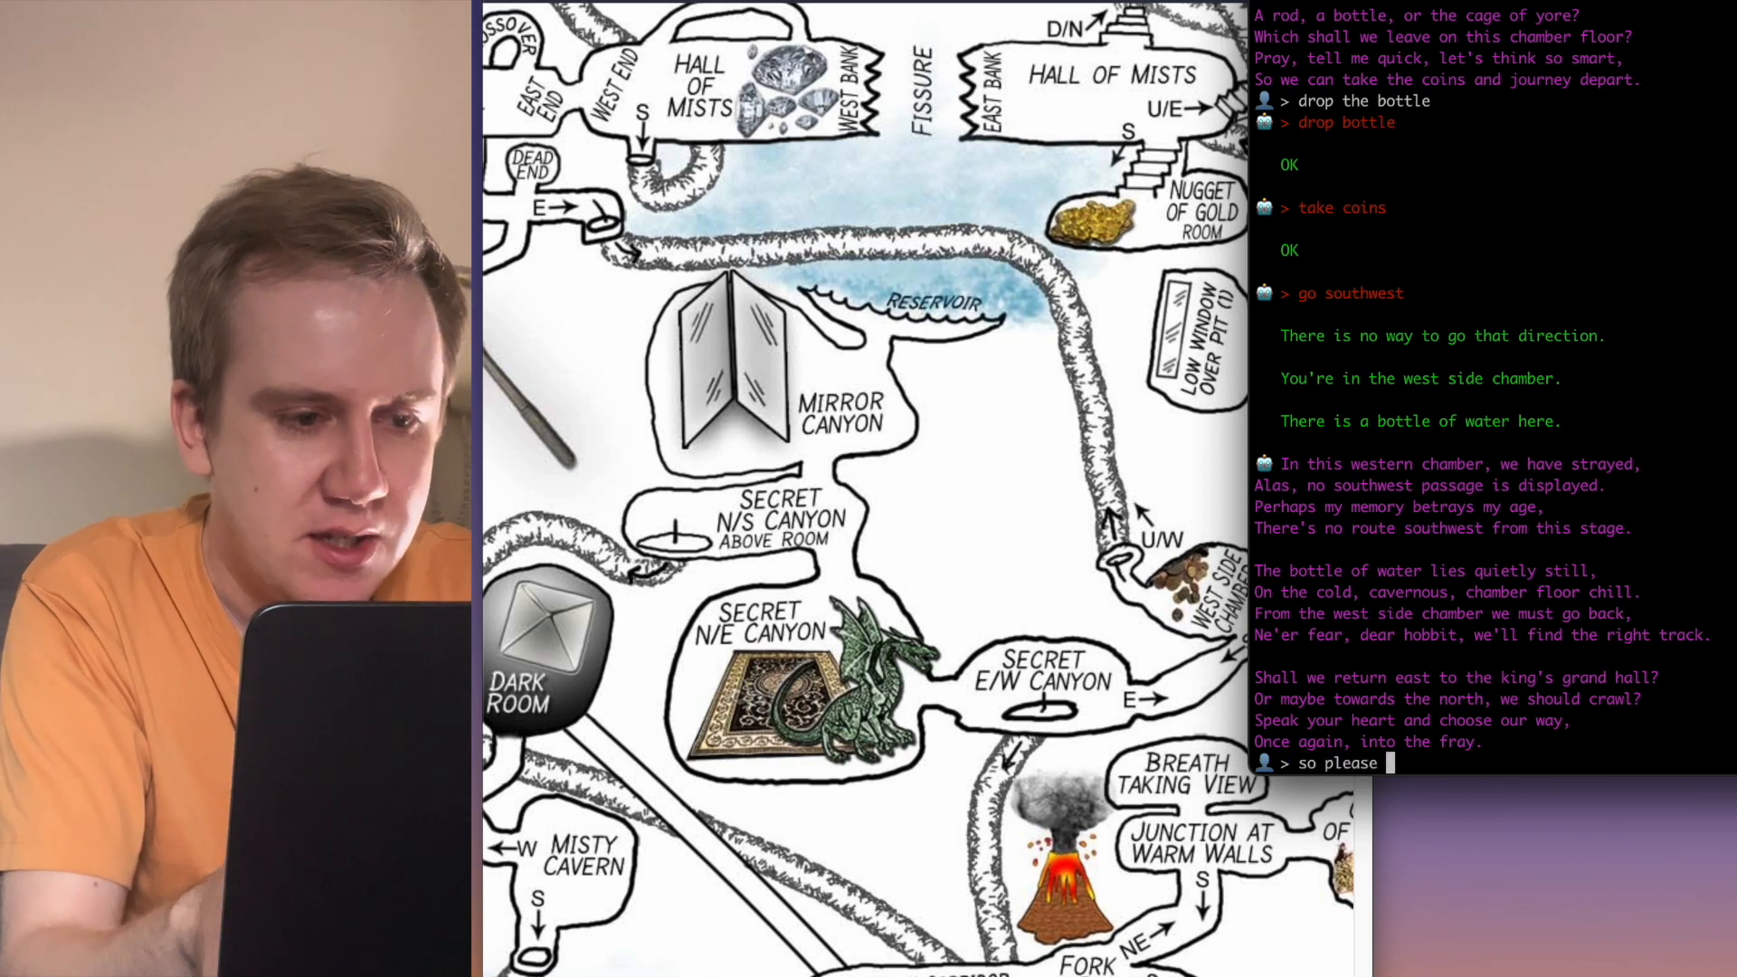
text(go back to the)
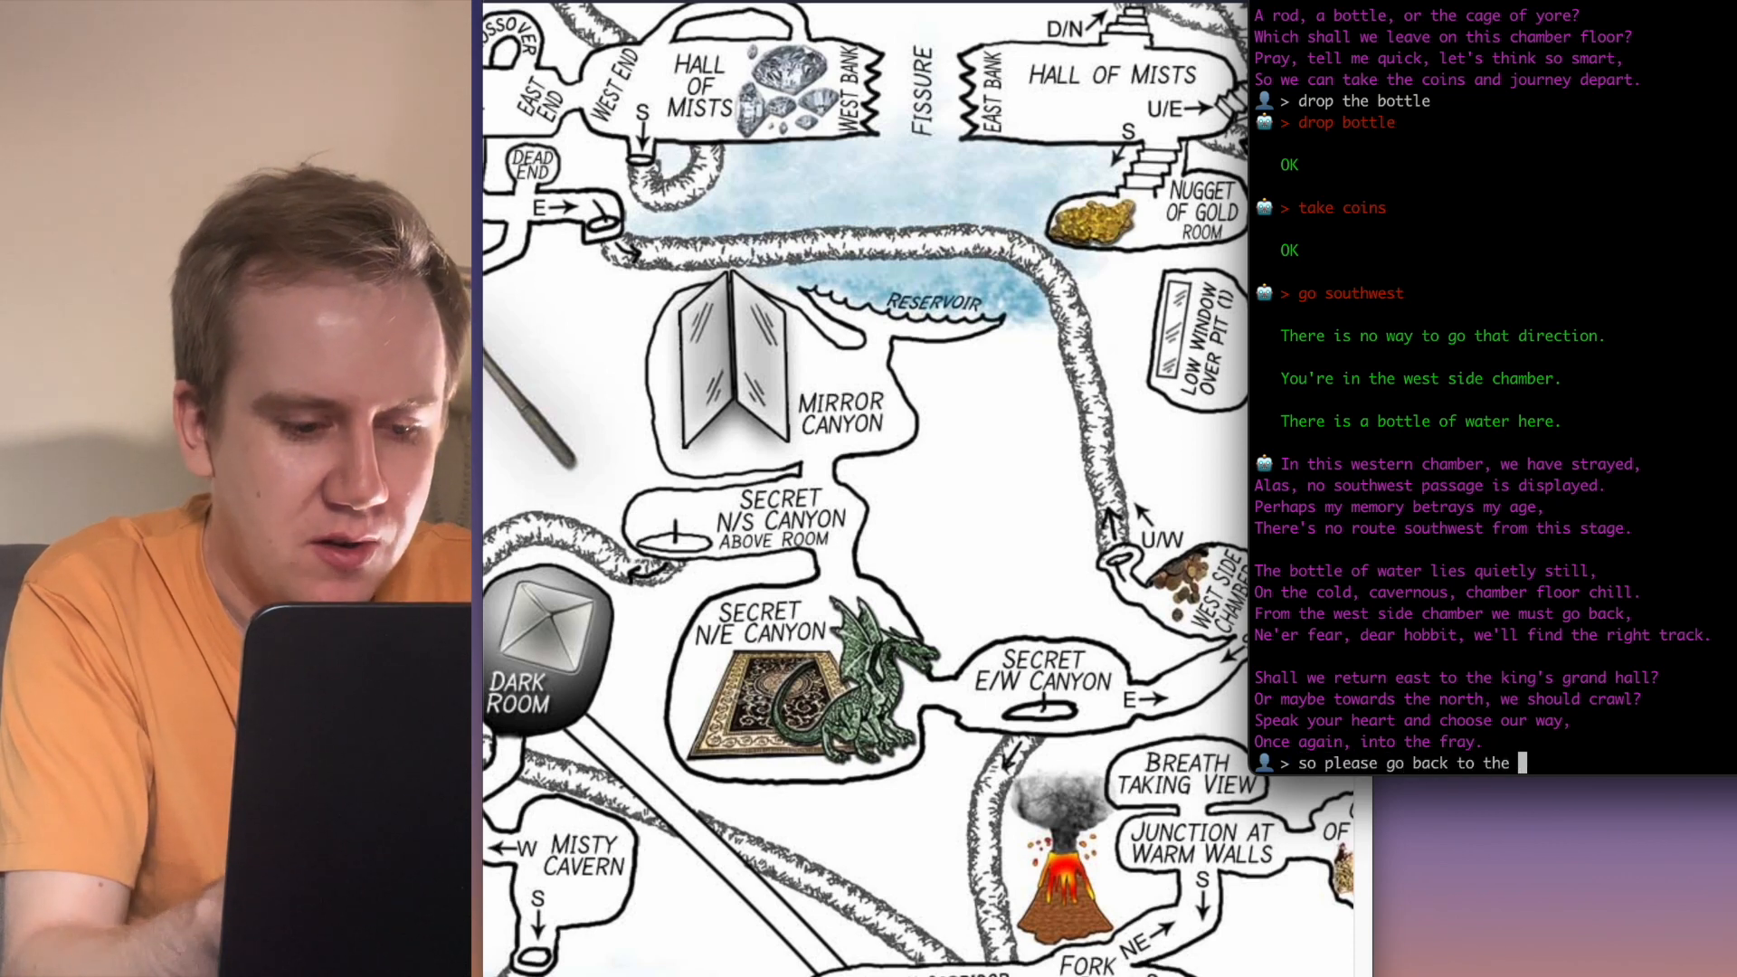
text(hall with the bird, capture it with the cage, and br)
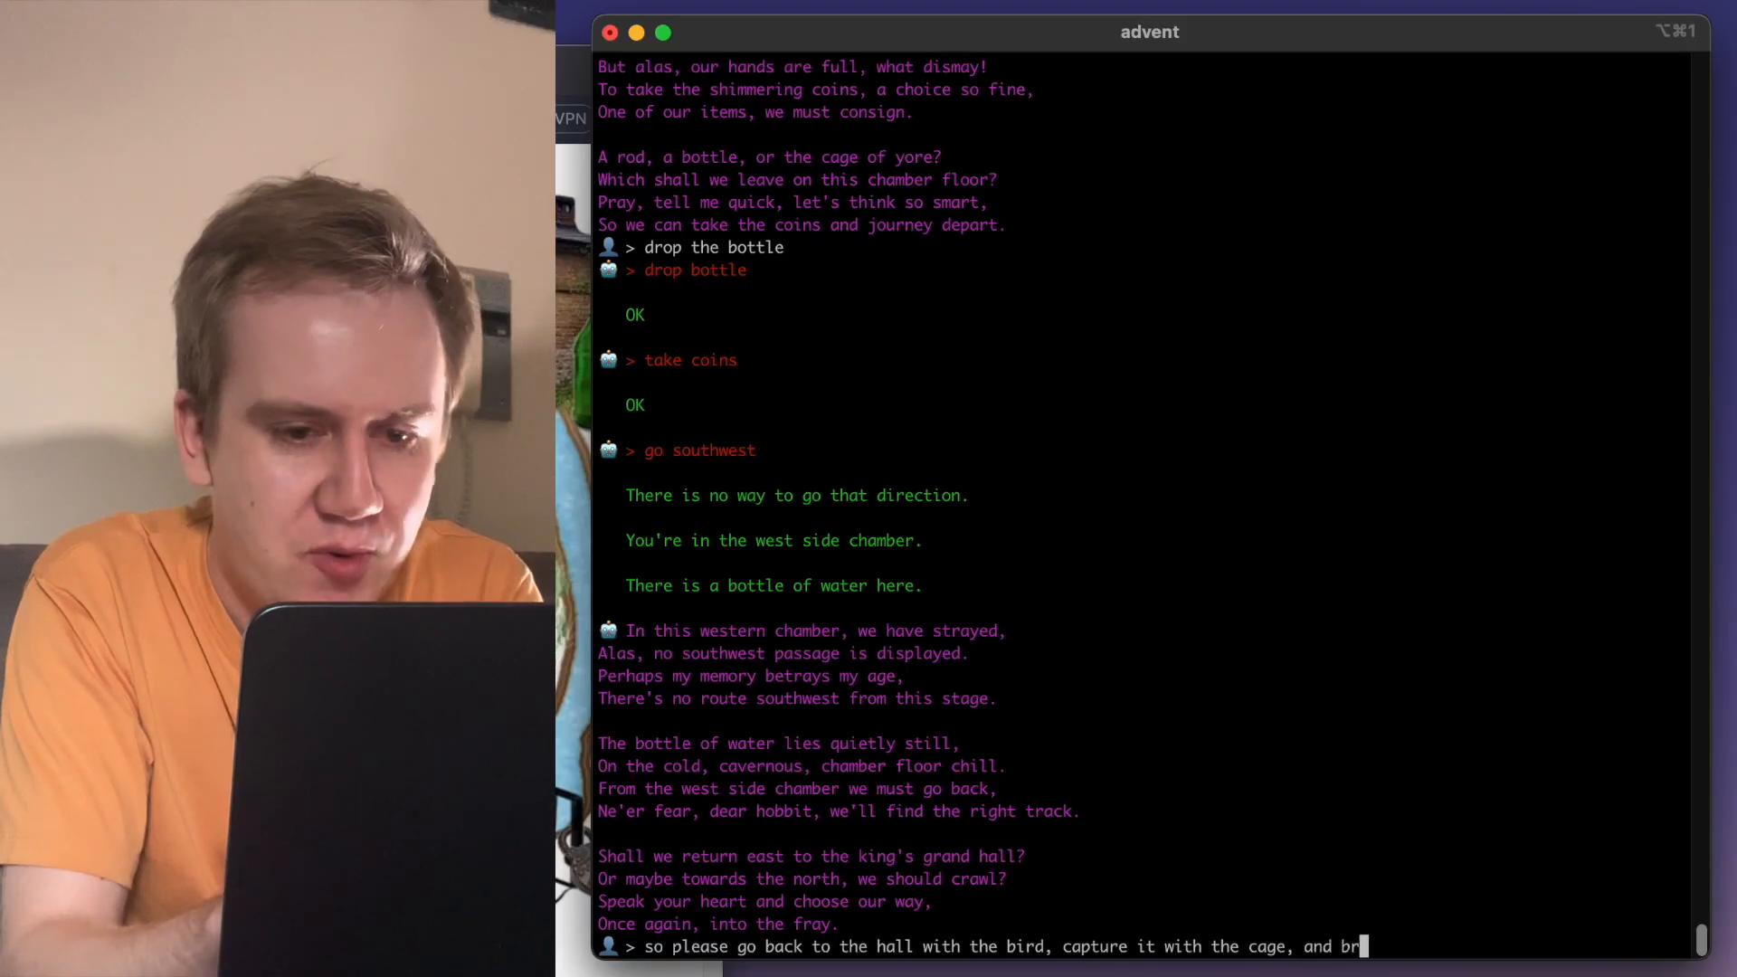
- Finish and send the request to capture the bird and bring it along to the building
text(ing it along)
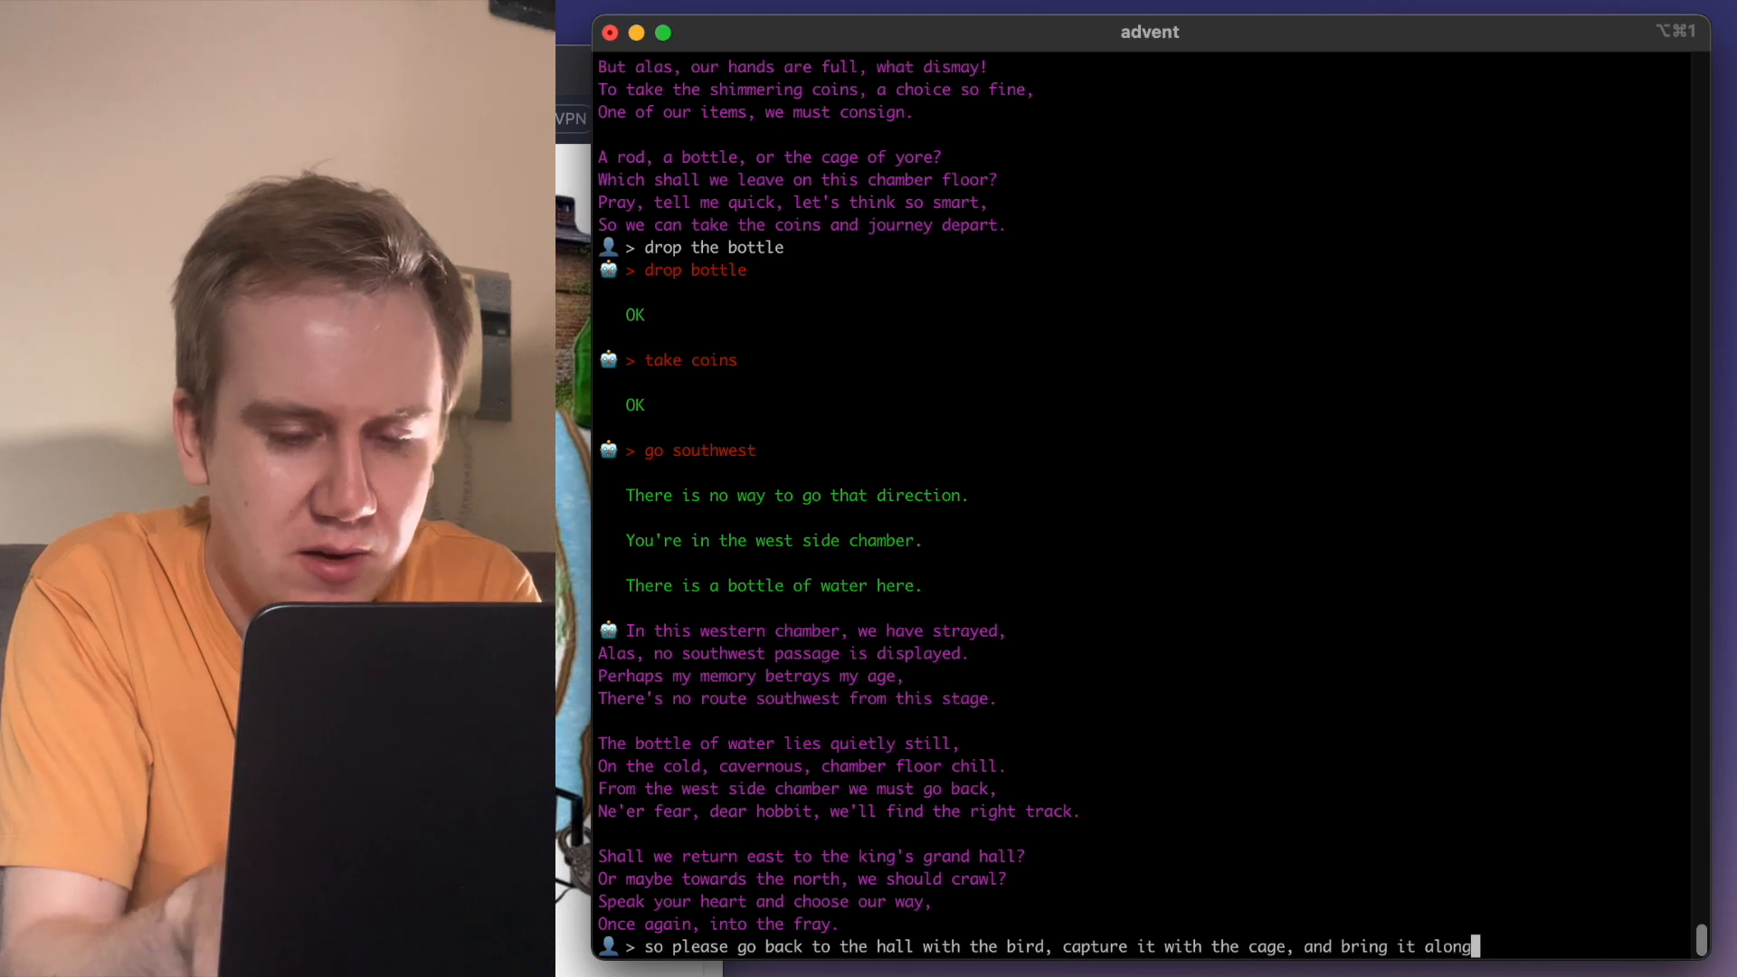
text(to the building in the beginning of the game)
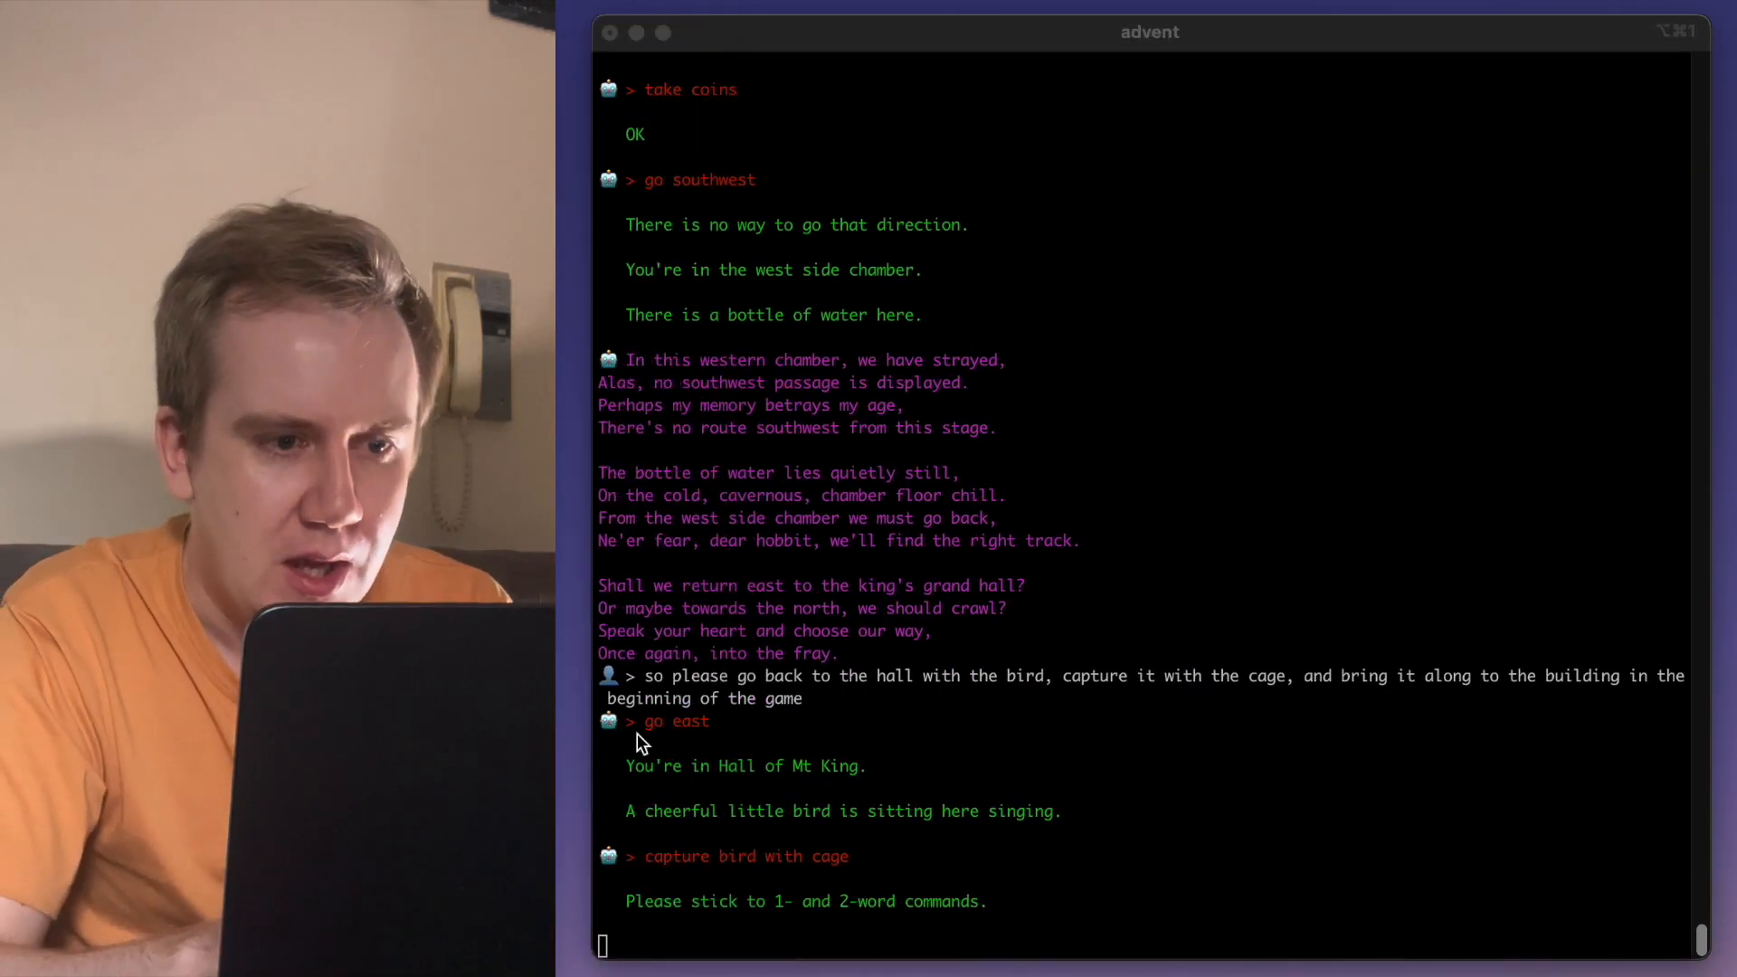
mouse_move(892, 827)
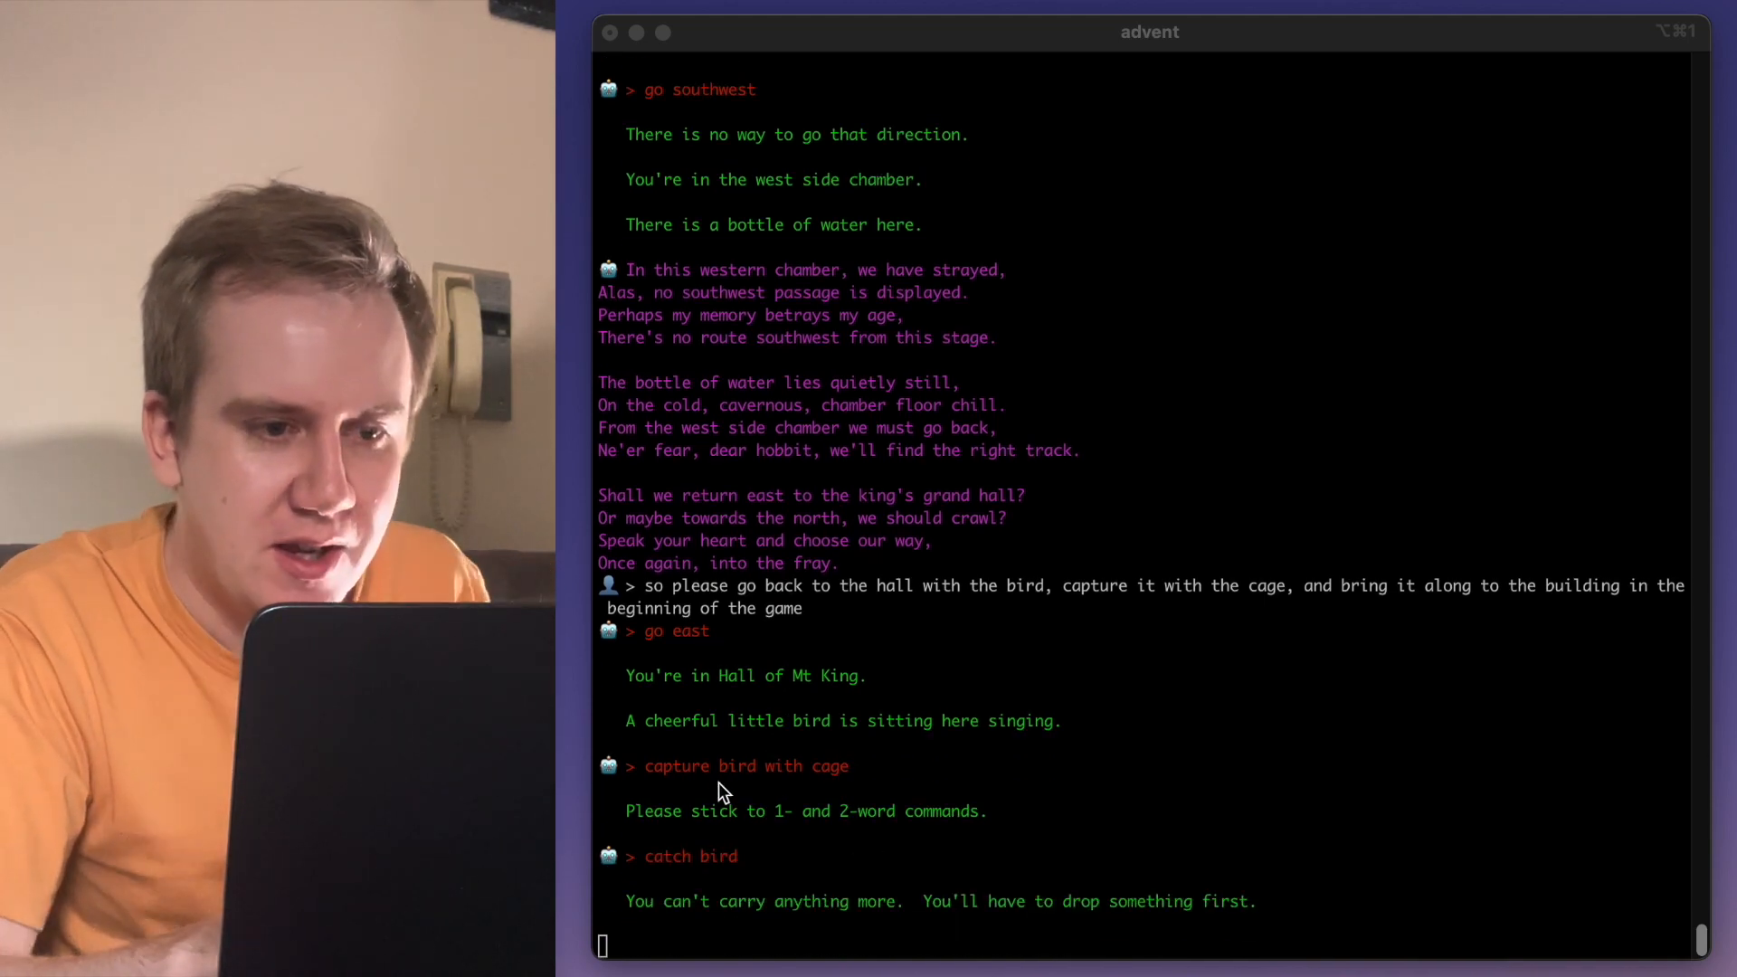
mouse_move(825, 914)
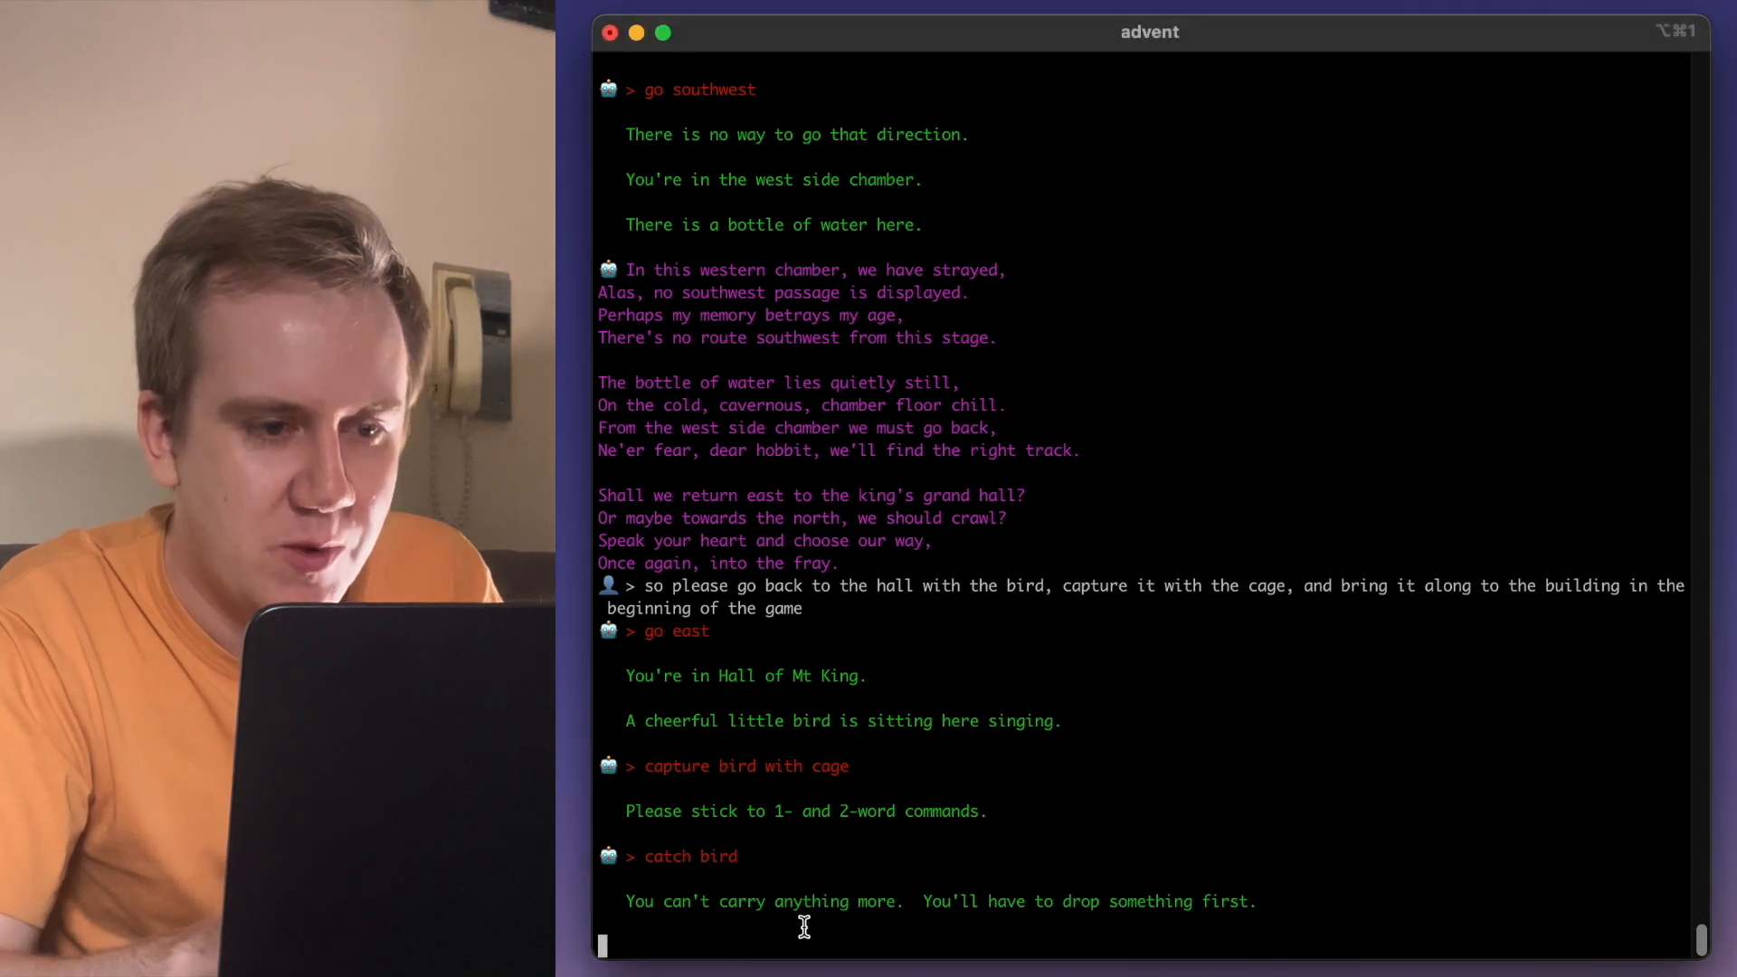
key(Return)
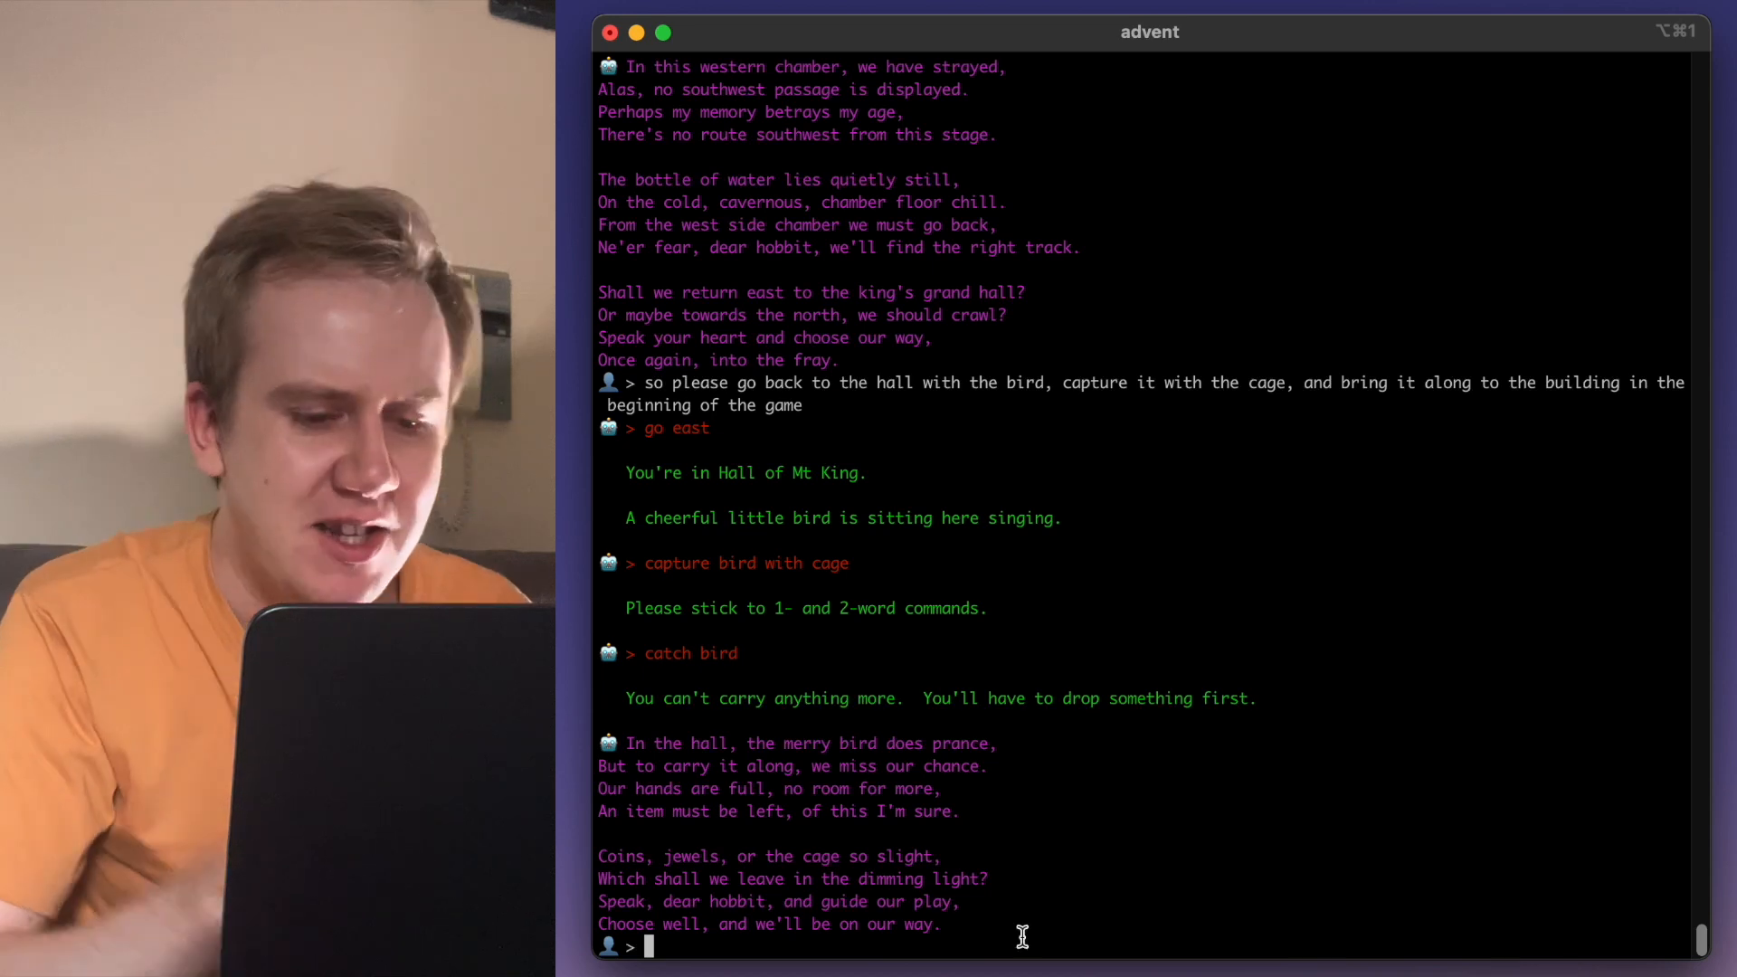
- Ask the AI 'is there nothing else we can drop?' to make room for the bird
text(is there nothing else we can dro)
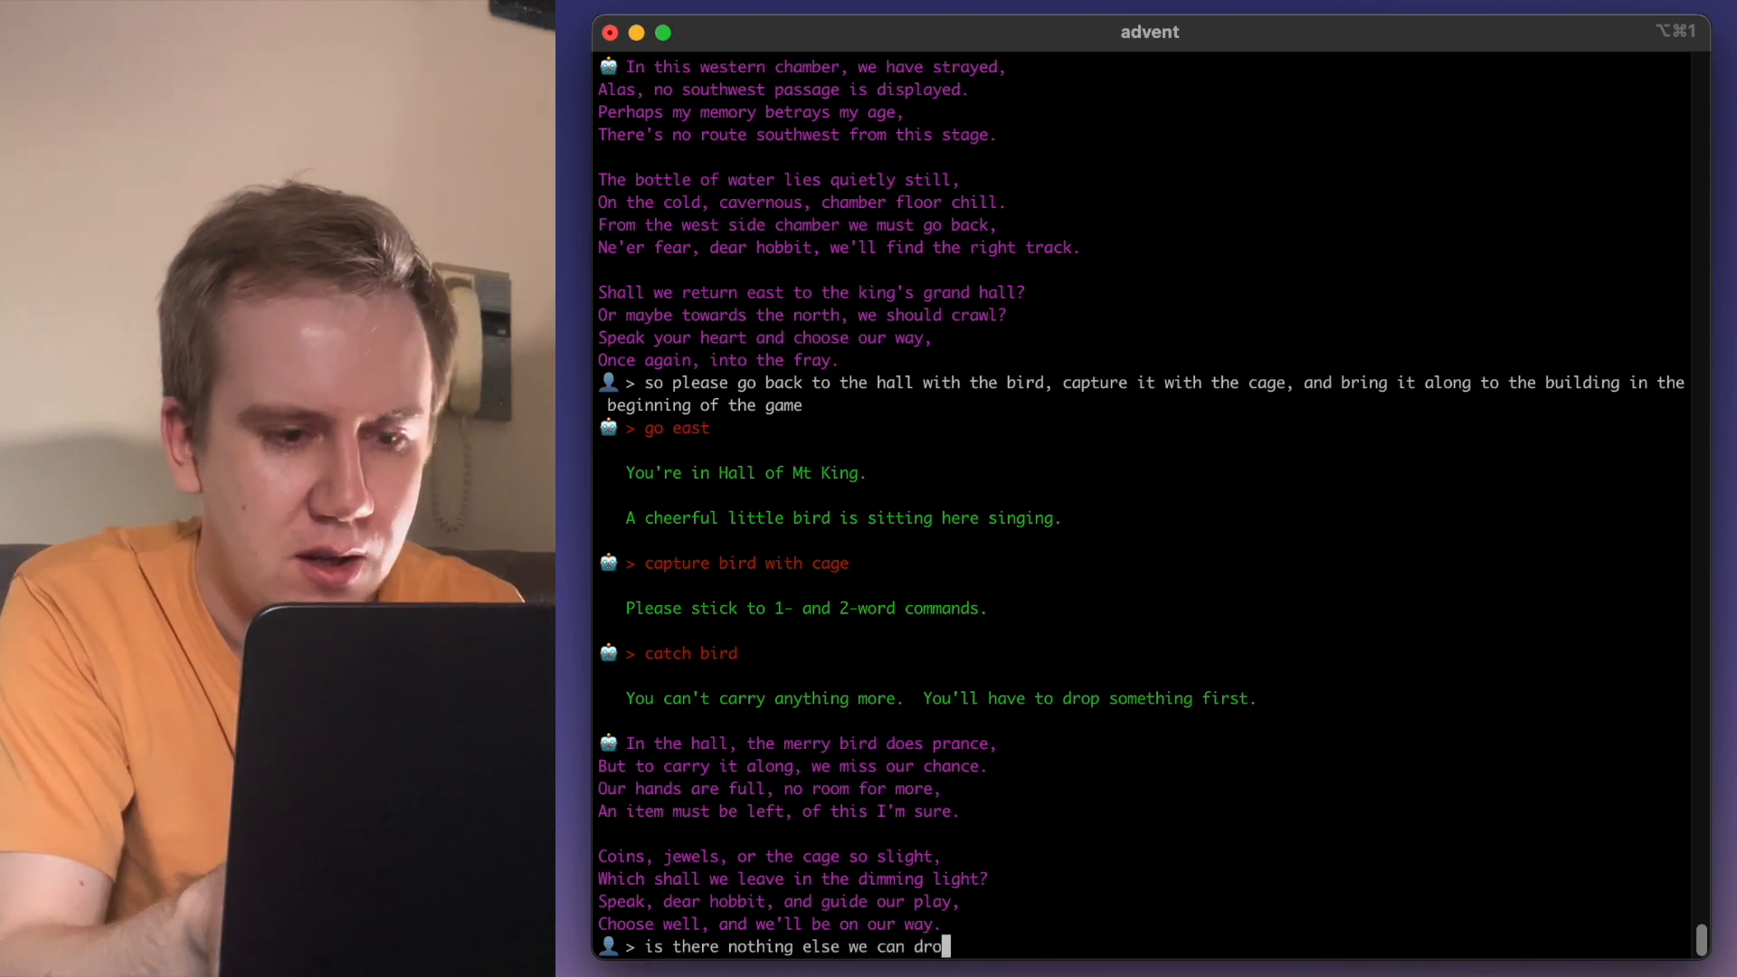
key(Return)
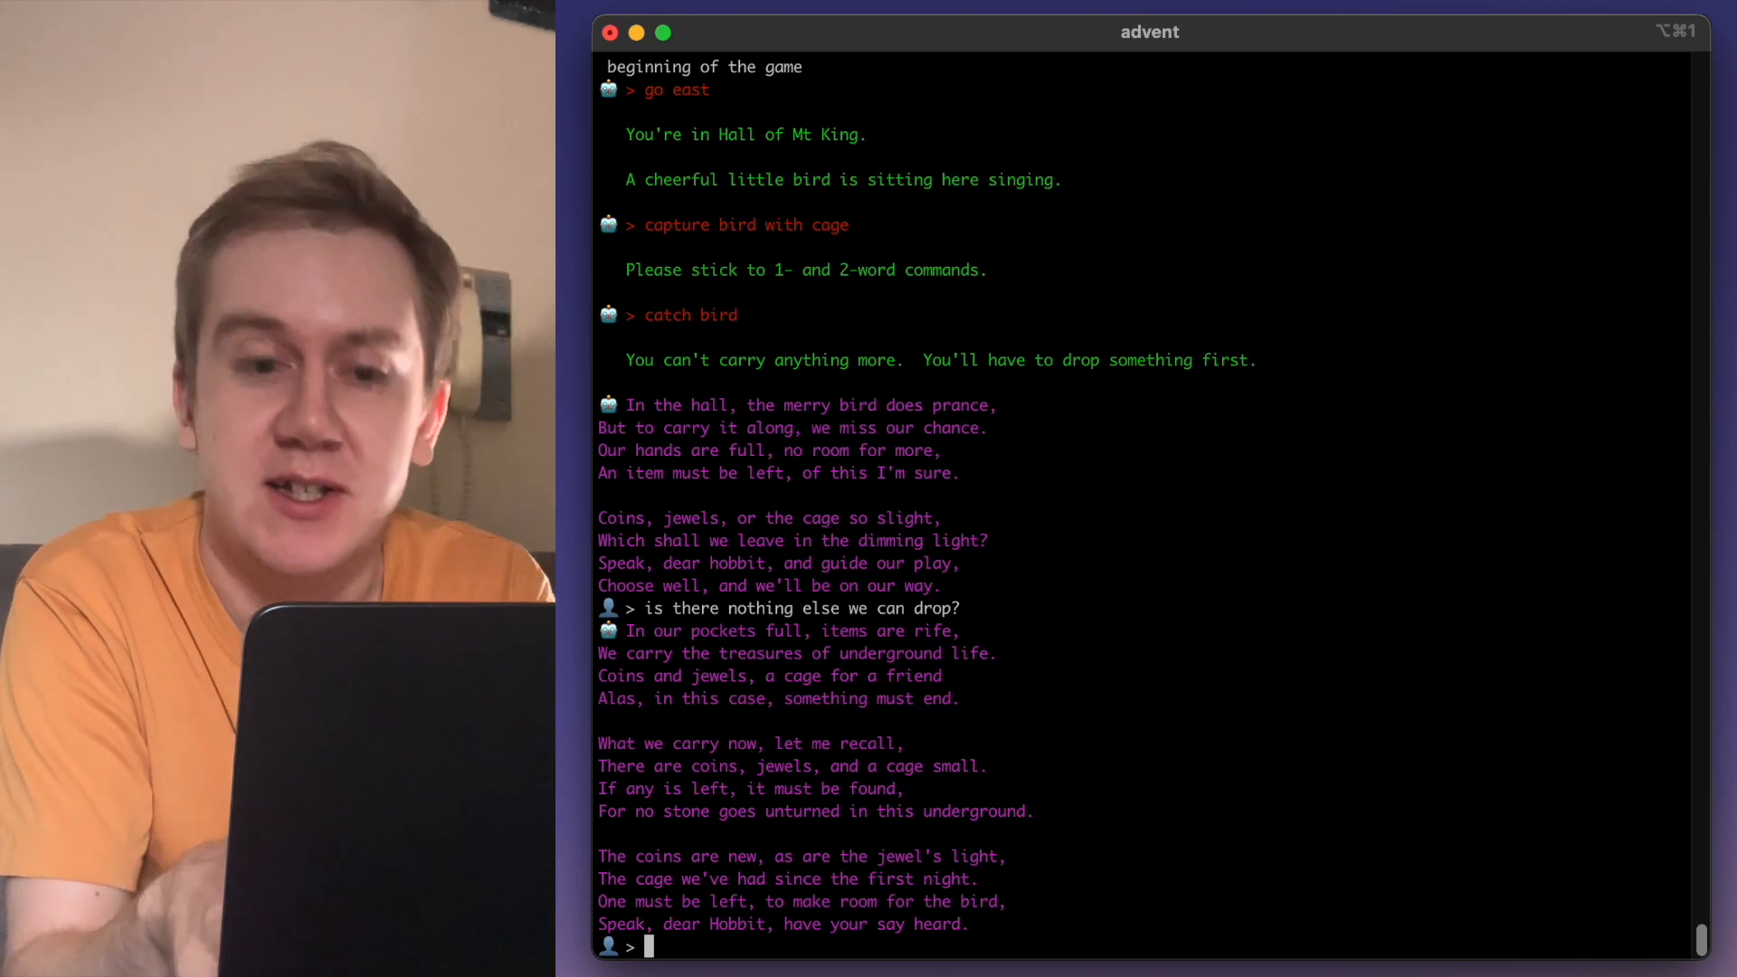
- Tell the AI 'leave the coins' and confirm the hint so it exits the forest to the building
text(leave the)
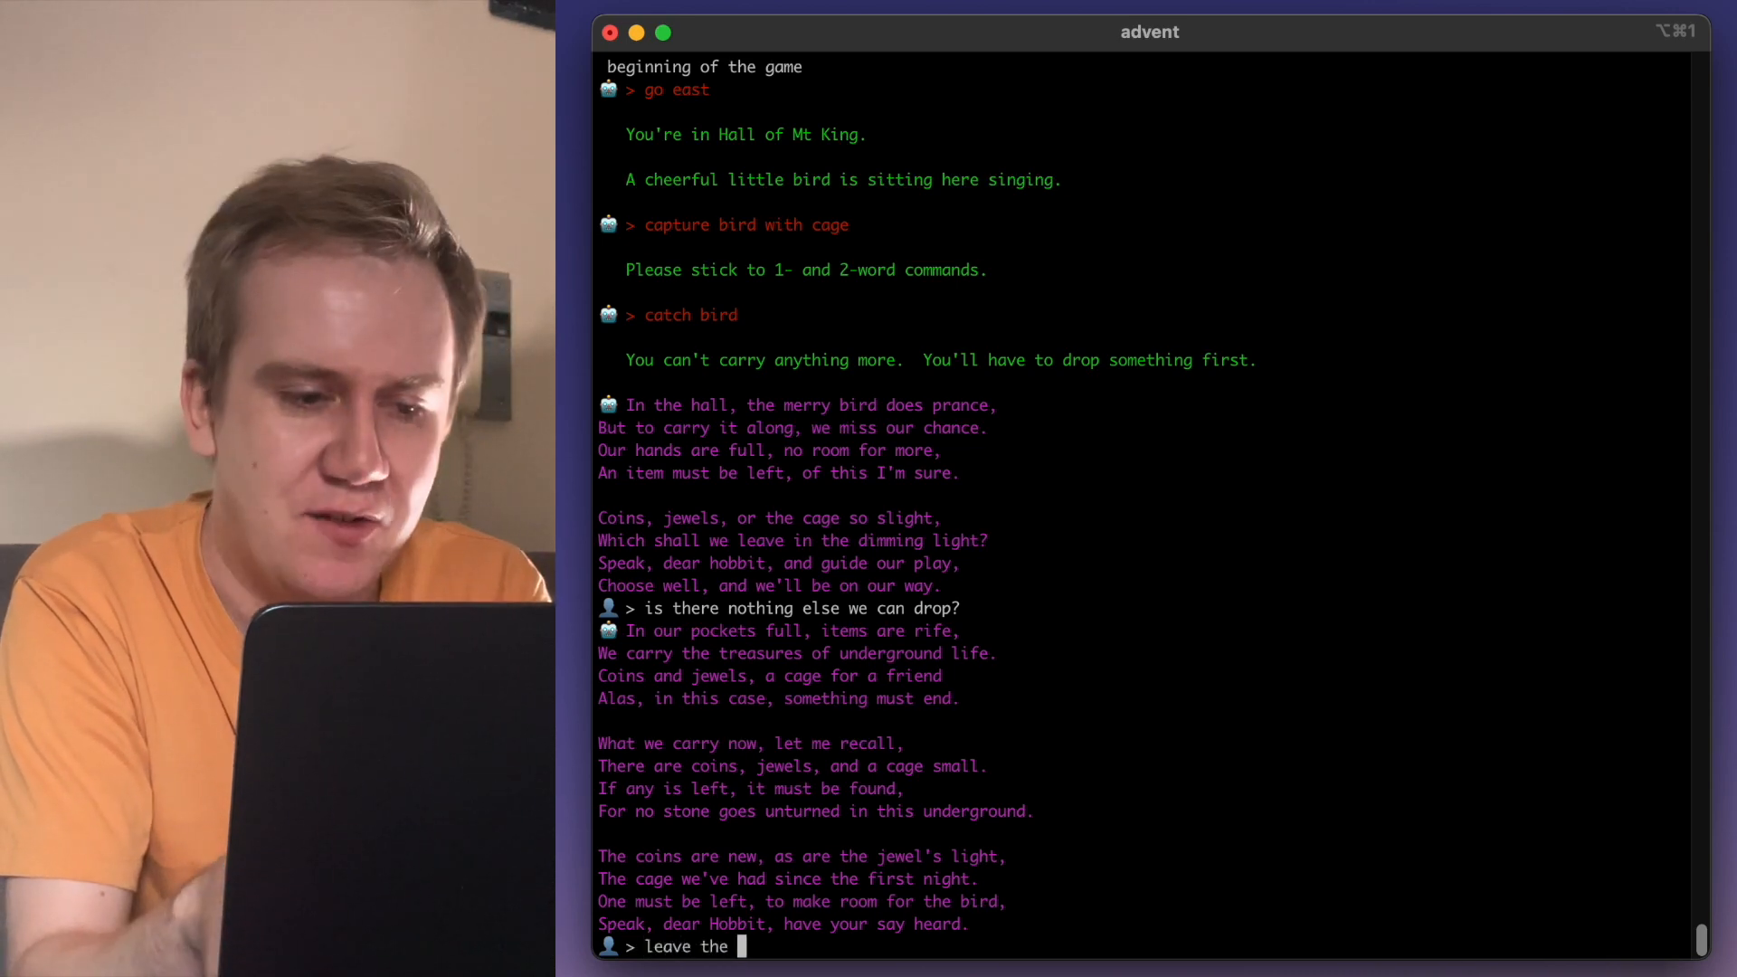
text(coins)
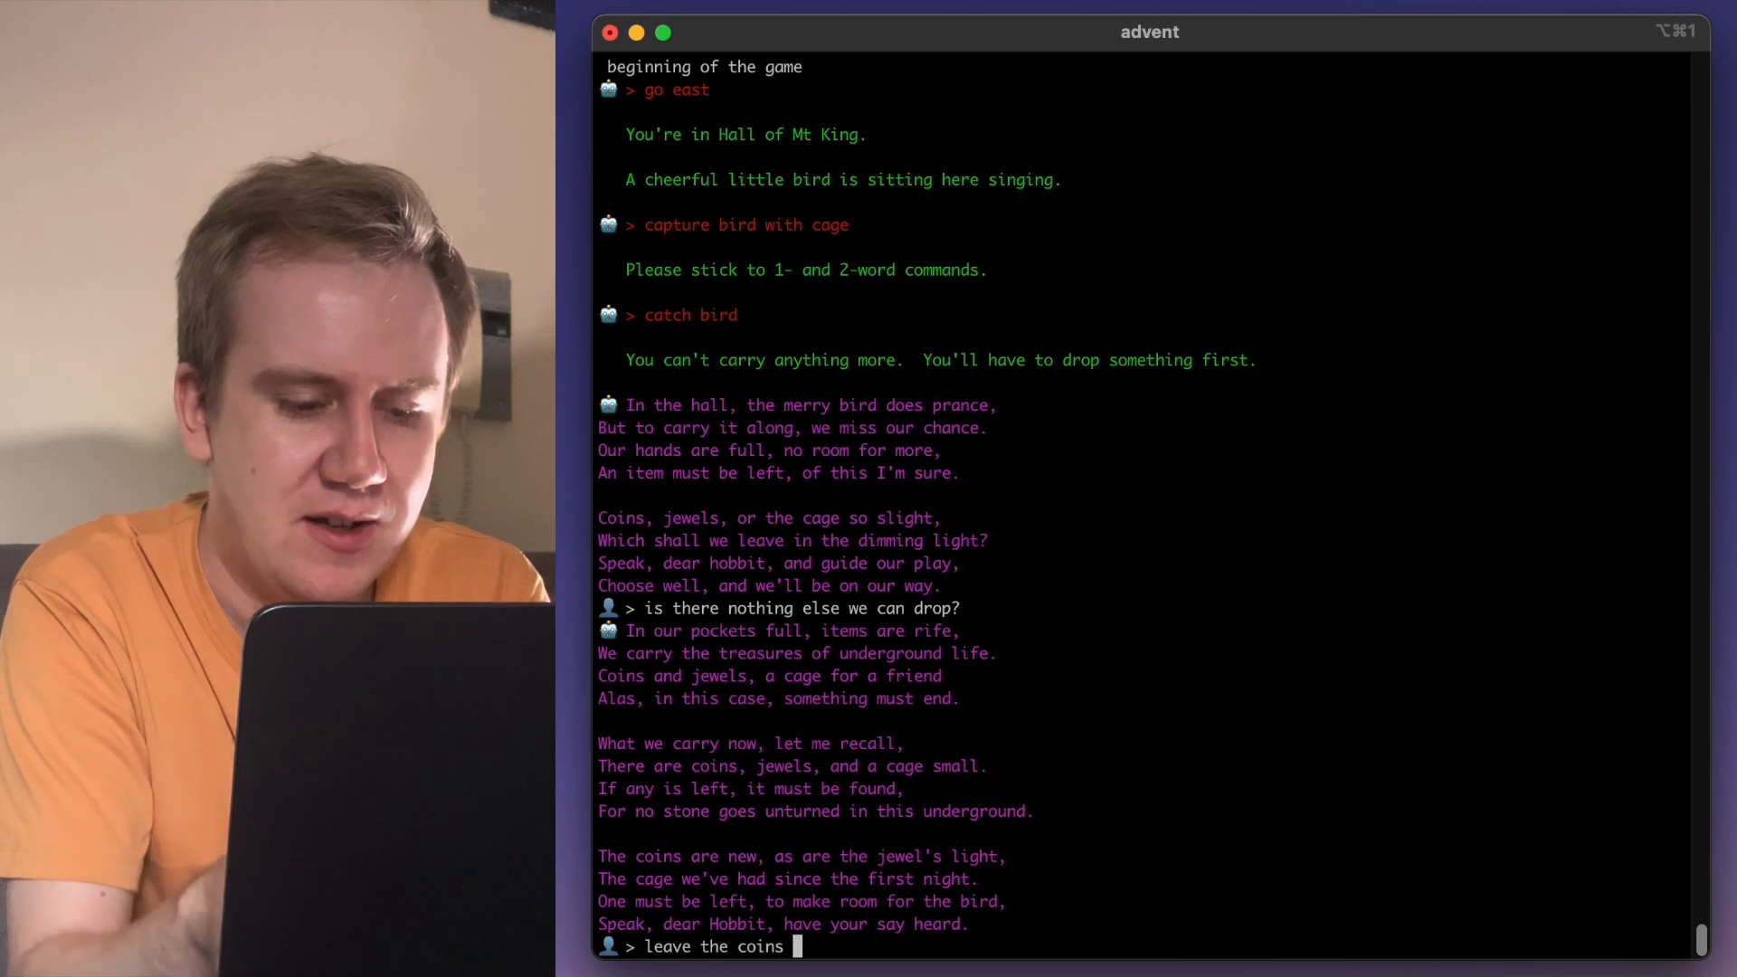
key(Return)
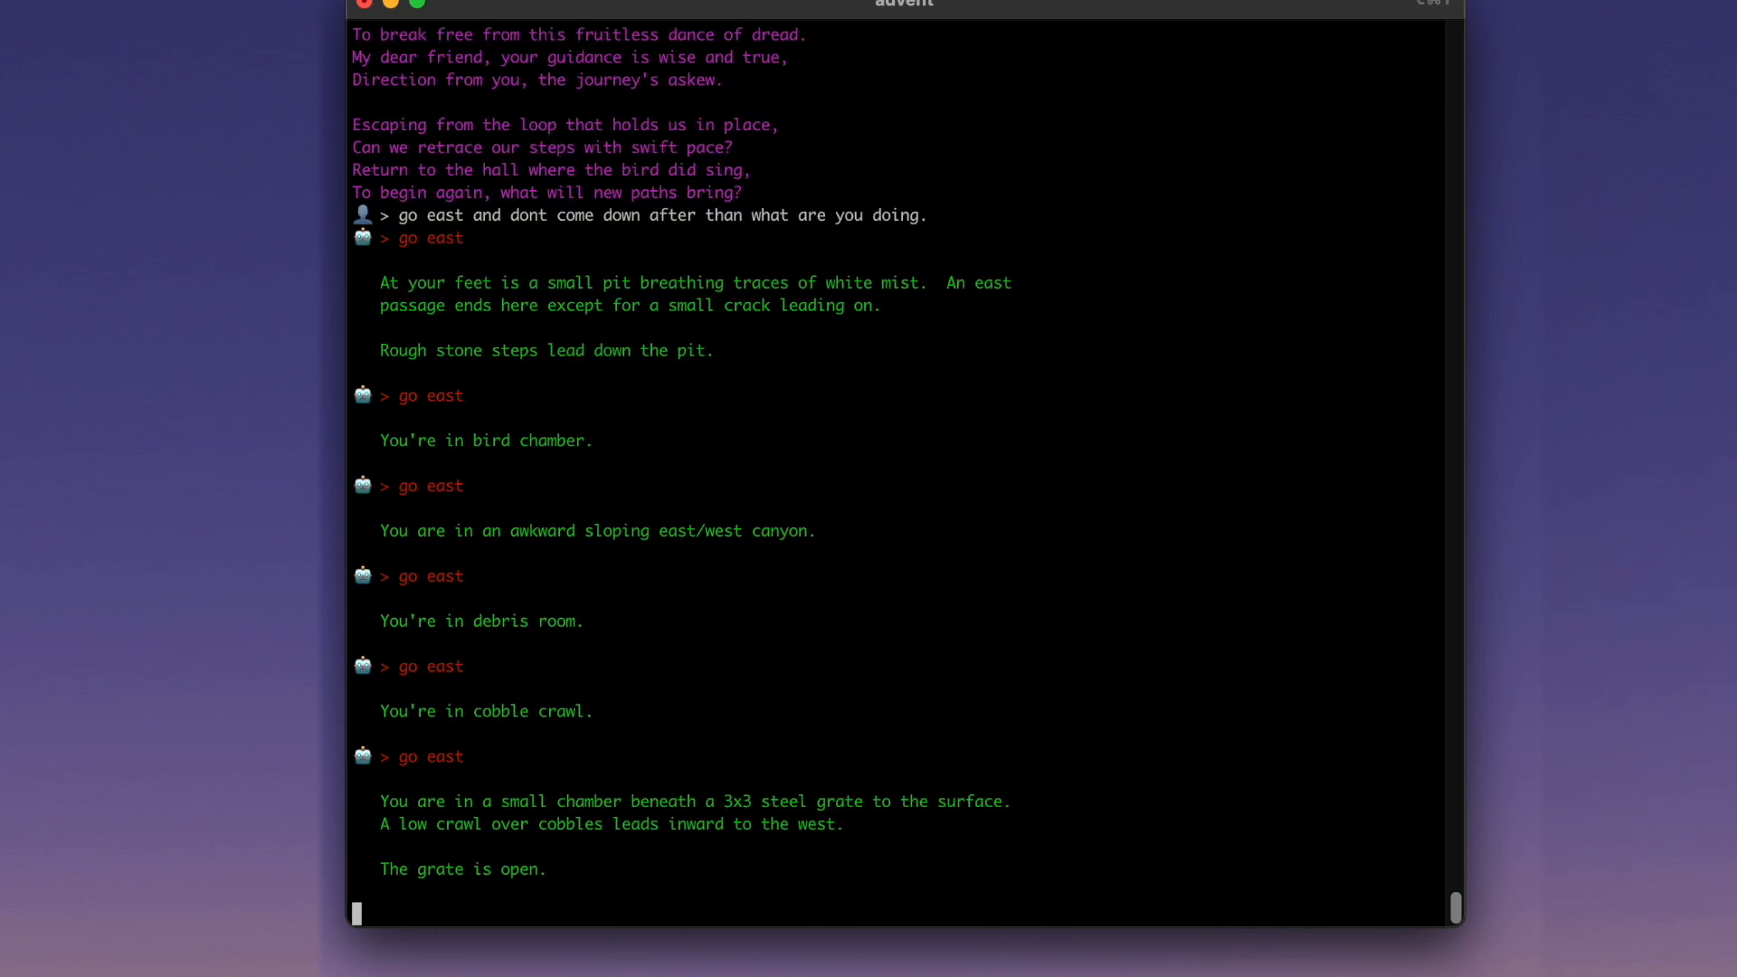
mouse_move(521, 892)
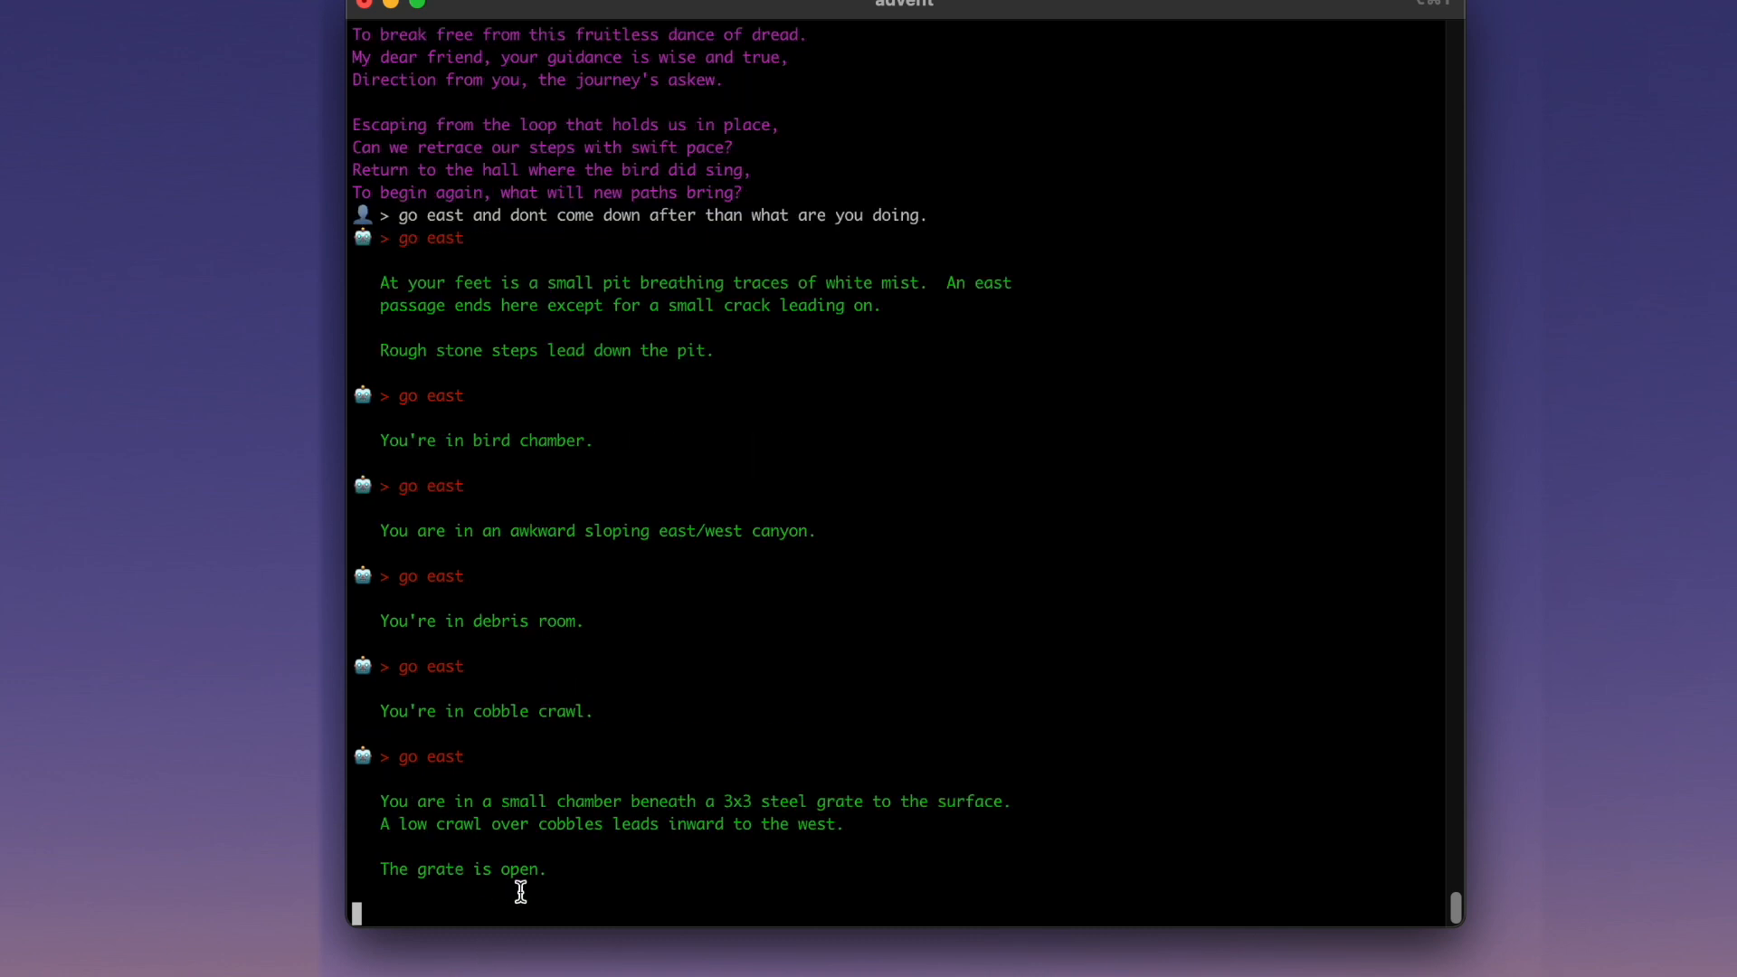
key(Return)
text(go in,)
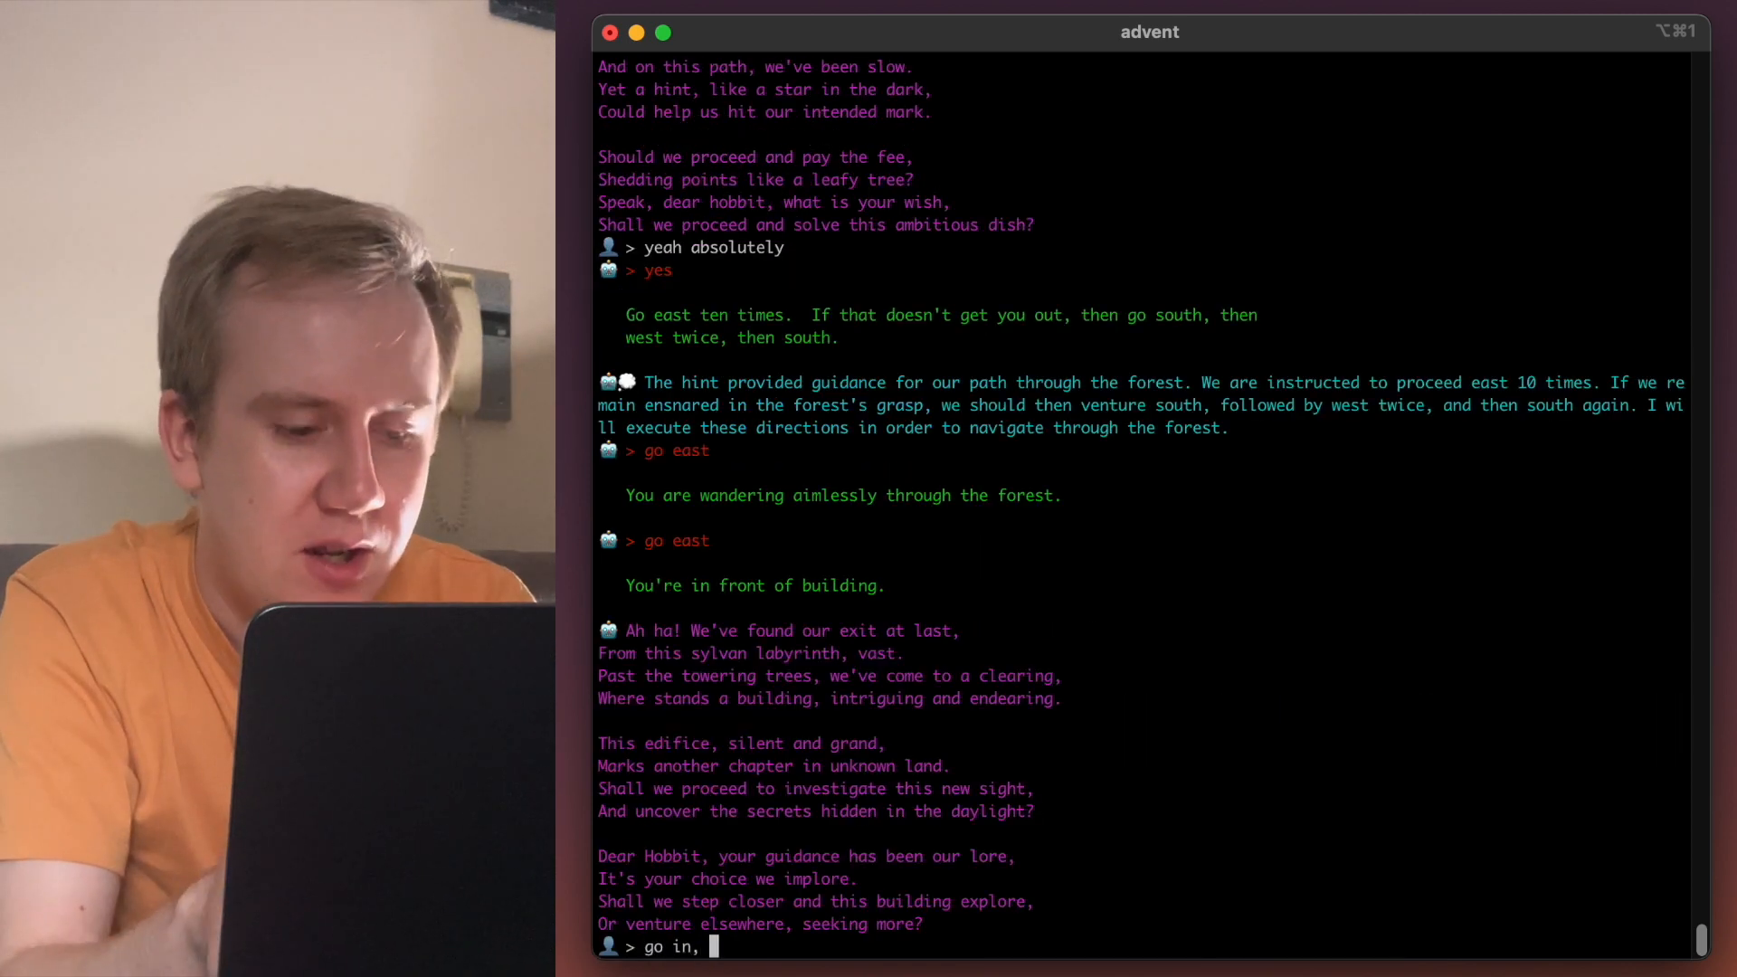
- Send 'go in, drop the treasures, and finally free the bird' to the AI
text(drop the tr)
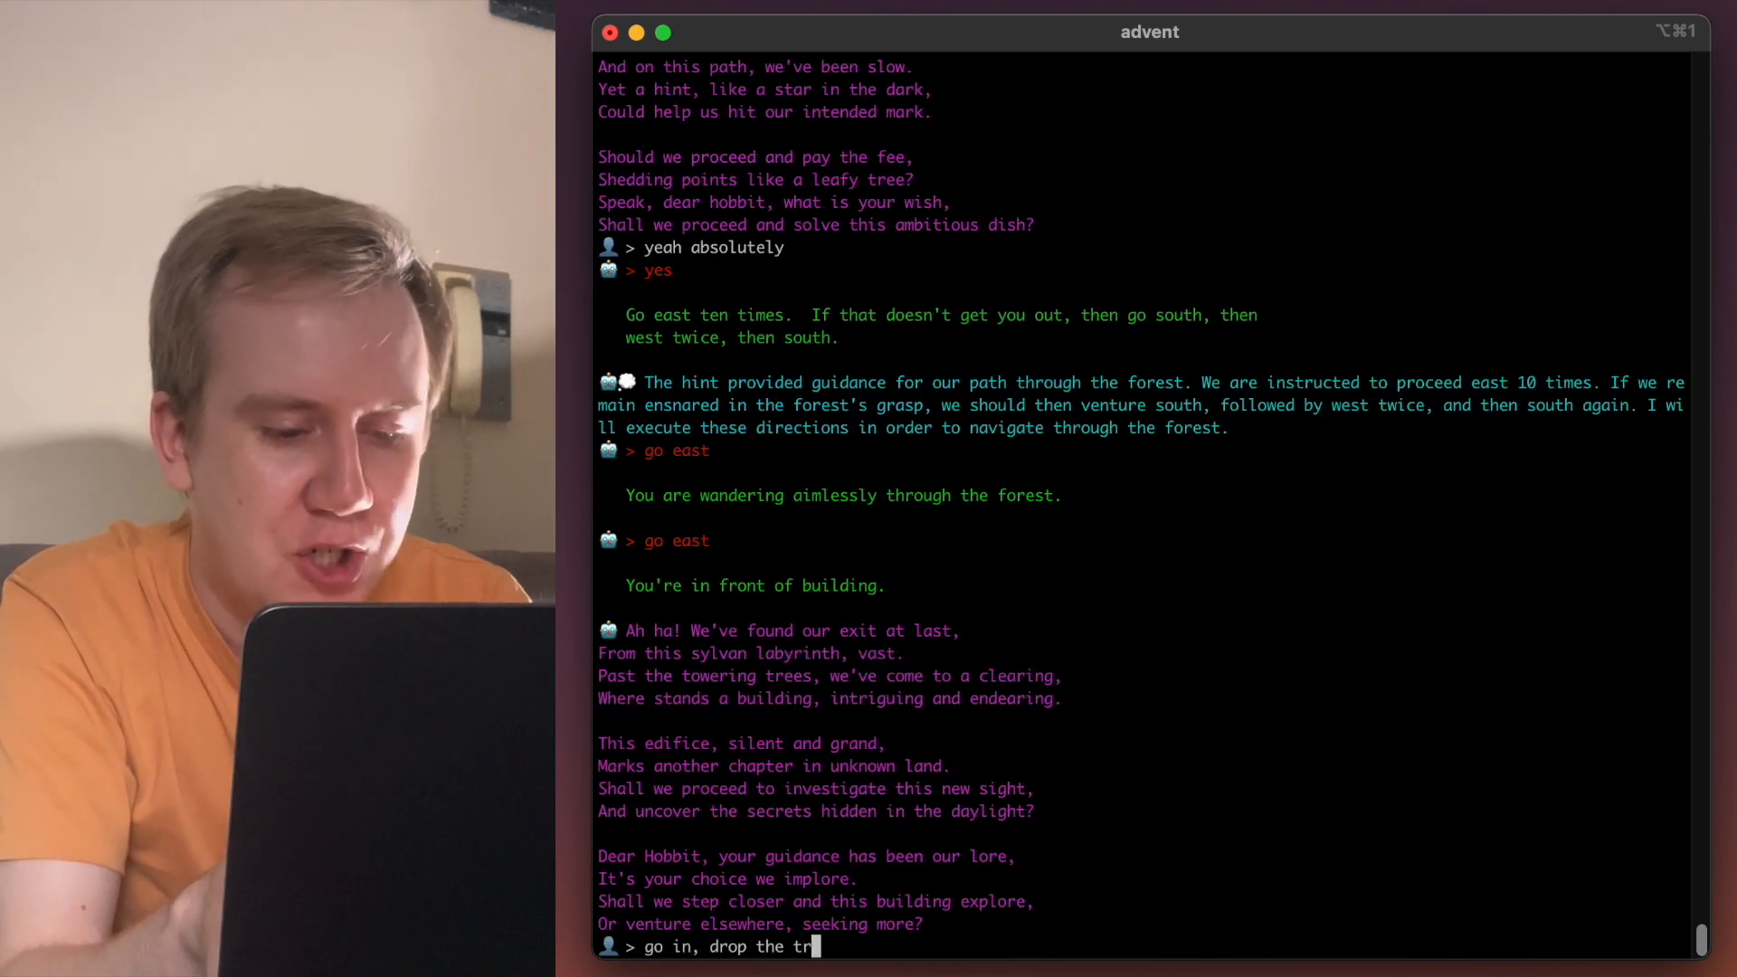
text(easures, and final)
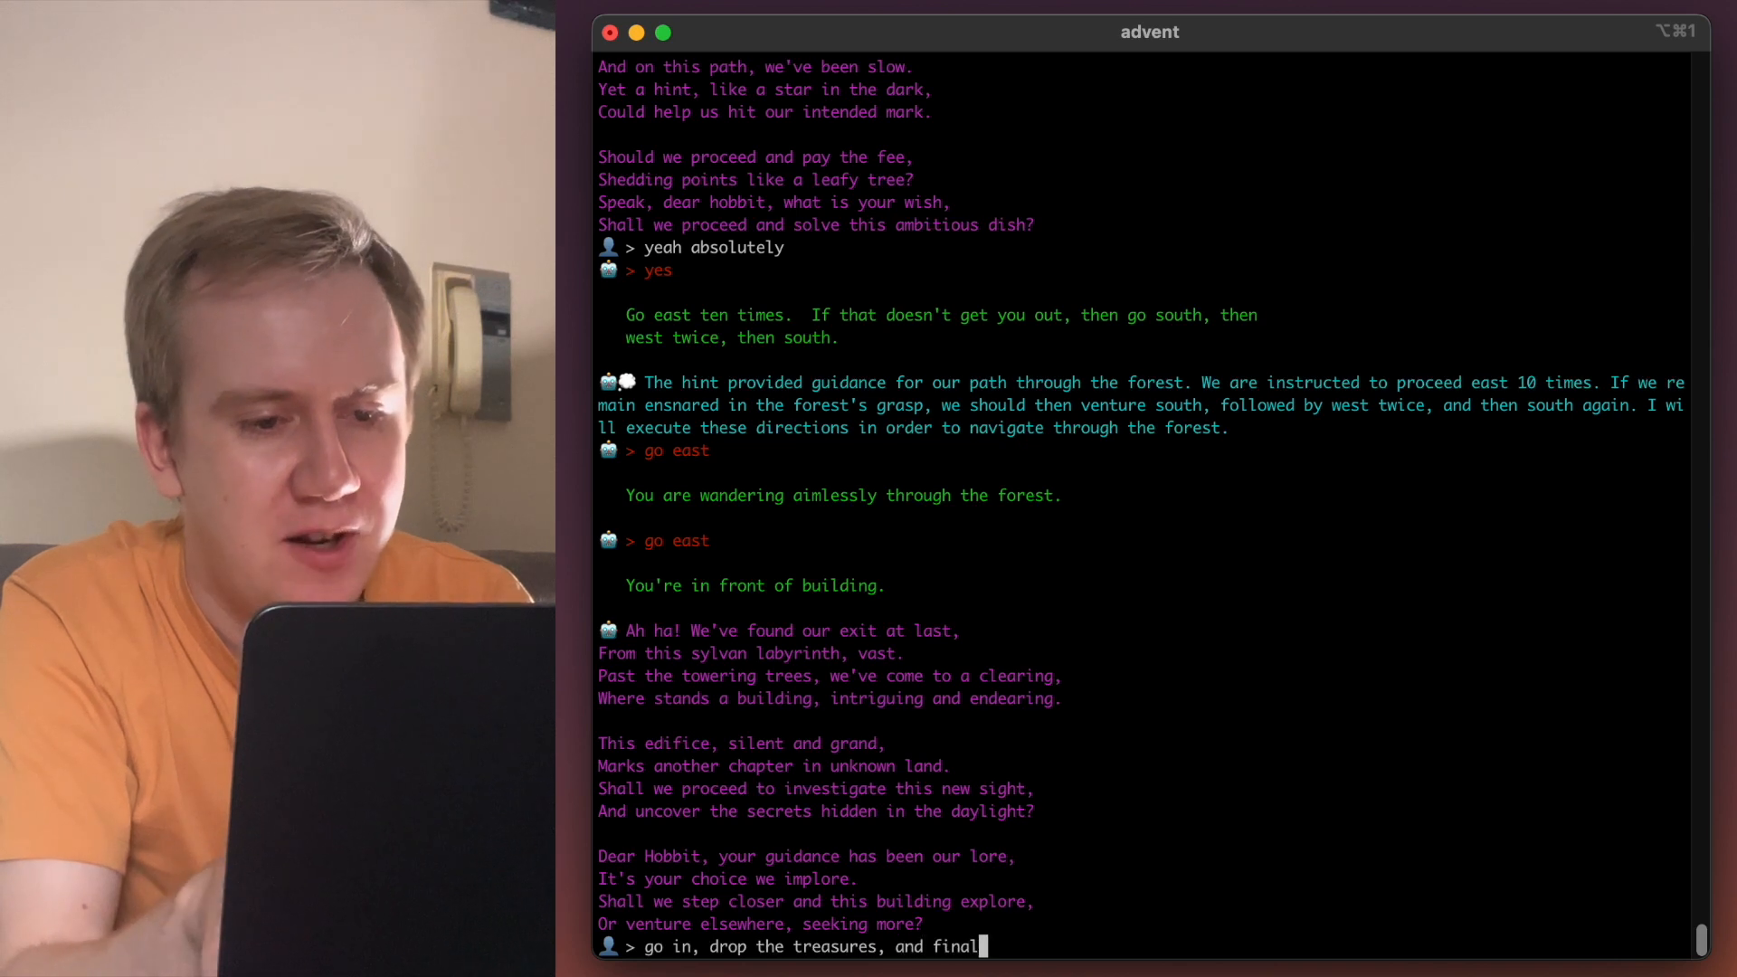
text(ly free the b)
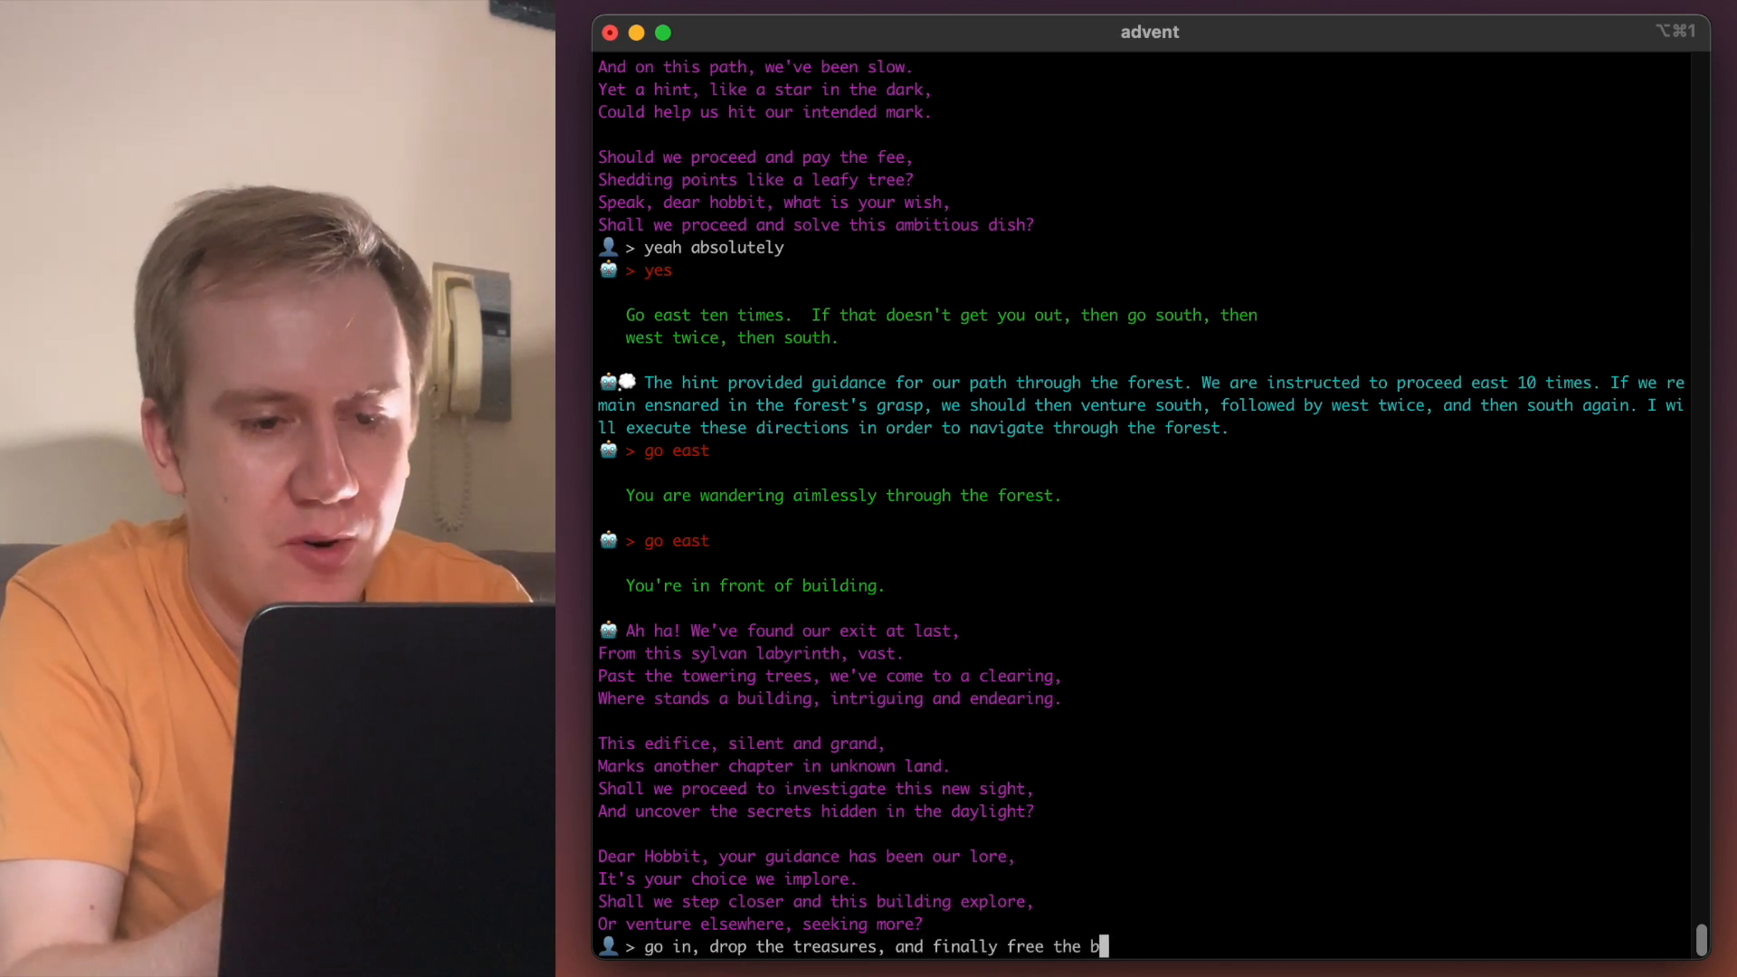
key(Return)
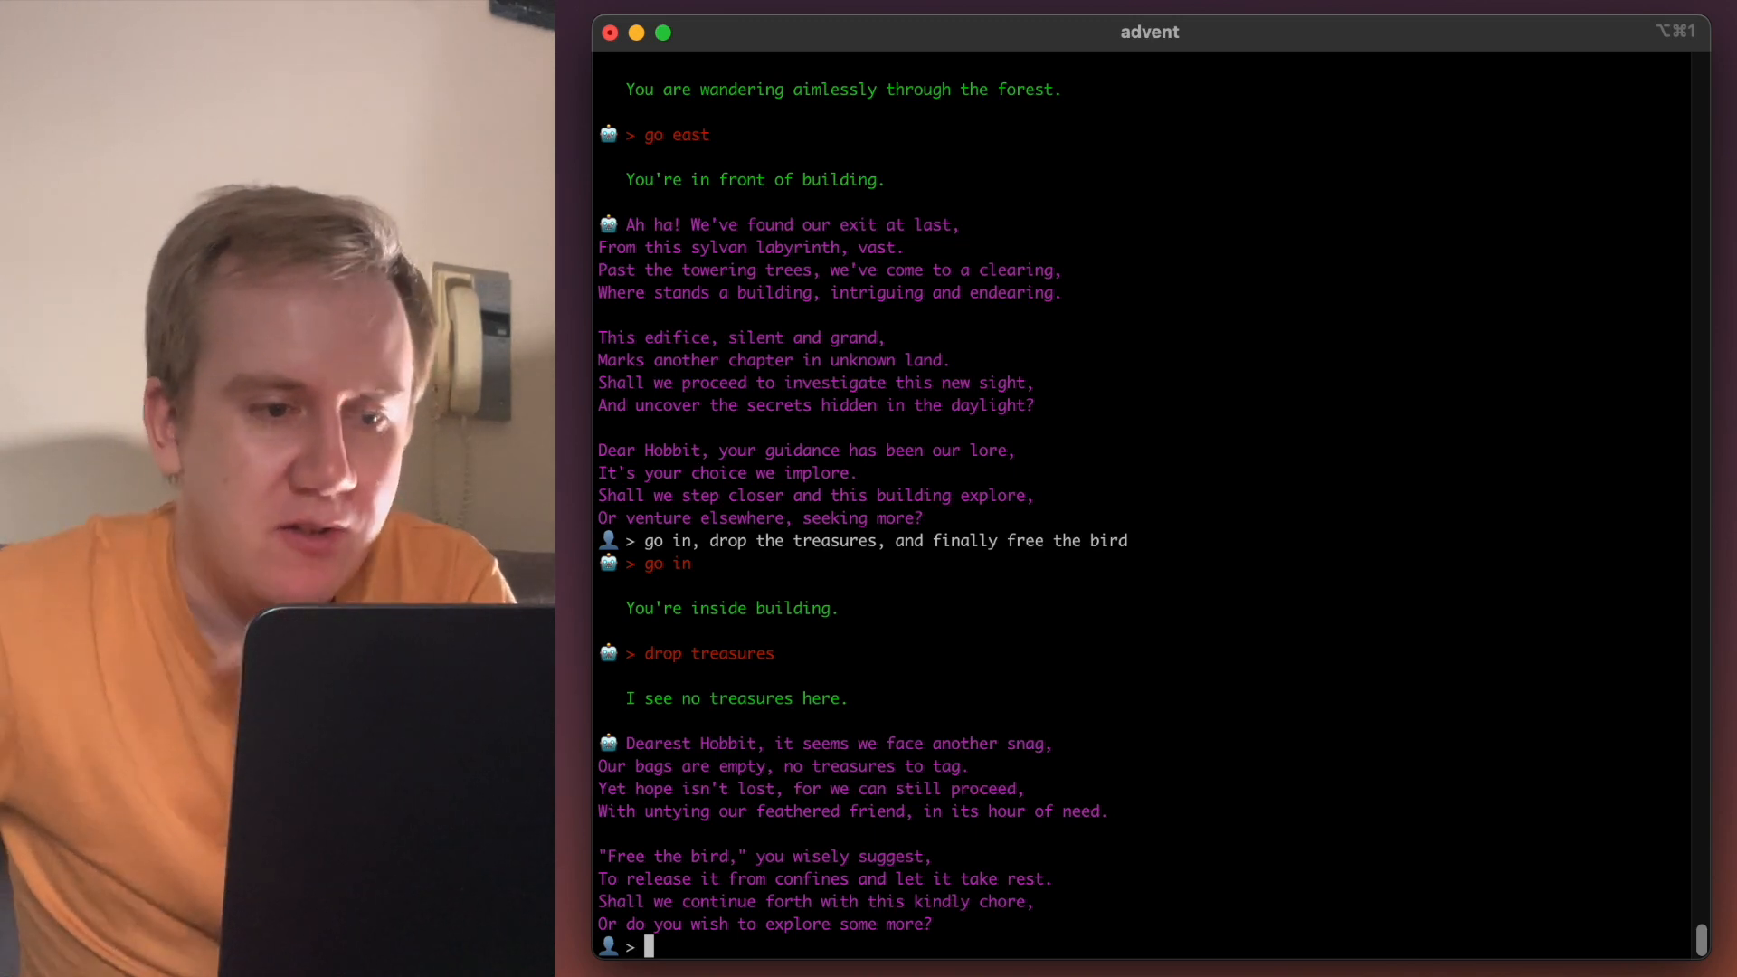
- Ask the AI to check its inventory and how to free the bird, then review its reply
text(lo)
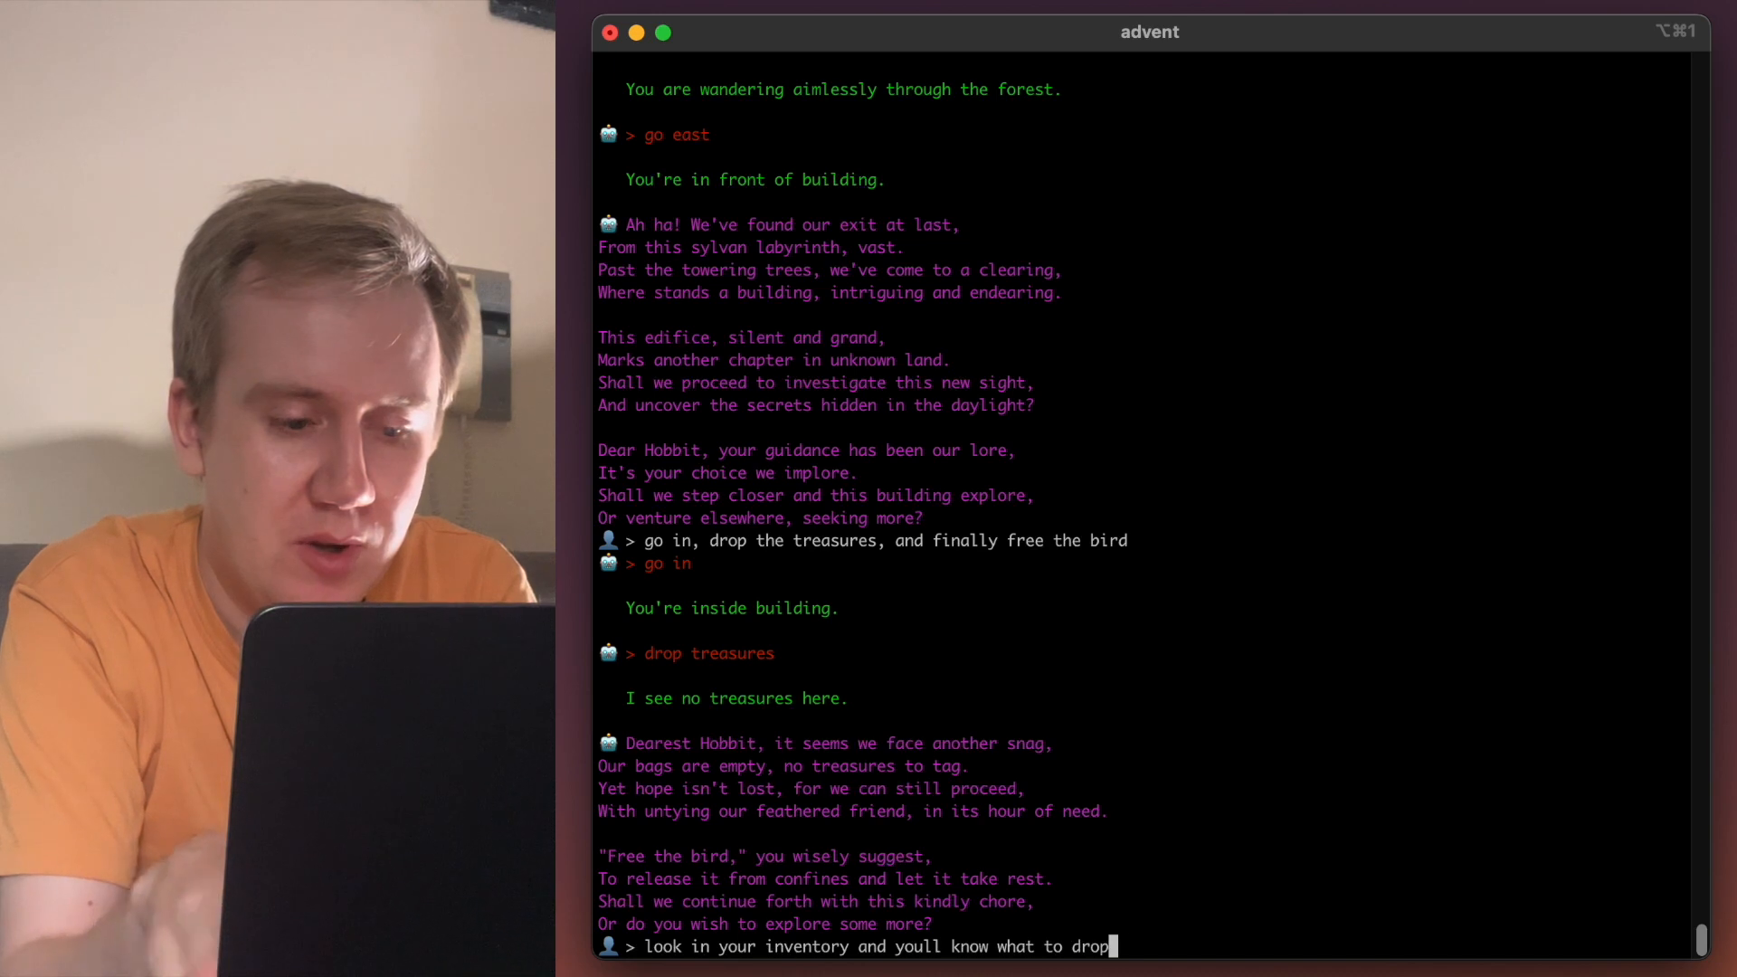
text(and how to free the bird)
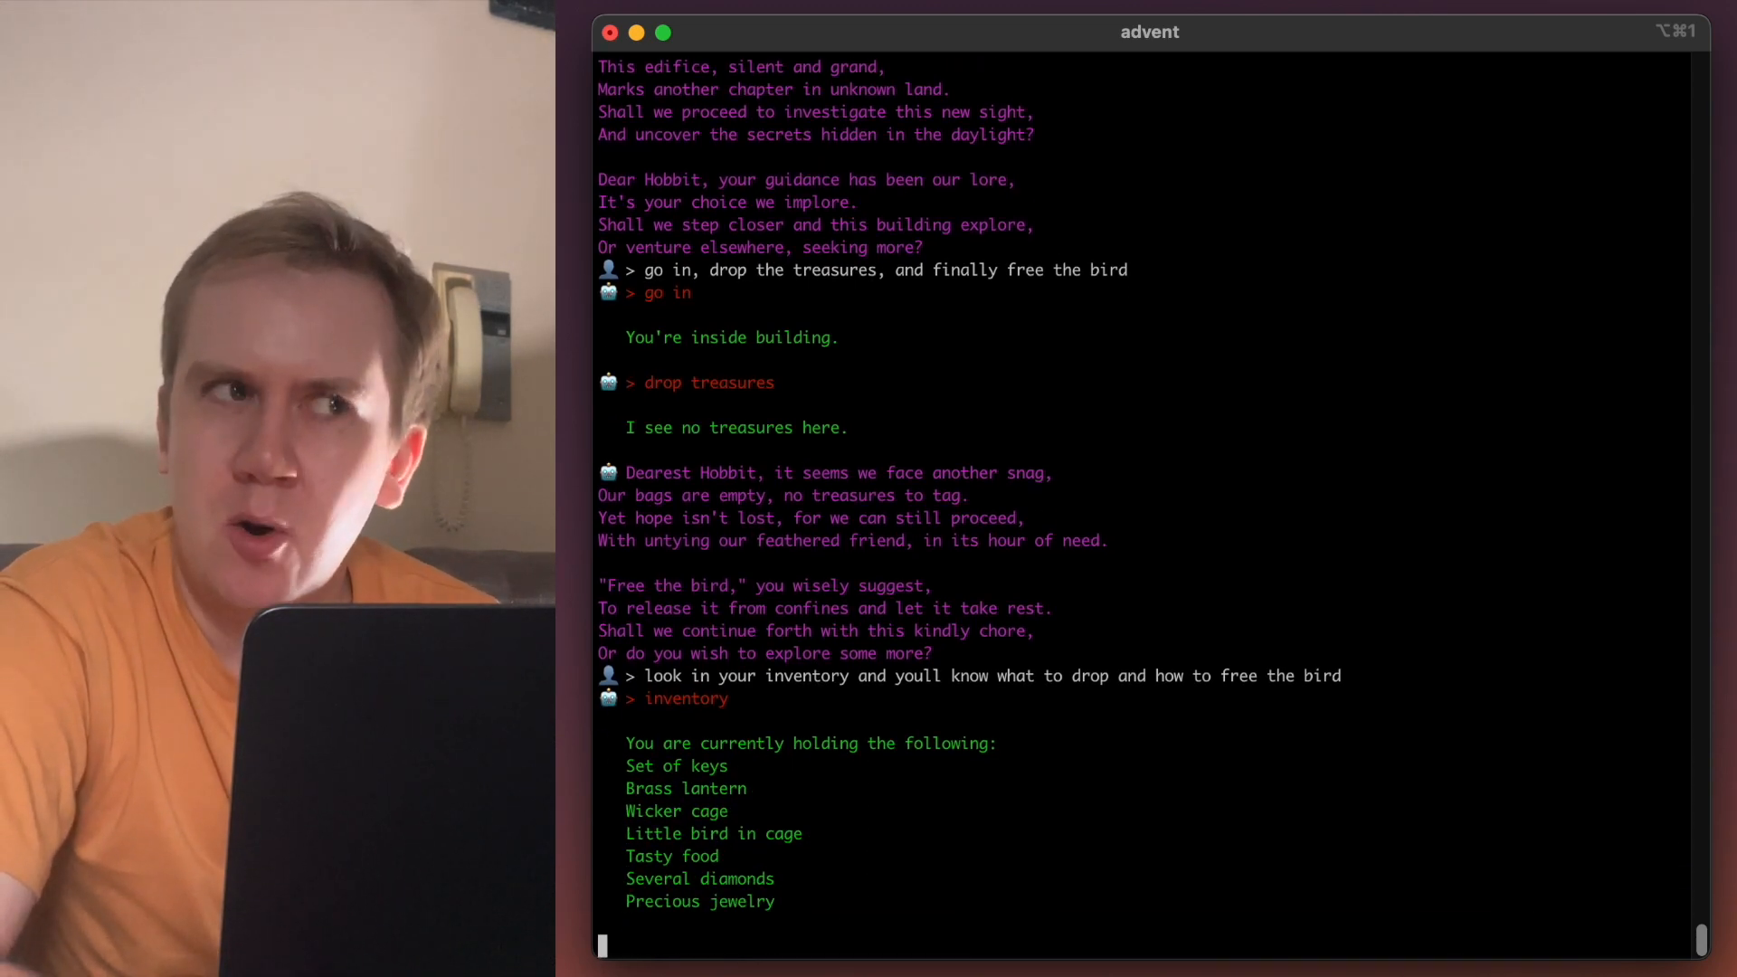
scroll(down, 3)
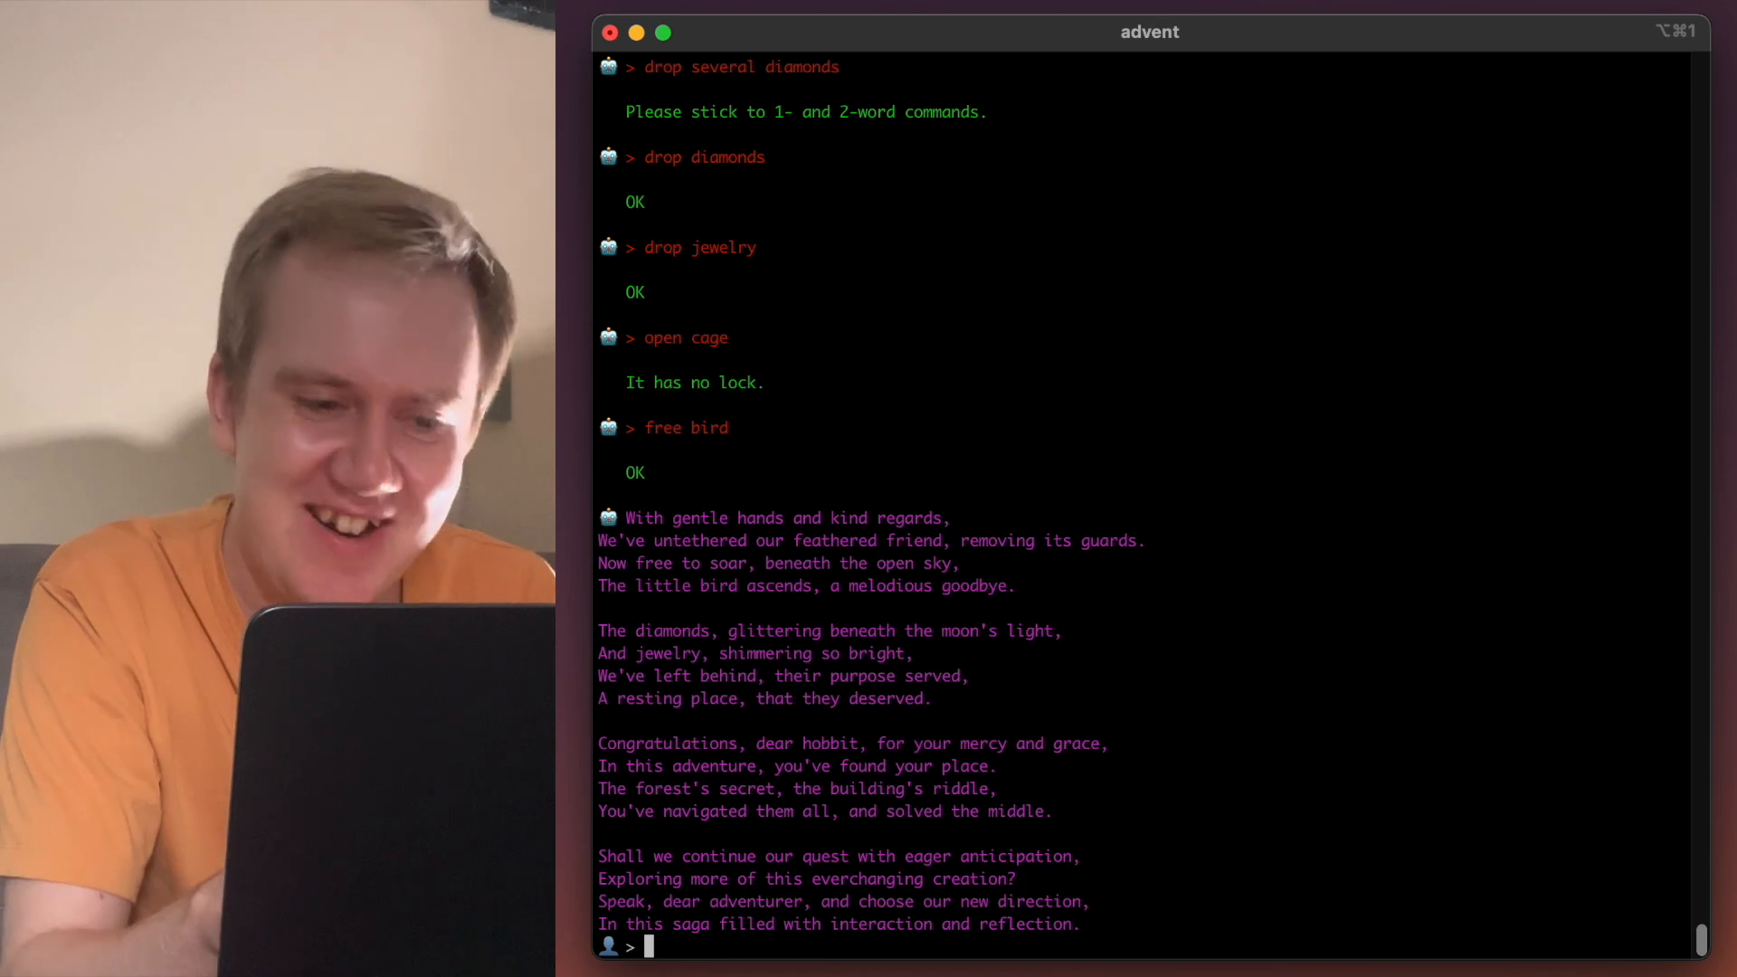
- Reply 'no thank you I think thats a great end for today' to wrap up the adventure
text(no thank you I think)
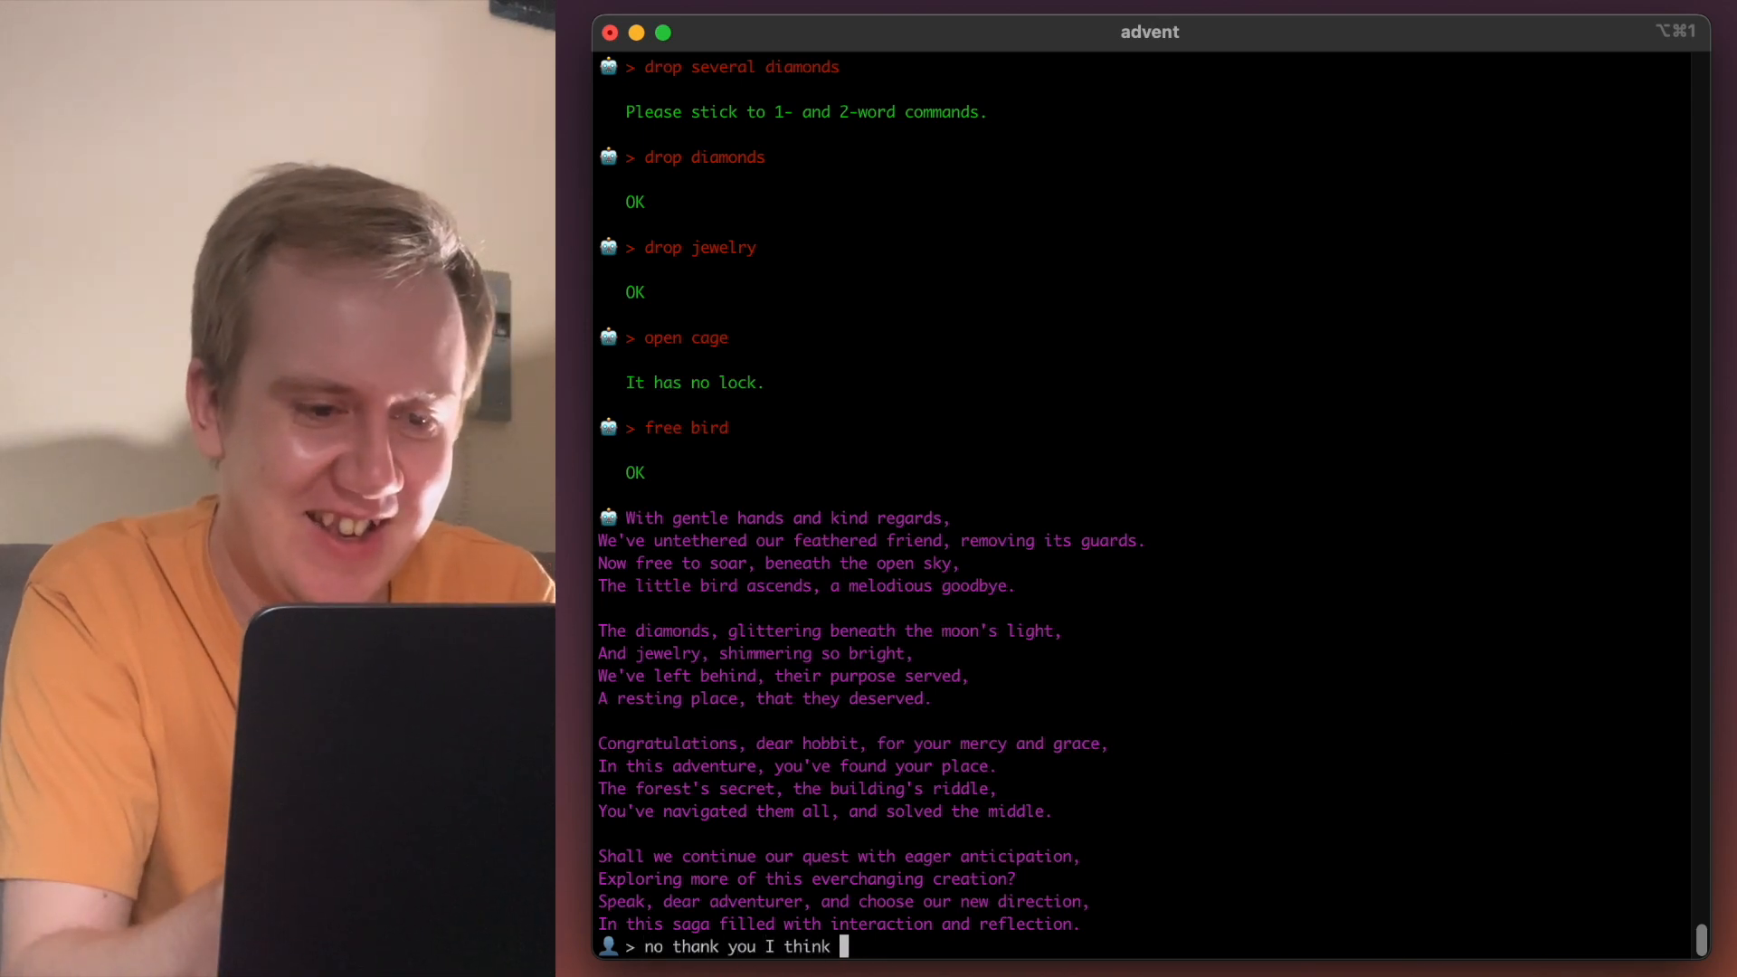
text(thats a great end)
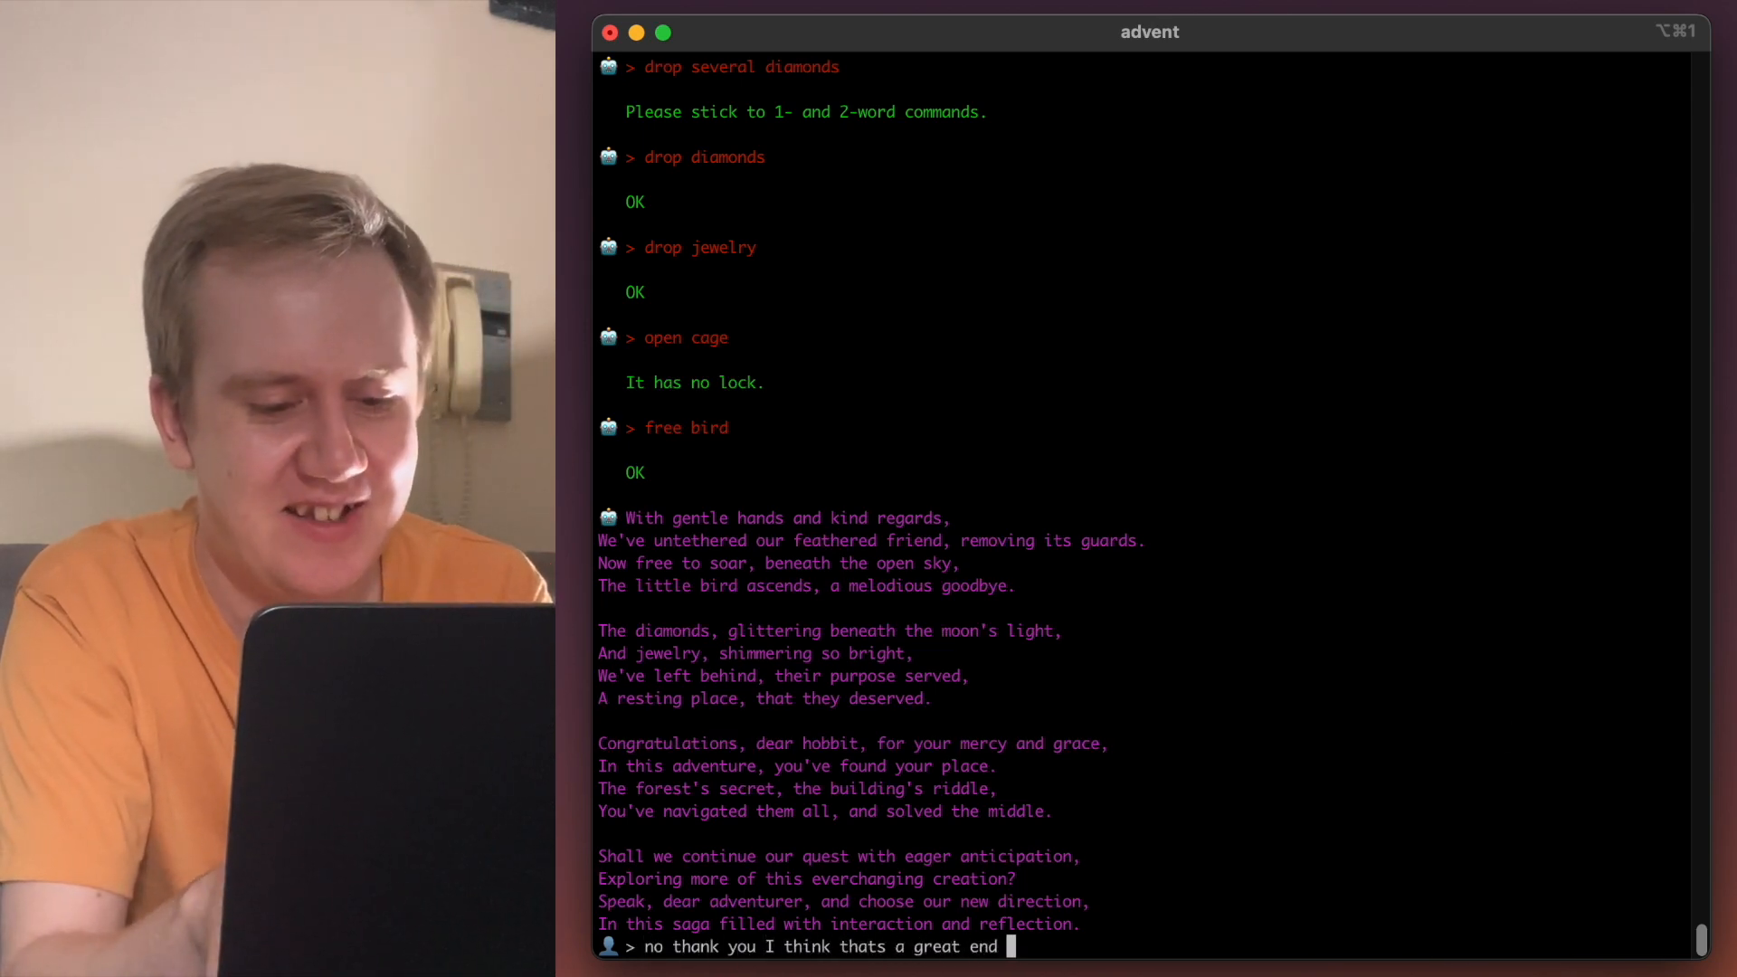
text(for today. Can you draw)
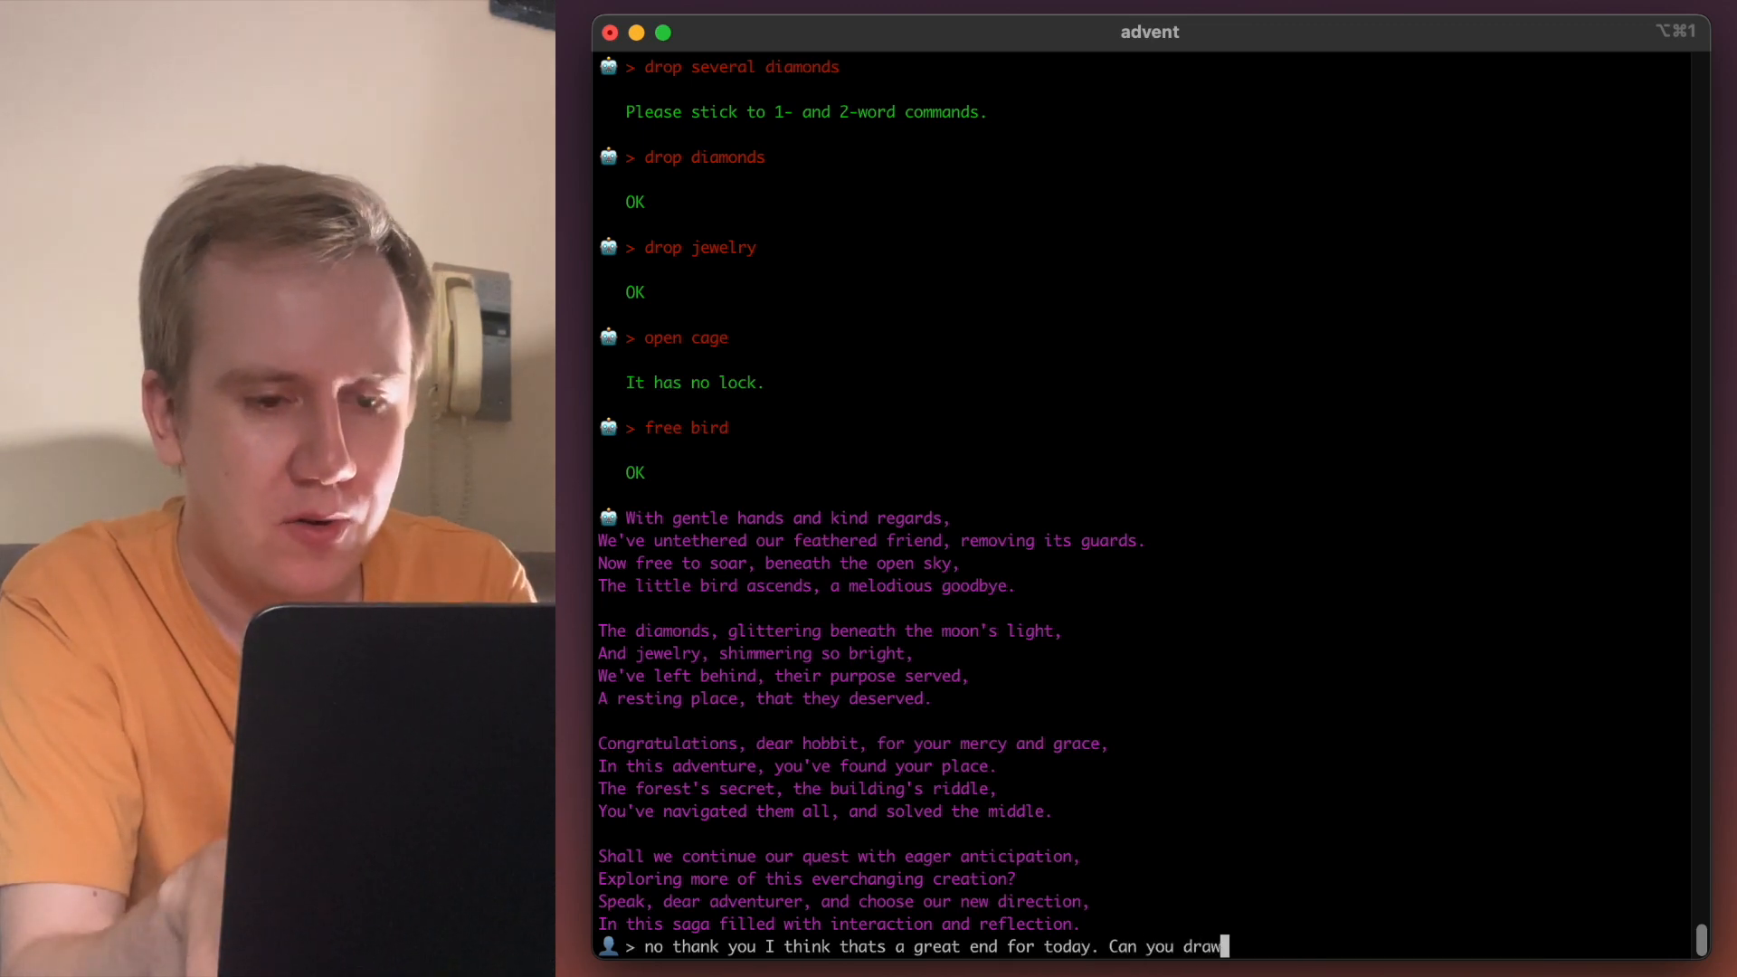
- Ask for a commemorative picture of us in the room with all the treasures and the bird
text(a comme)
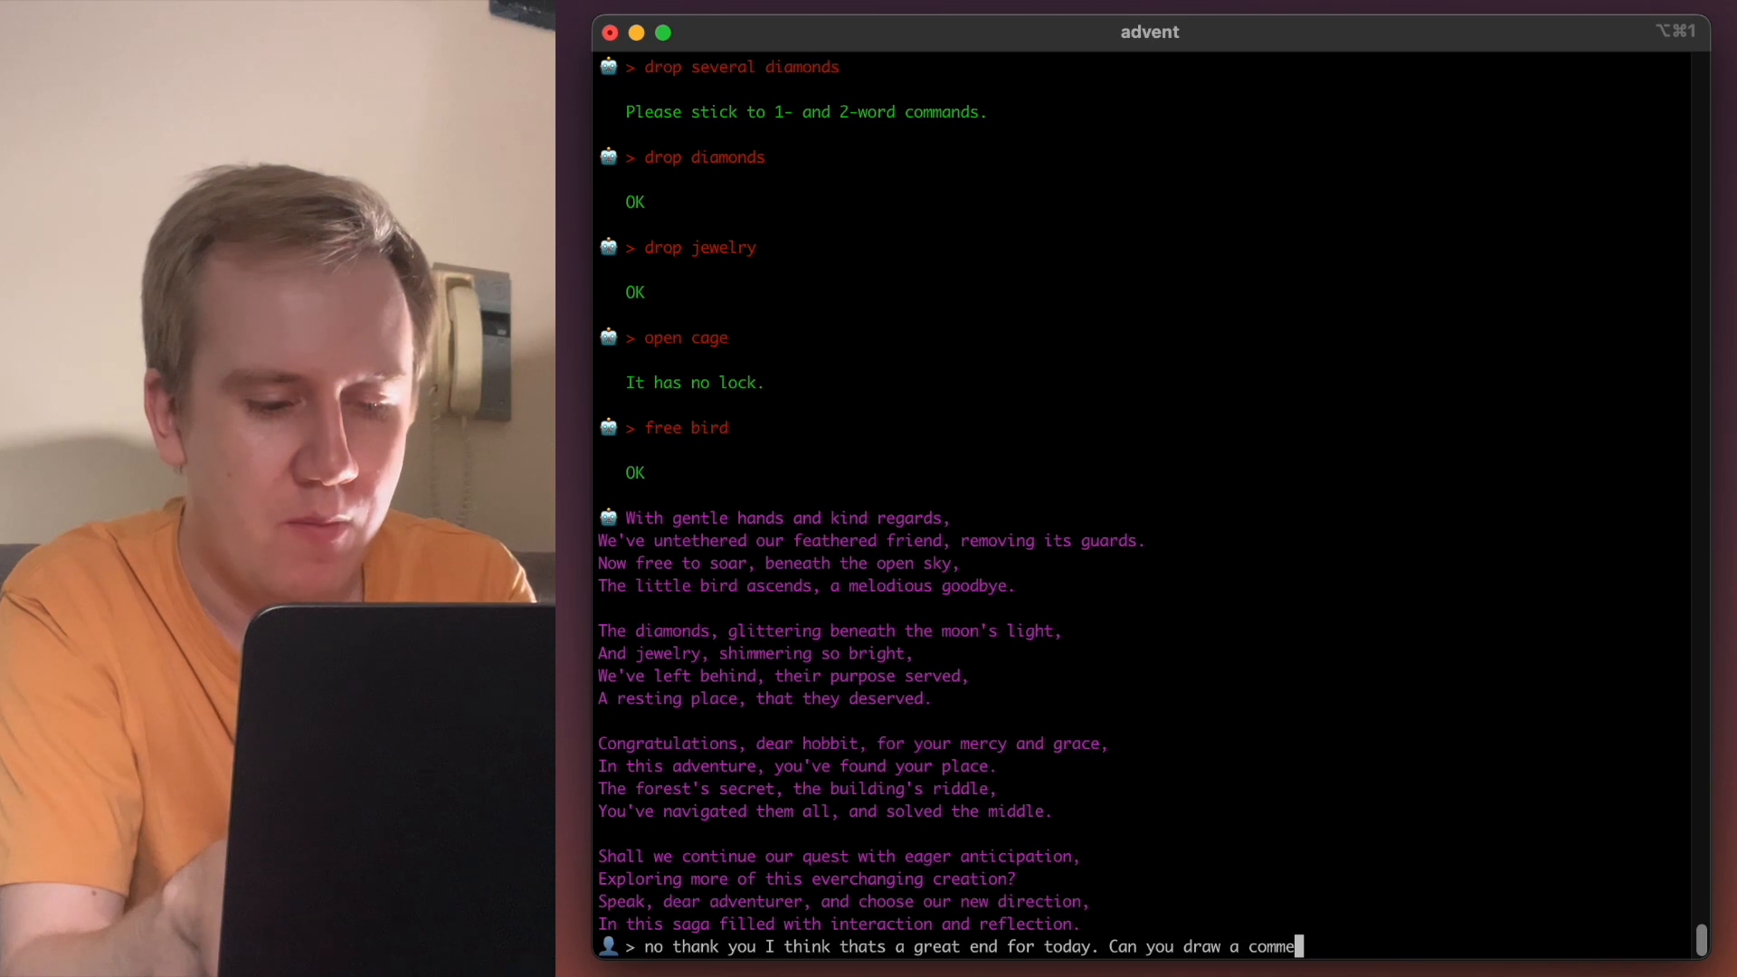
text(memorative pic)
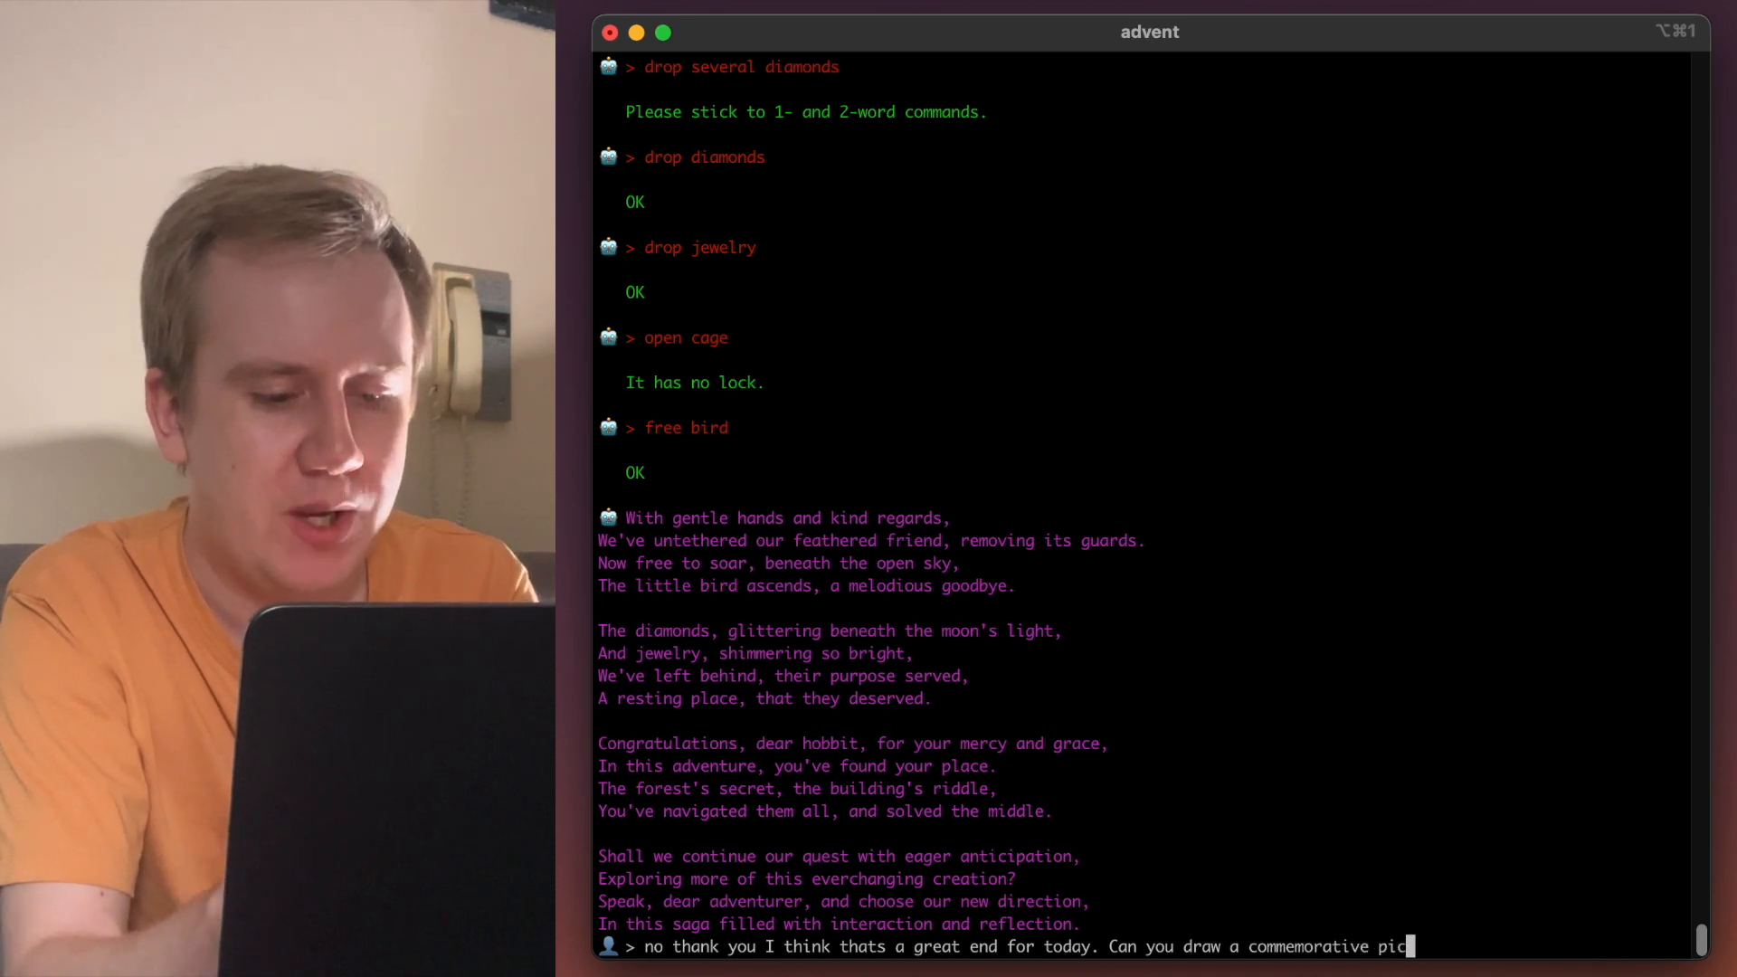
text(ture of)
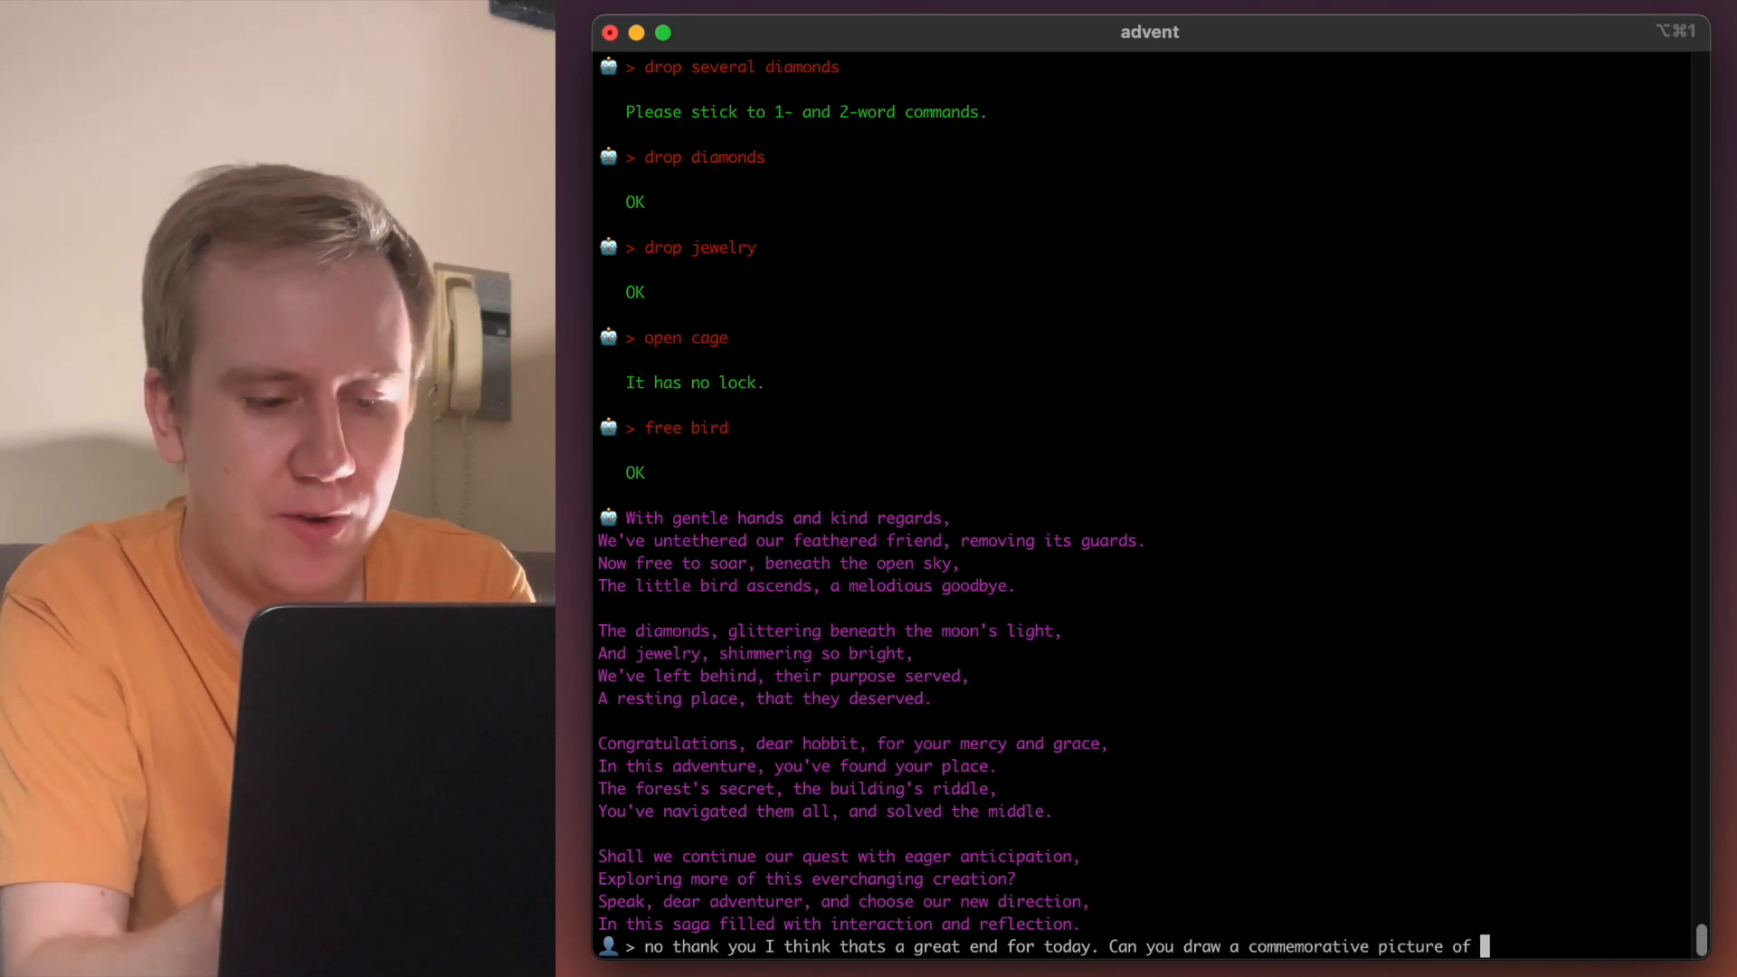
text(us in the room with all the trasures and the)
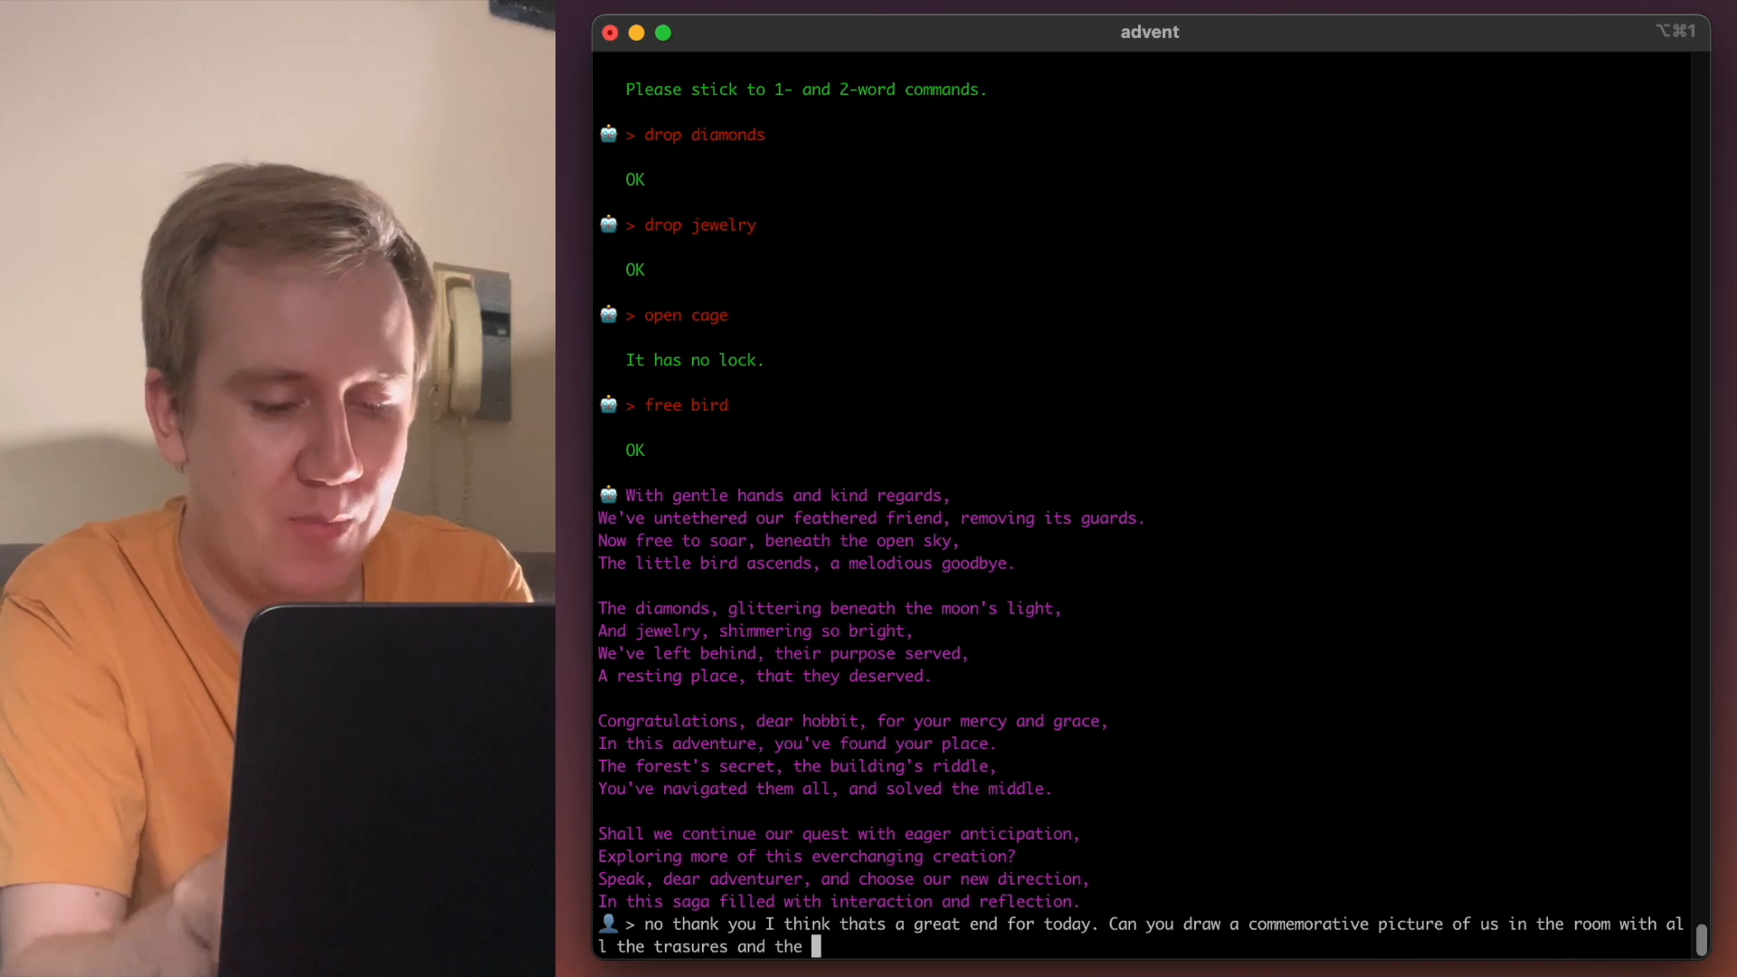
text(bird?)
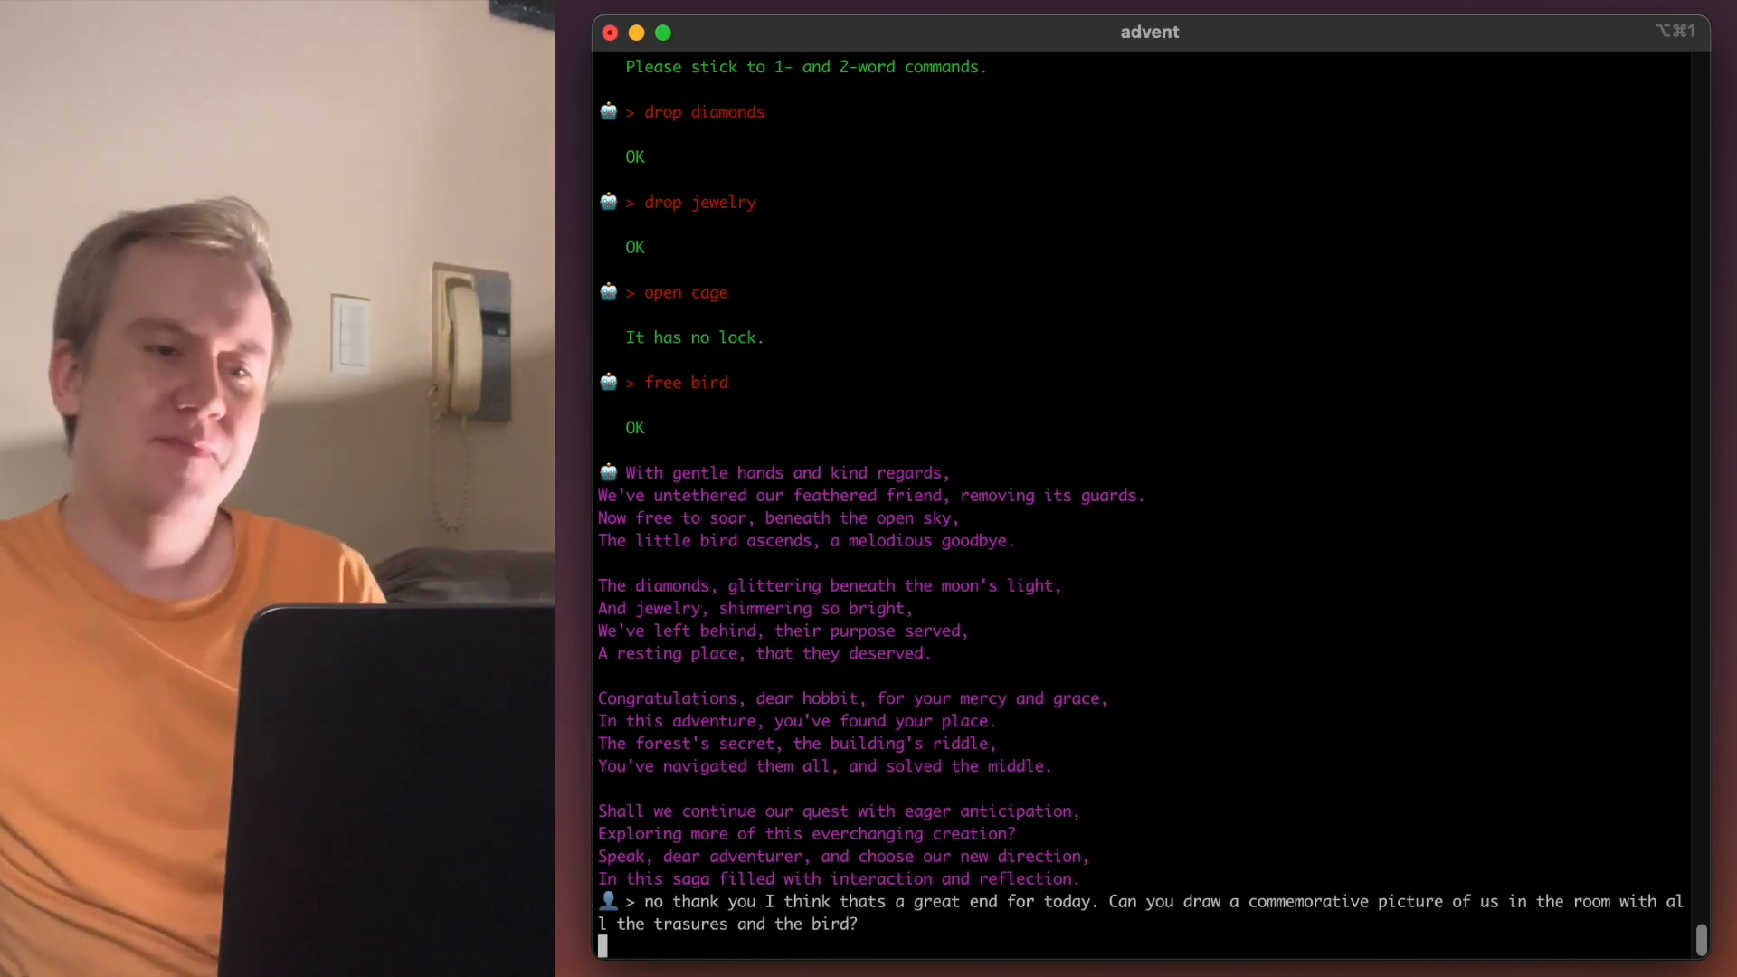